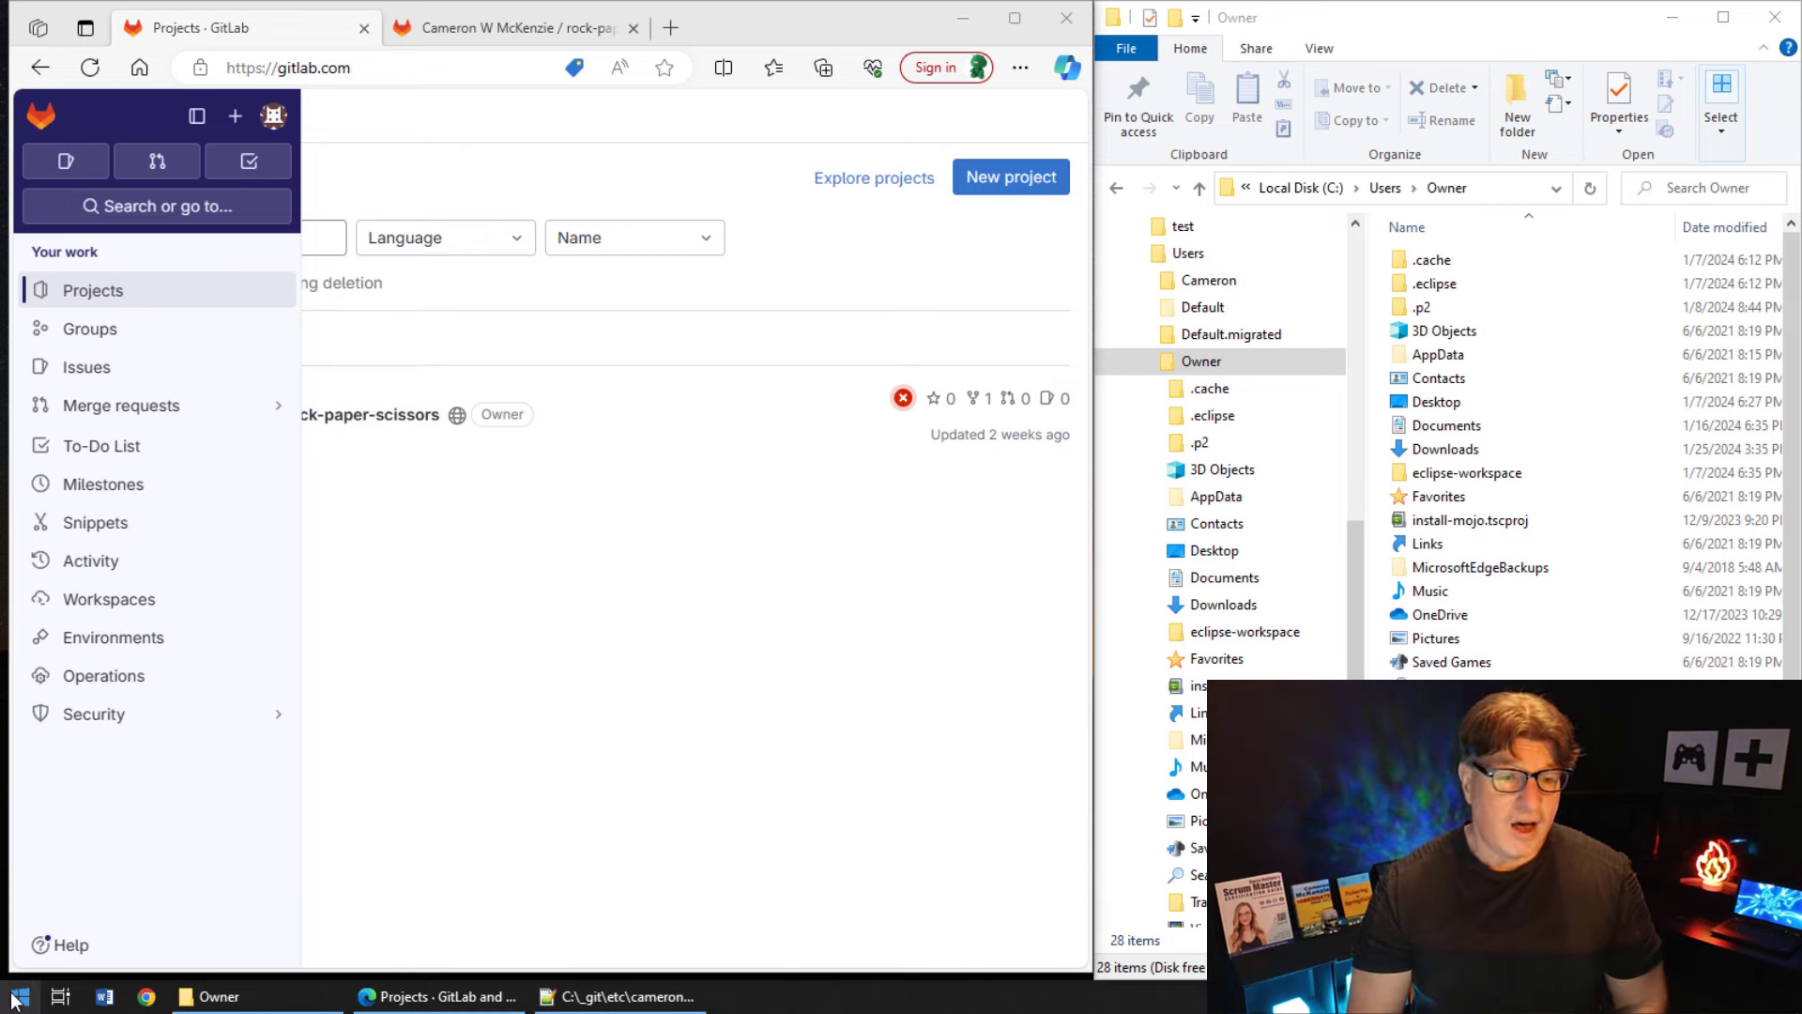
# Launch Windows PowerShell from the Start Menu programs list
pyautogui.click(19, 996)
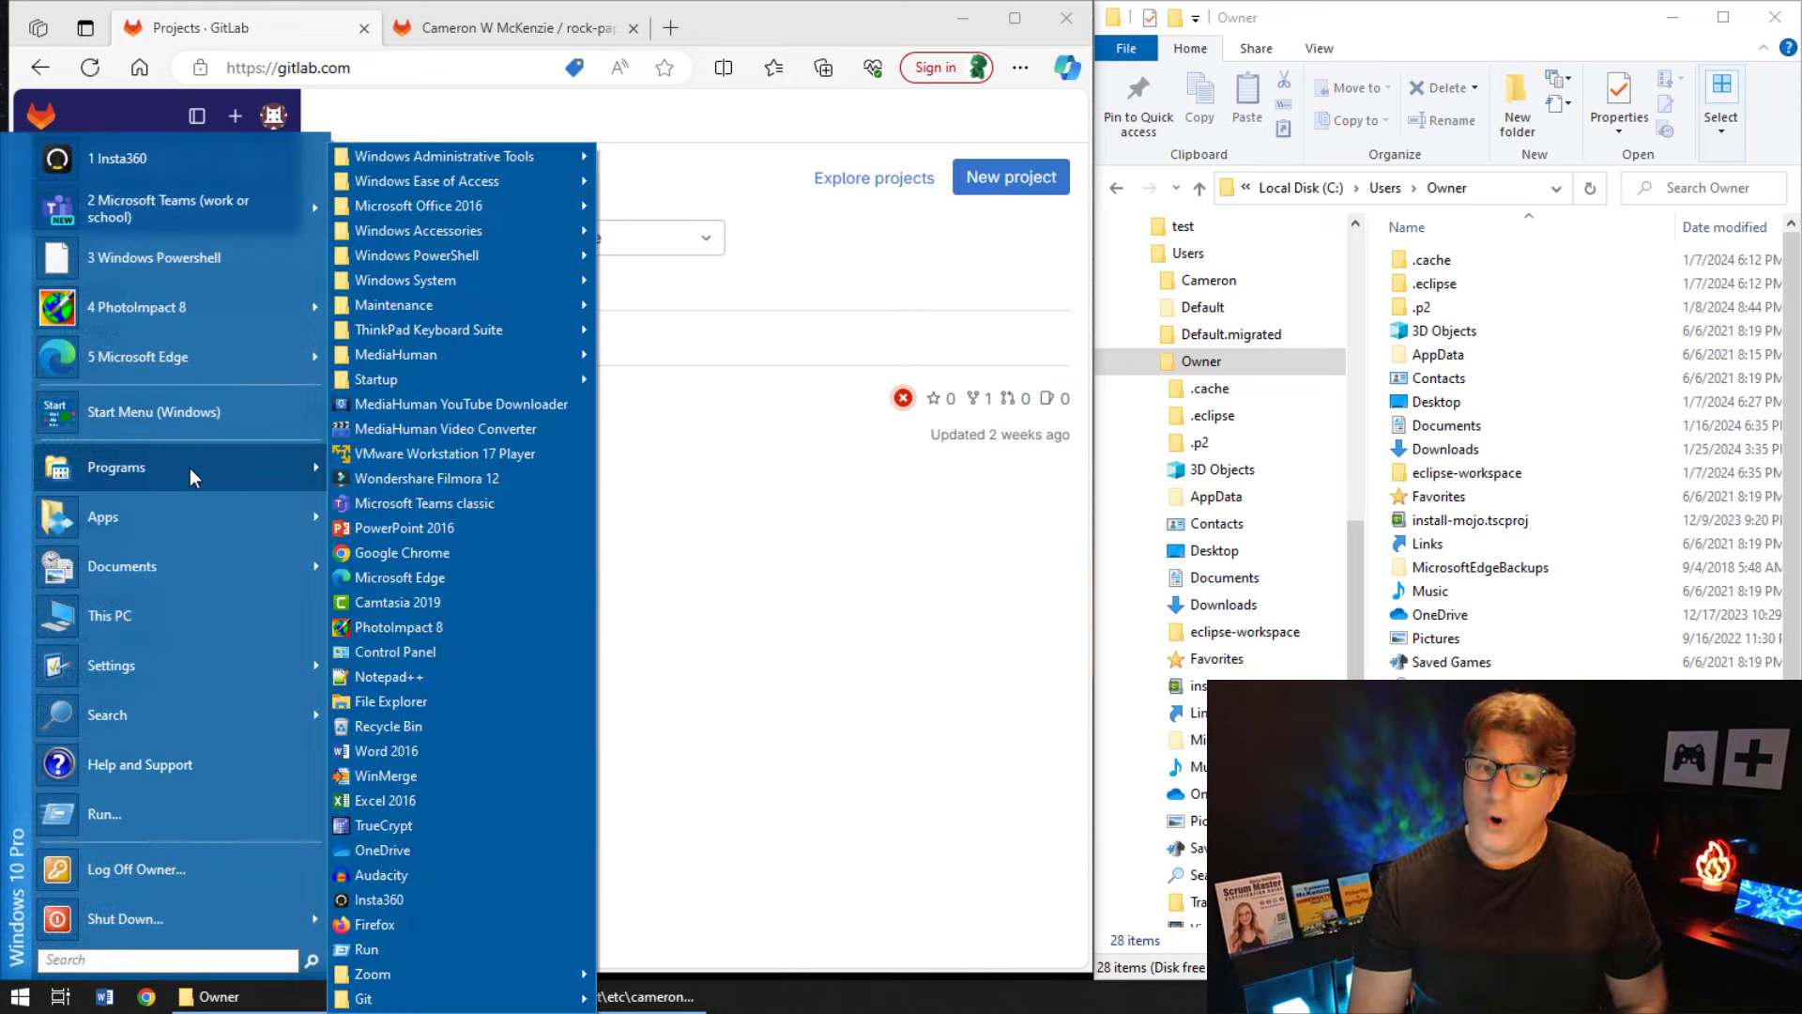
pyautogui.moveTo(459, 255)
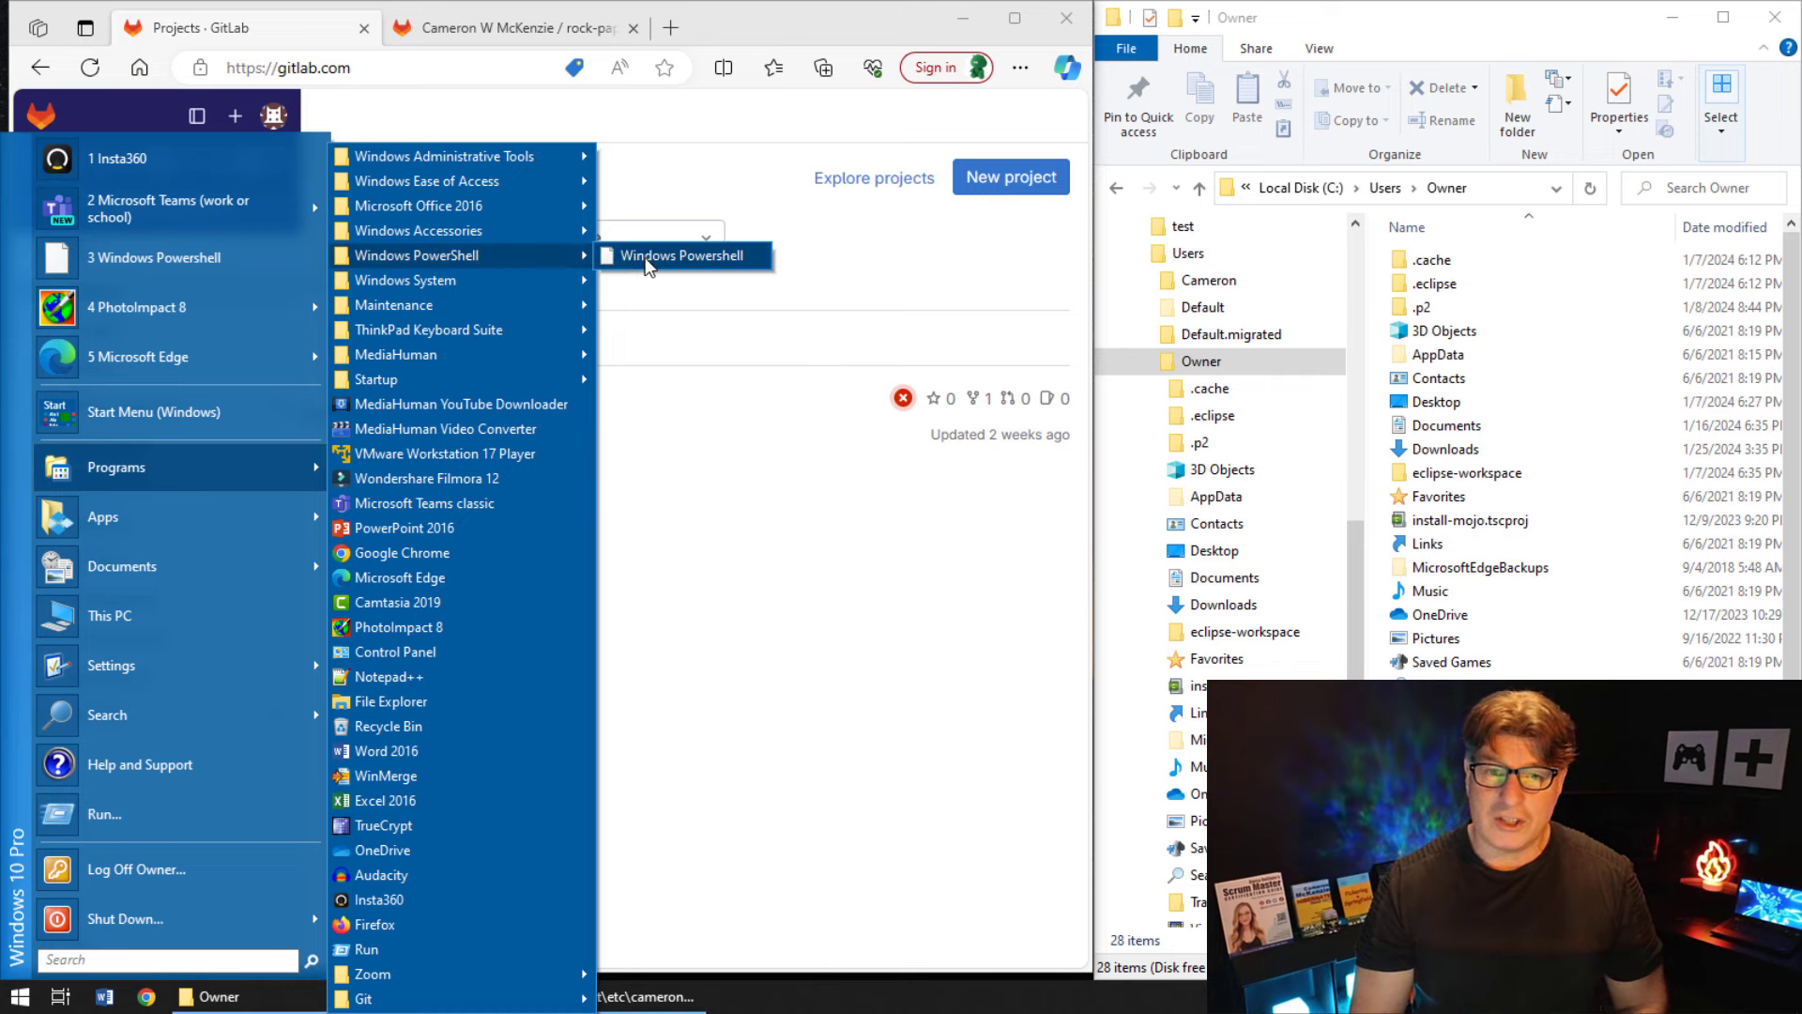
pyautogui.click(680, 255)
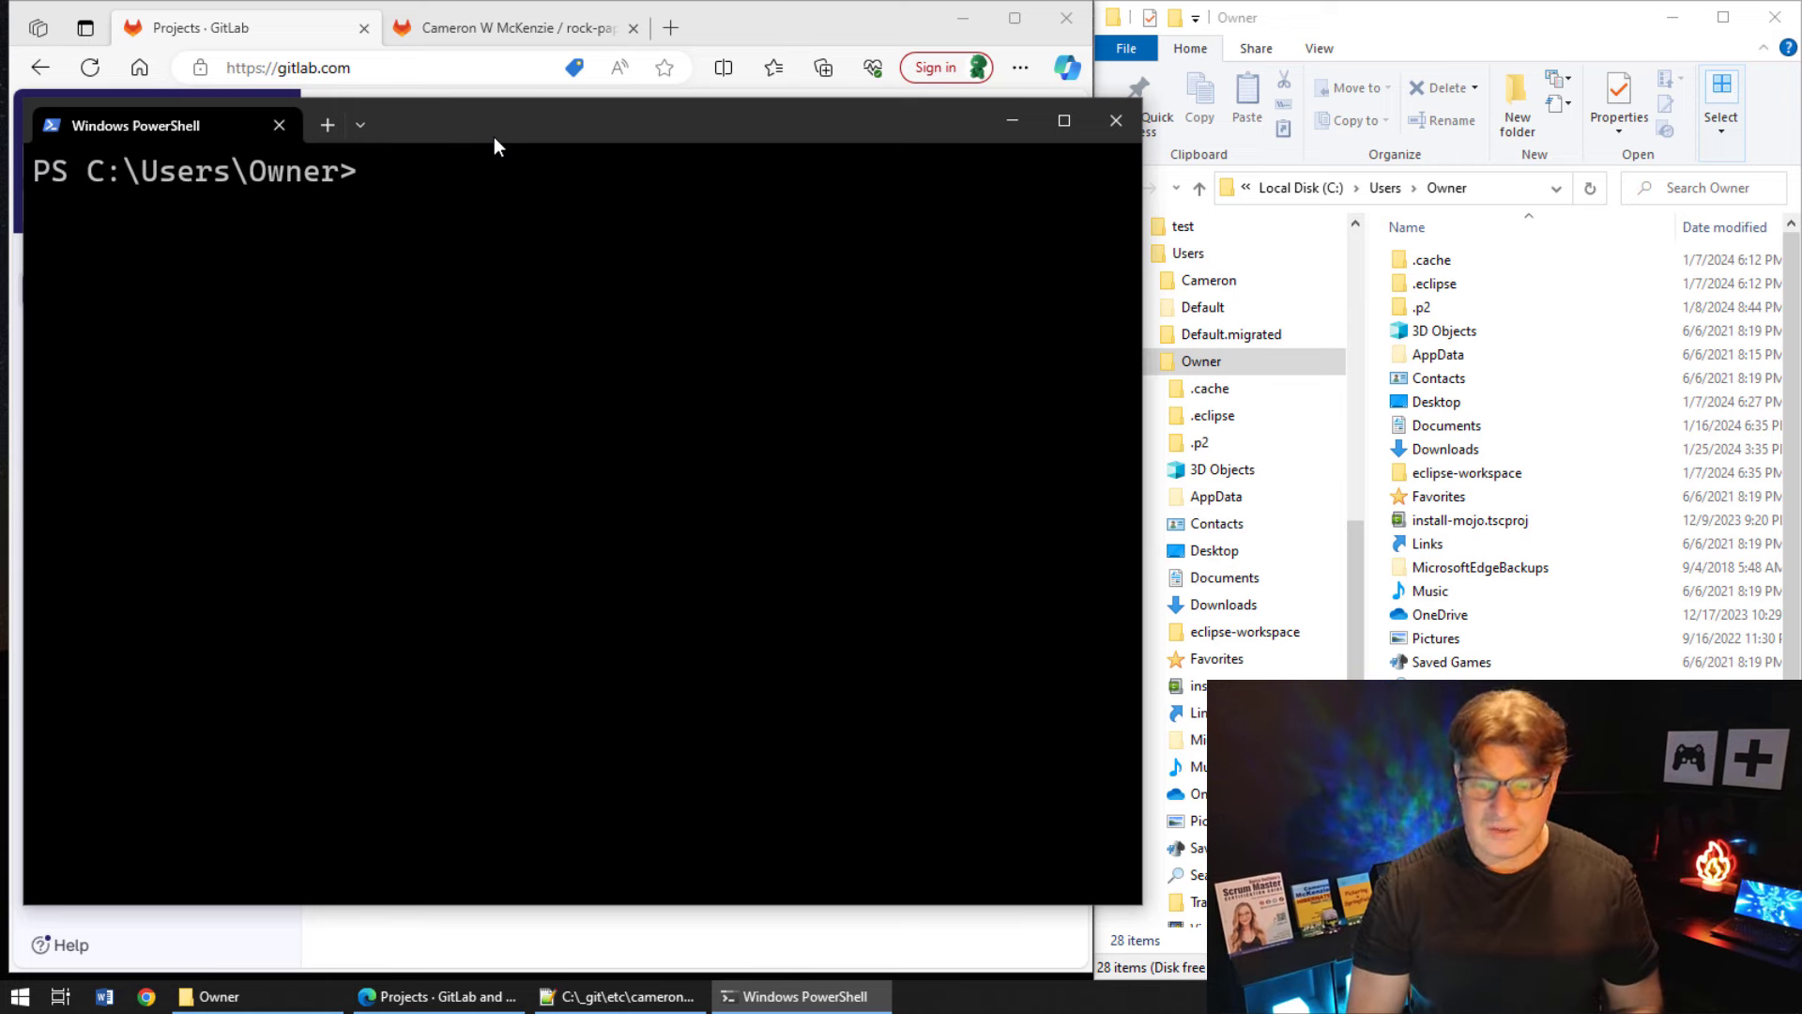
pyautogui.write('ss')
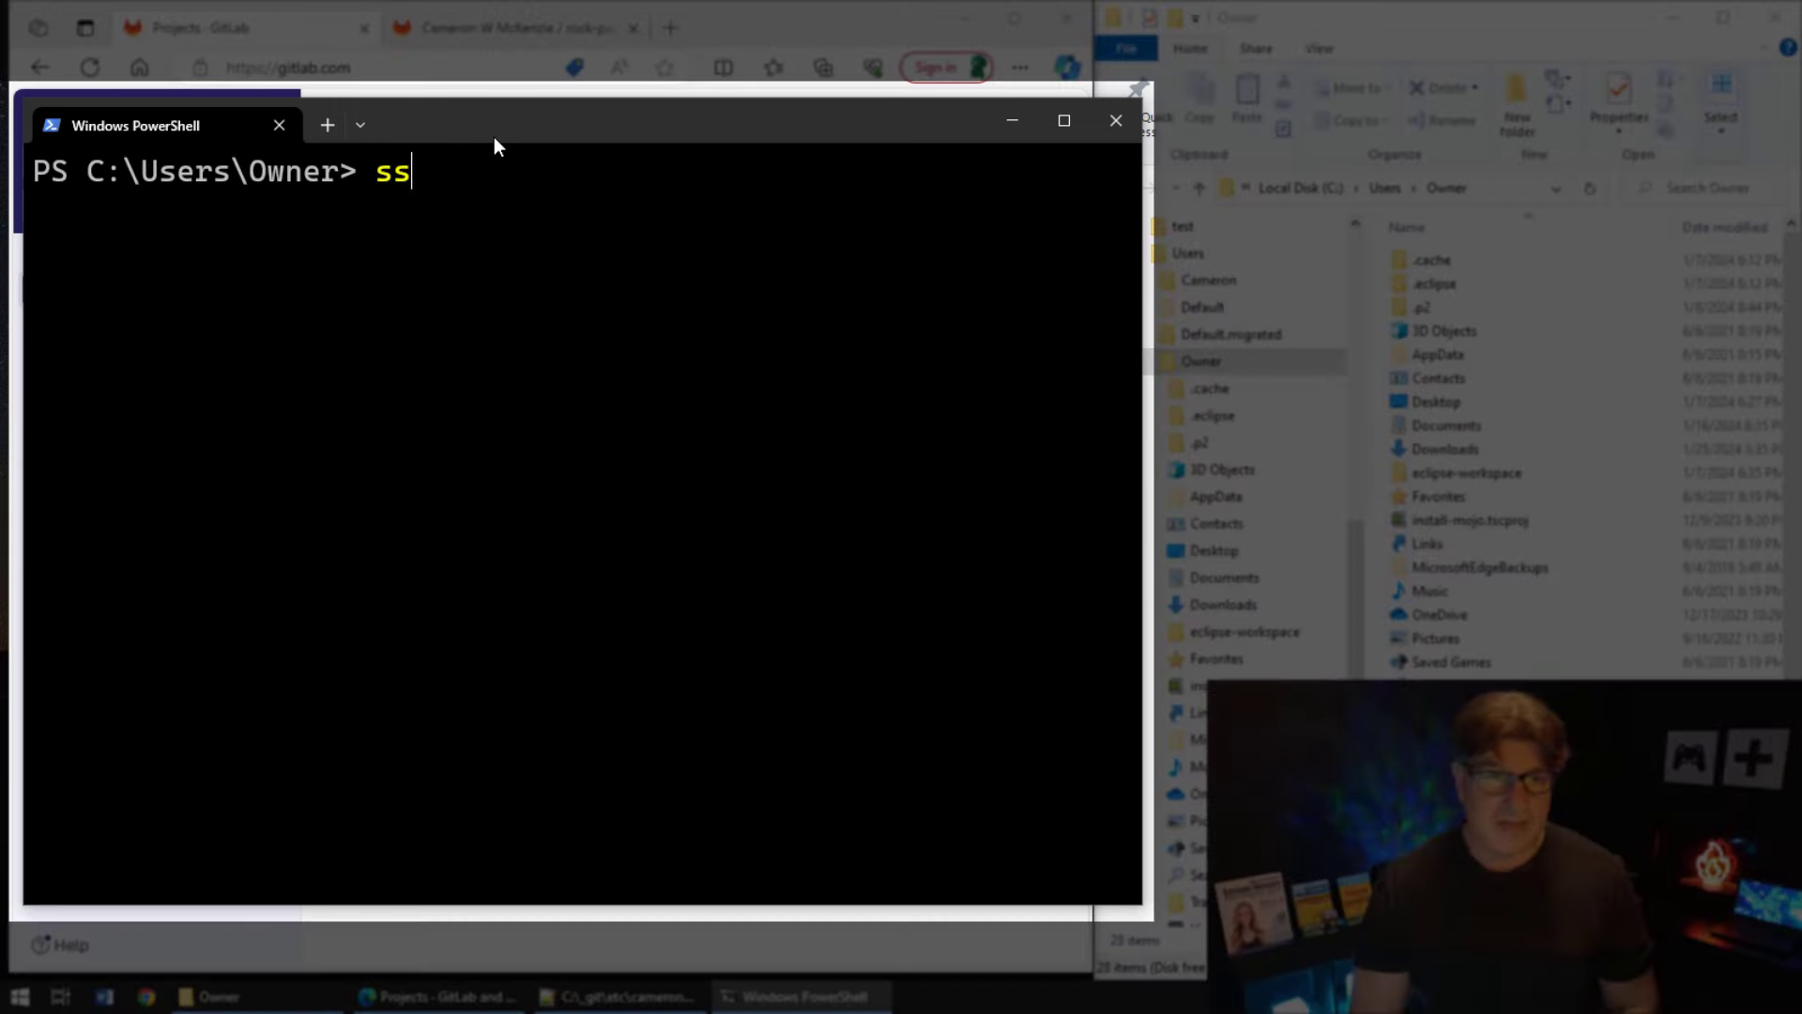
pyautogui.write('h-keygen')
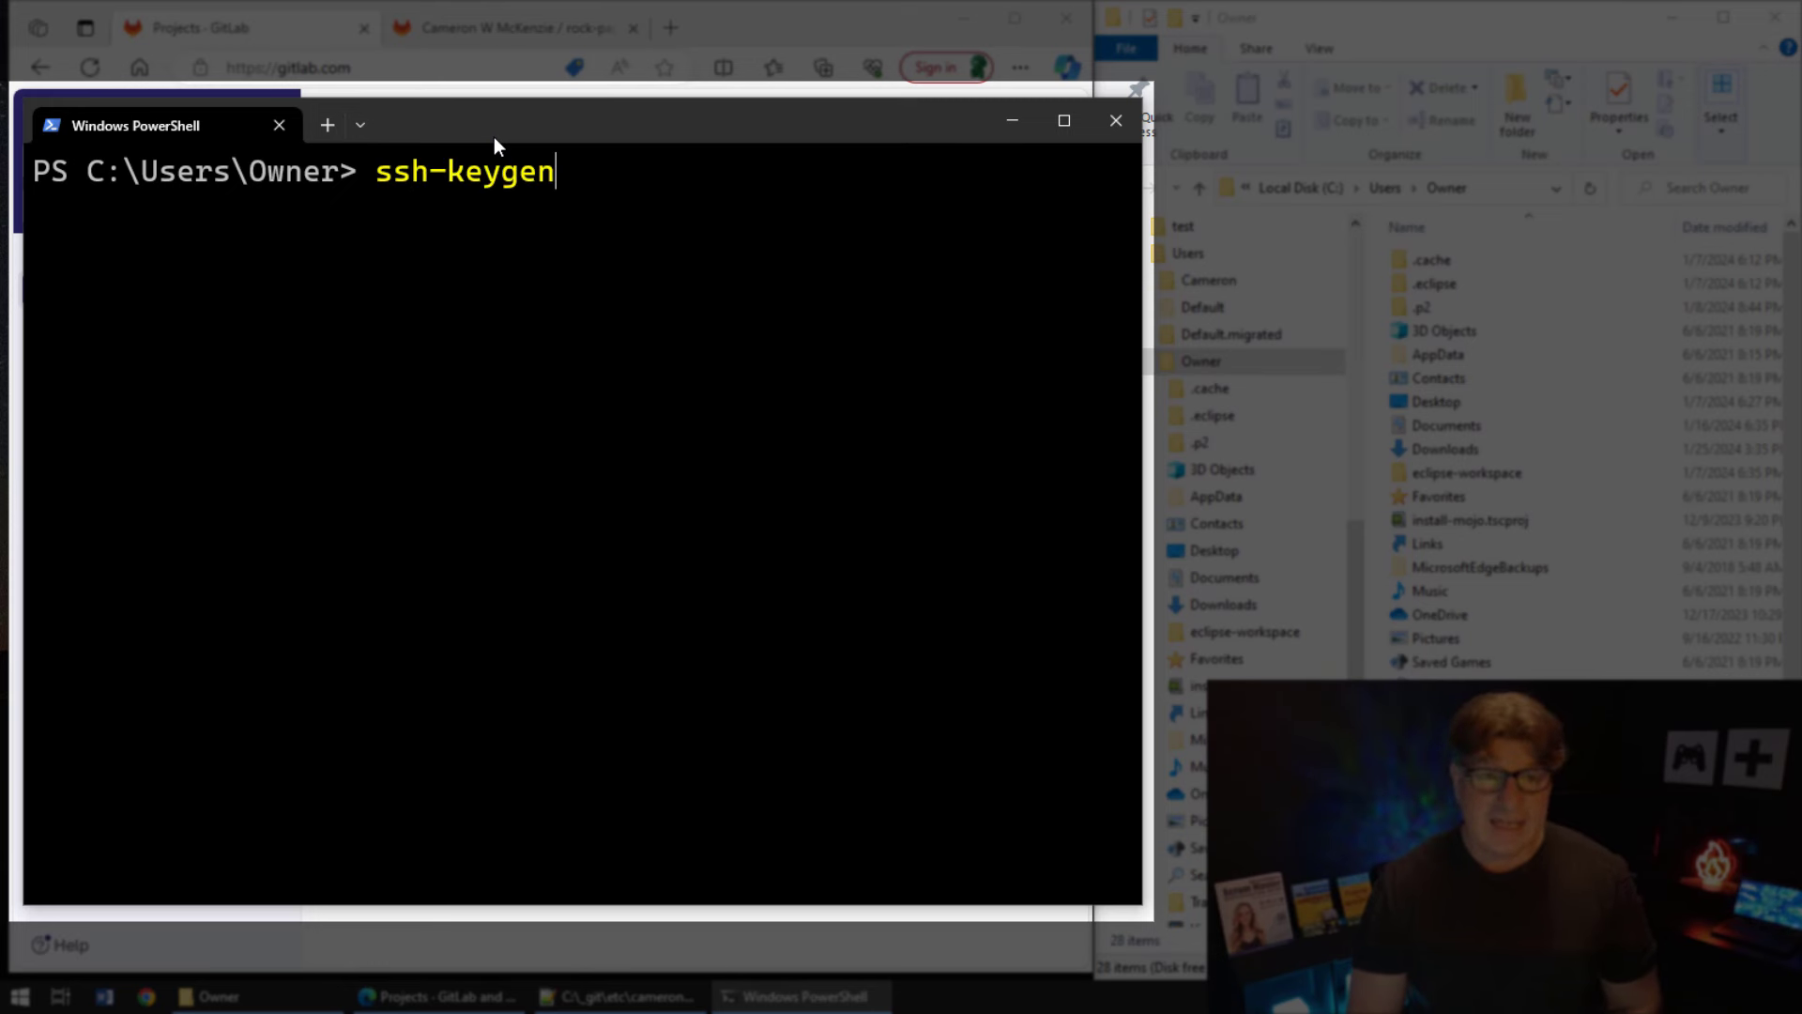
pyautogui.write('-o')
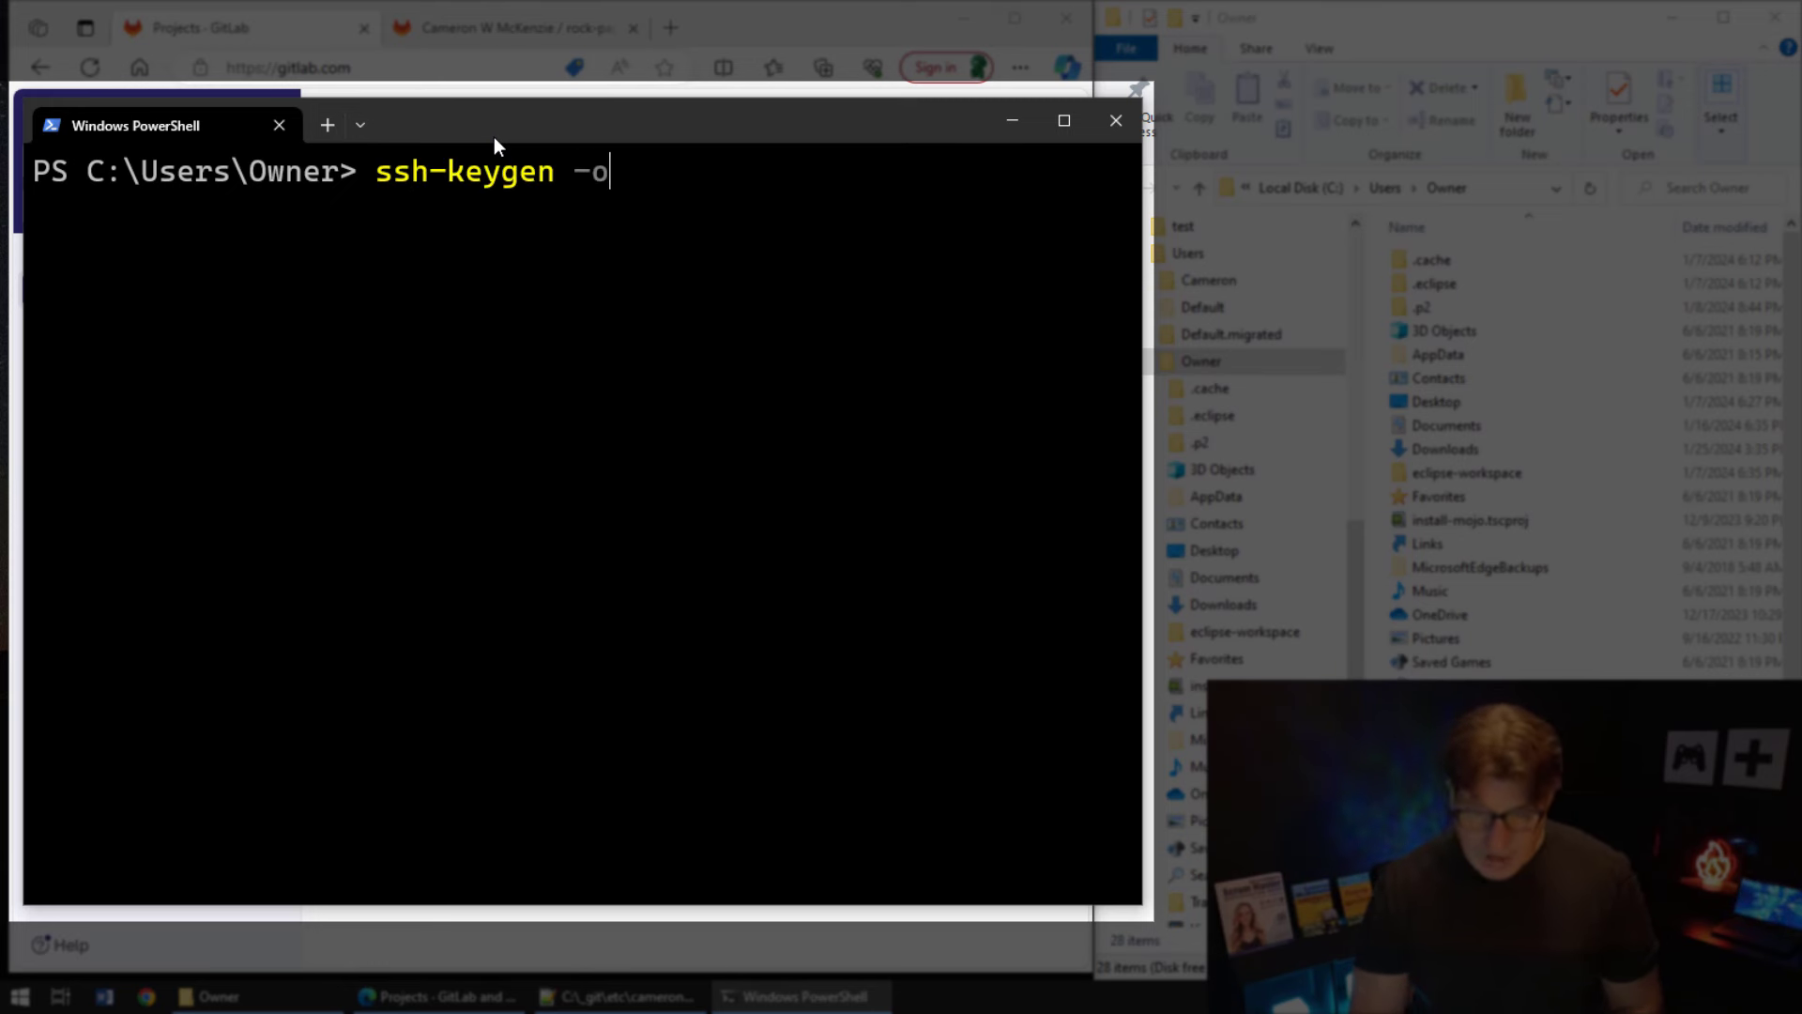
pyautogui.write('-')
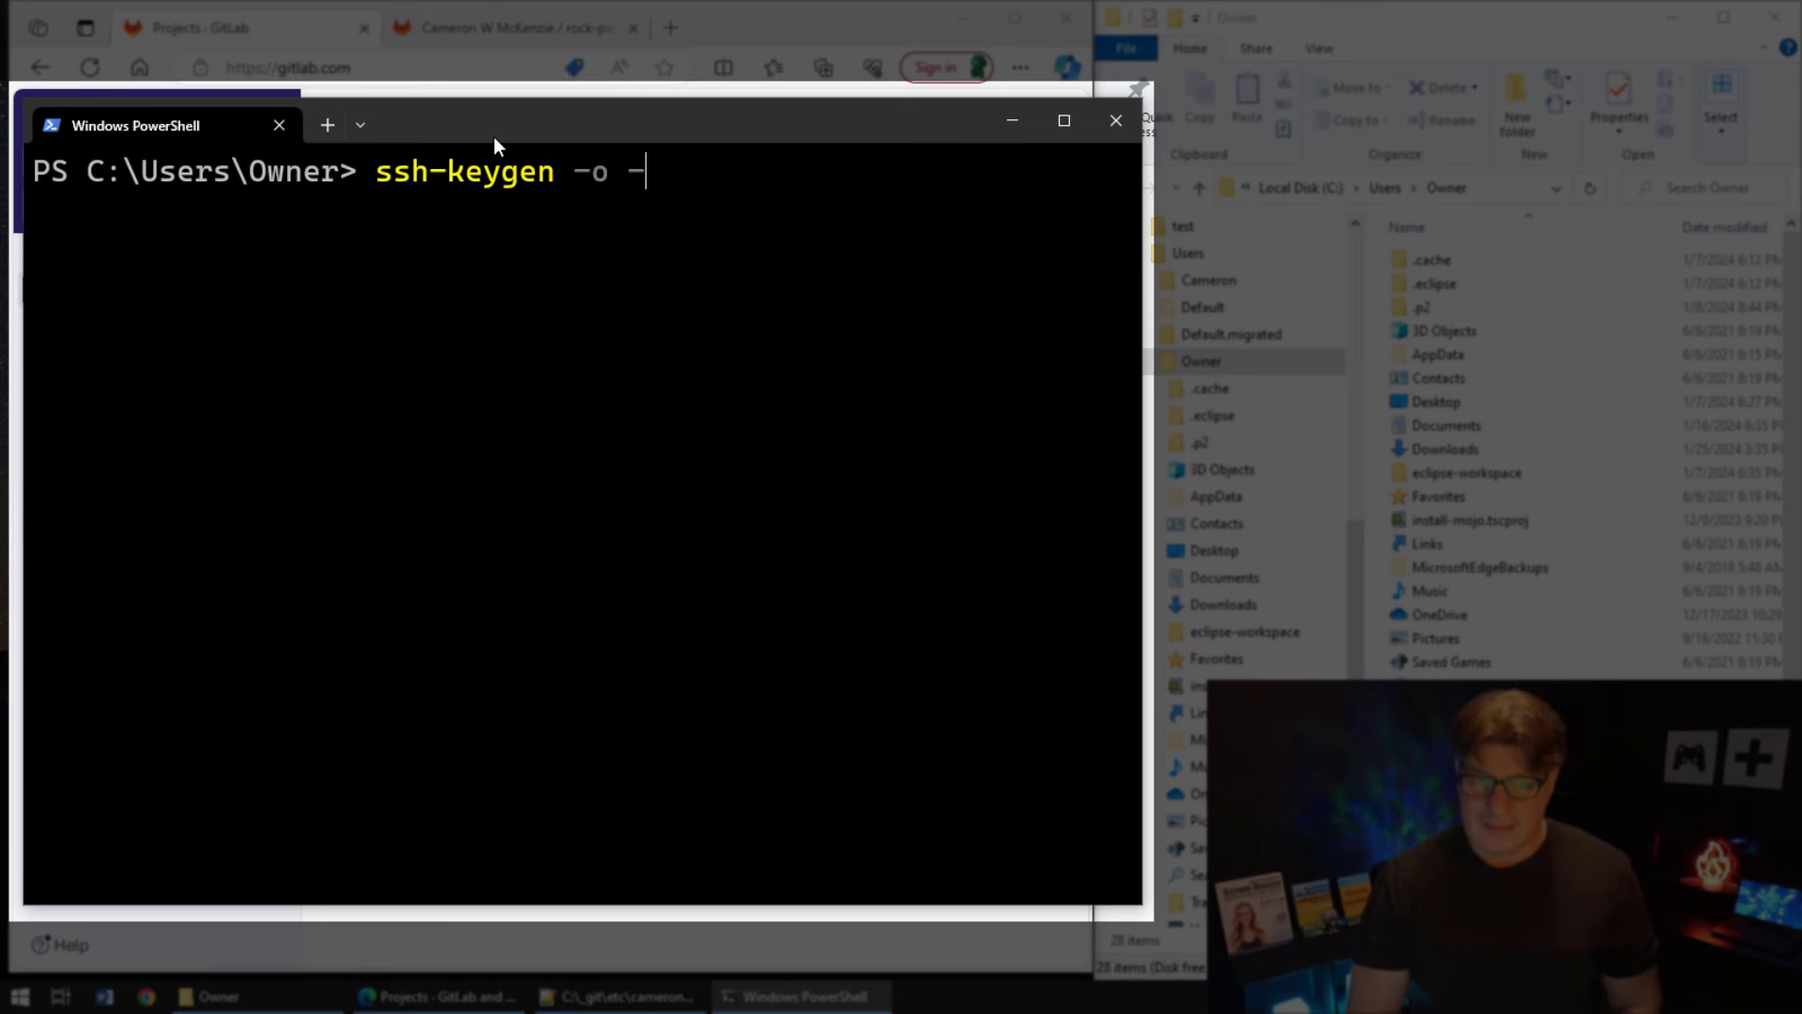
pyautogui.write('t rs')
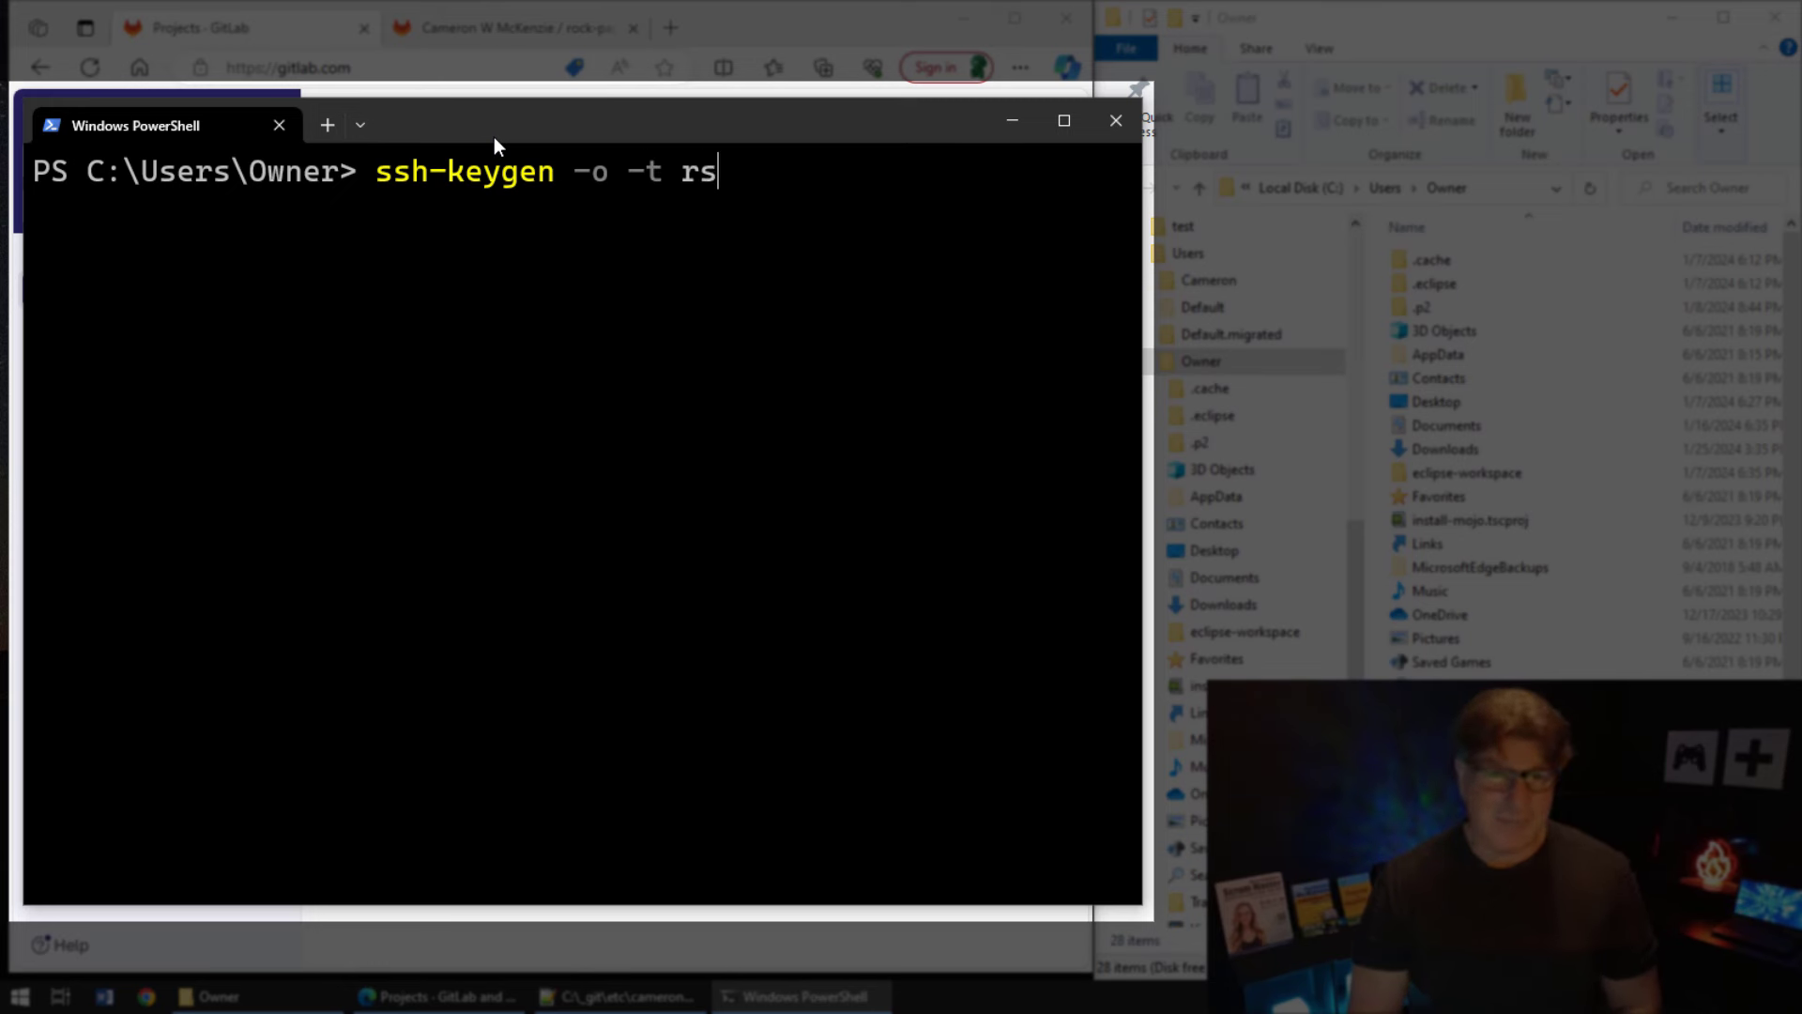
pyautogui.write('a')
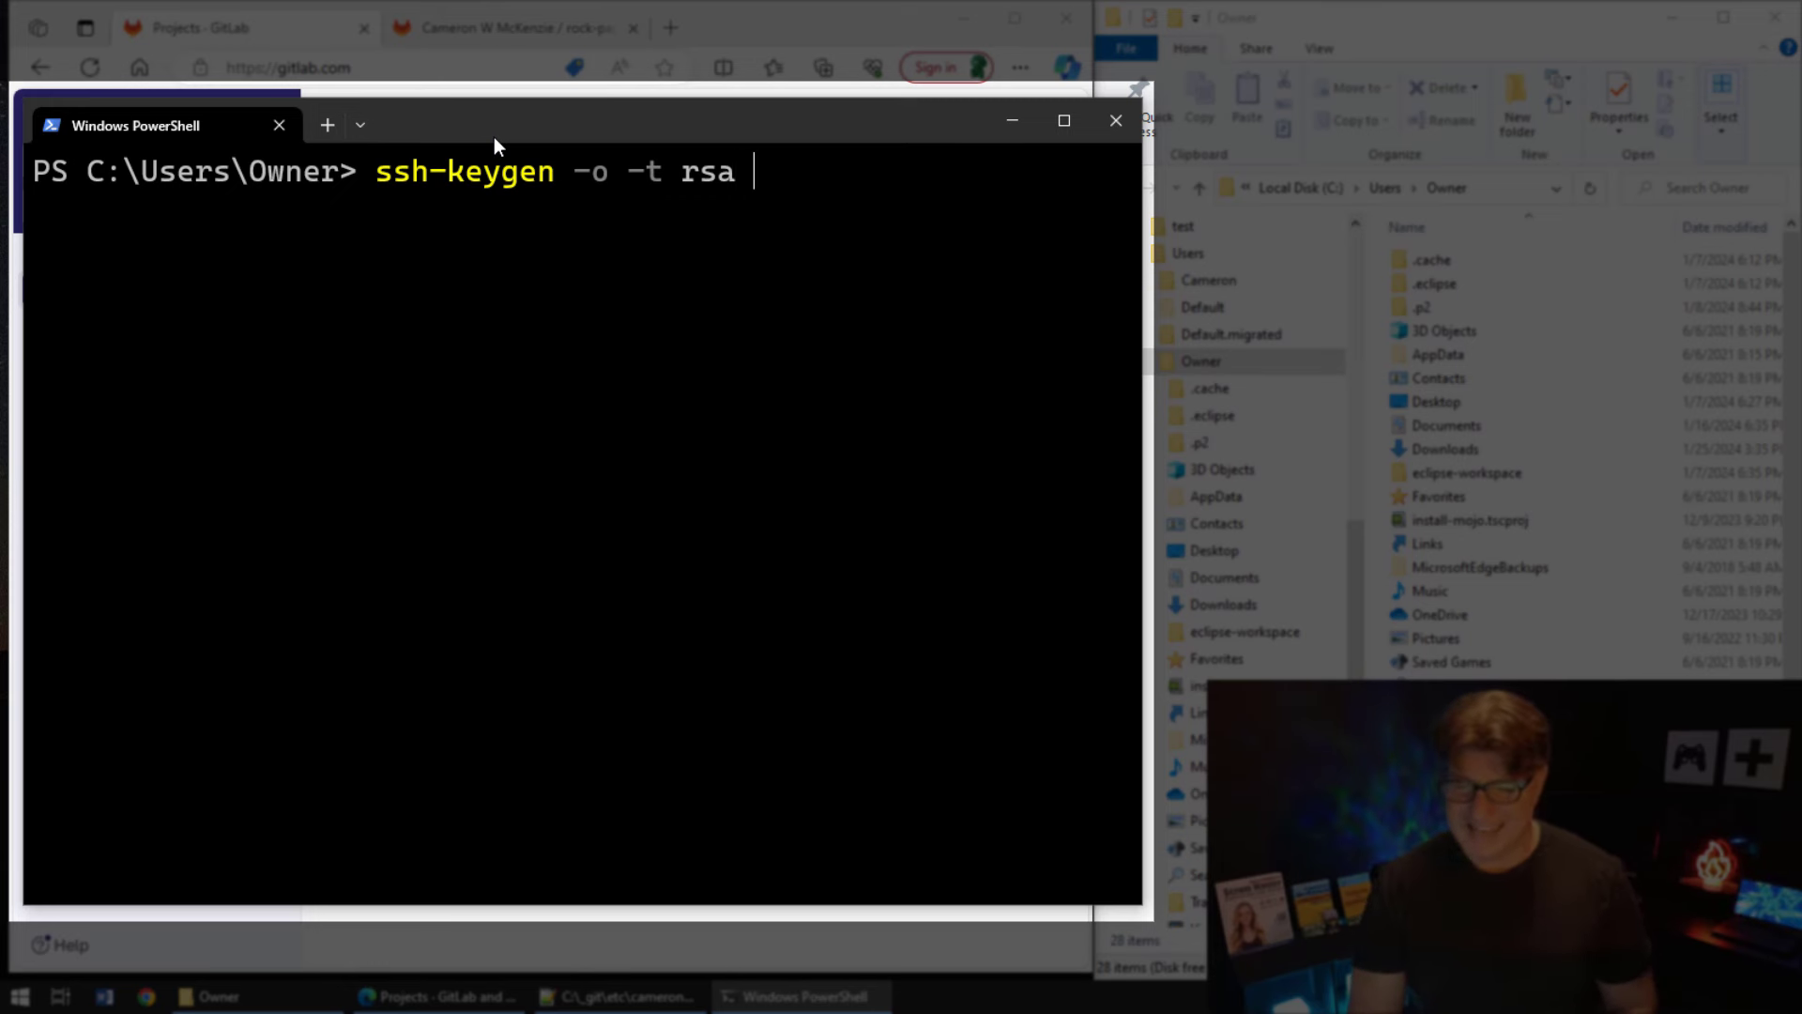
pyautogui.write('-C')
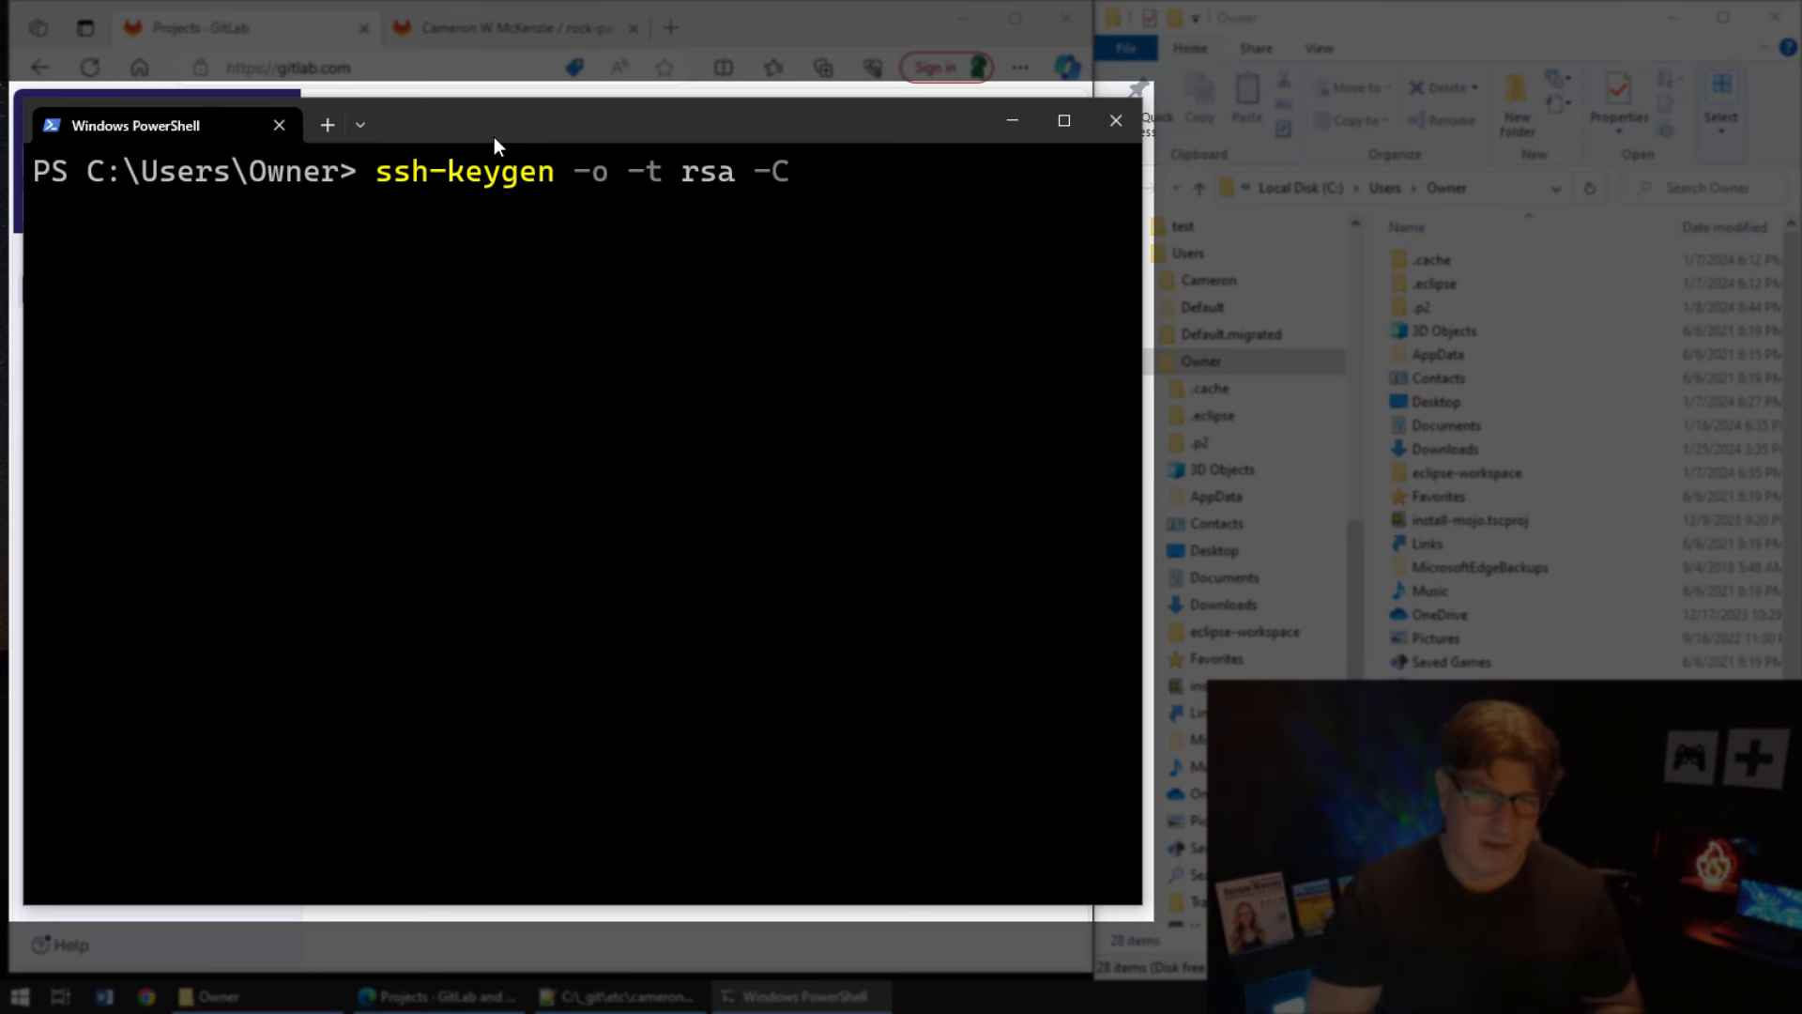
pyautogui.write('"')
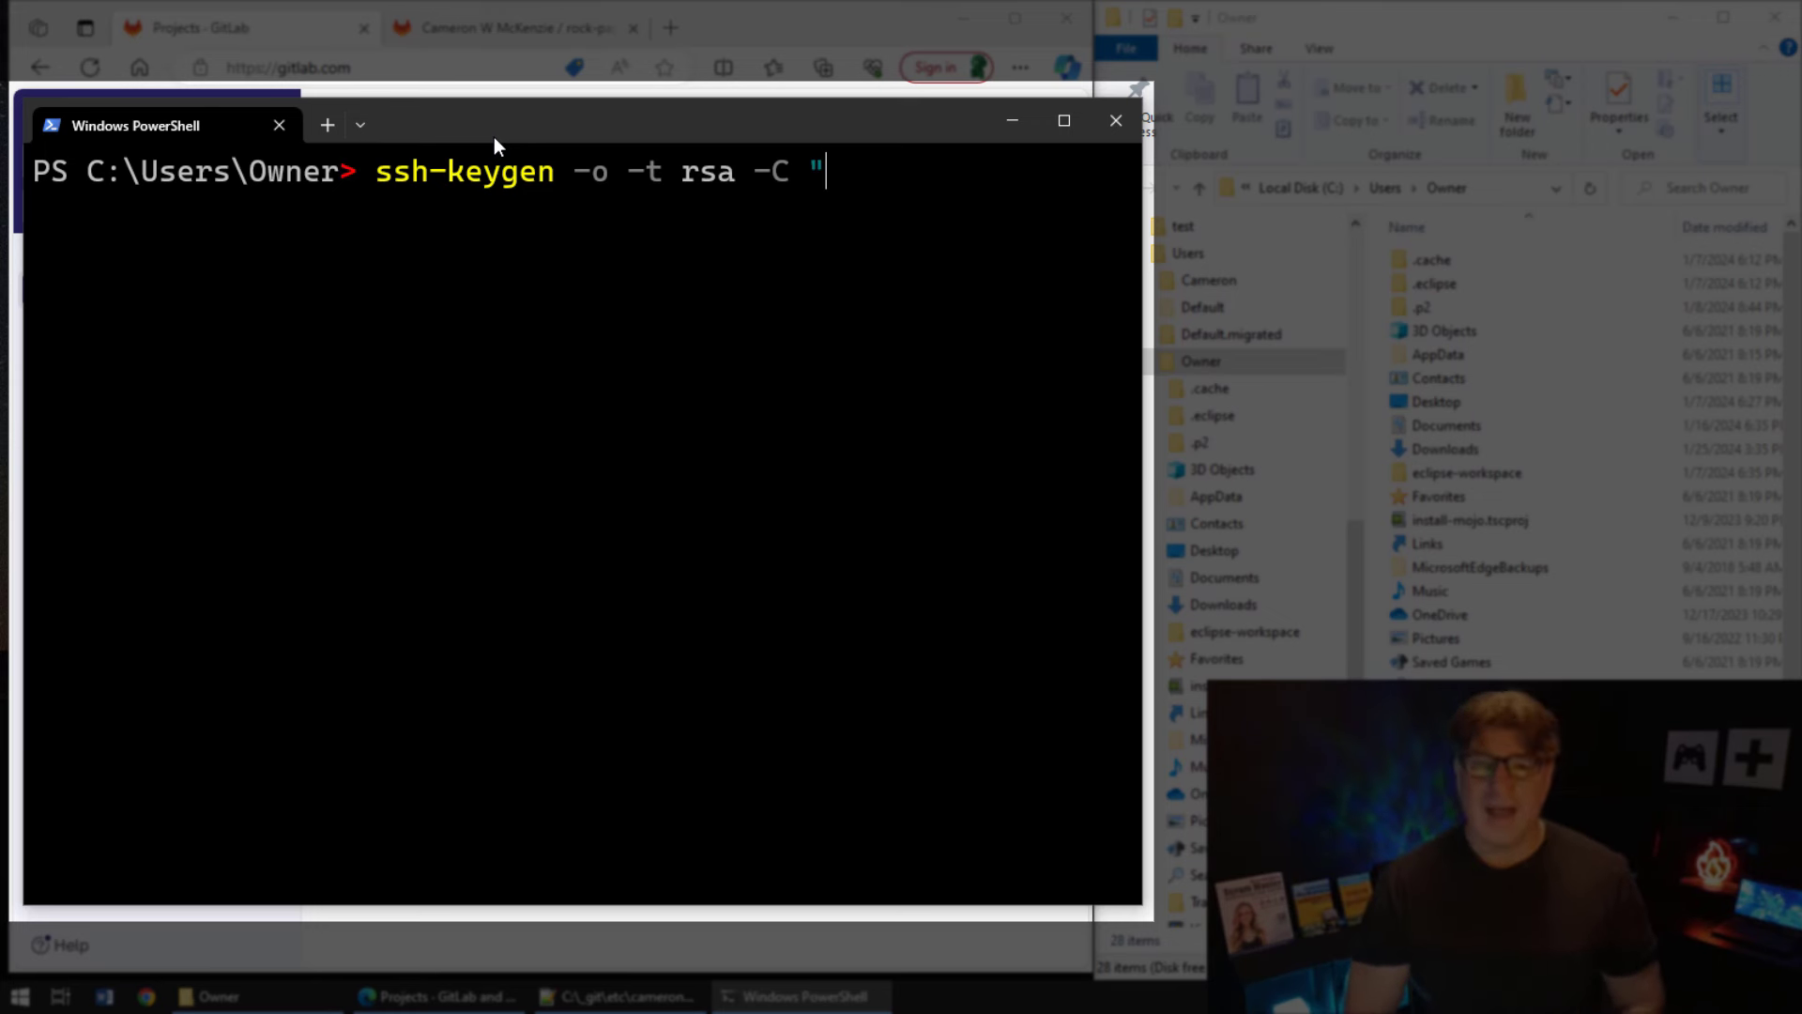
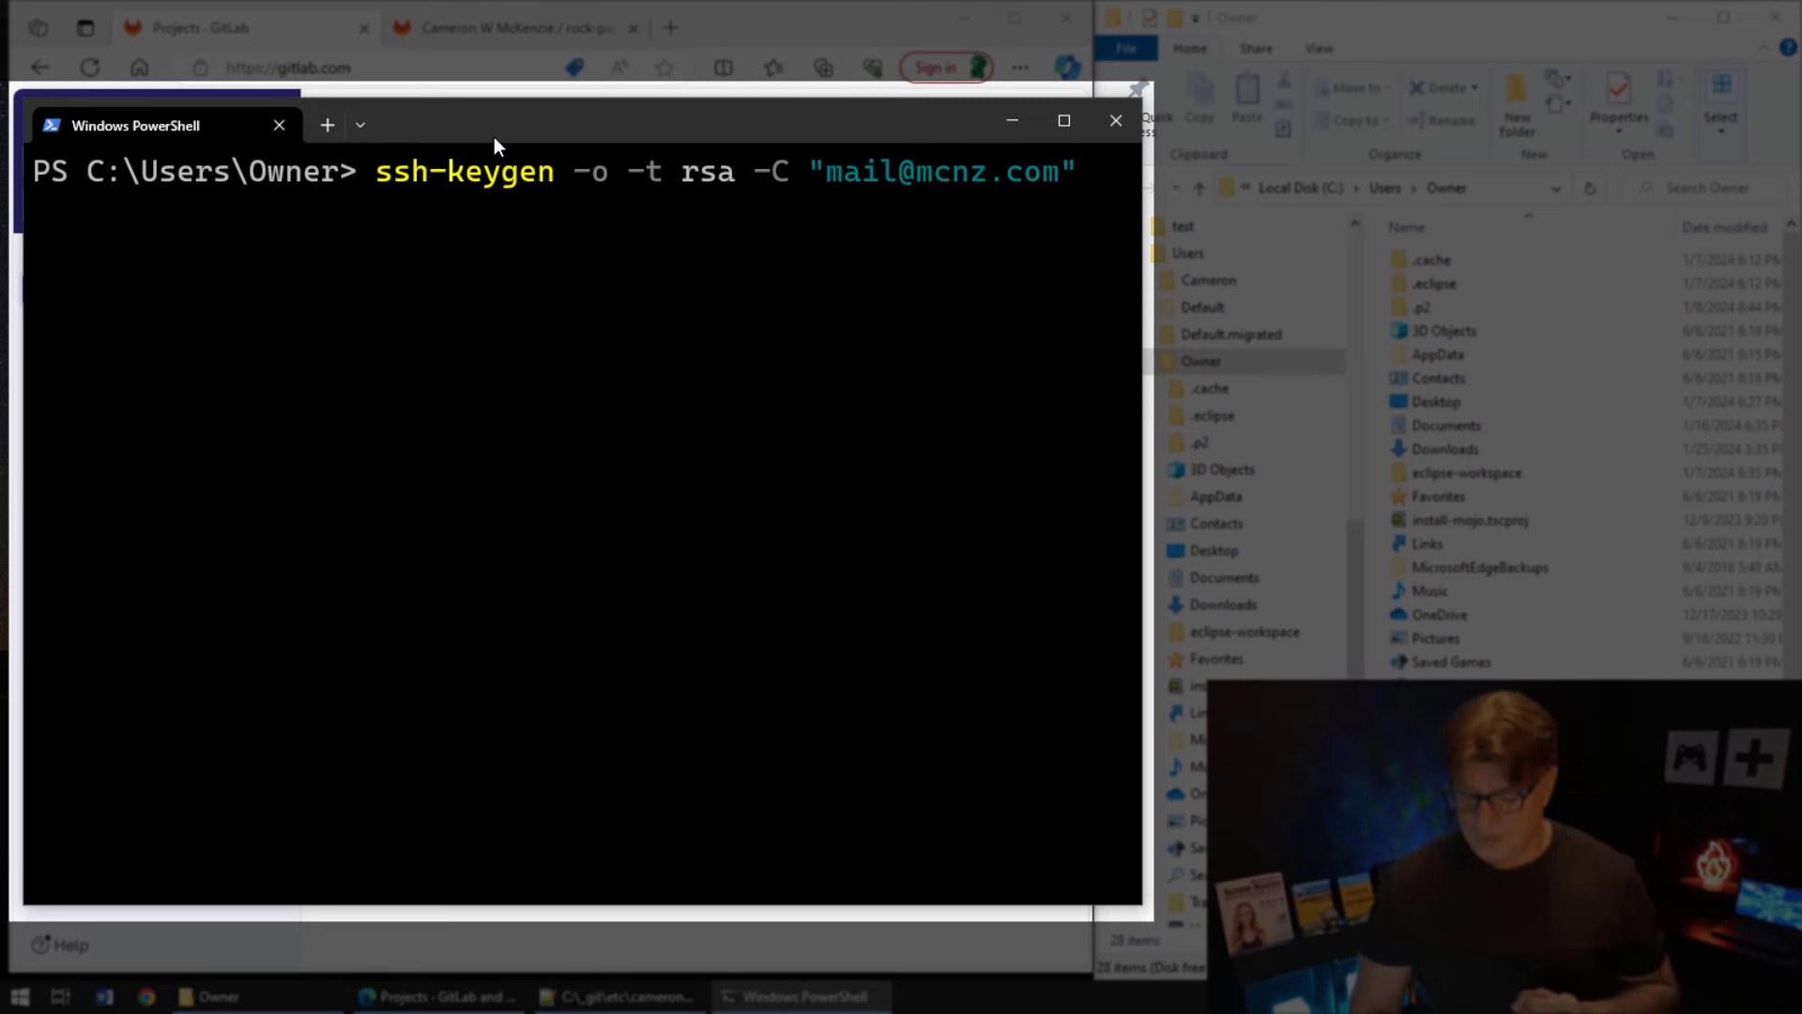
pyautogui.press('Return')
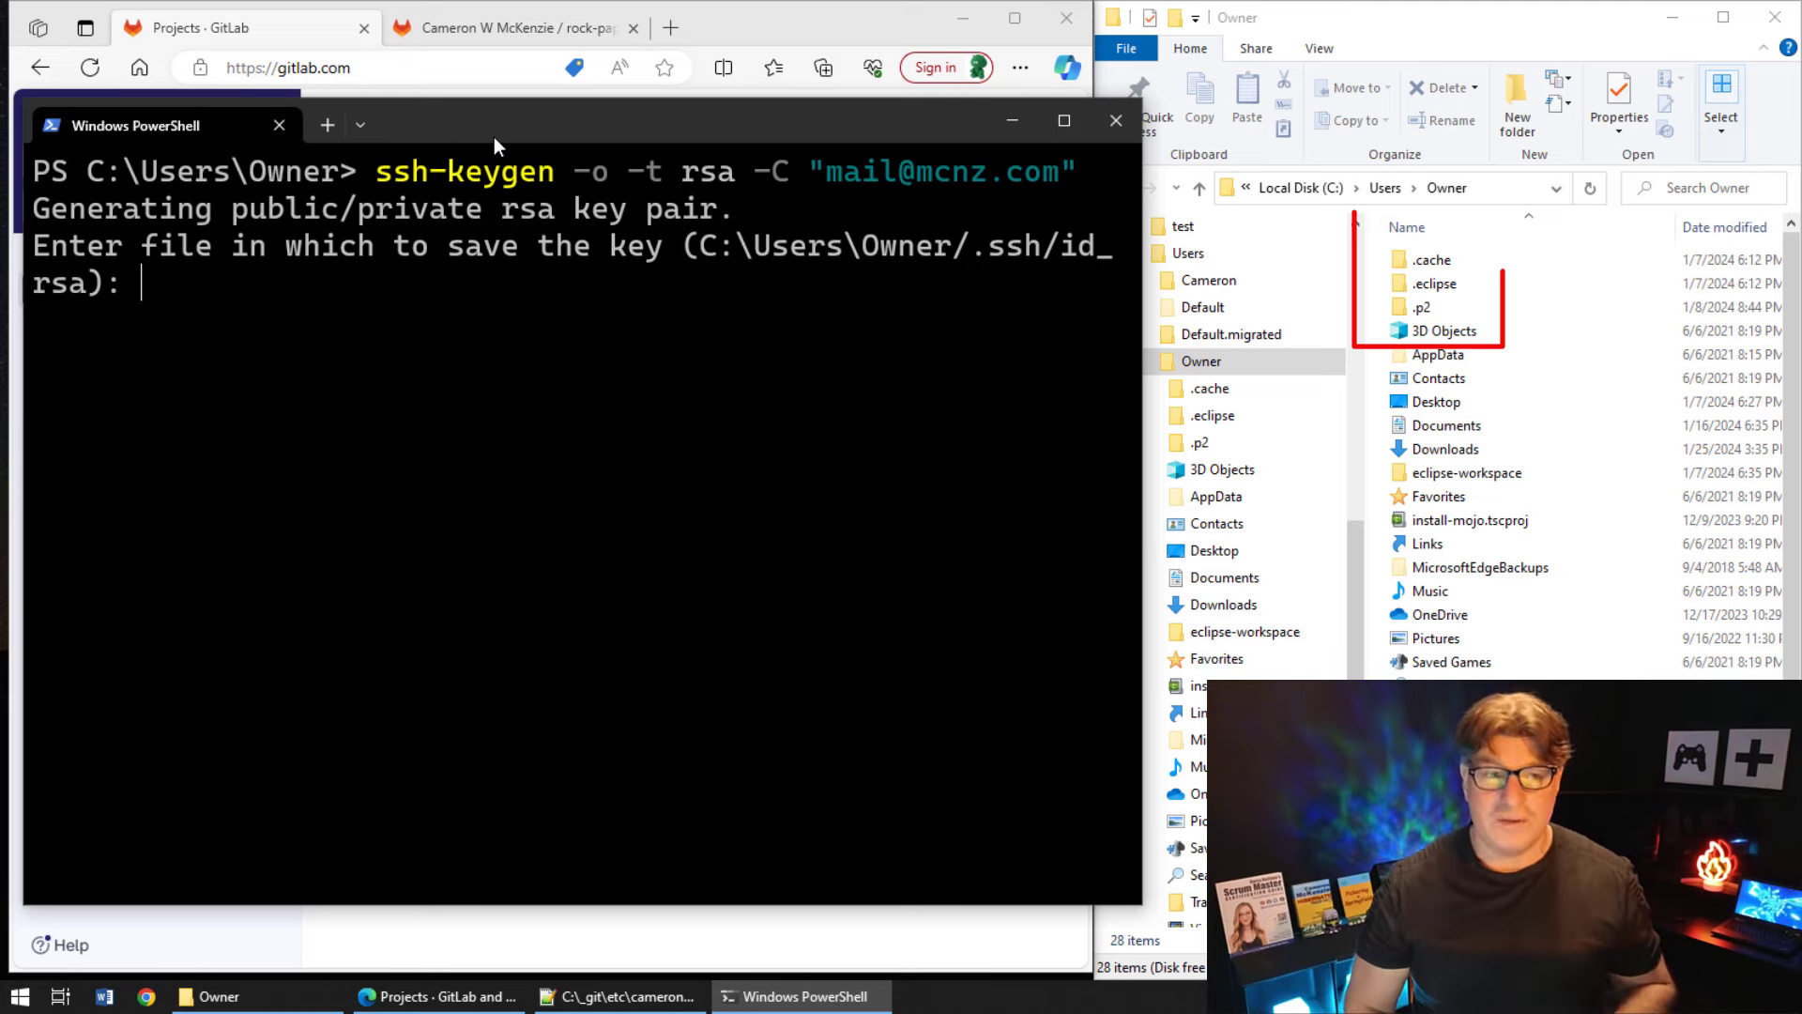
# Accept the default save path and an empty passphrase to create id_rsa and id_rsa.pub
pyautogui.press('Return')
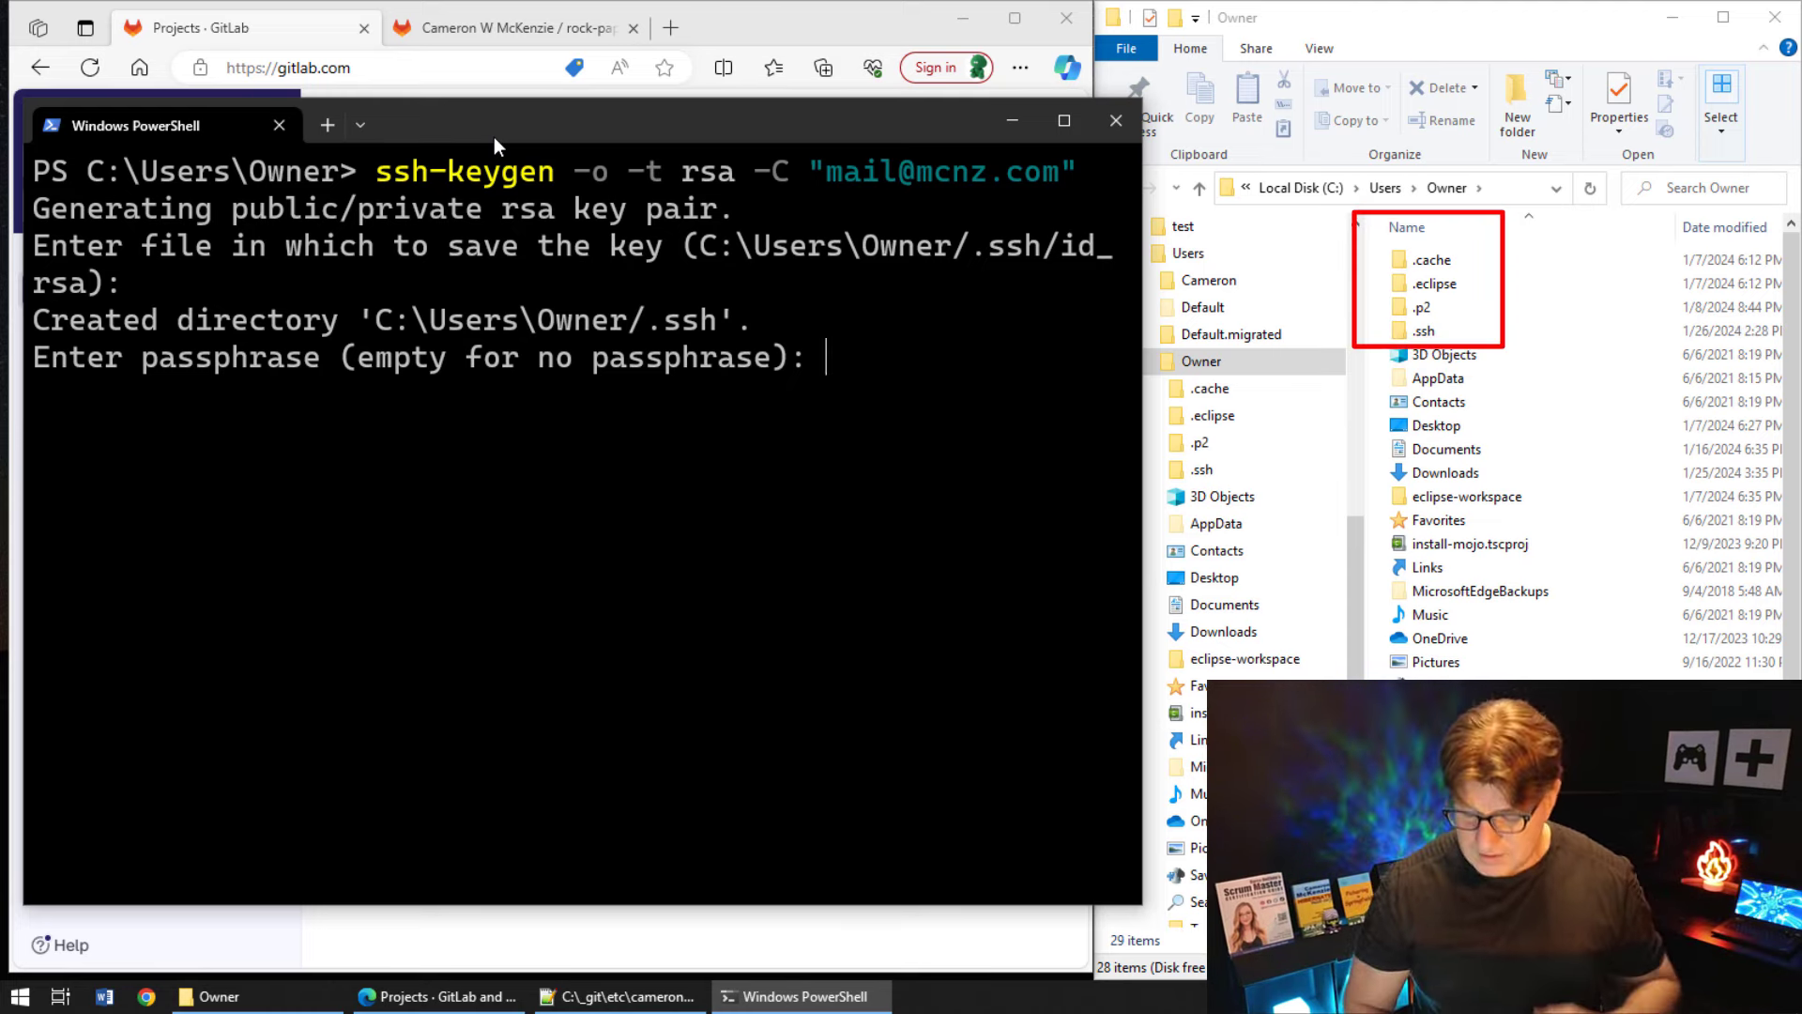
pyautogui.press('Return')
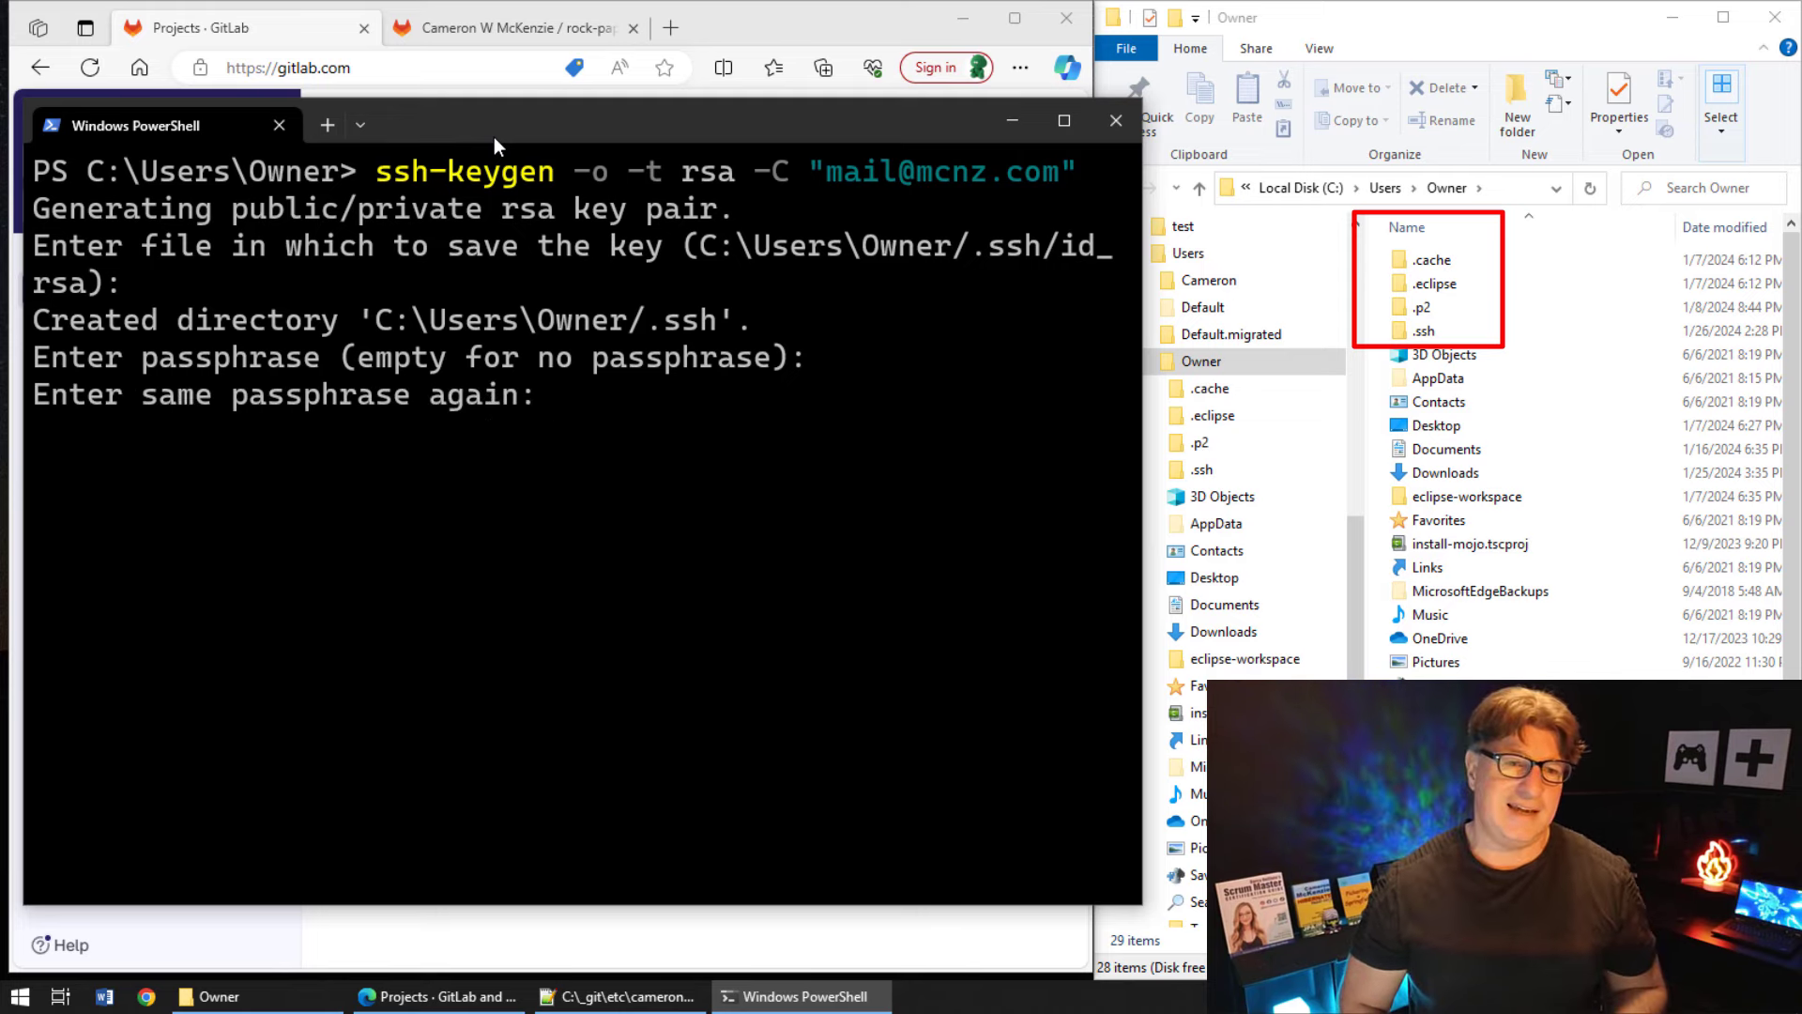
pyautogui.press('Return')
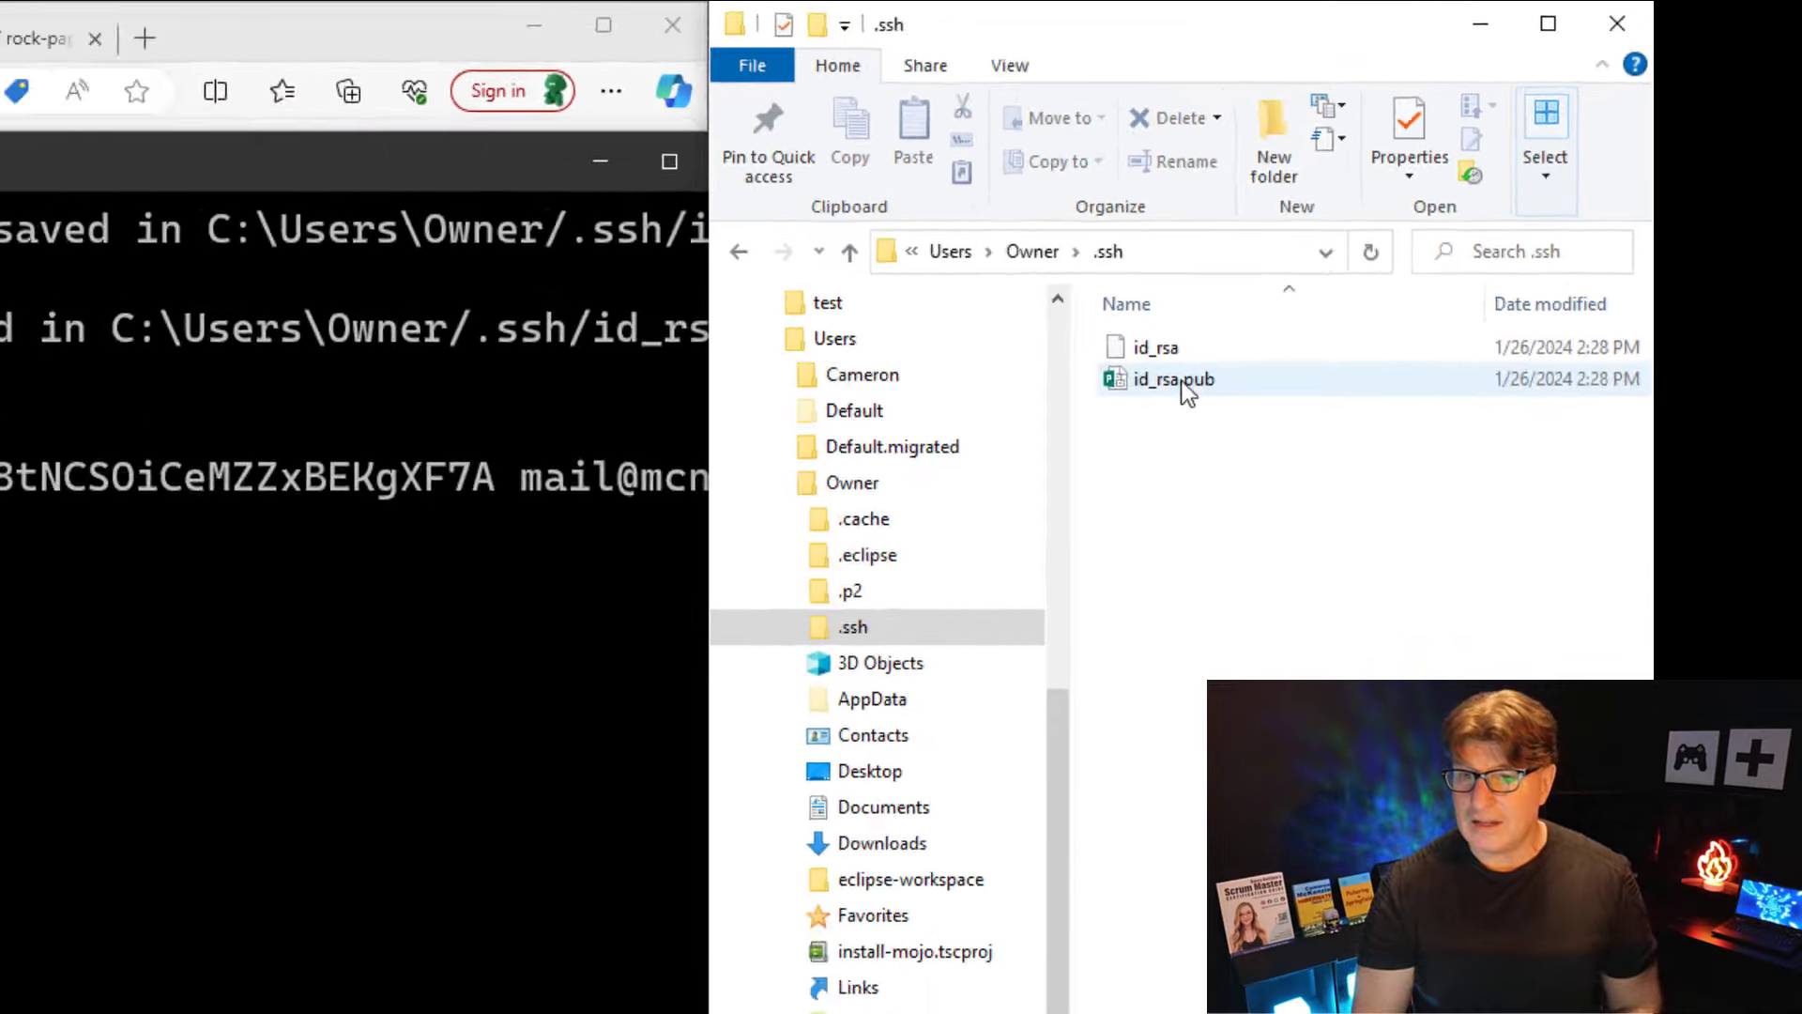
# Open id_rsa.pub from the .ssh folder with Notepad++
pyautogui.rightClick(1171, 379)
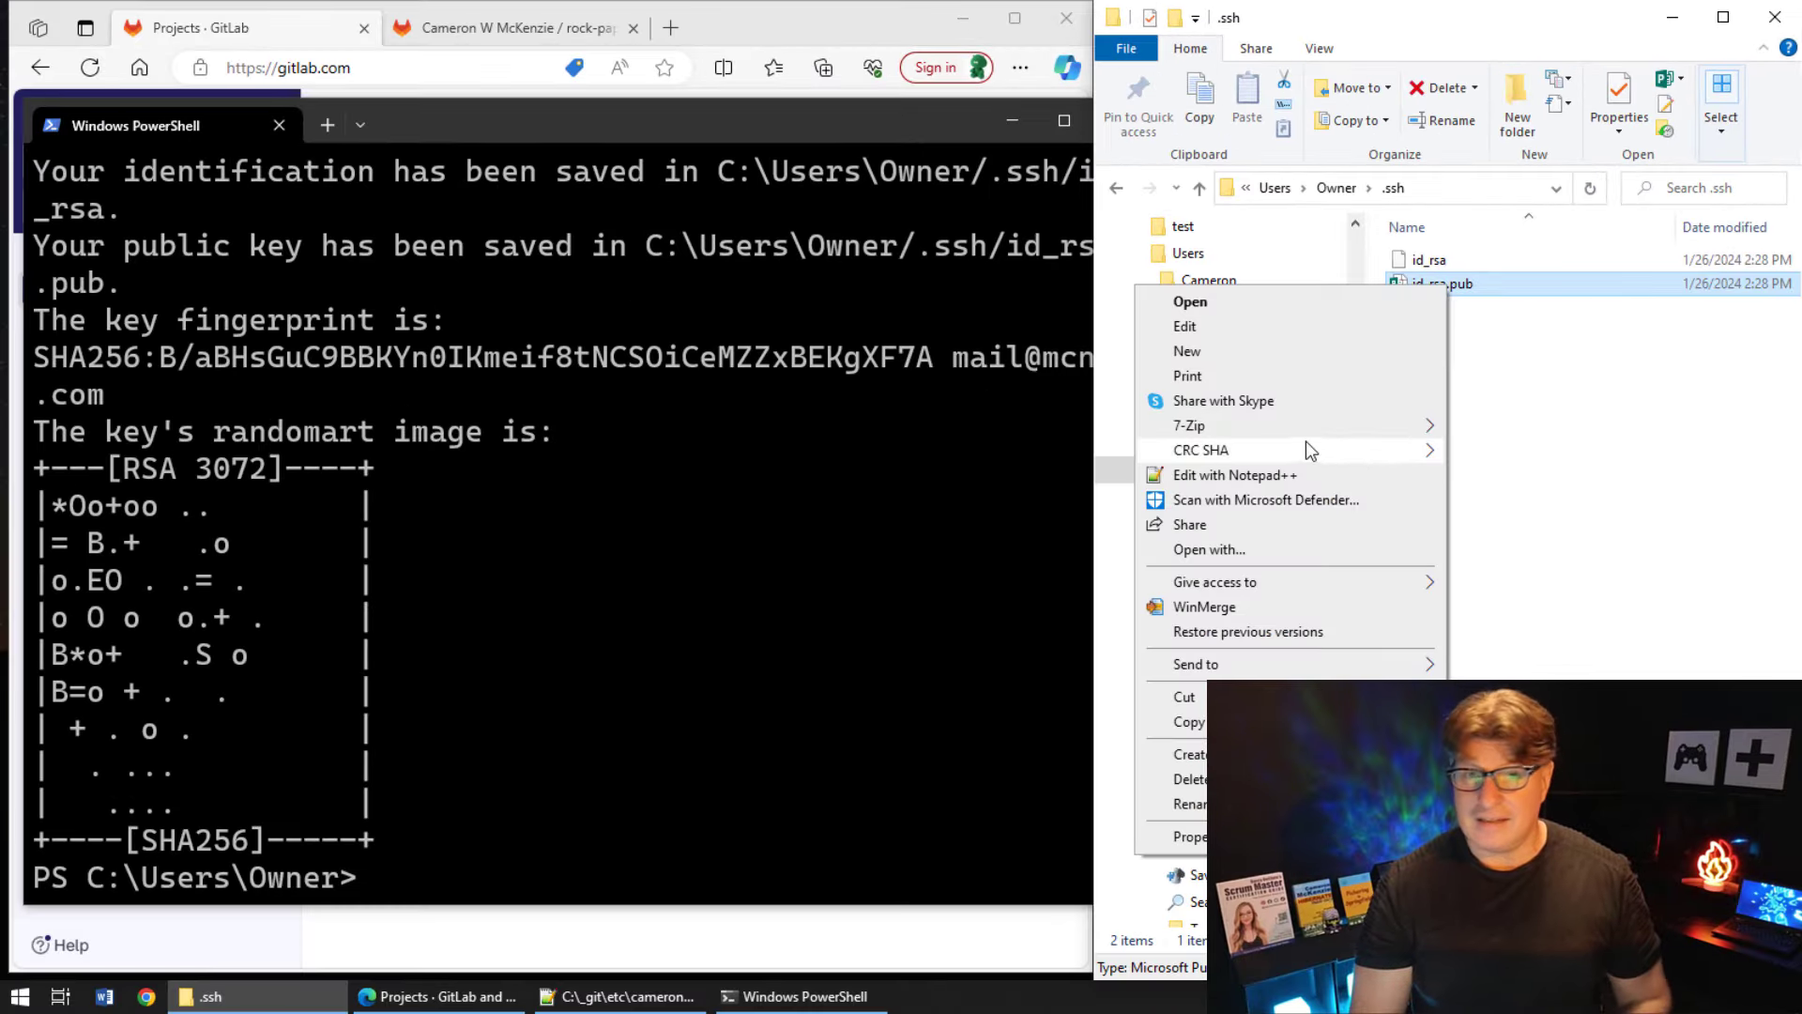
pyautogui.moveTo(1315, 475)
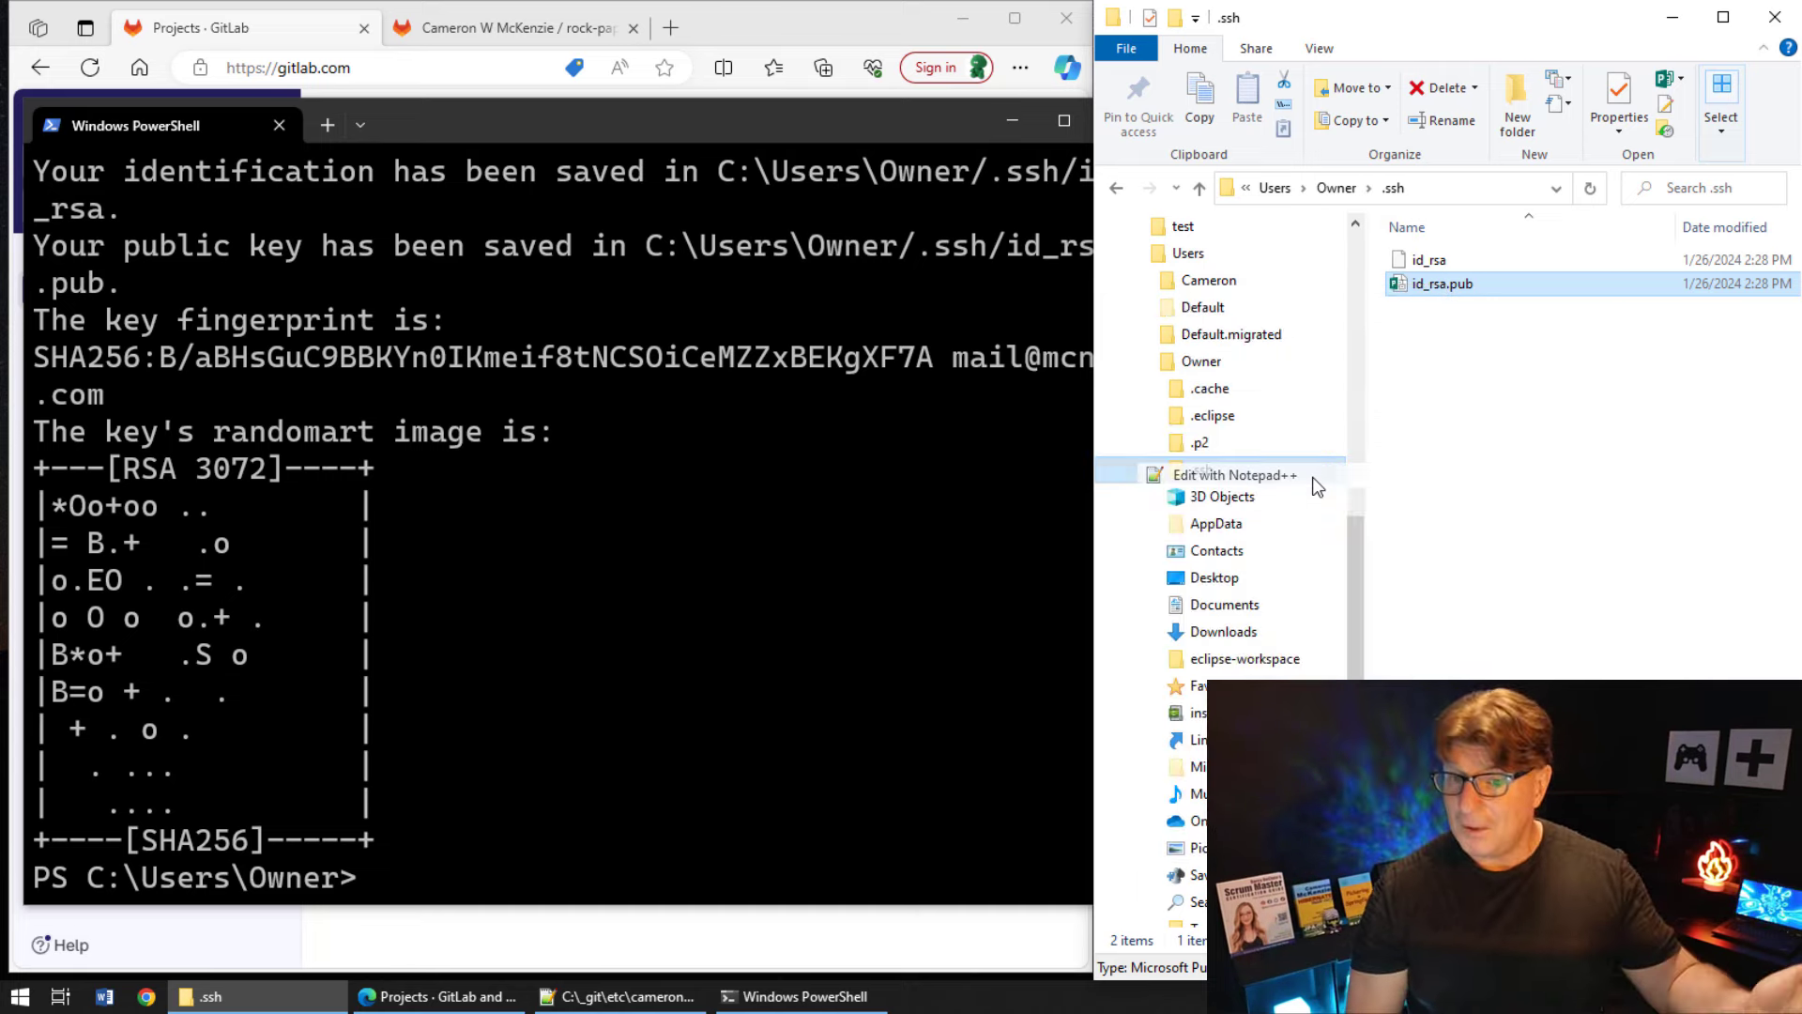
pyautogui.click(1235, 473)
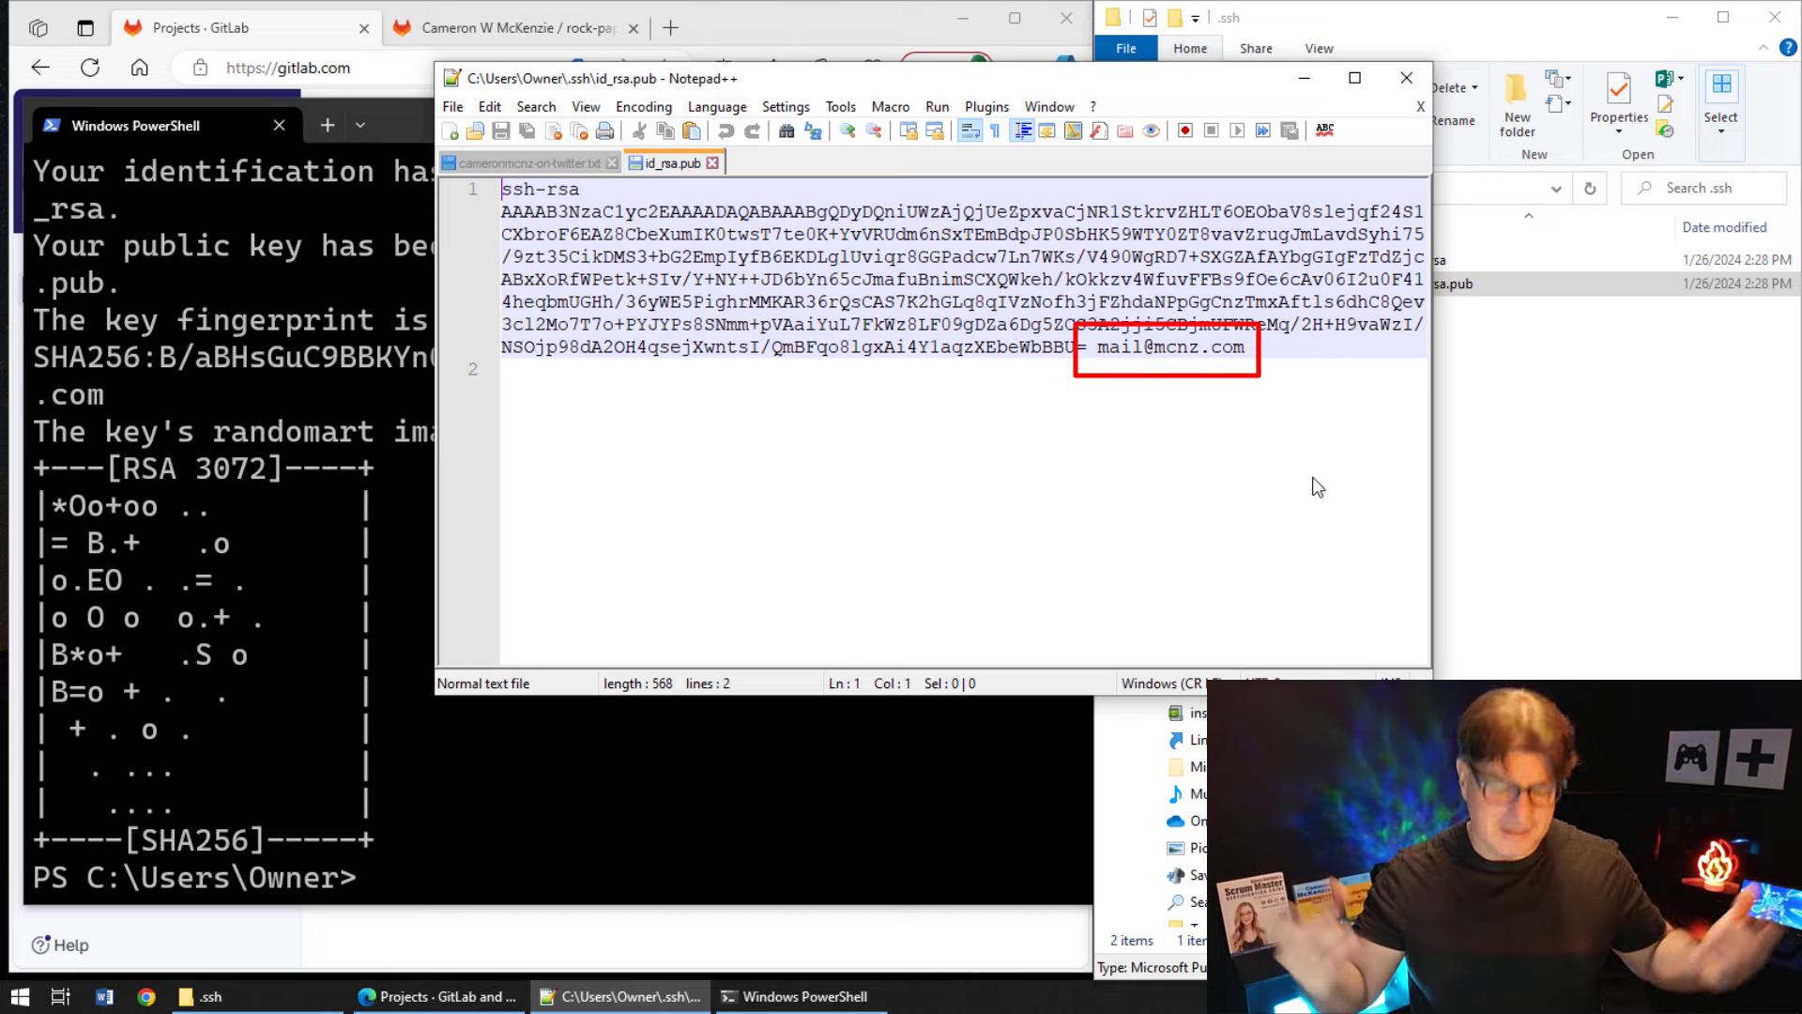
# Copy the whole public key text to the clipboard and switch to the GitLab browser tab
pyautogui.press('ctrl+a')
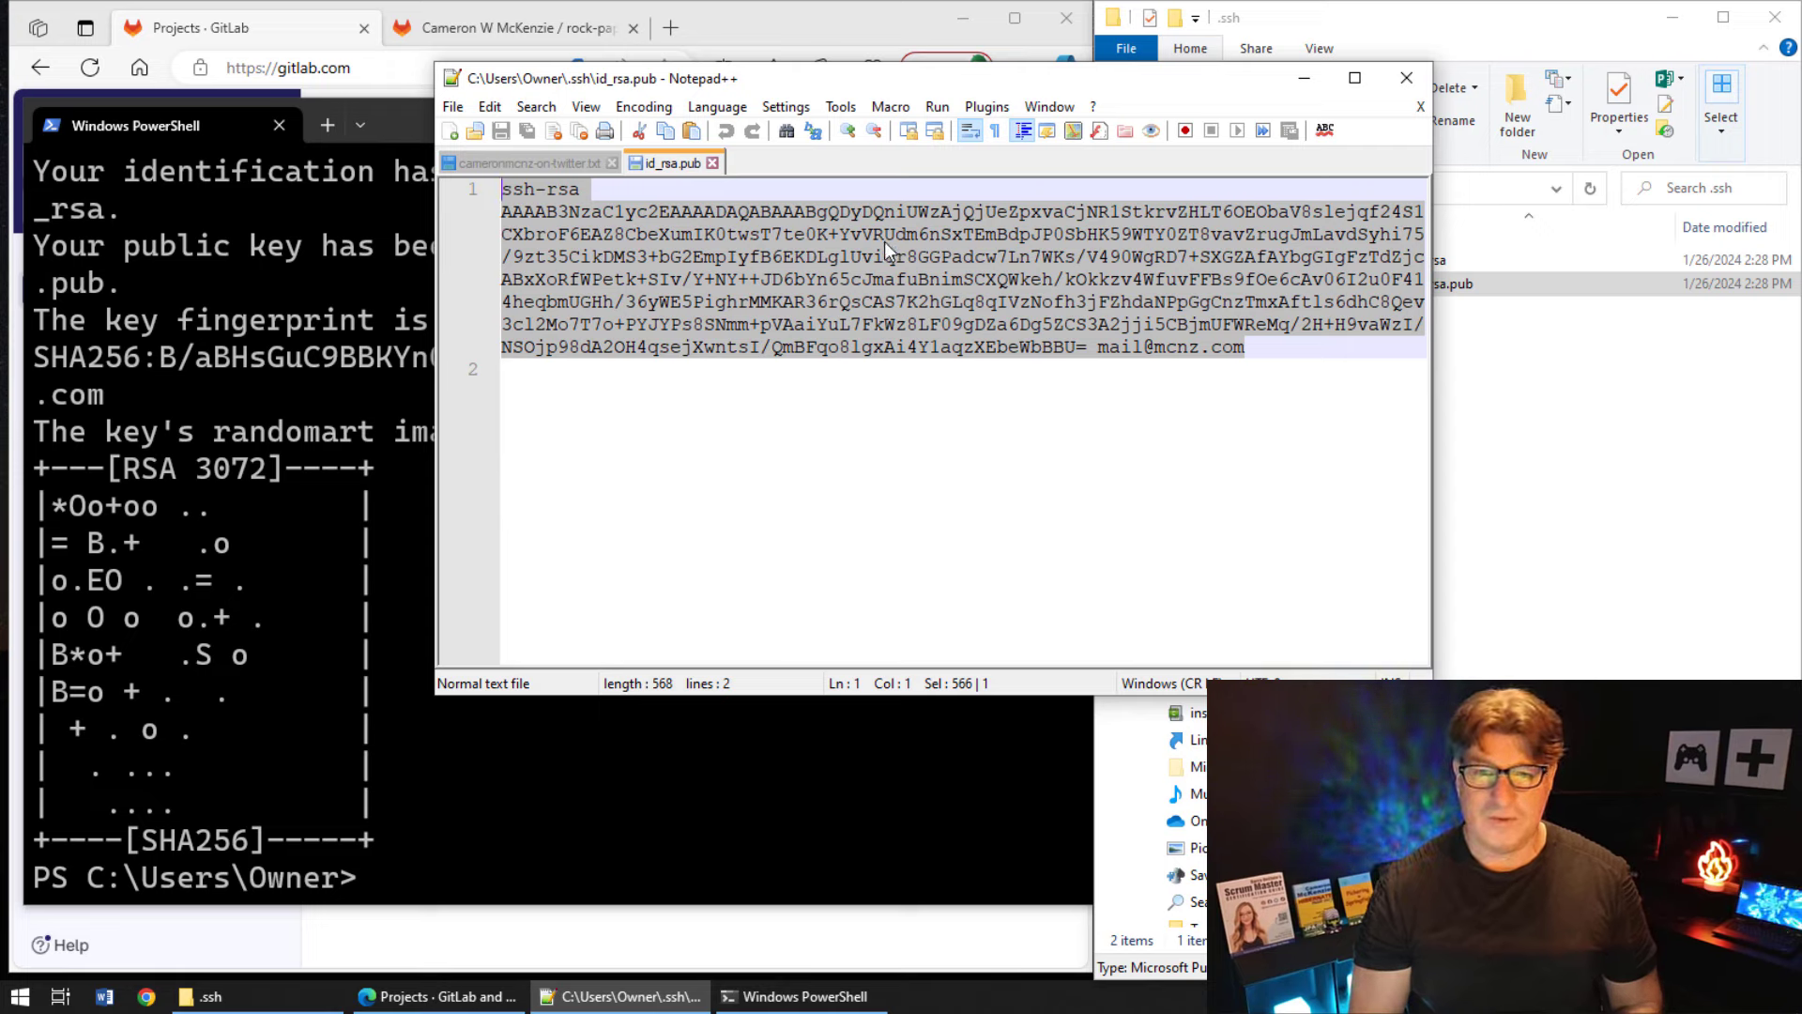
pyautogui.rightClick(884, 249)
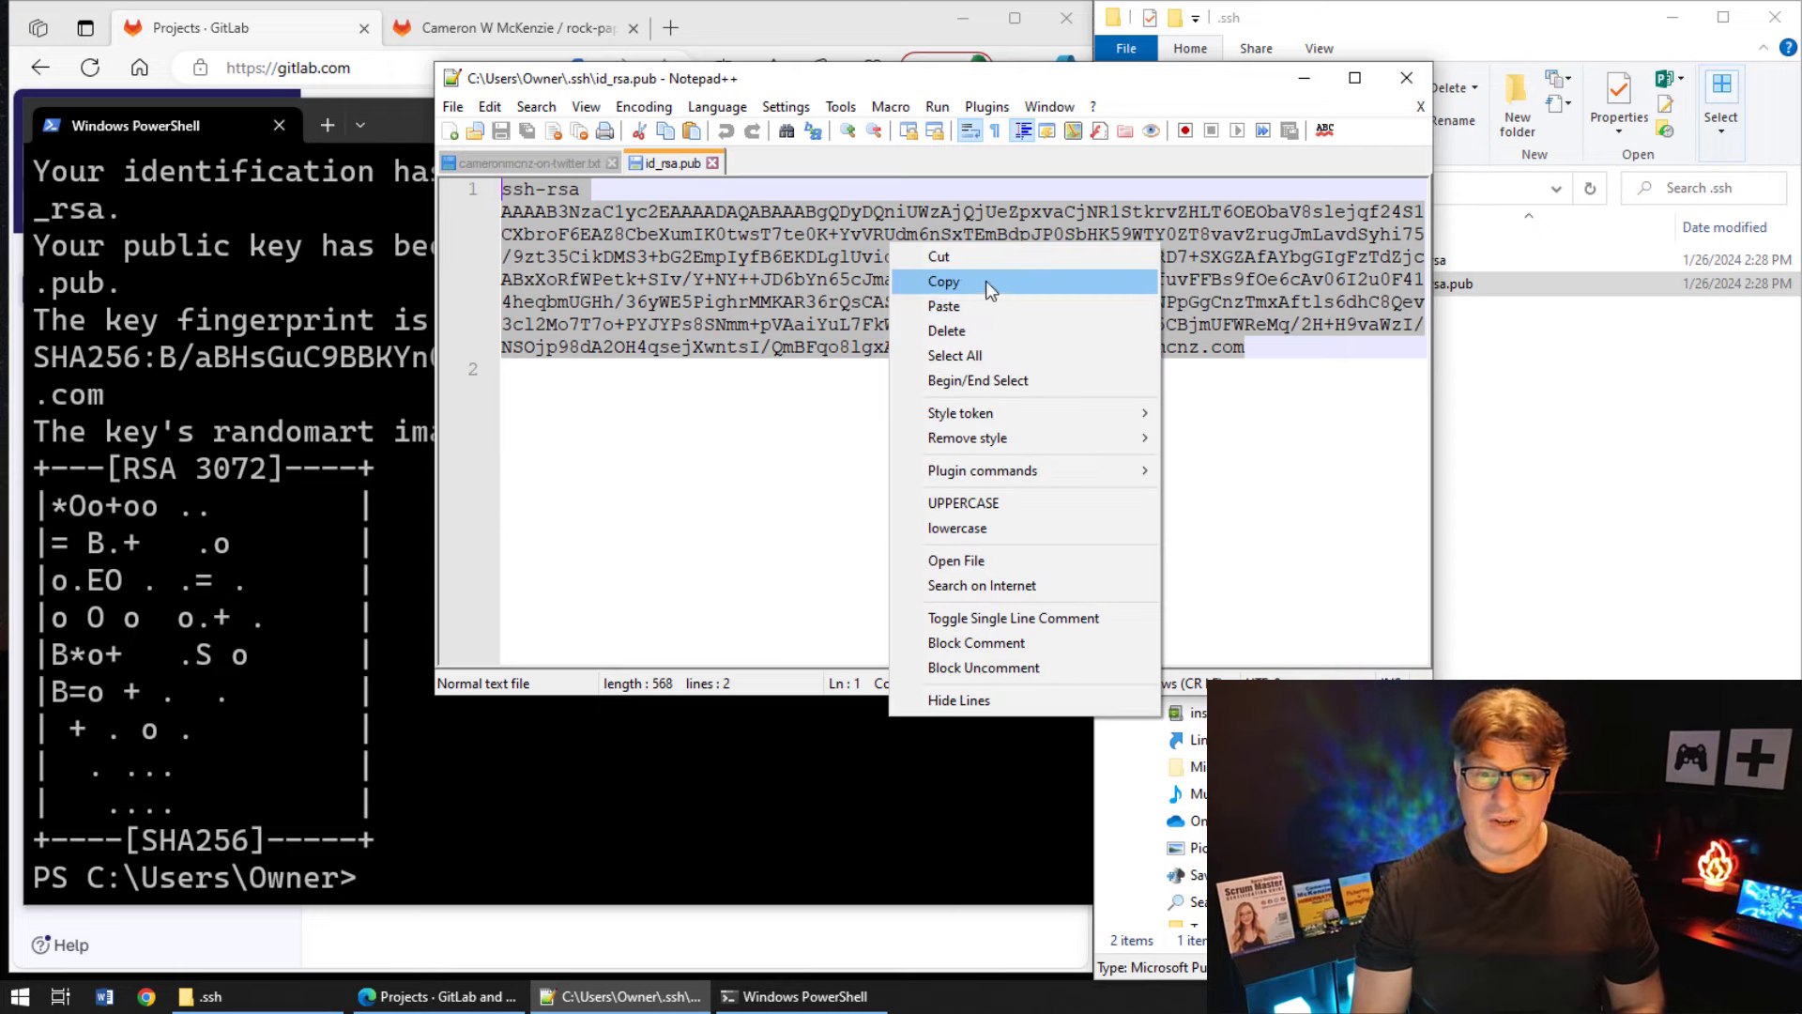
pyautogui.click(944, 280)
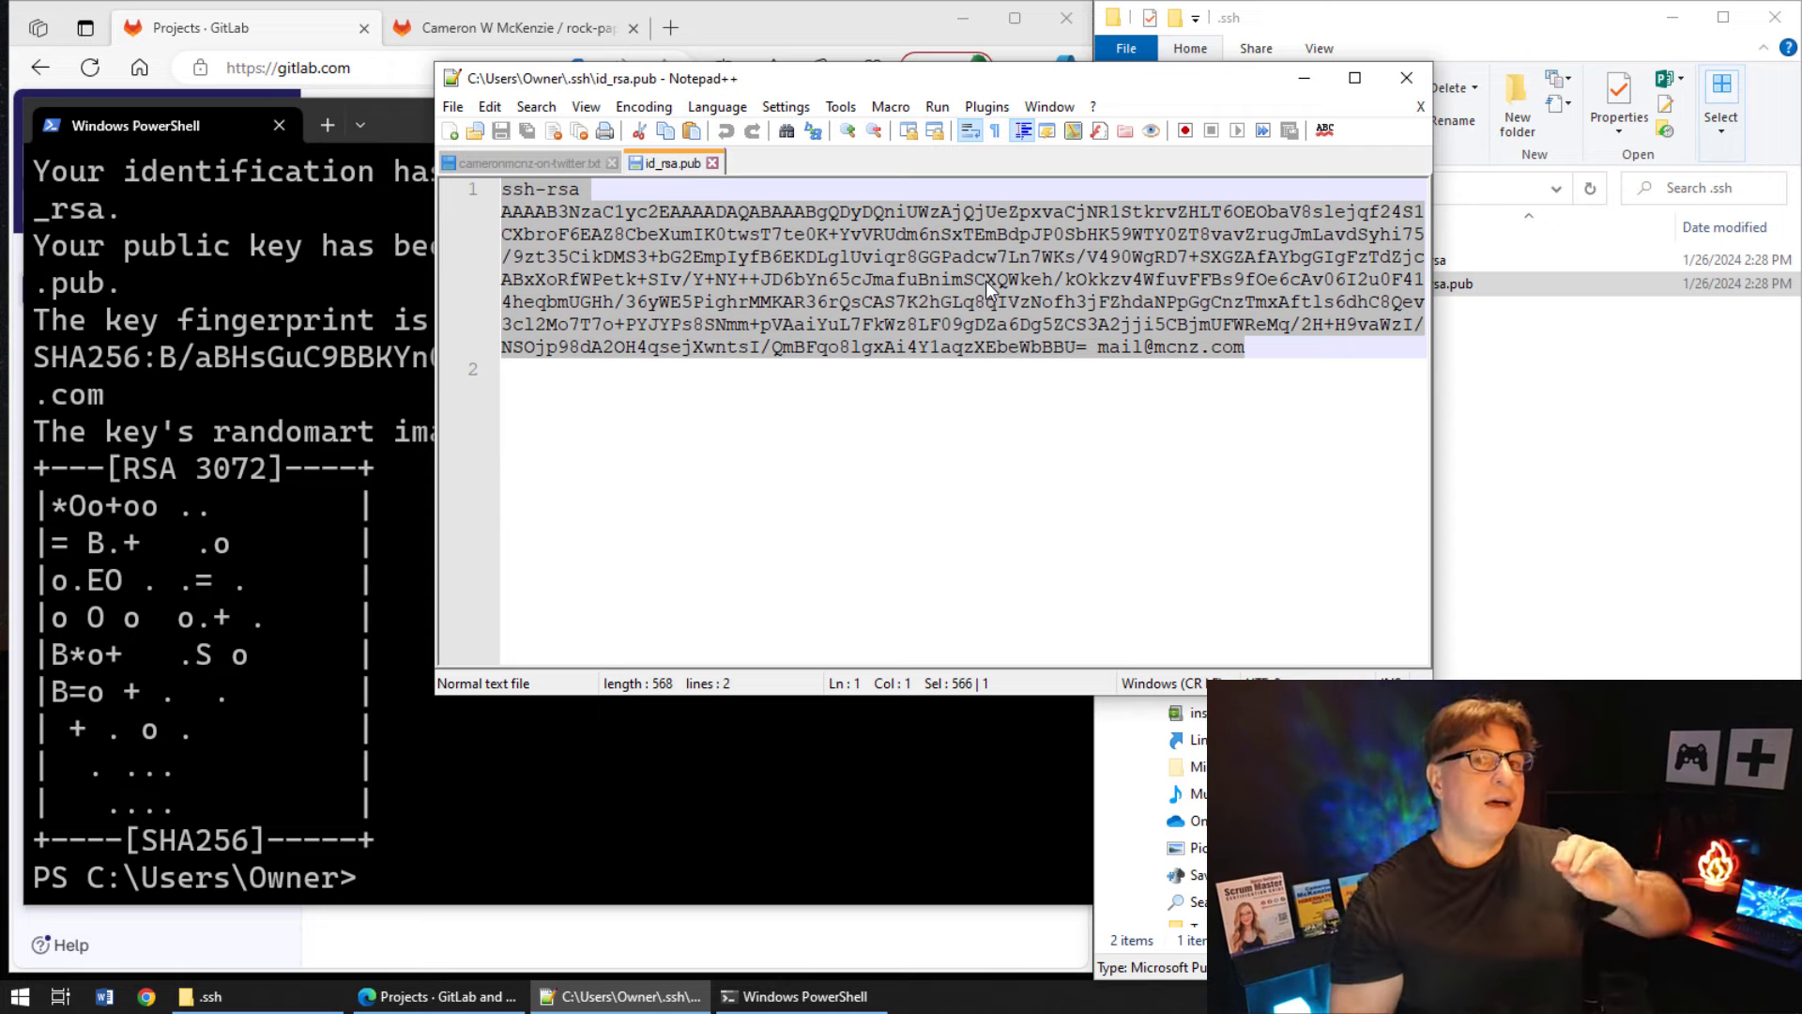
pyautogui.moveTo(905, 236)
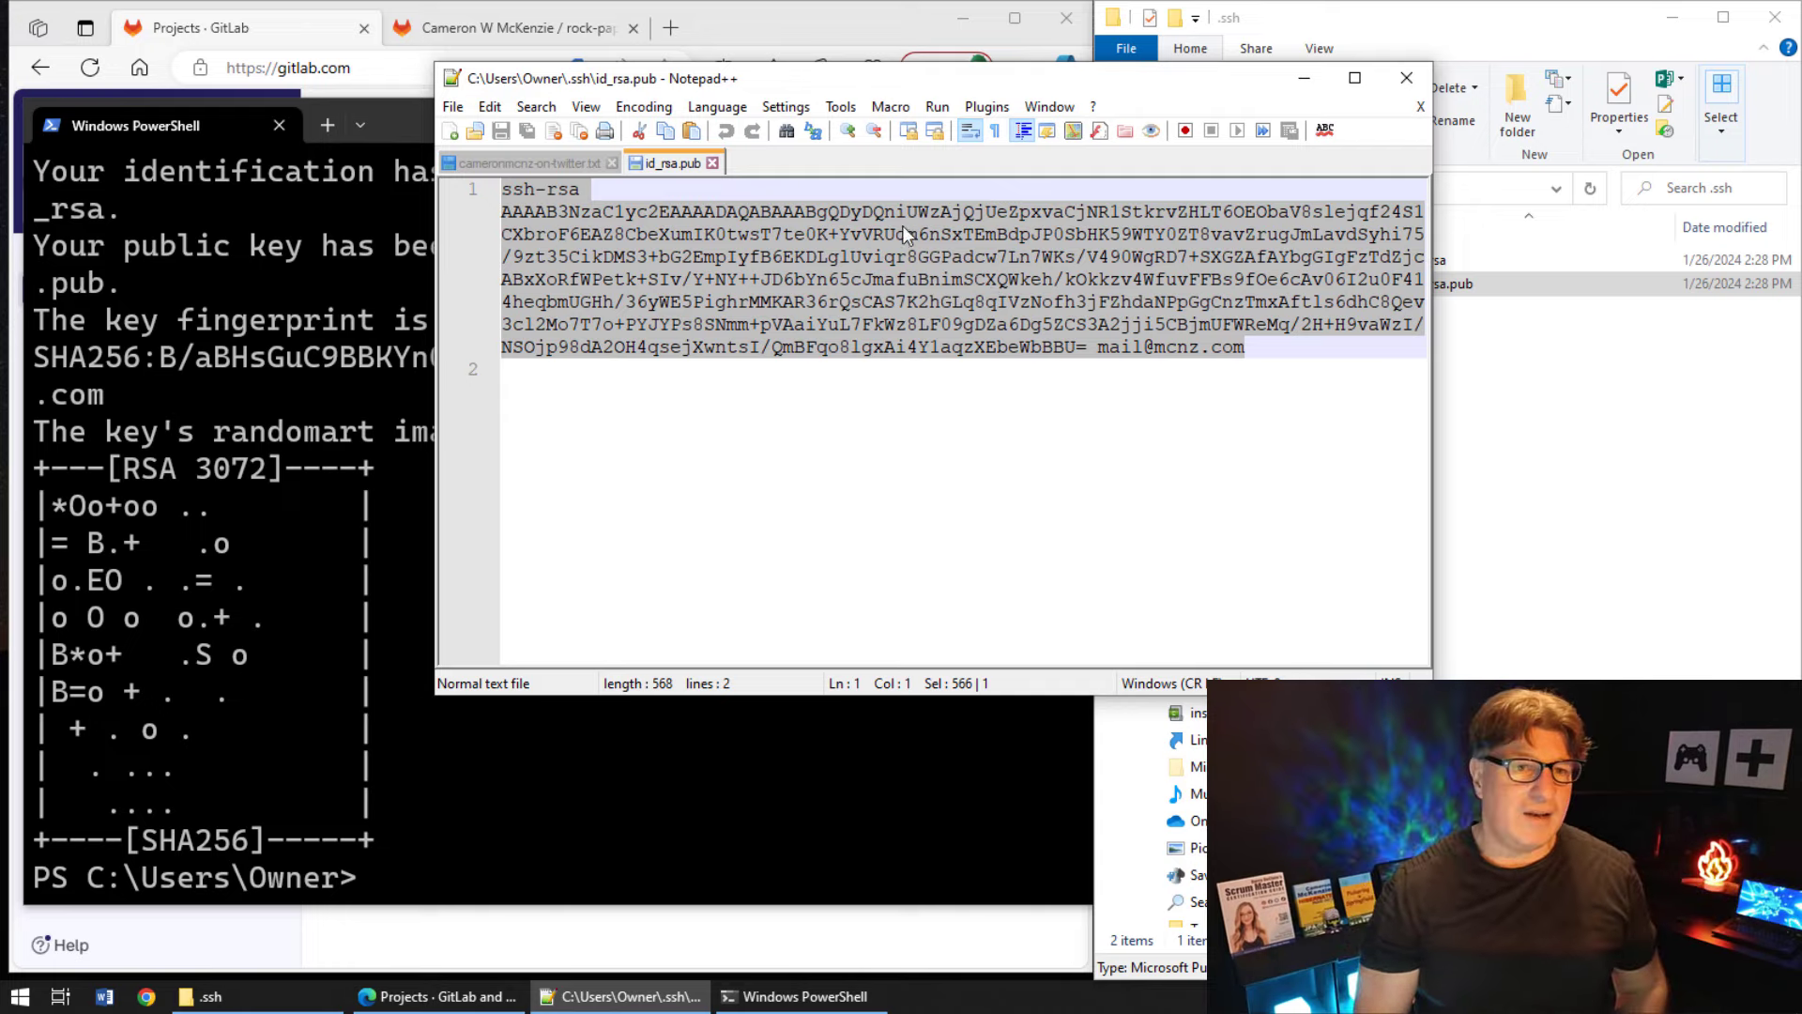
pyautogui.click(242, 28)
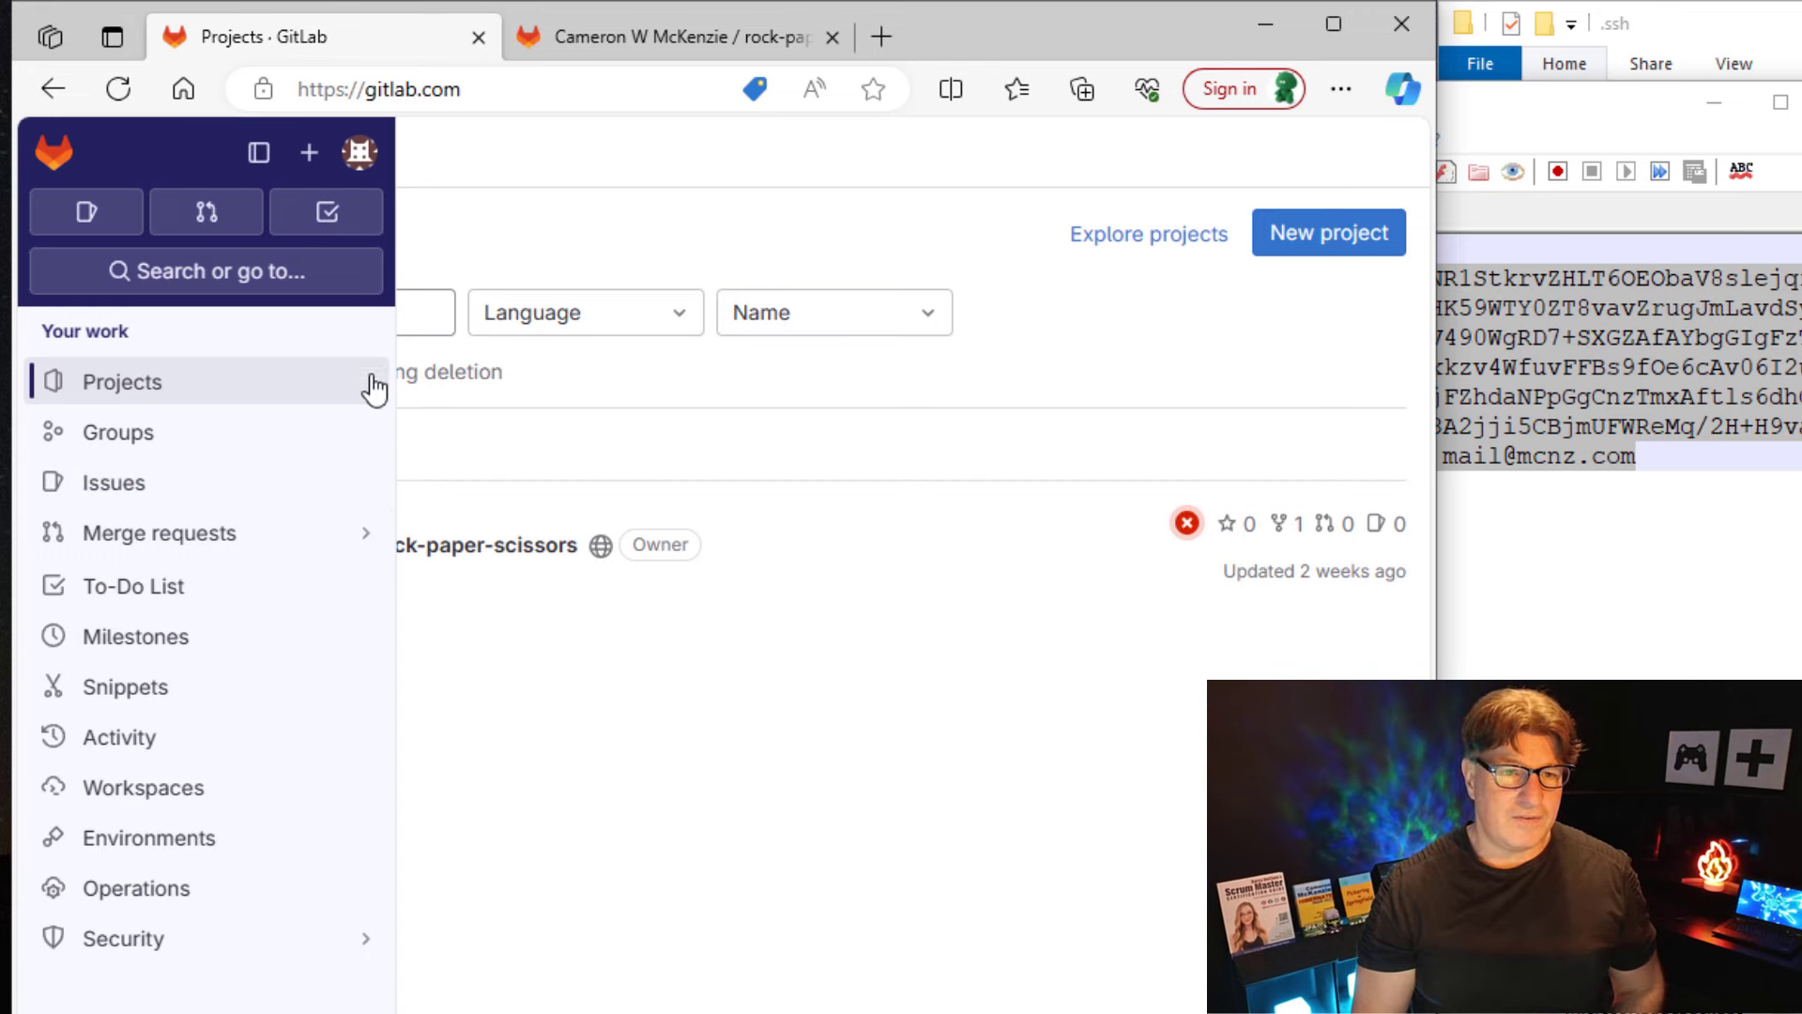
pyautogui.moveTo(257, 152)
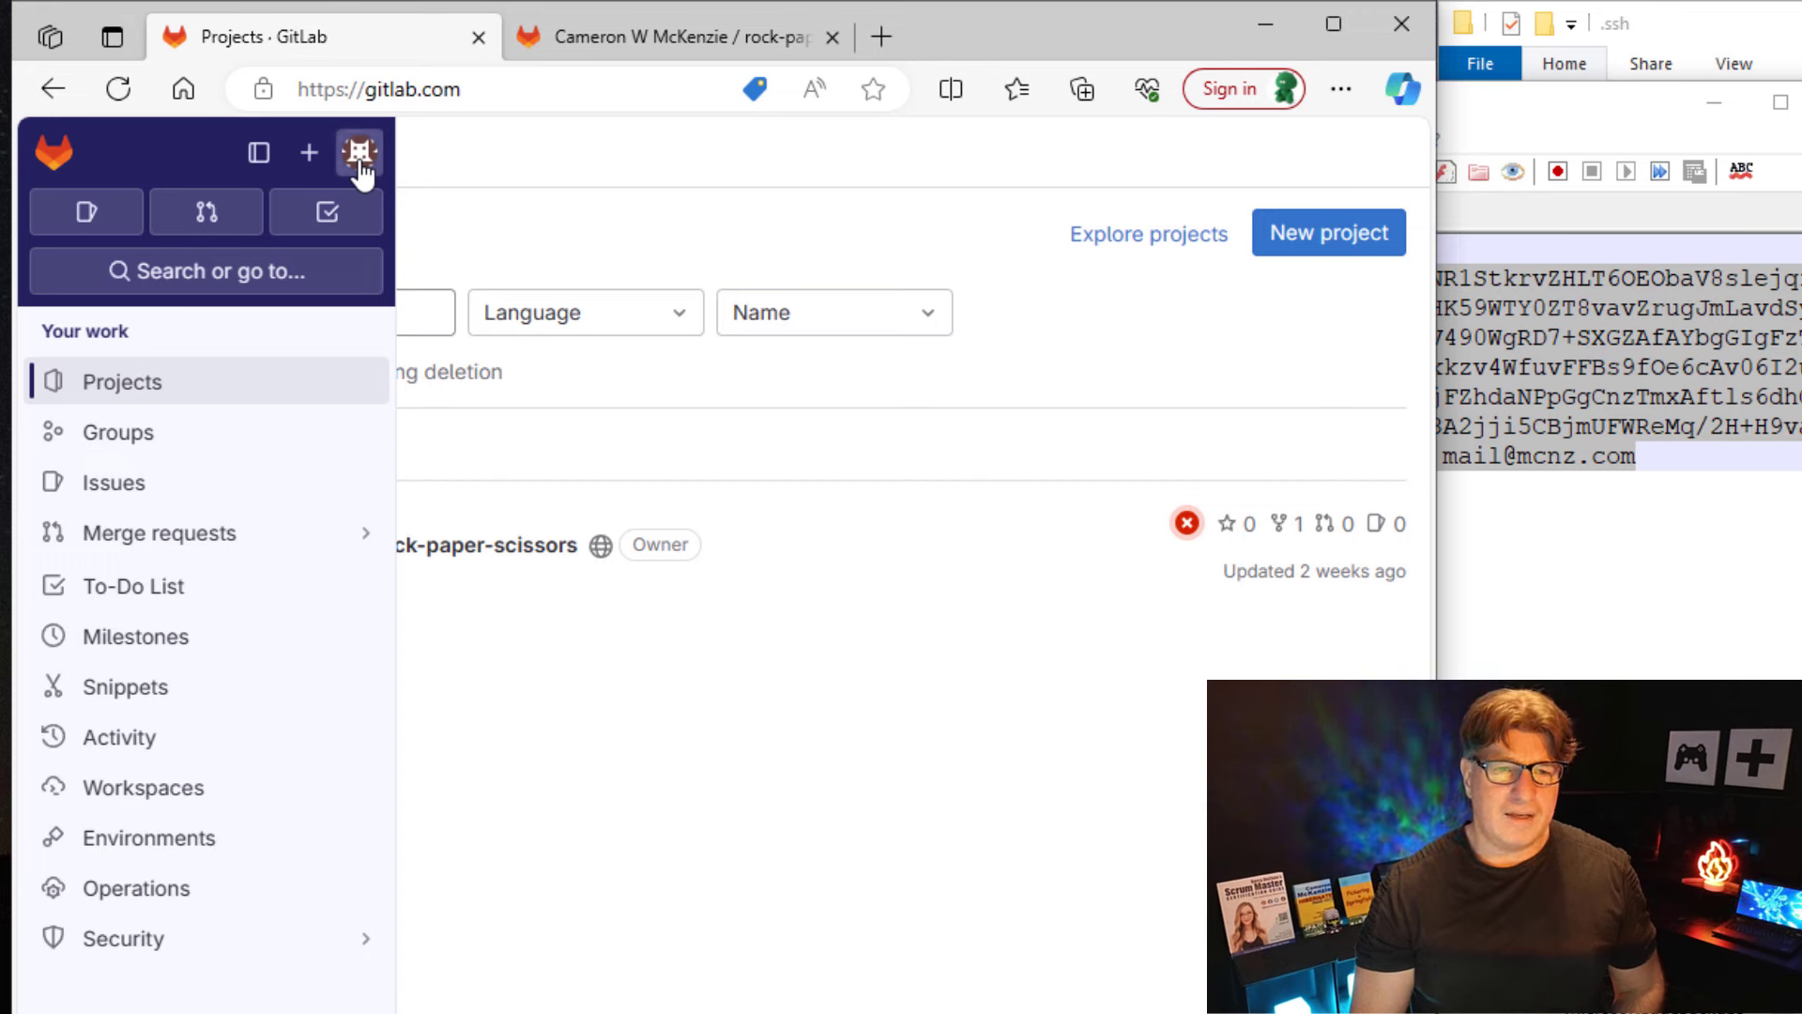
# Navigate from the avatar's Edit profile to the SSH Keys page in User settings
pyautogui.click(359, 152)
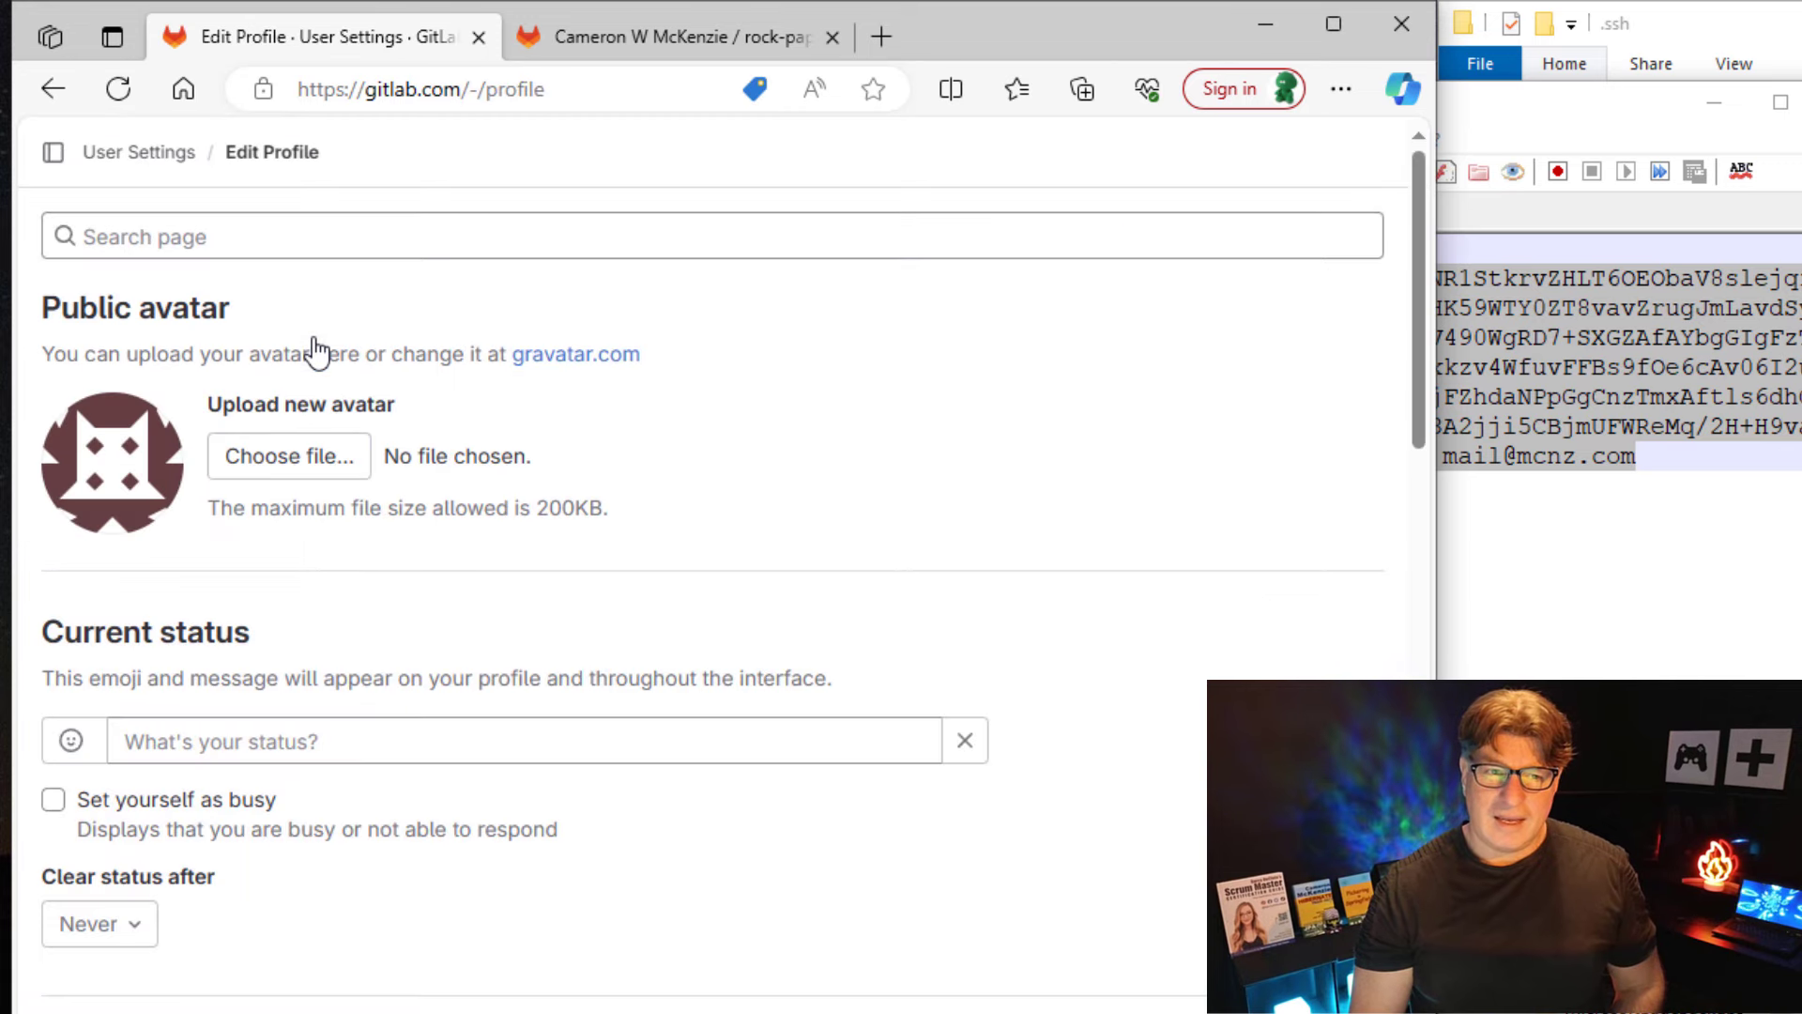
pyautogui.click(52, 152)
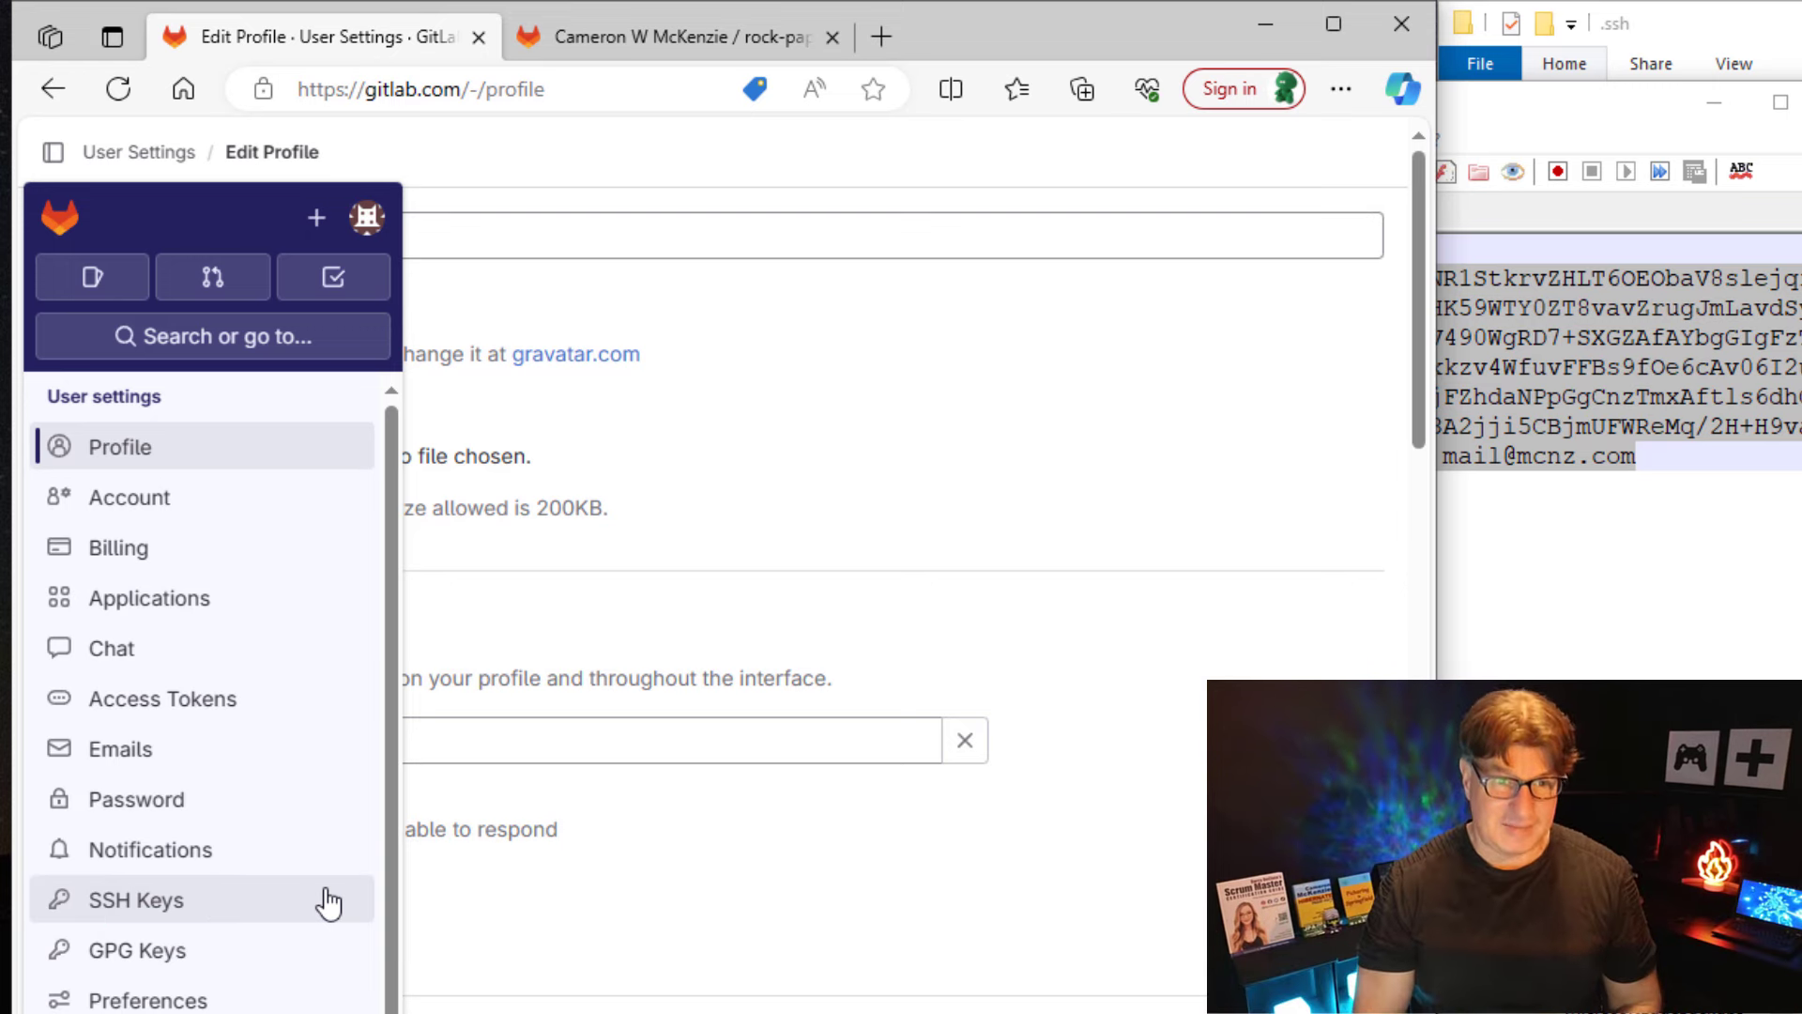
pyautogui.click(136, 899)
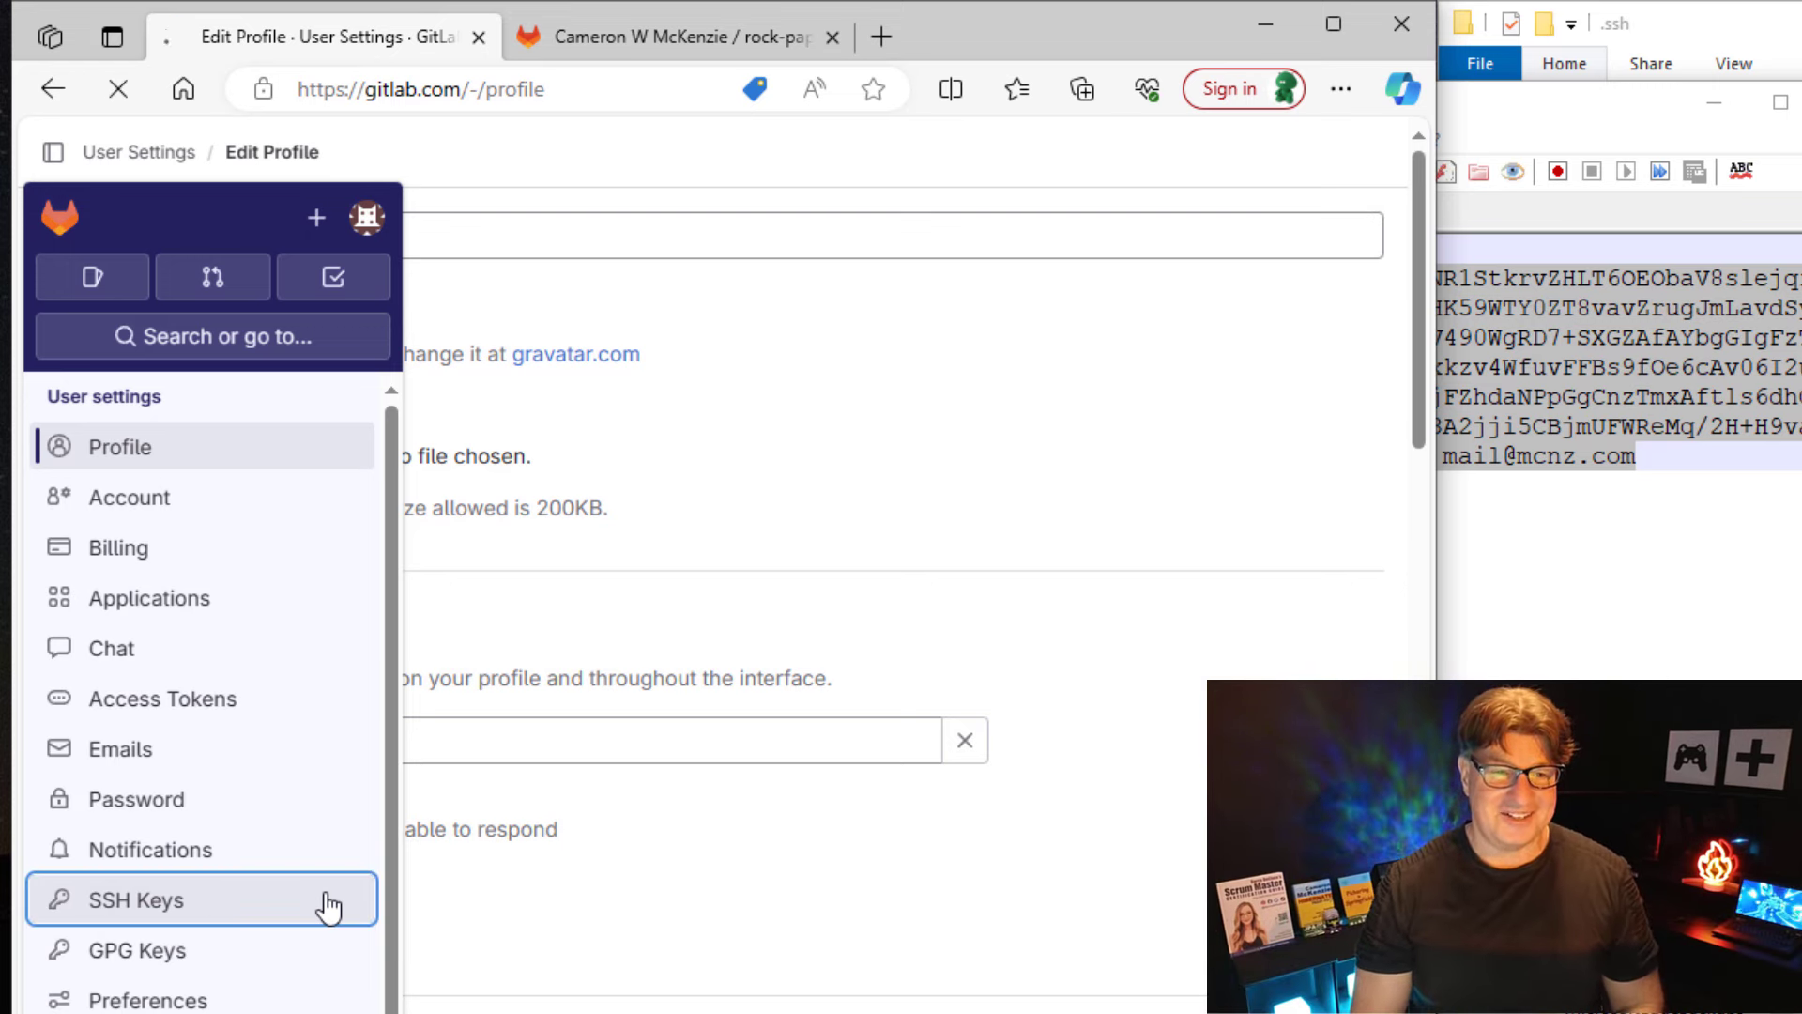
pyautogui.click(135, 899)
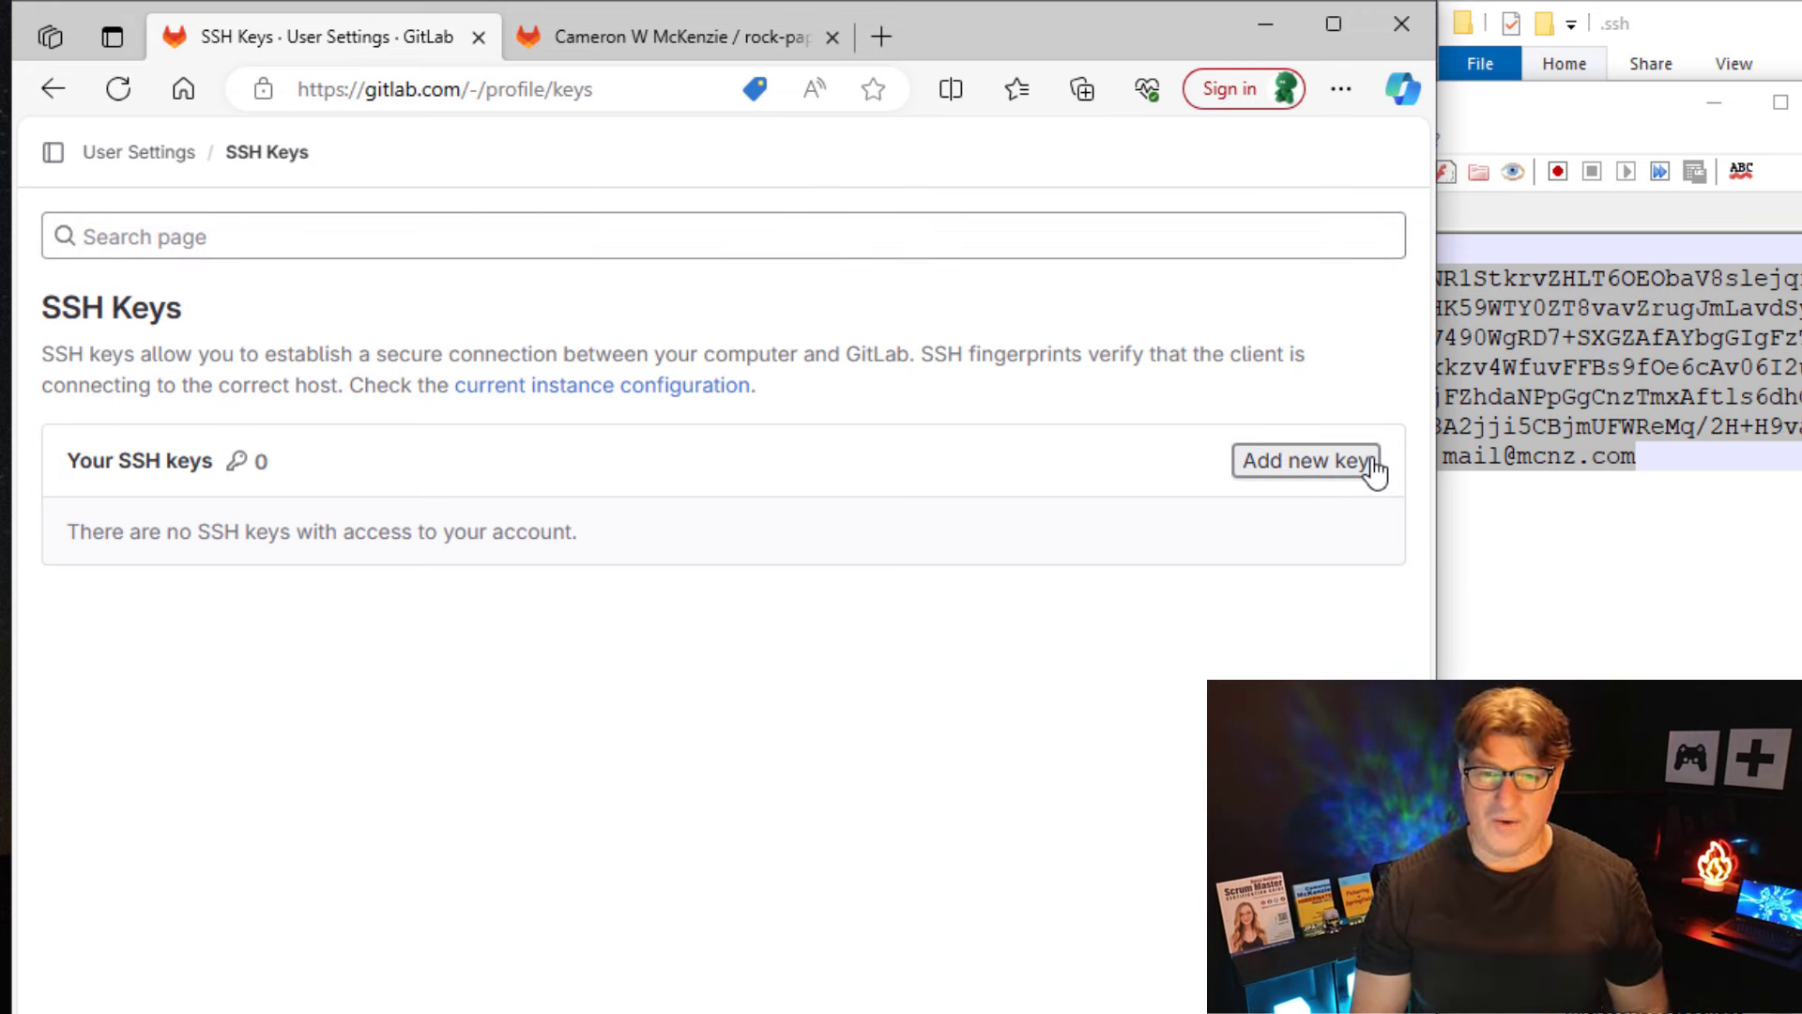
pyautogui.click(1302, 460)
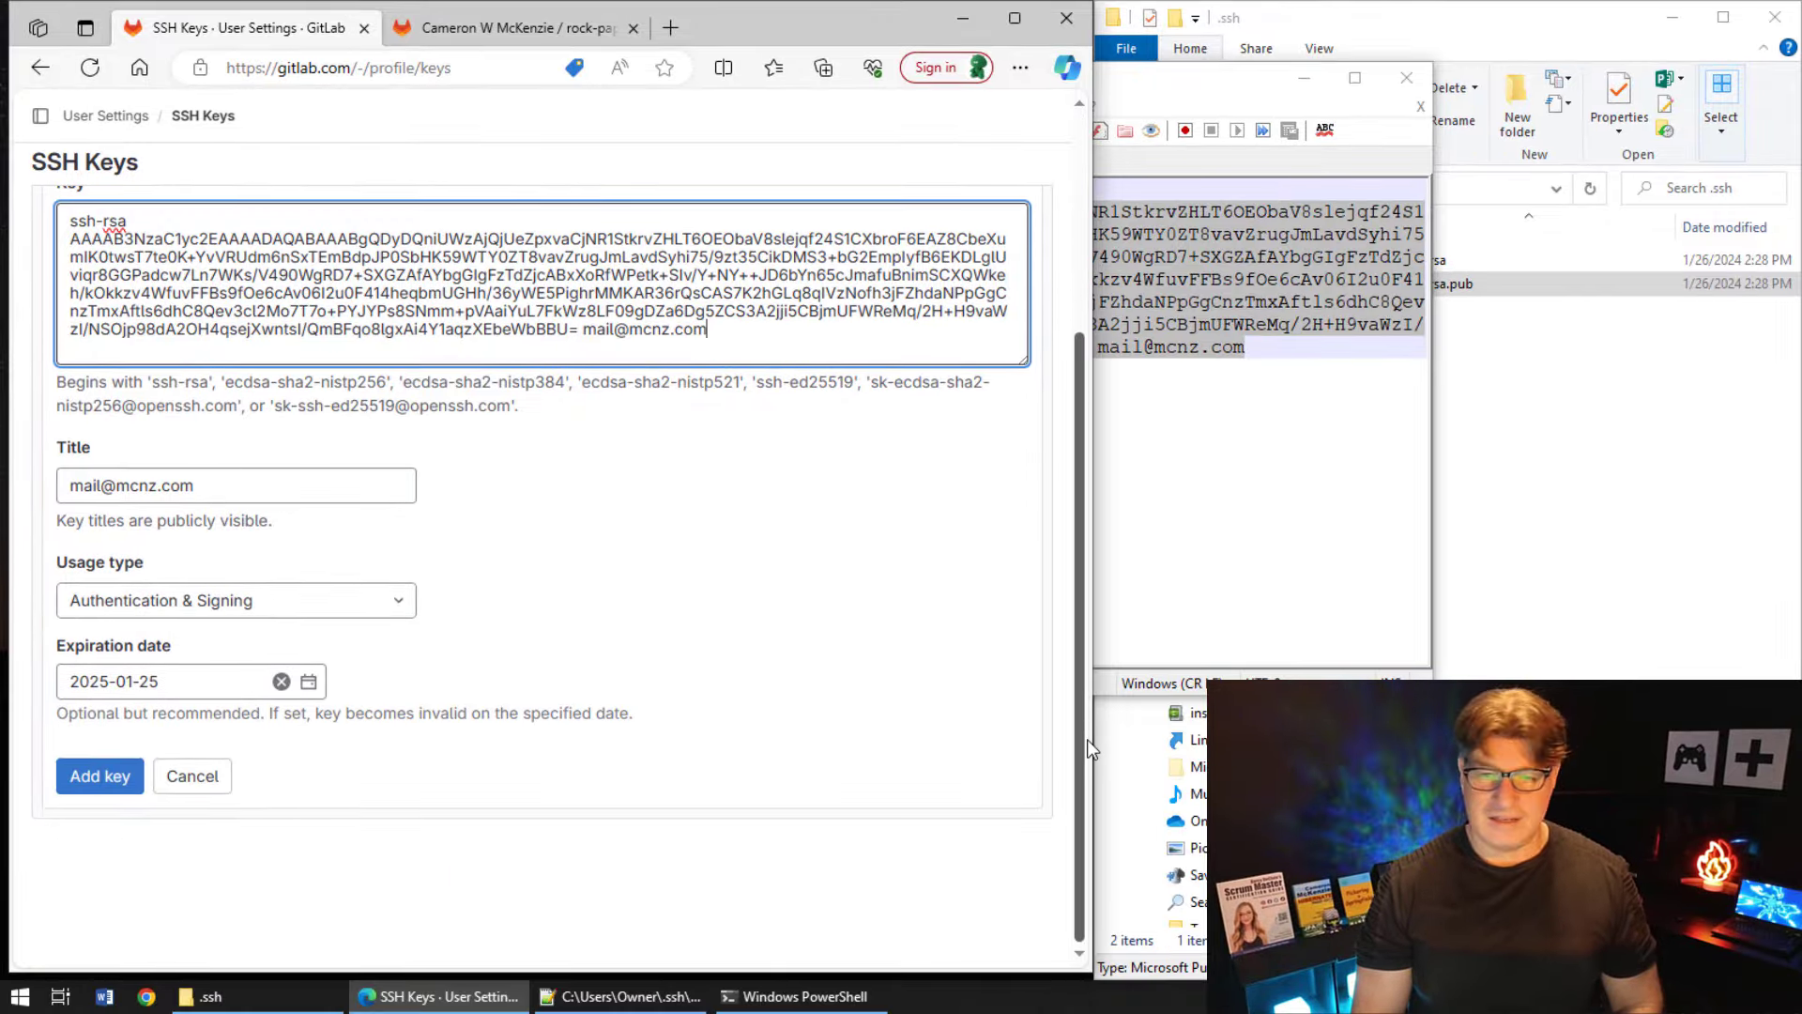
pyautogui.scroll(3)
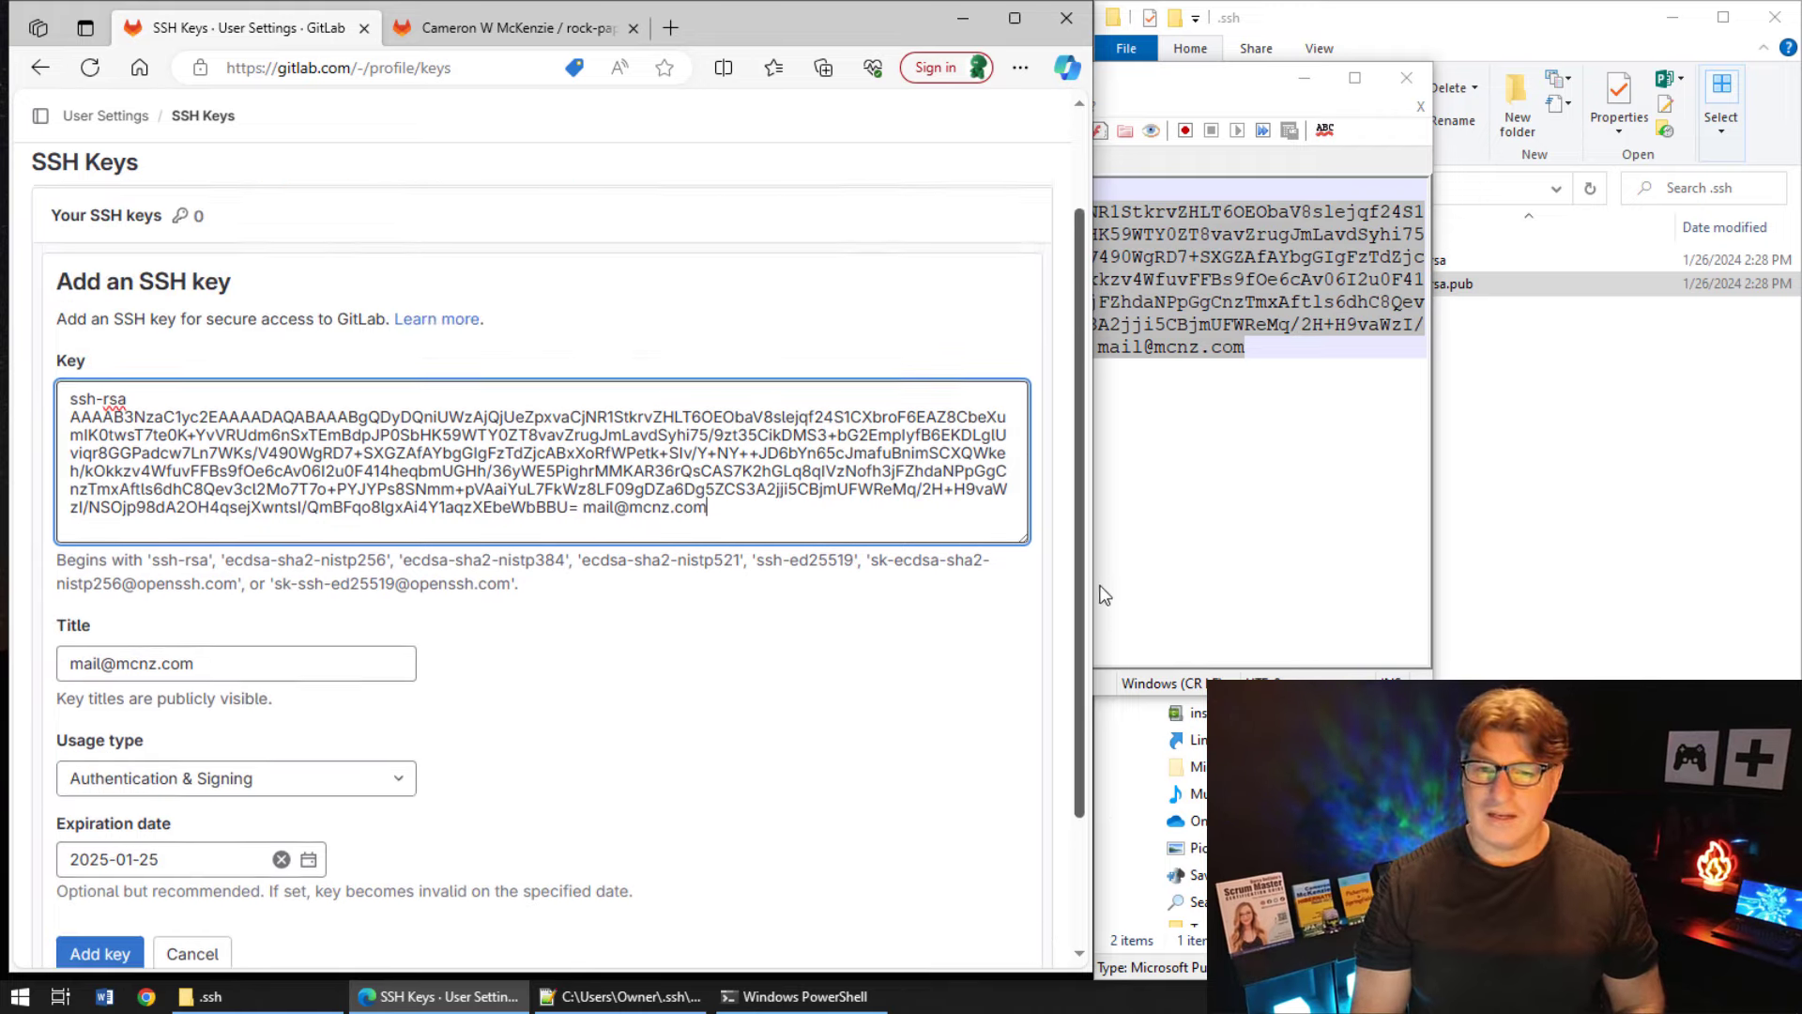
pyautogui.scroll(-3)
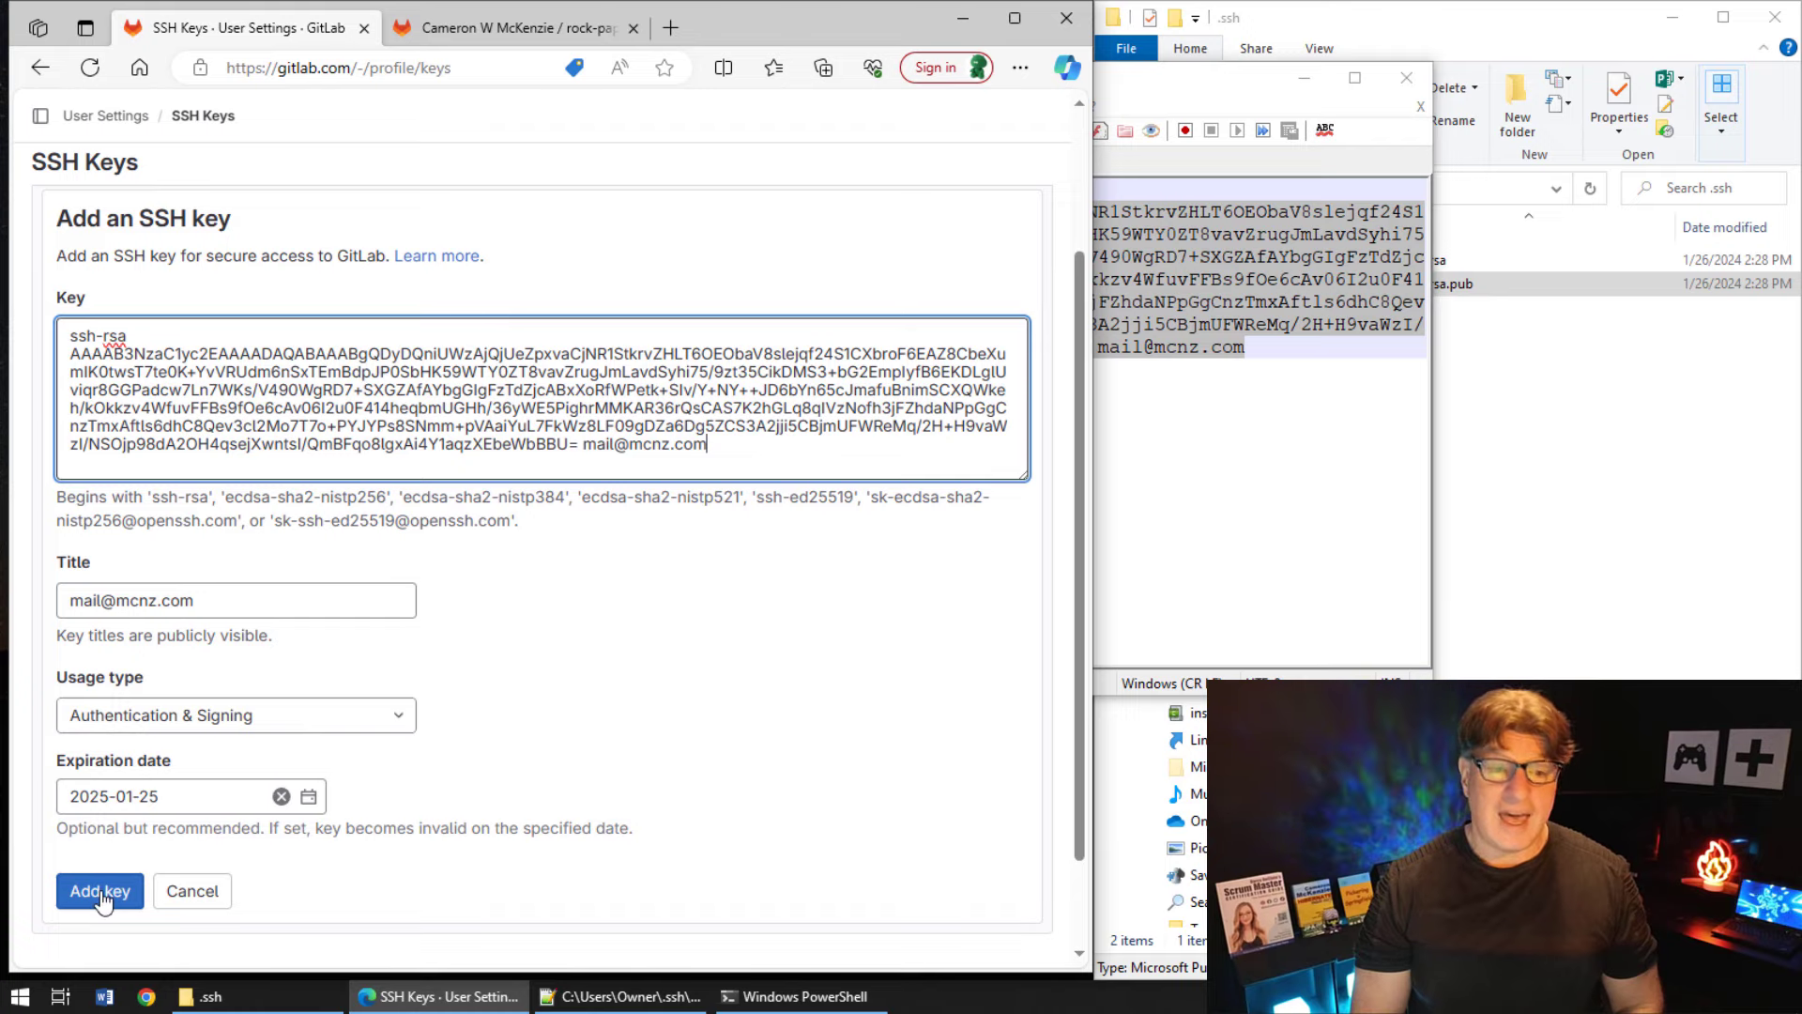
pyautogui.click(99, 890)
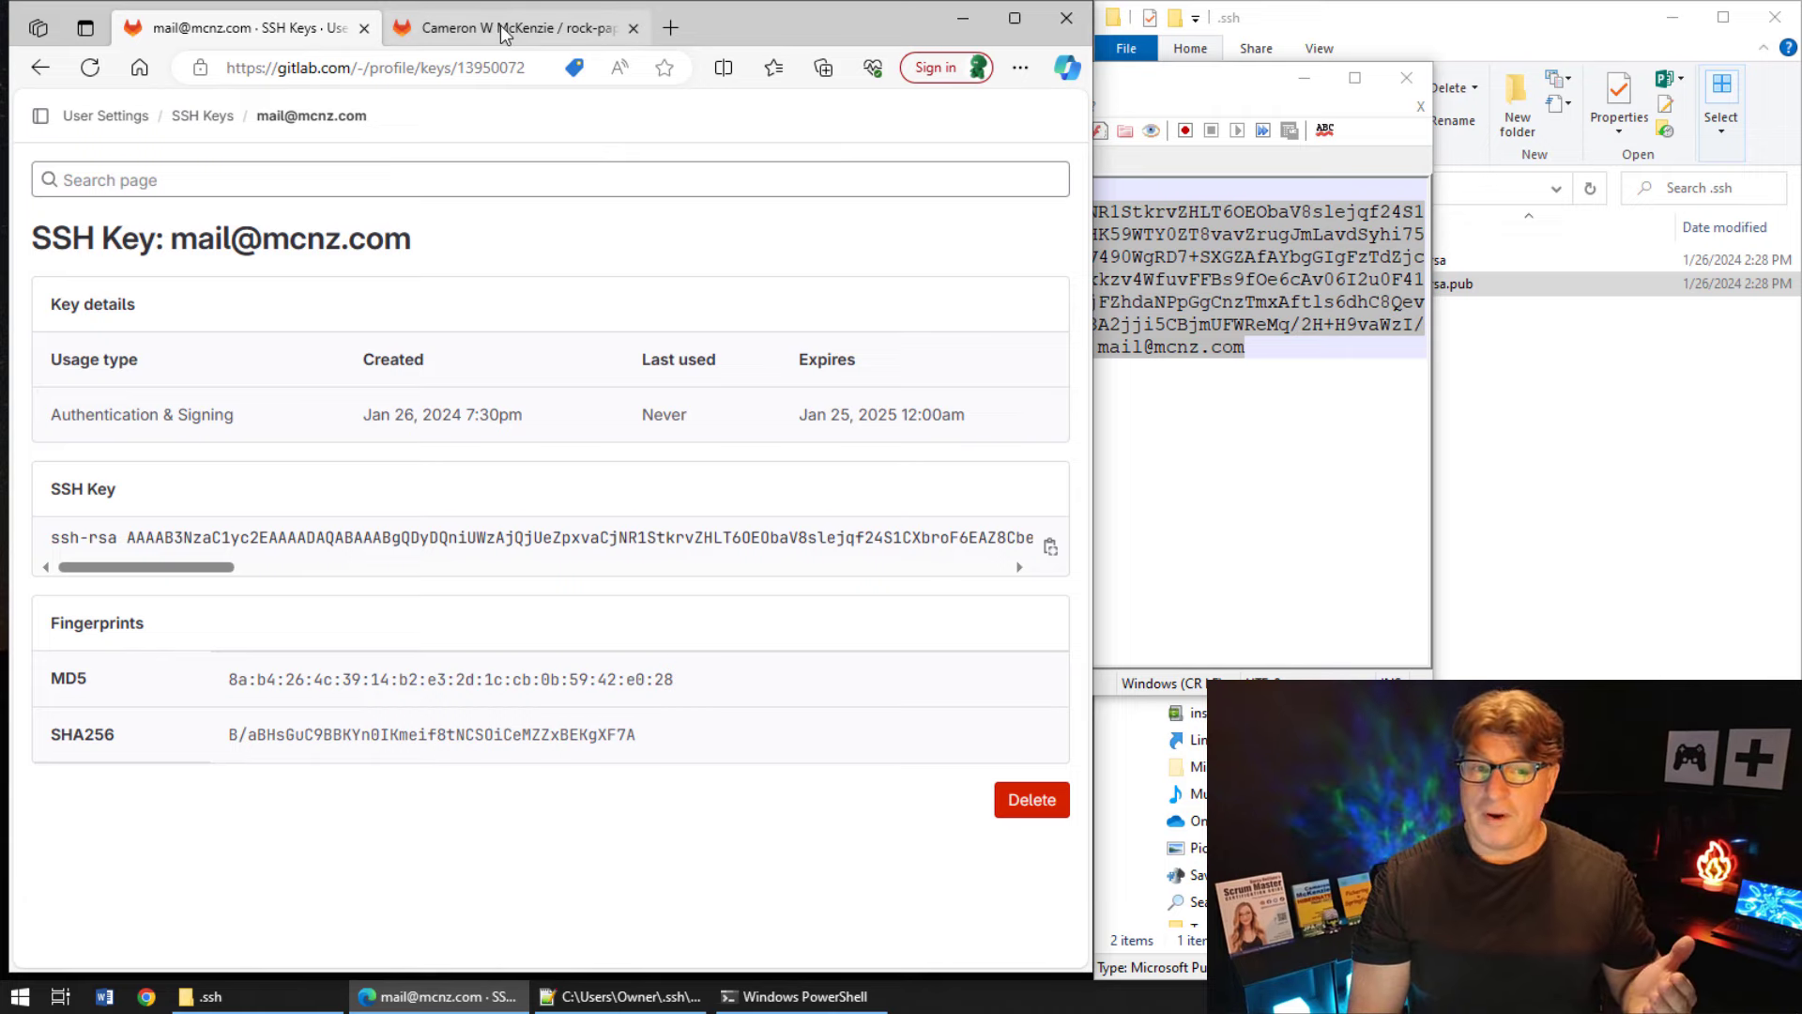
# Switch to the rock-paper-scissors project page
pyautogui.click(510, 28)
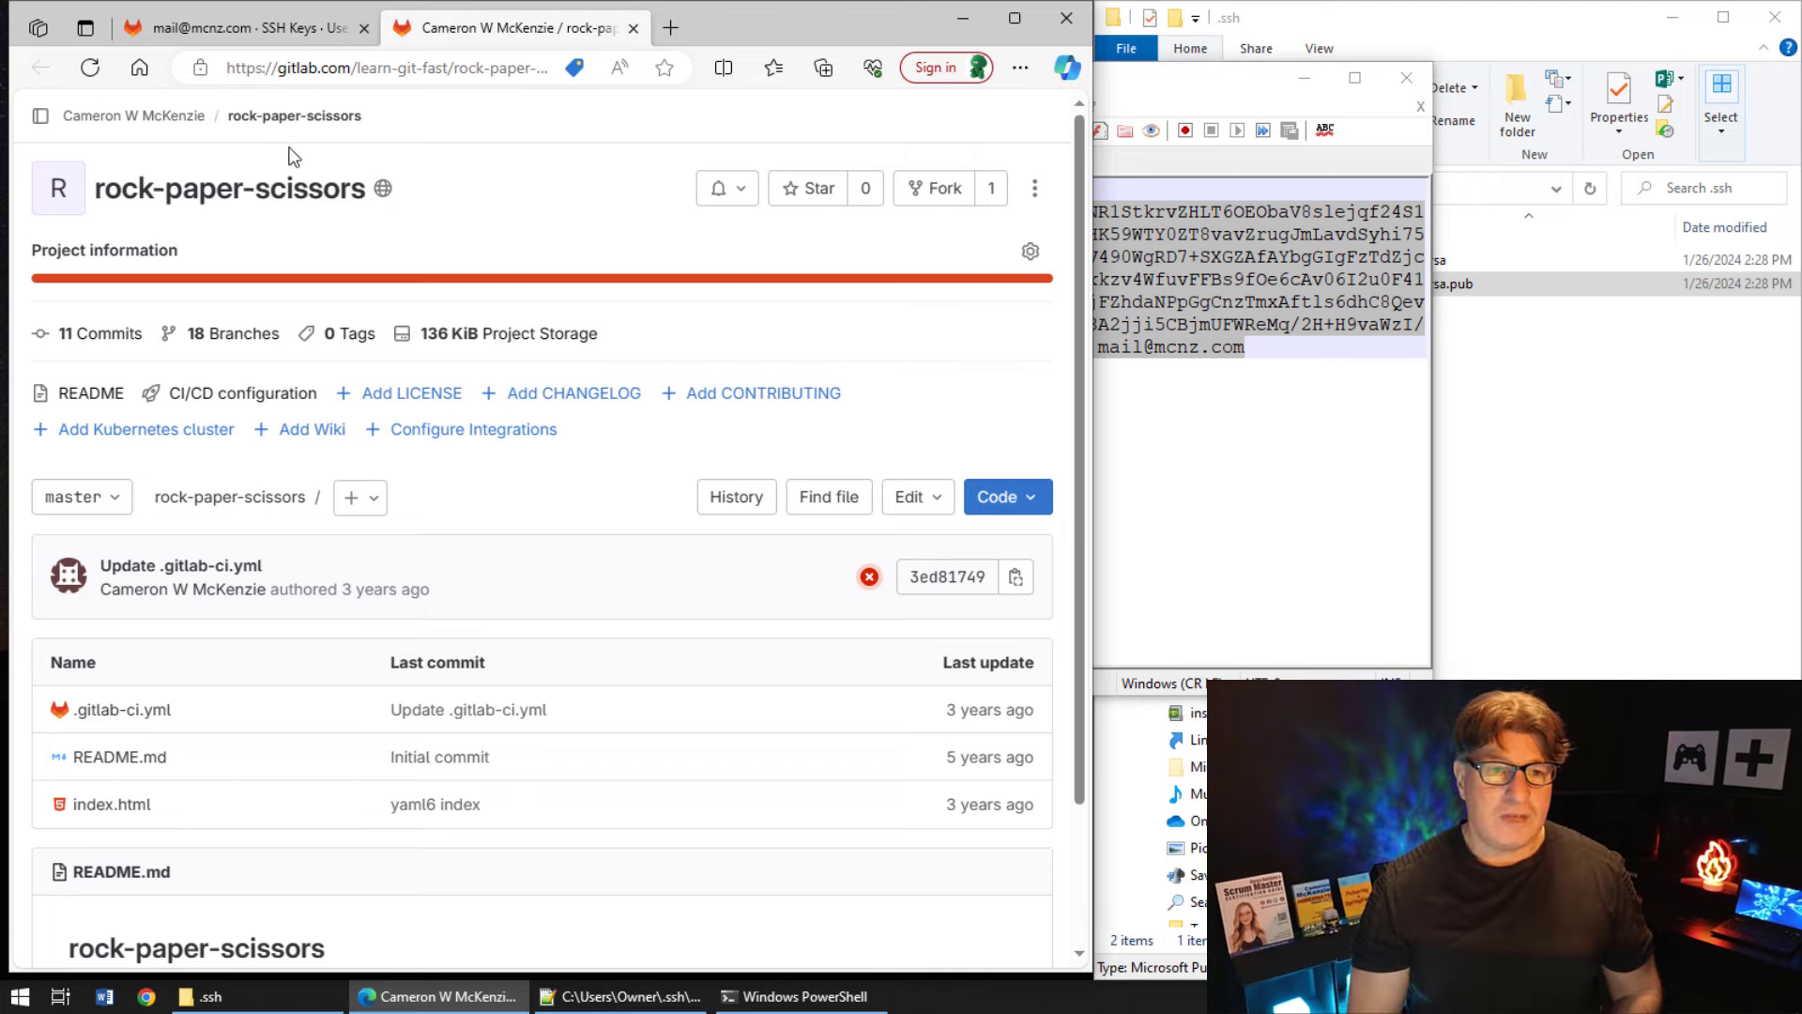
pyautogui.moveTo(131, 114)
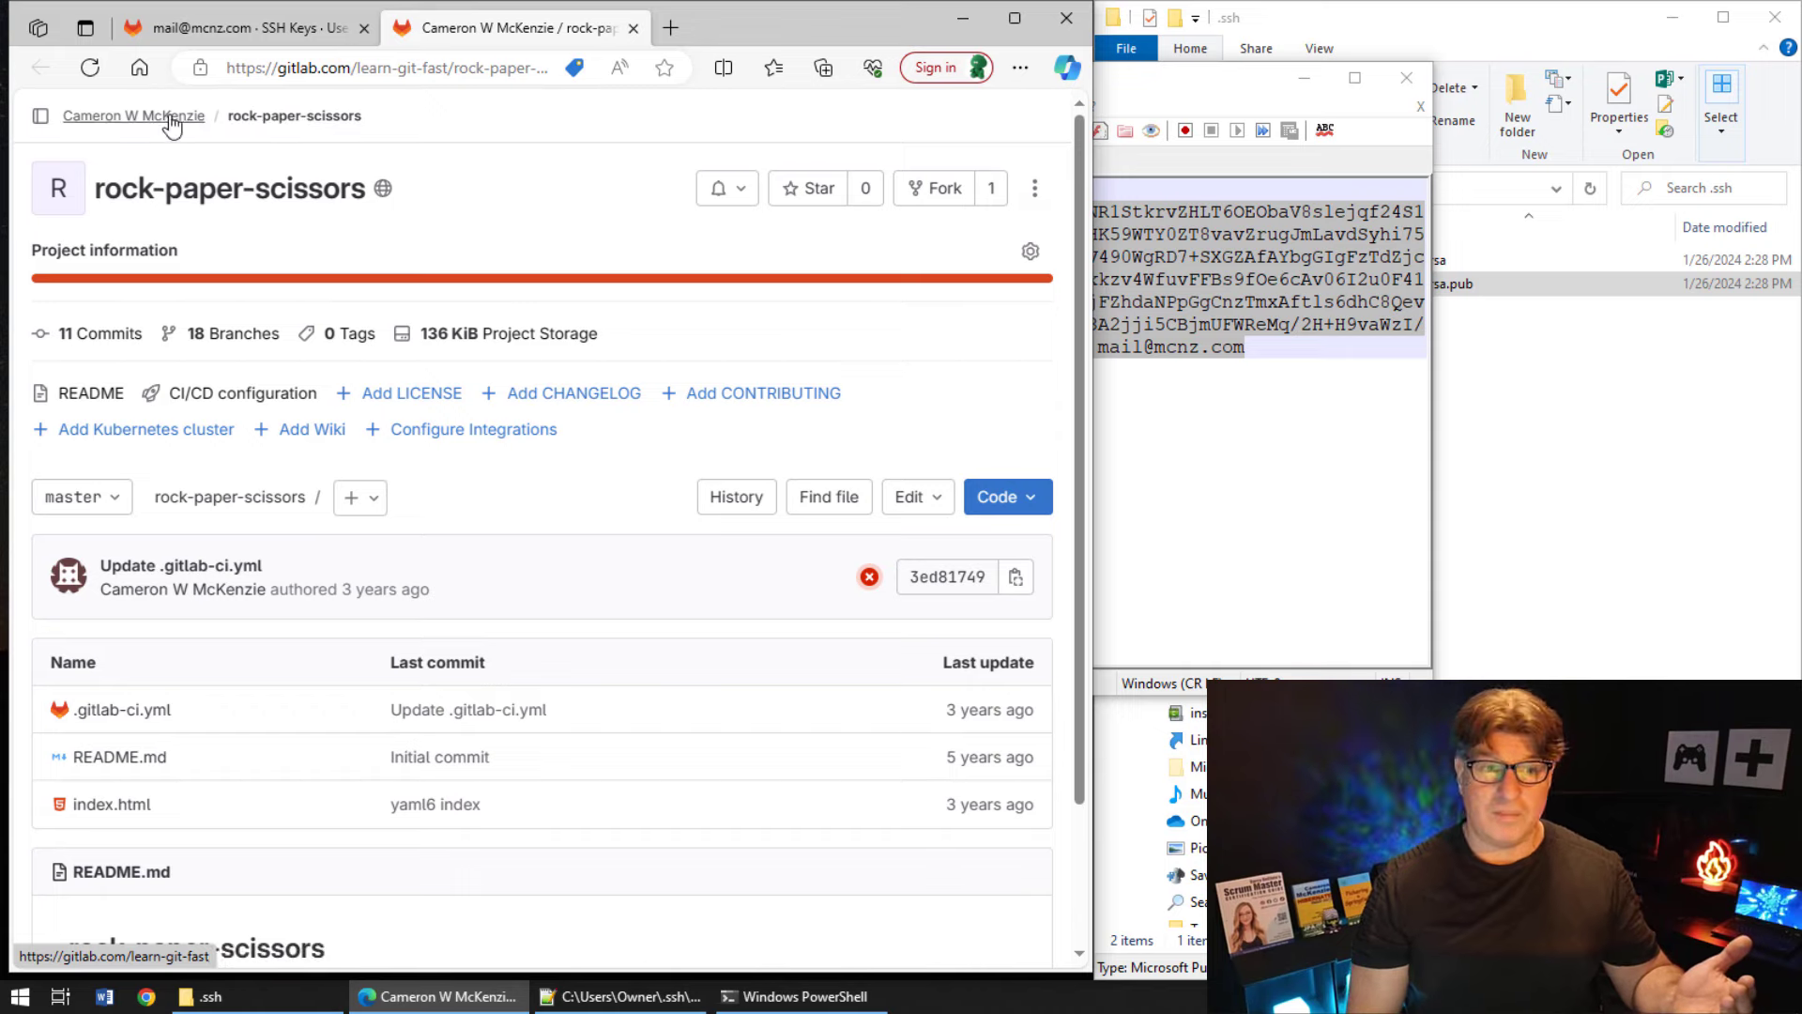
# Go to the profile page and open the rock-paper-scissors personal project
pyautogui.click(133, 114)
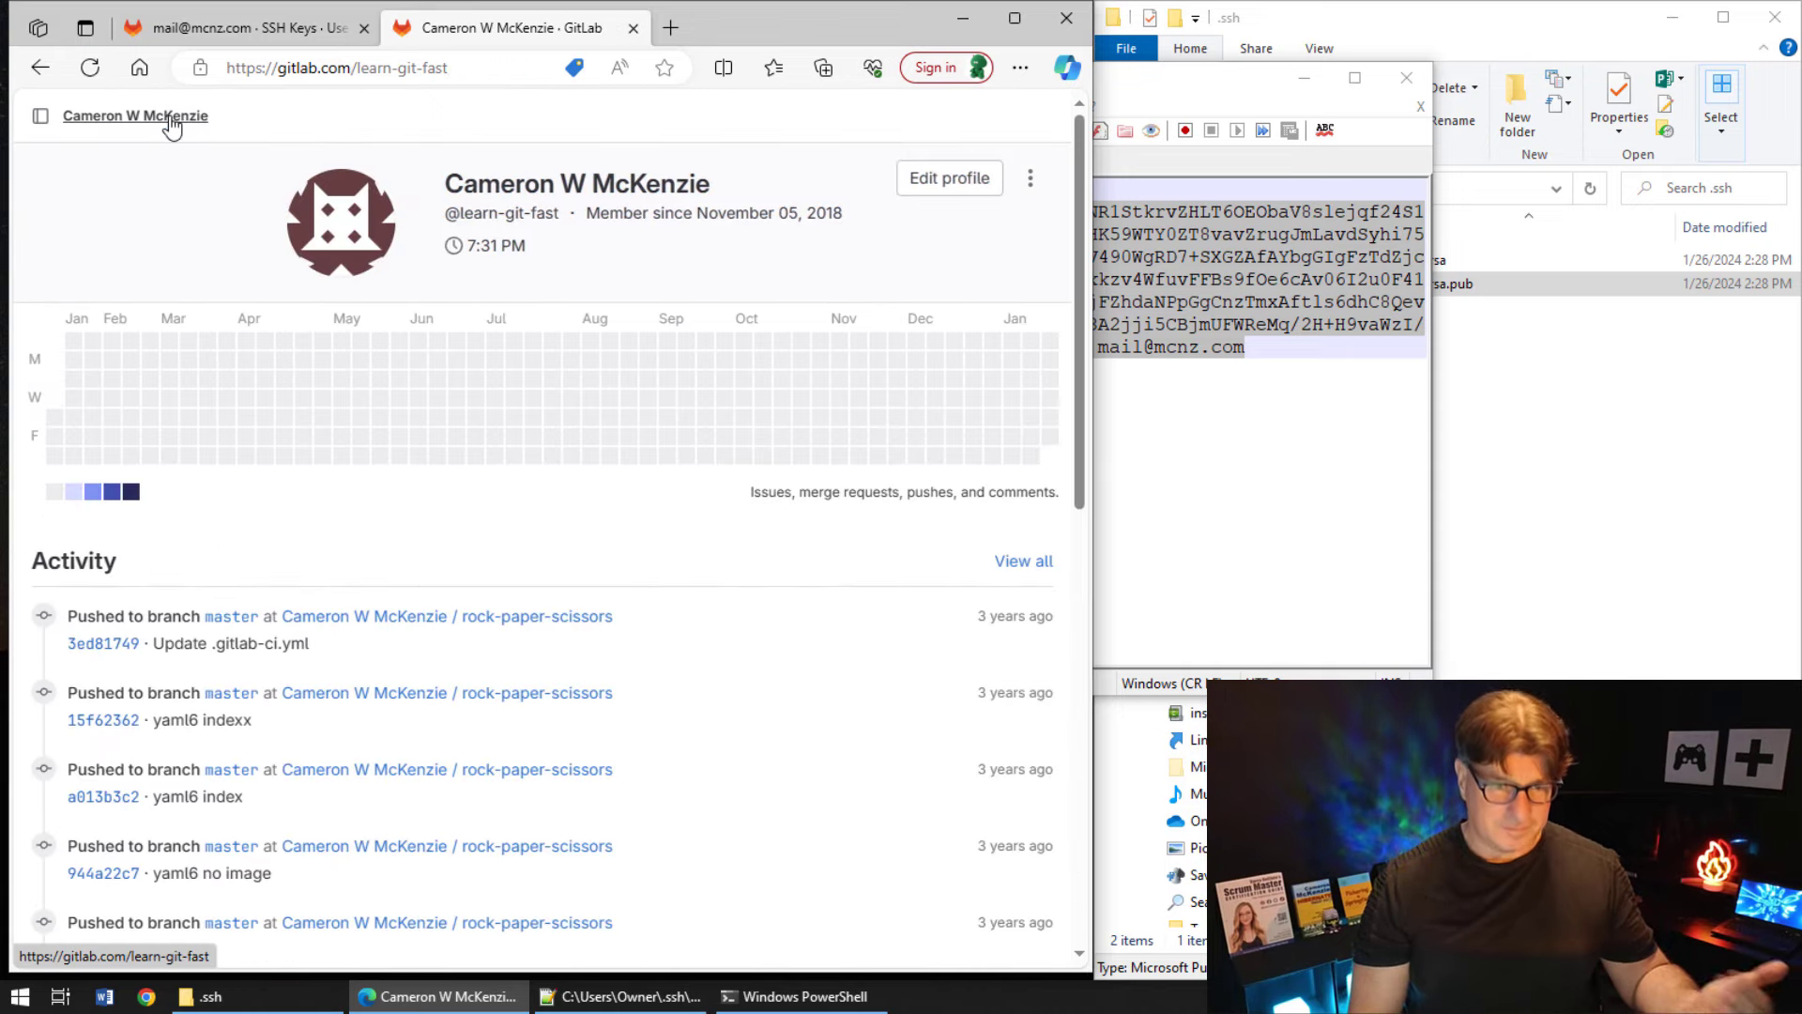
pyautogui.moveTo(950, 253)
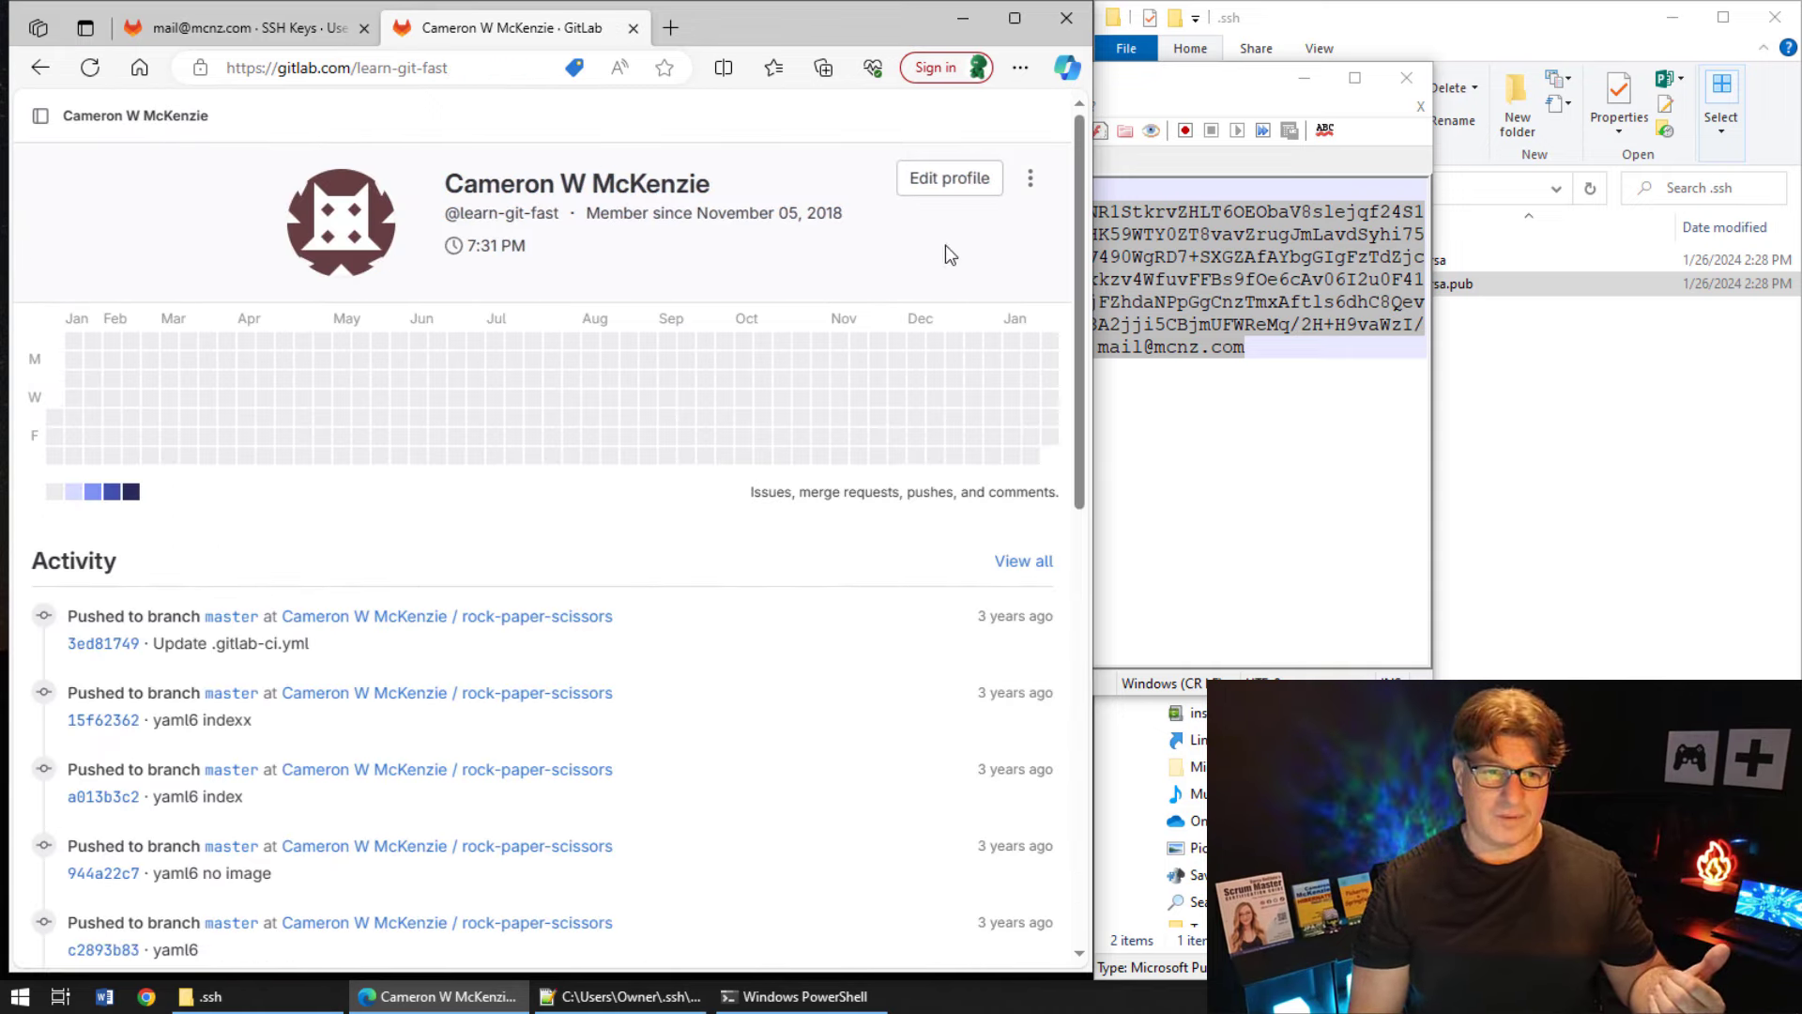
pyautogui.scroll(-3)
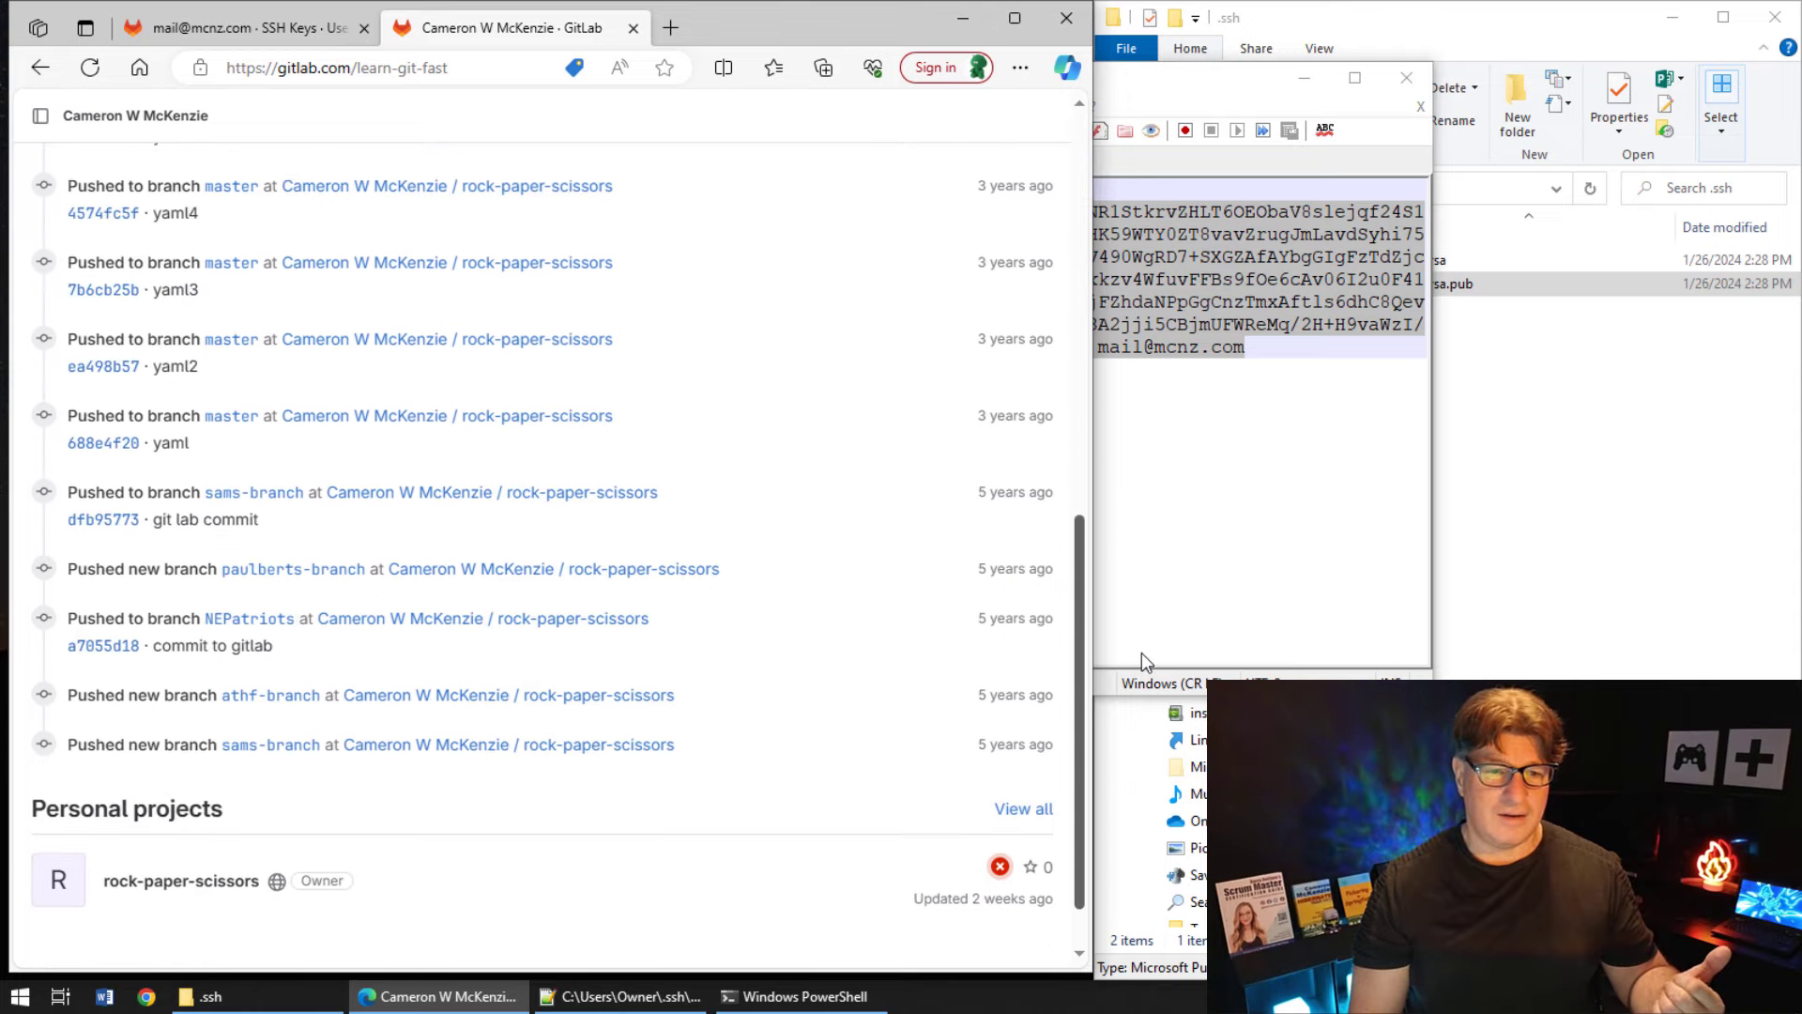
pyautogui.scroll(-3)
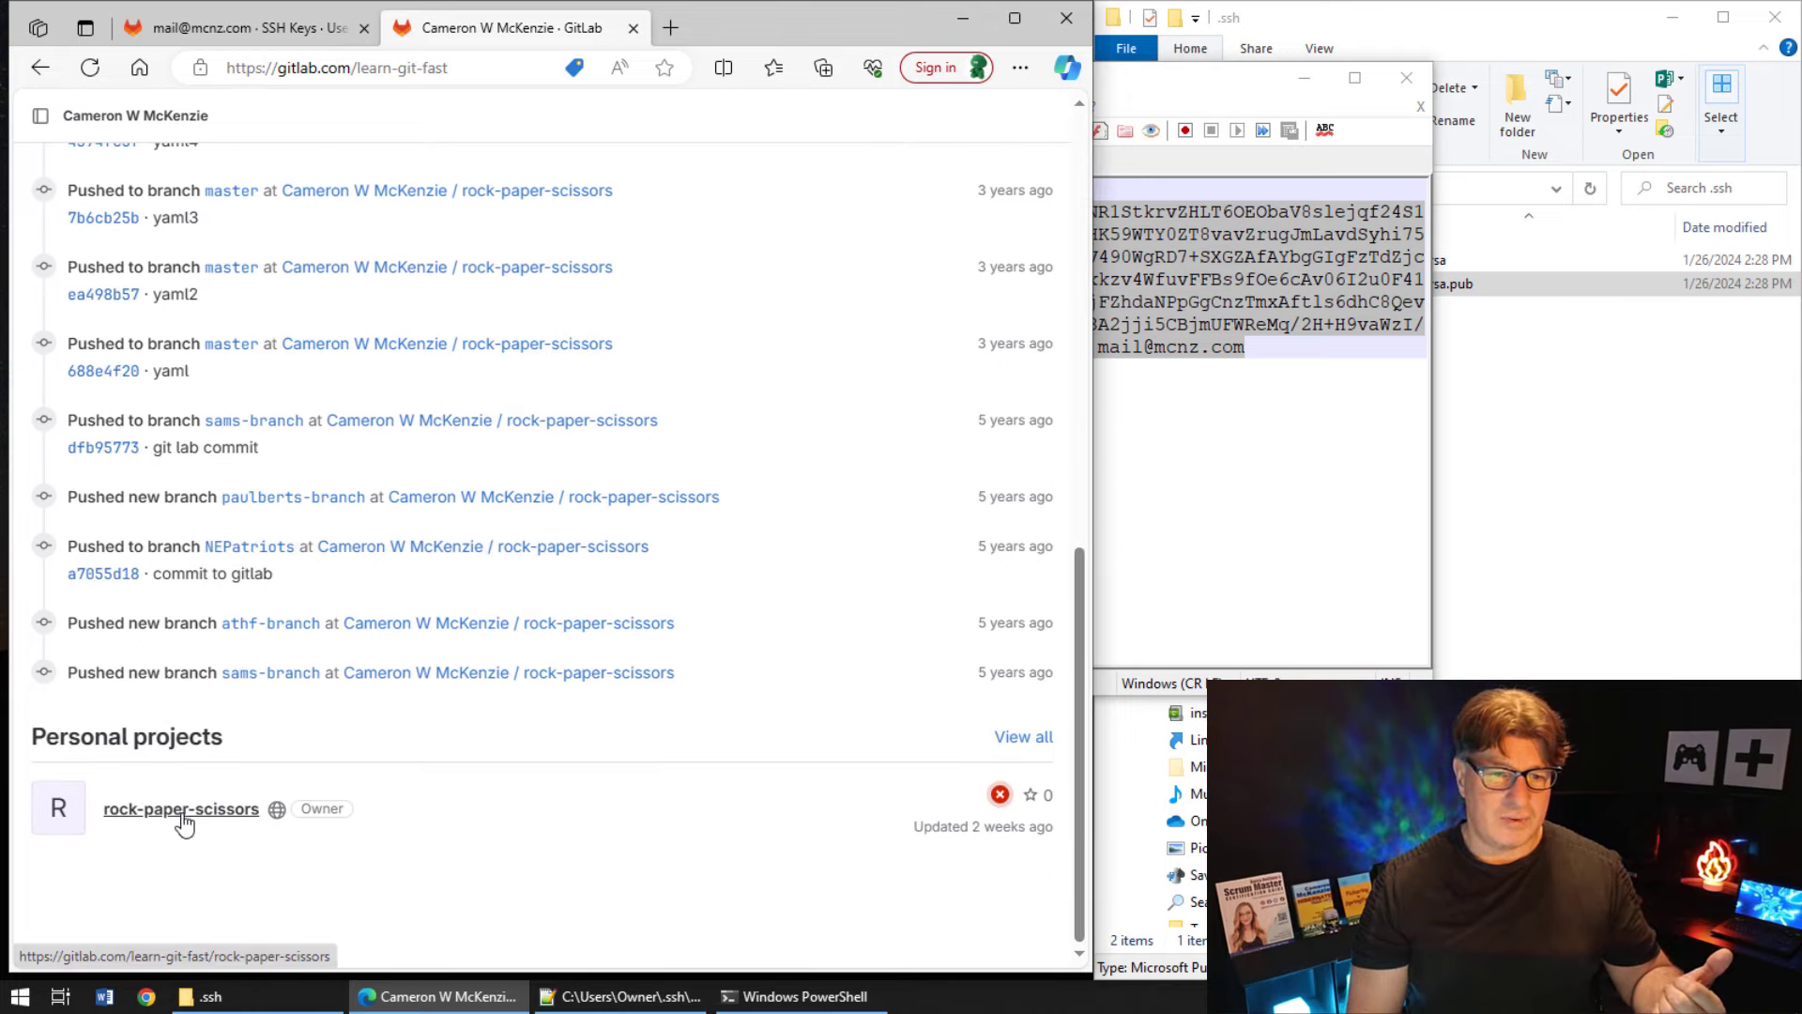
pyautogui.click(180, 807)
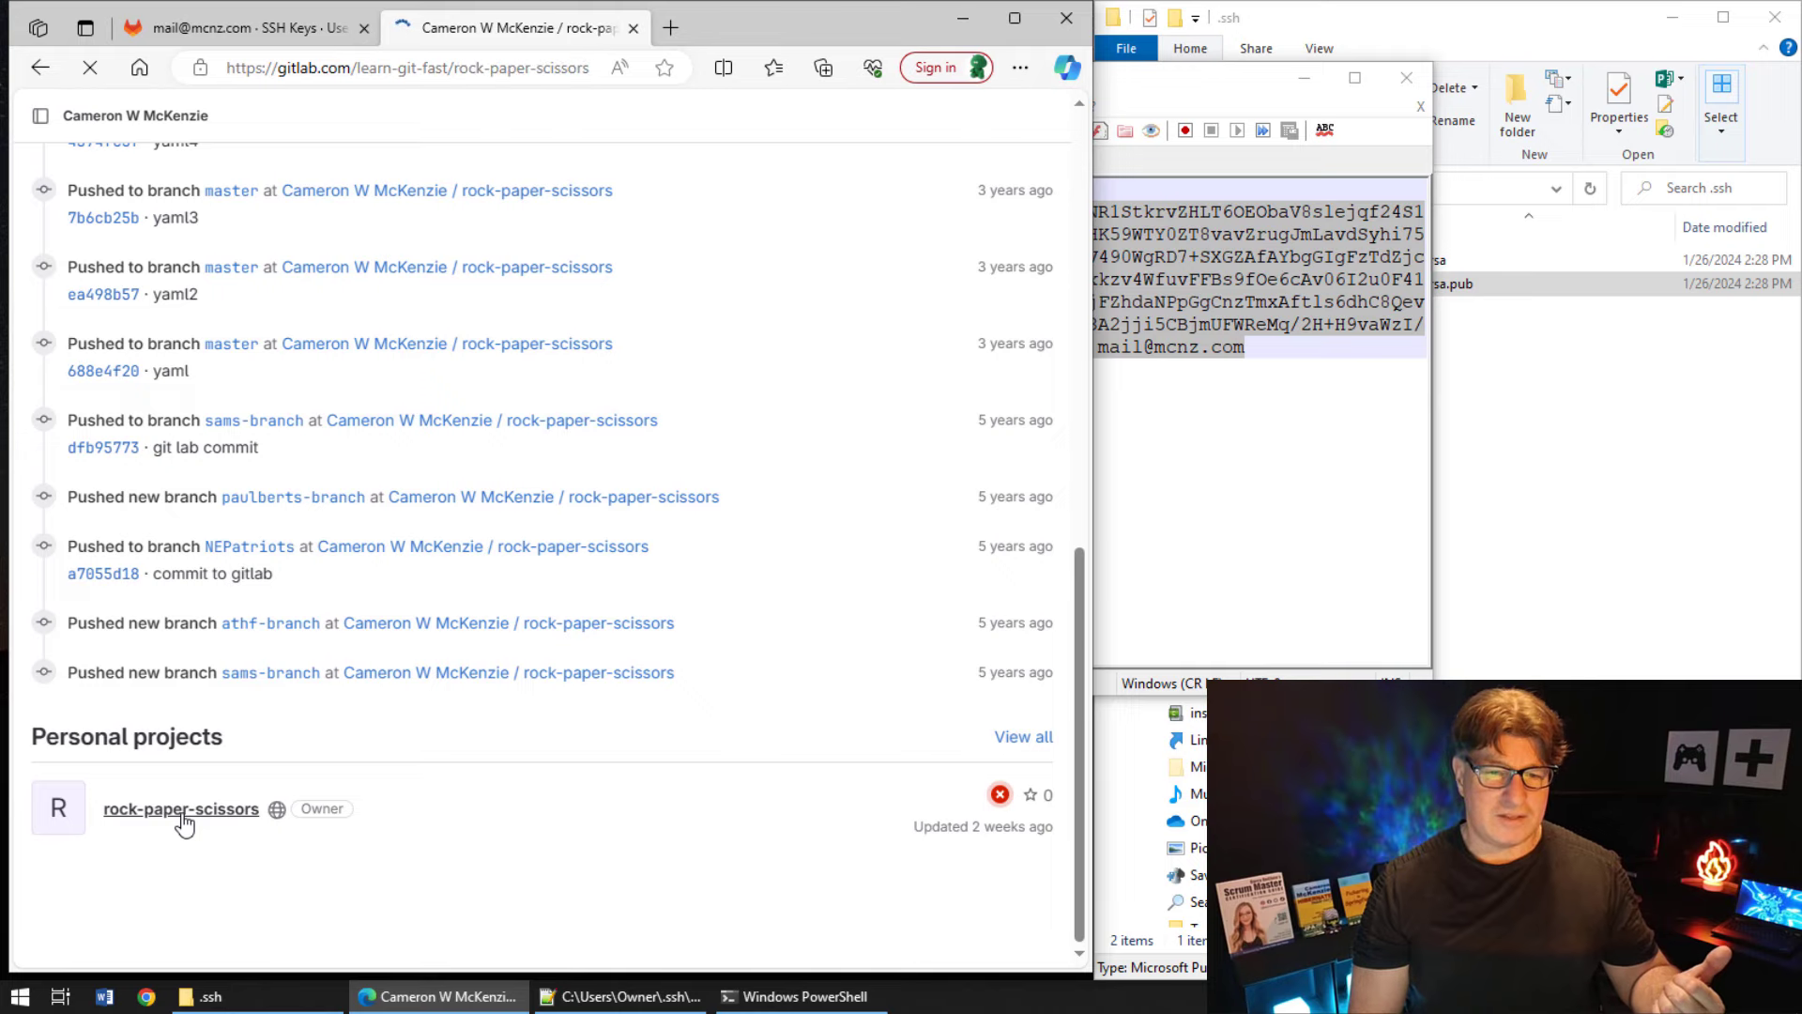
pyautogui.click(180, 807)
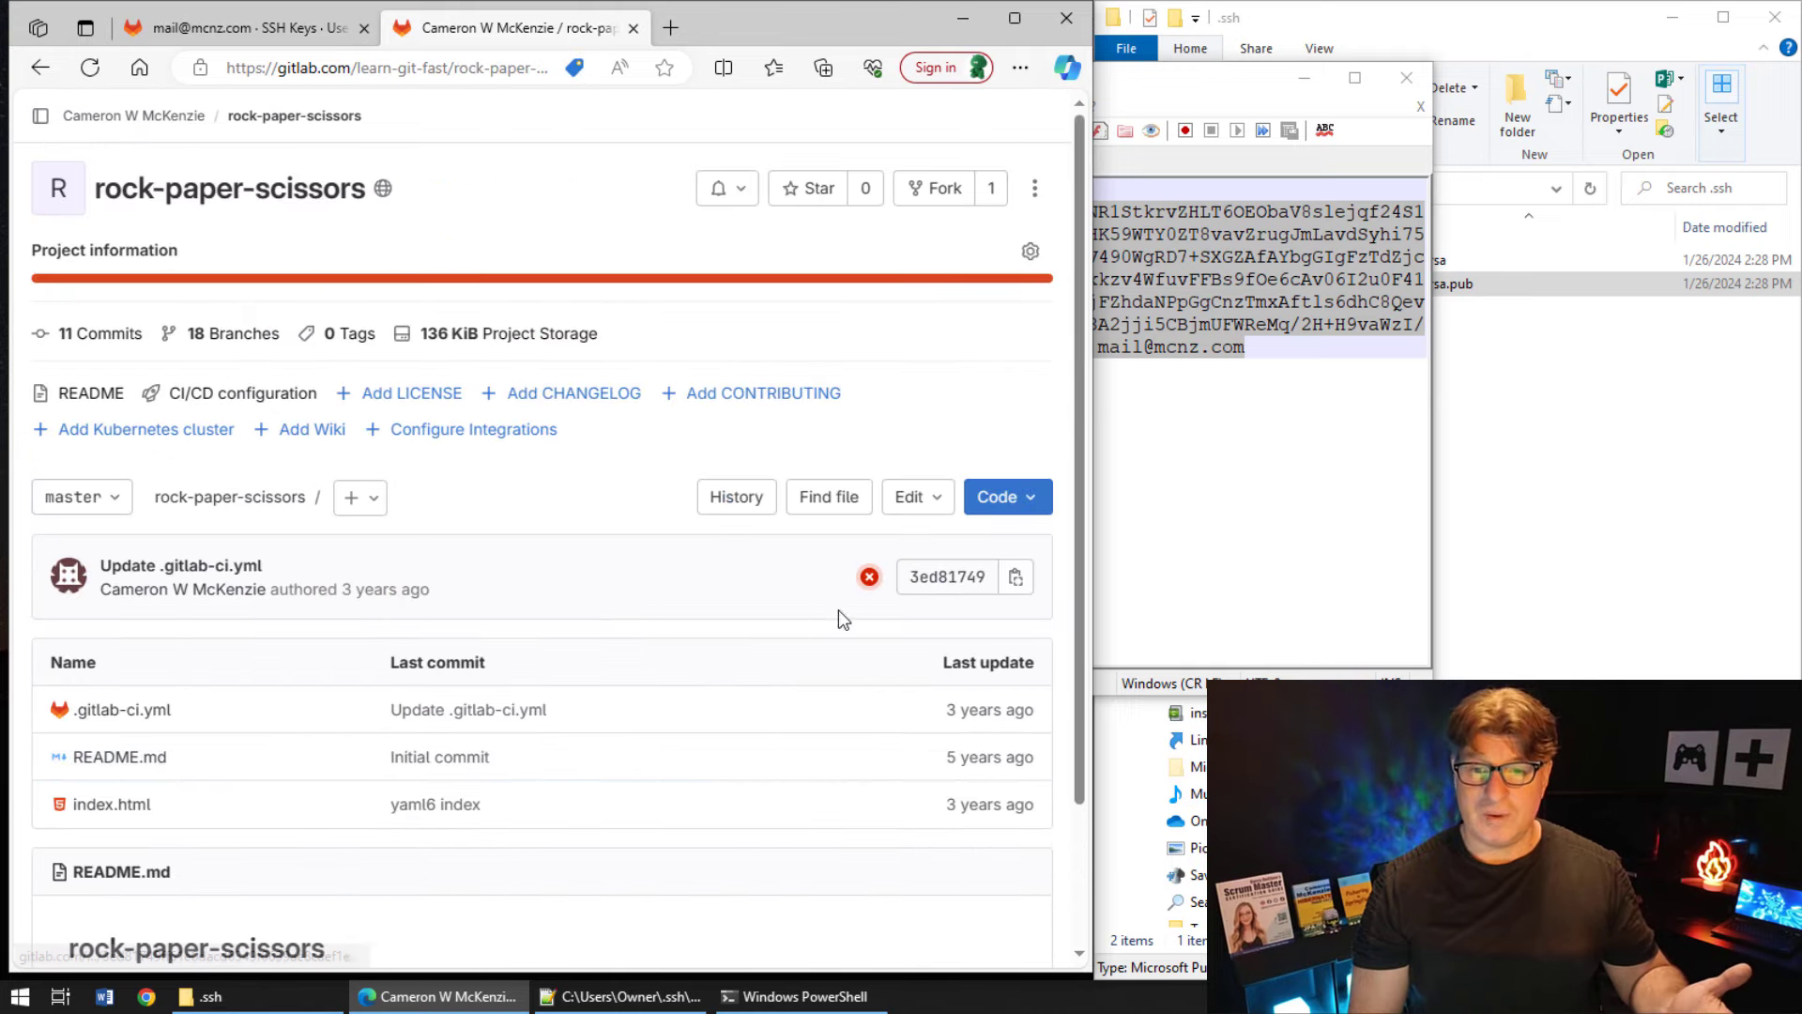
pyautogui.moveTo(1038, 503)
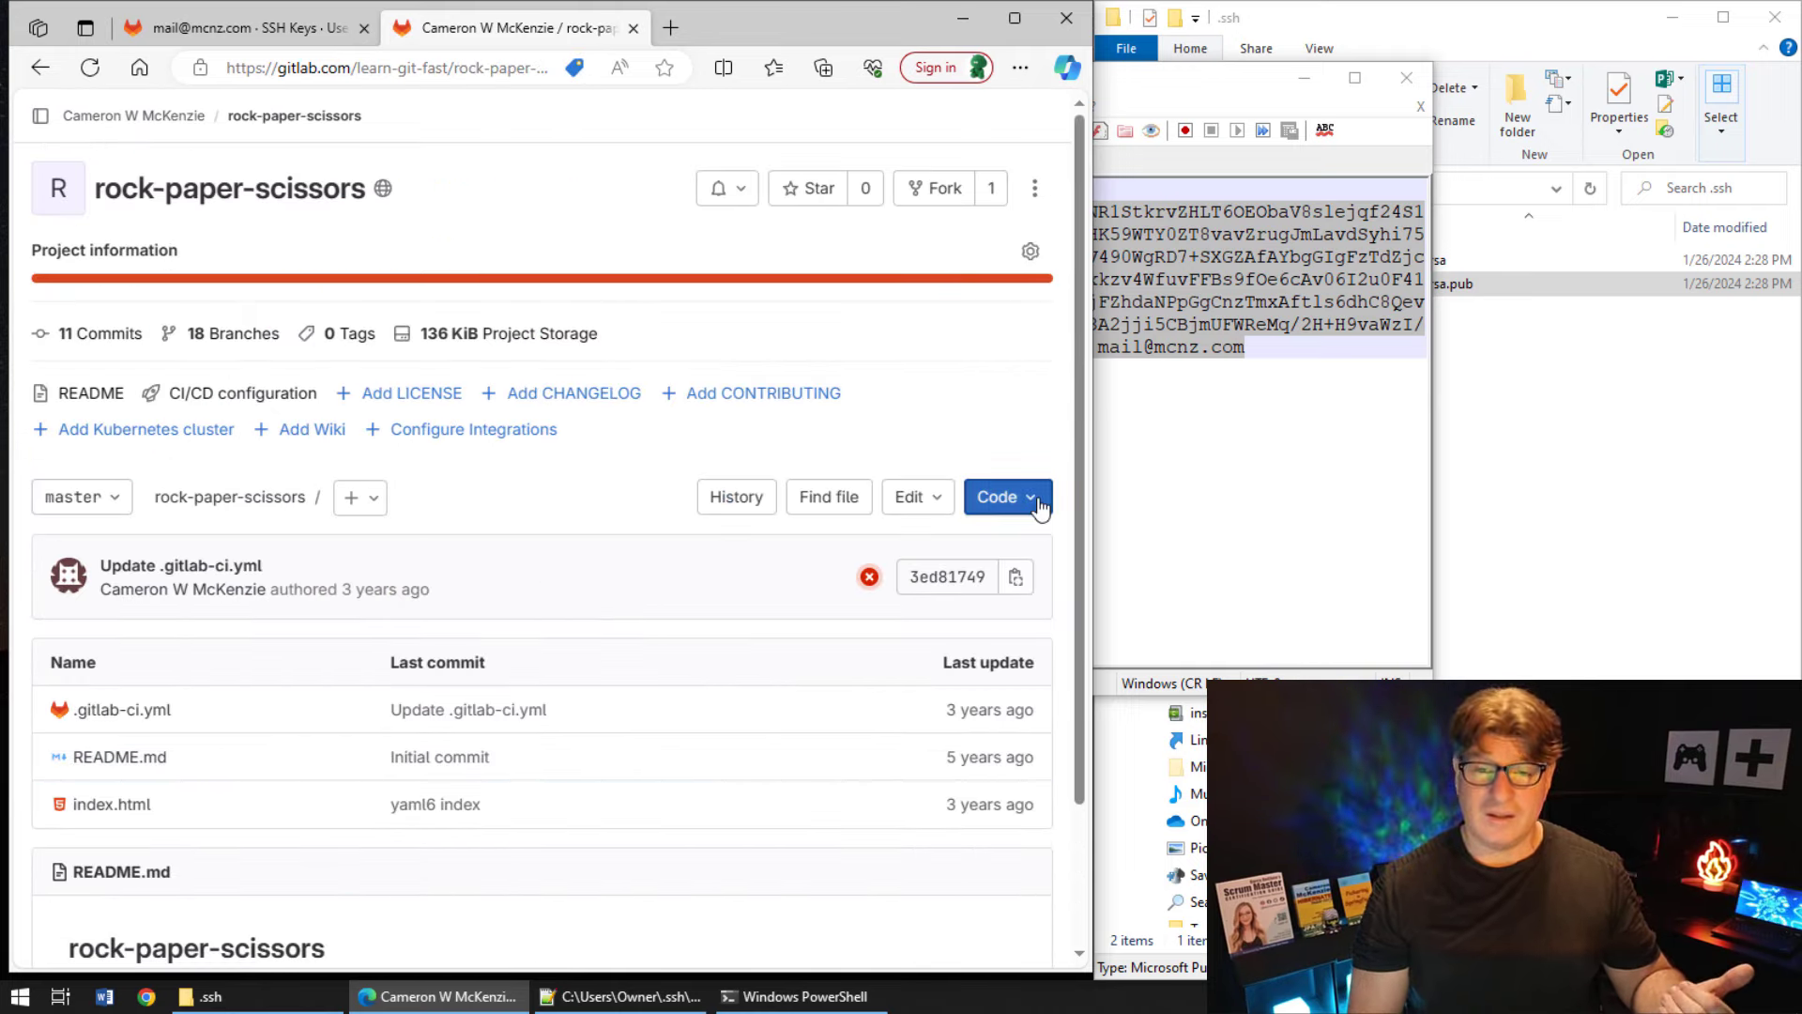
# Bring up the Code clone options showing the project's SSH clone URL
pyautogui.click(997, 496)
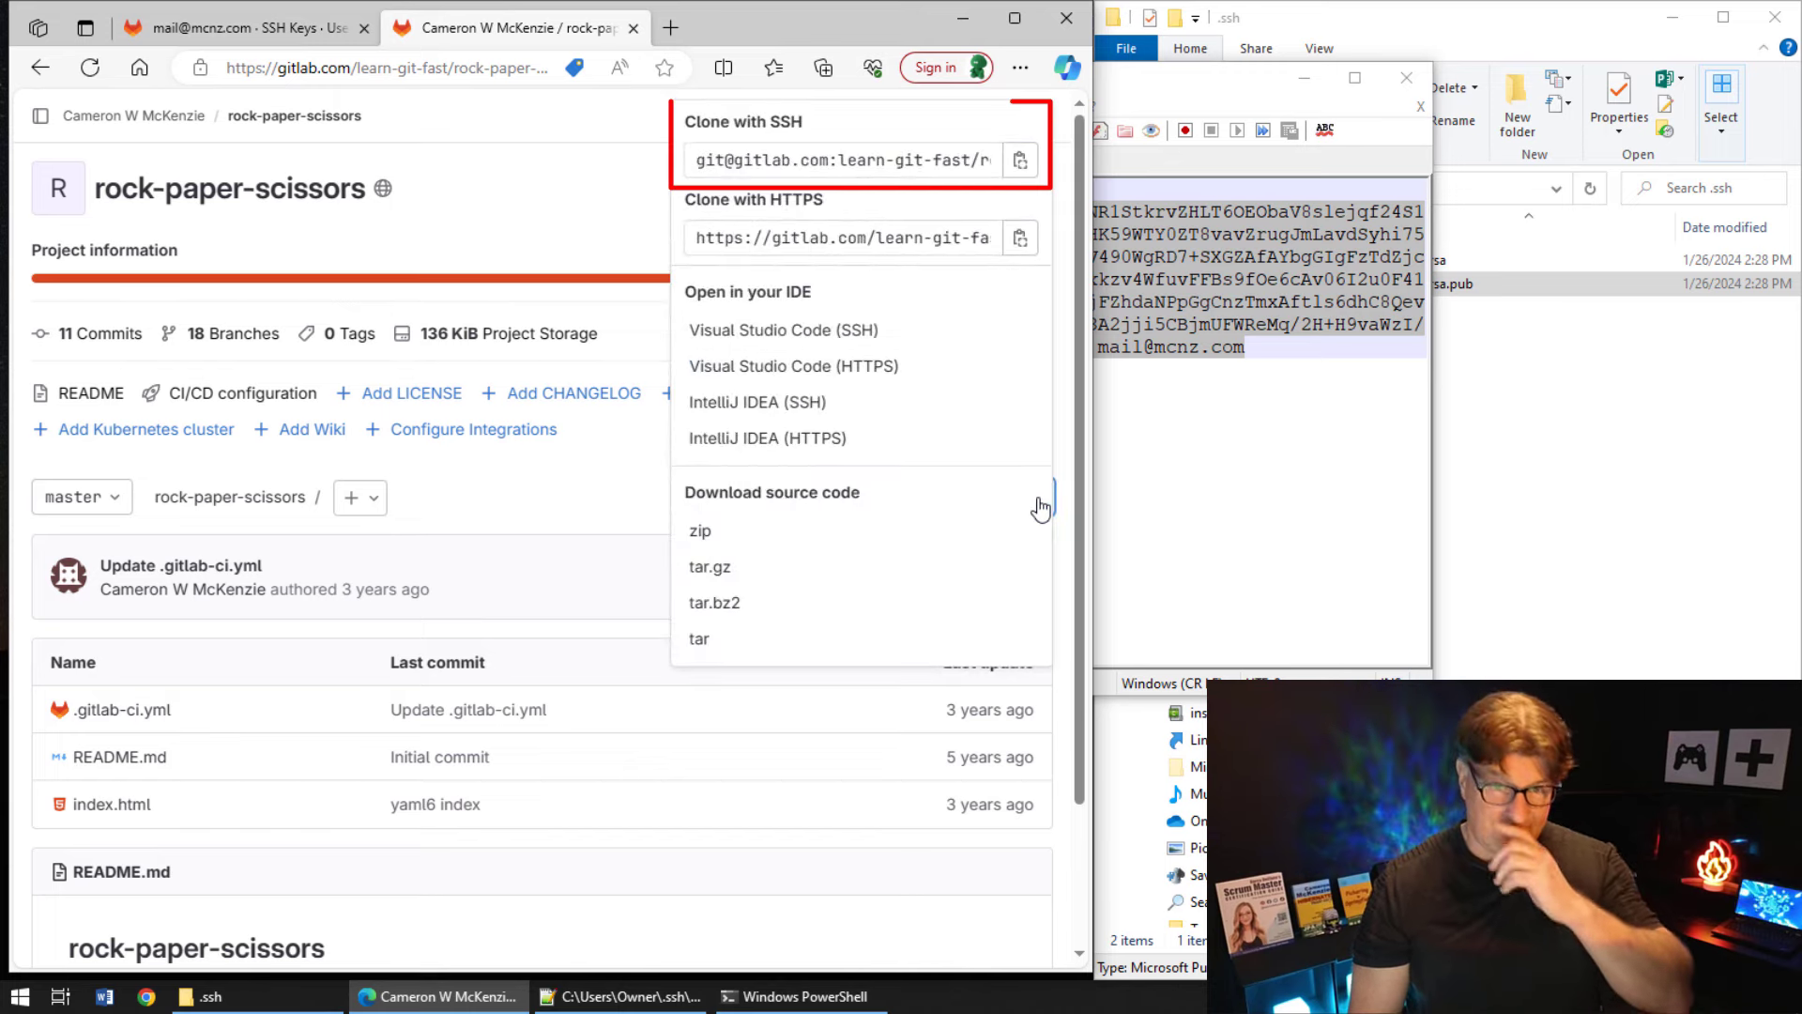
pyautogui.moveTo(1025, 203)
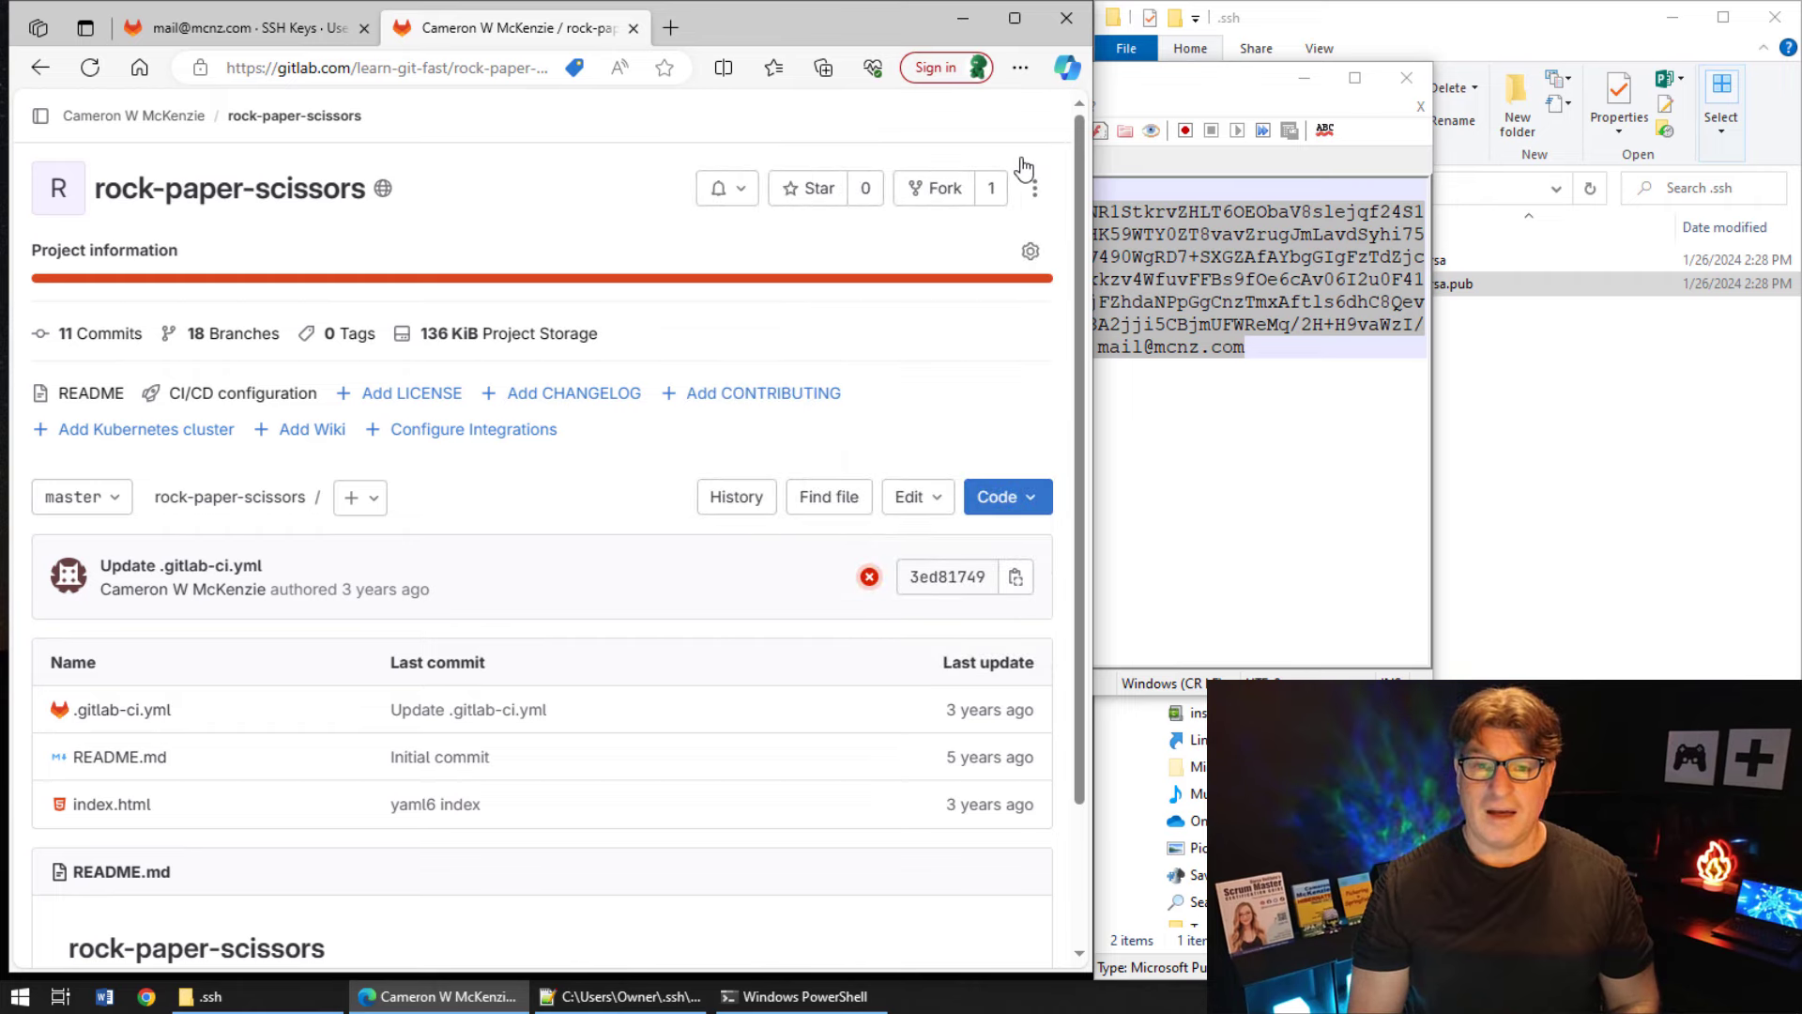
pyautogui.click(1031, 188)
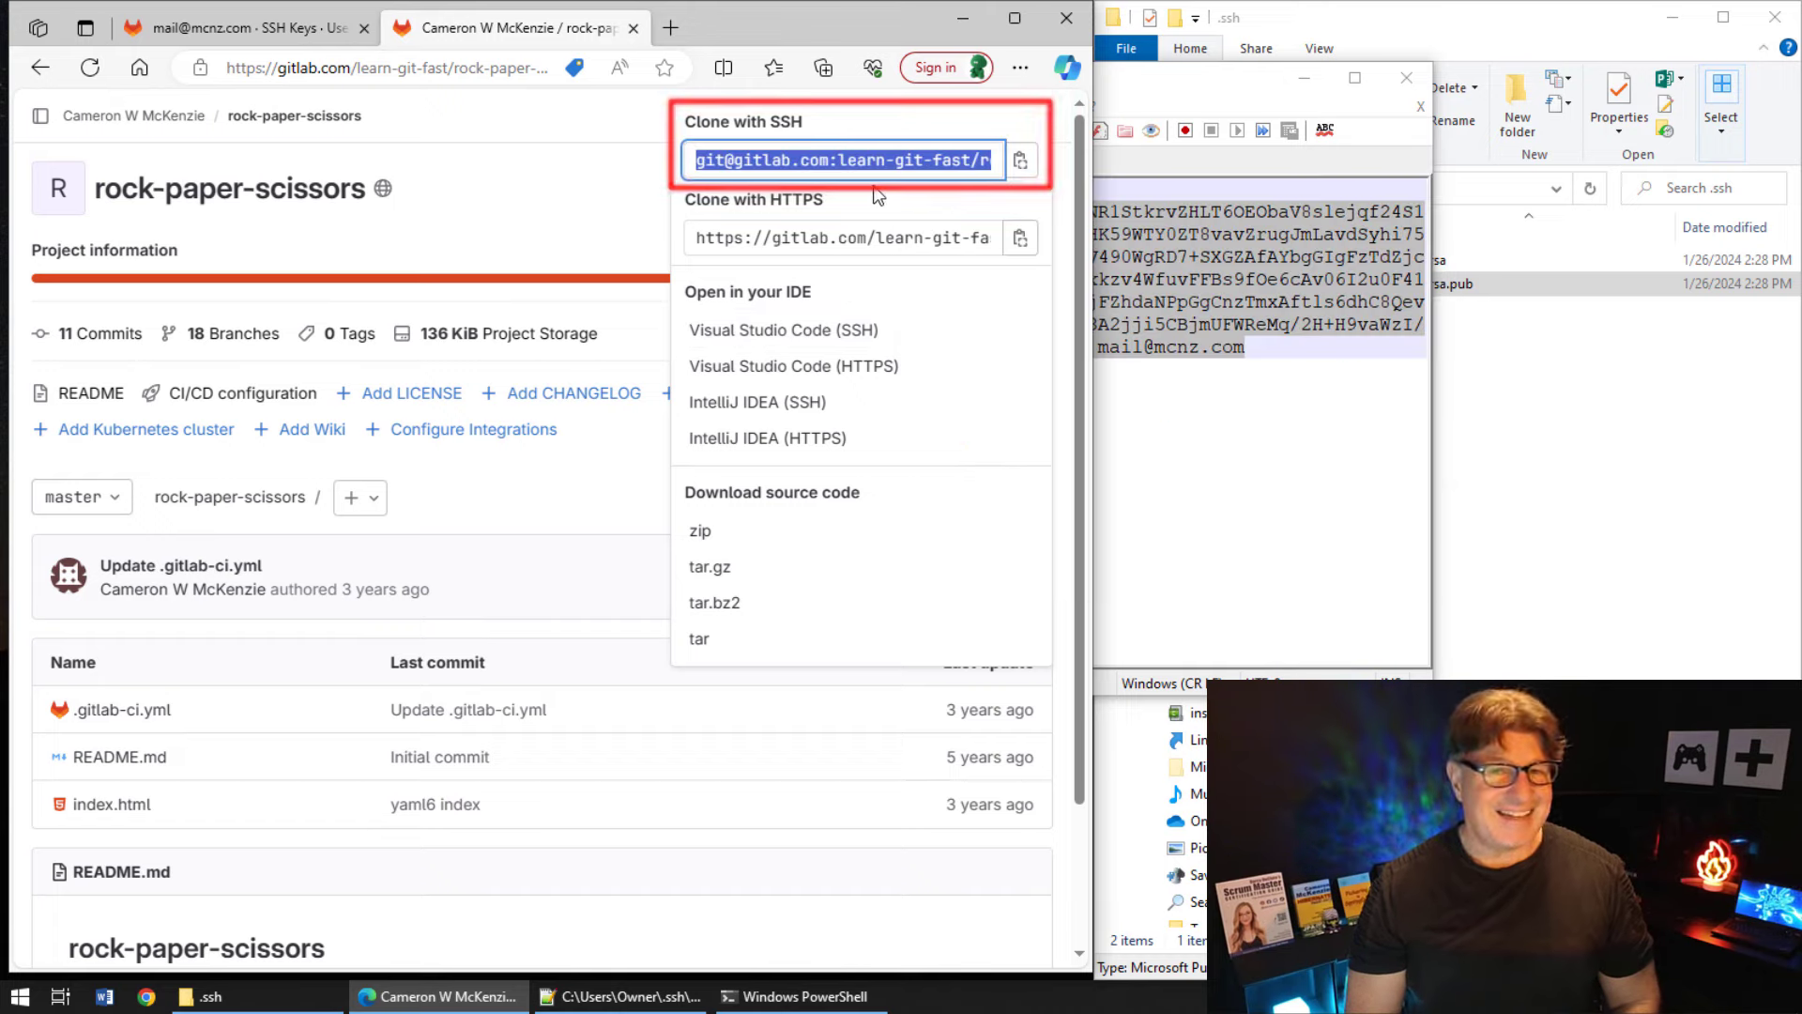
pyautogui.moveTo(580, 189)
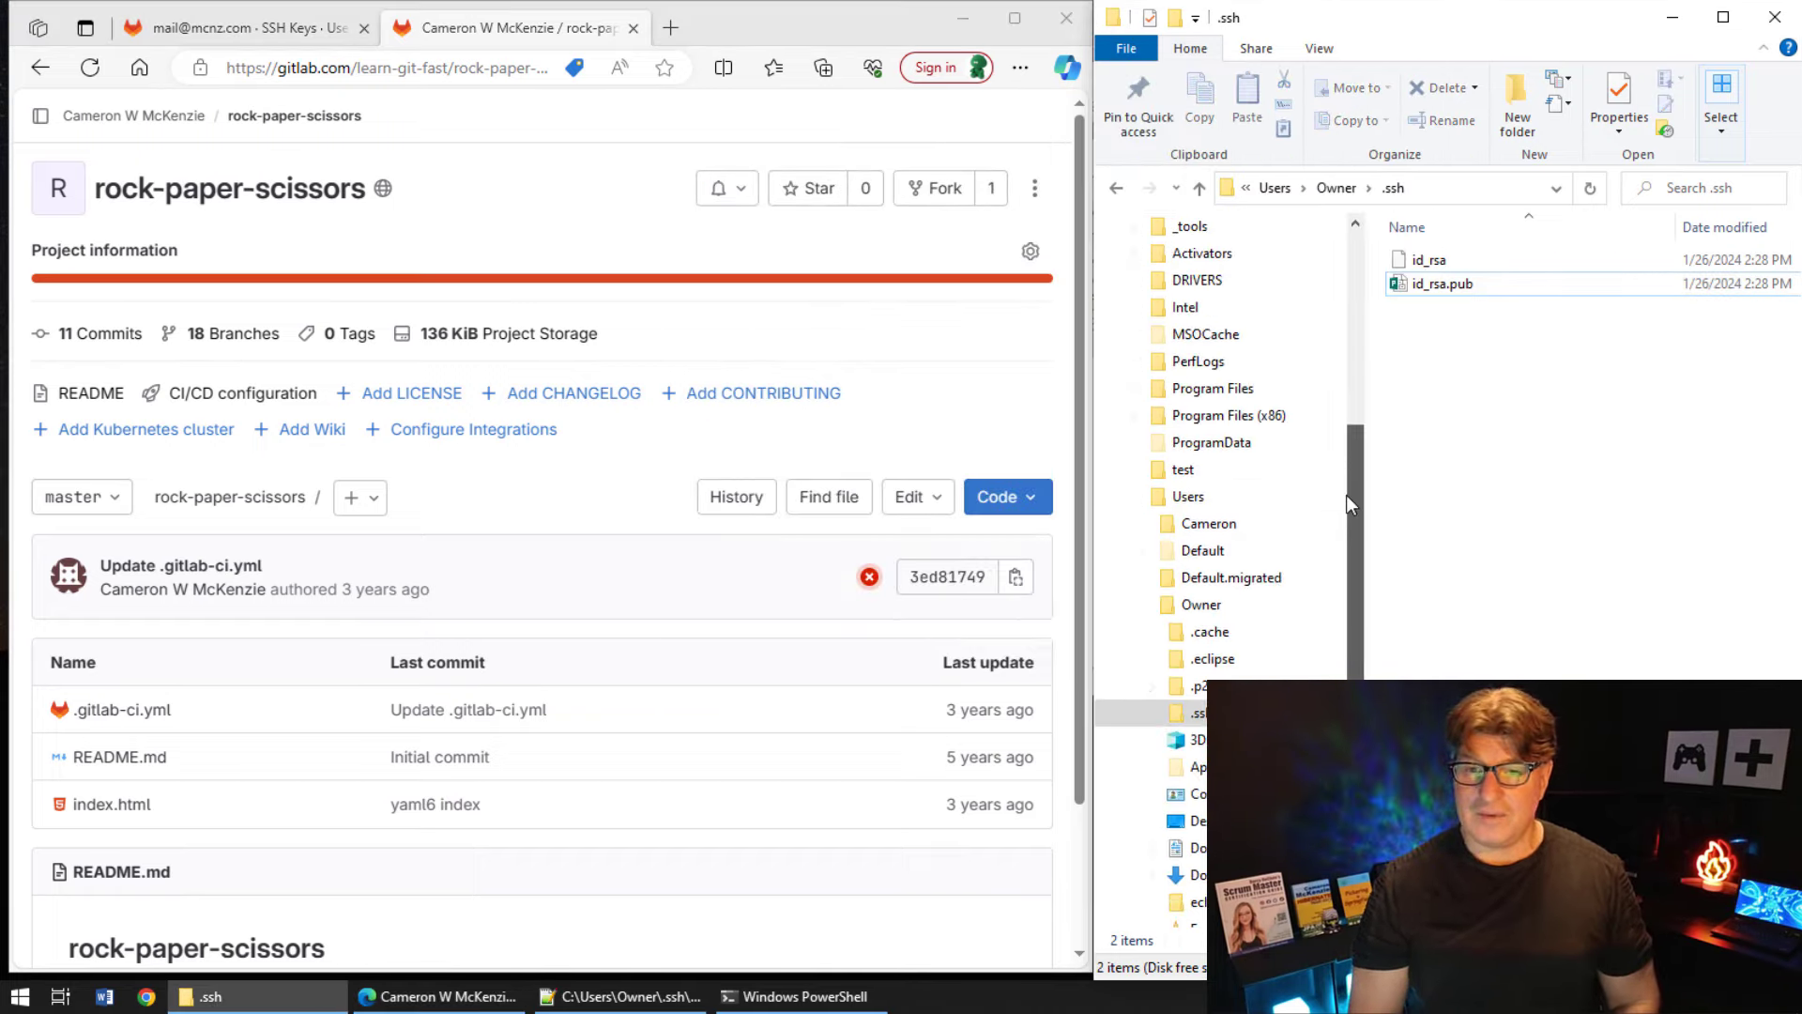
# Open Git Bash in the C:\_repos folder via the folder's context menu
pyautogui.click(1190, 361)
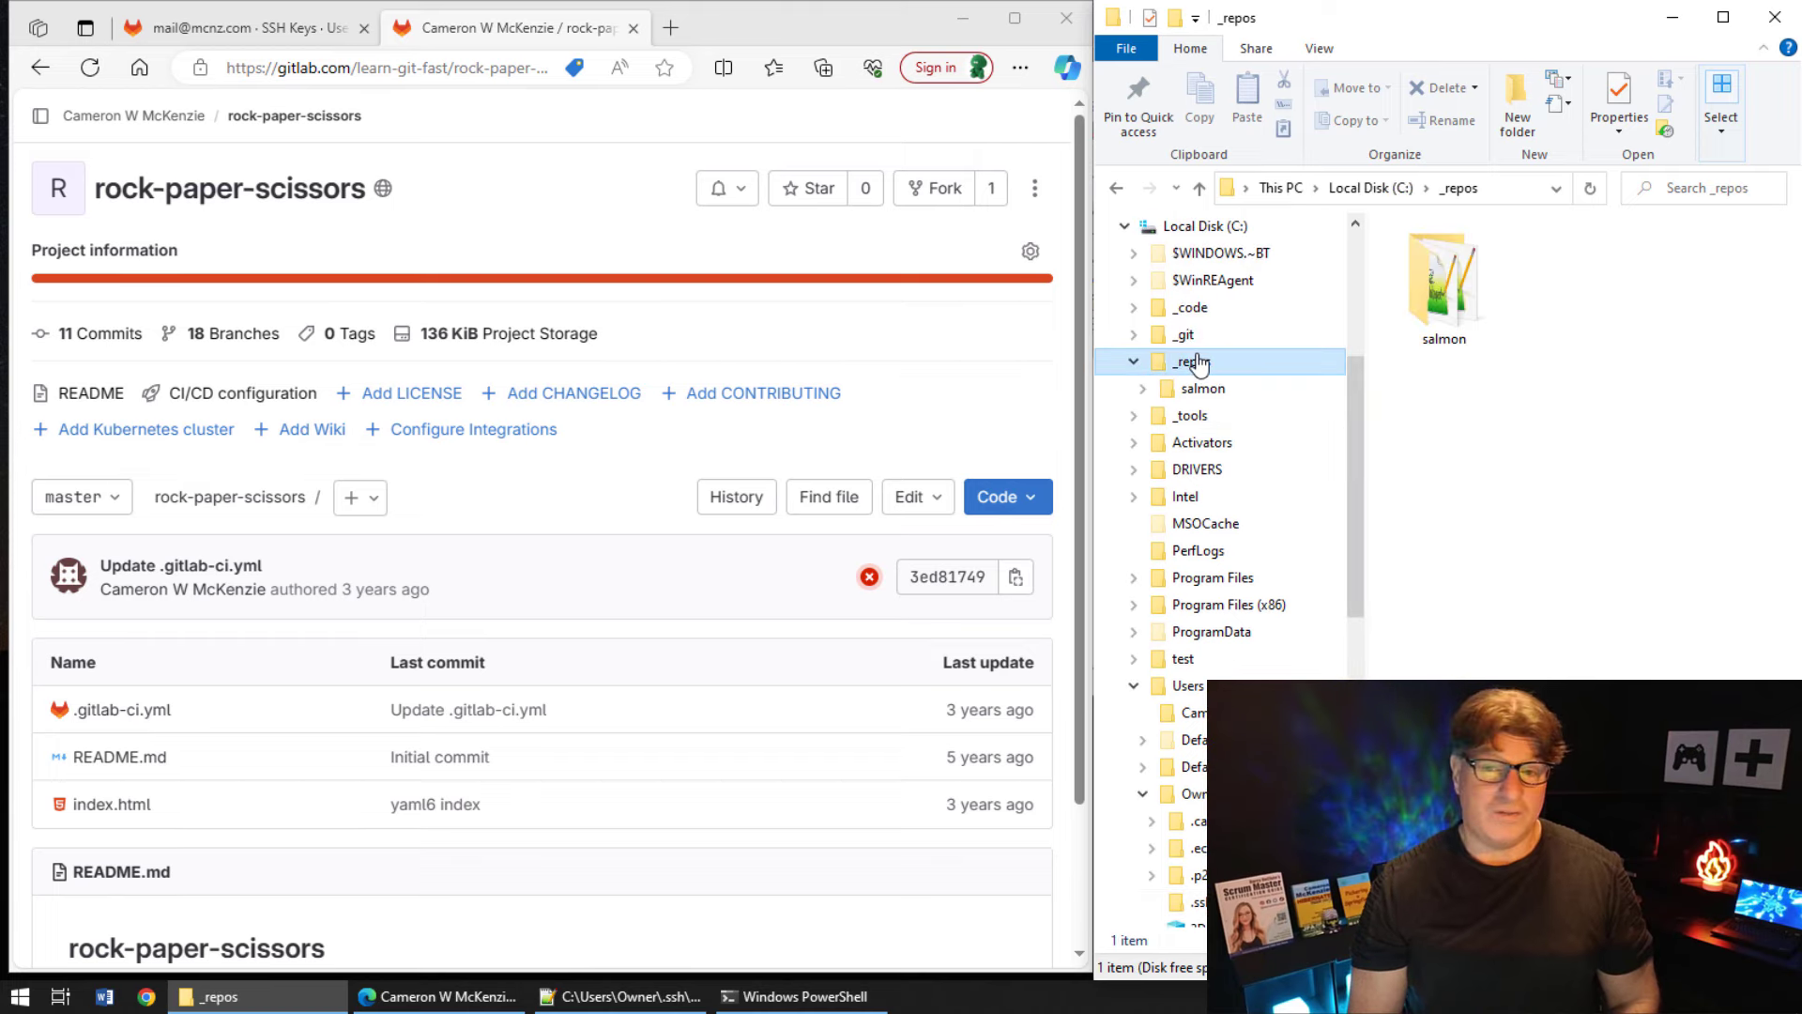
pyautogui.rightClick(1201, 362)
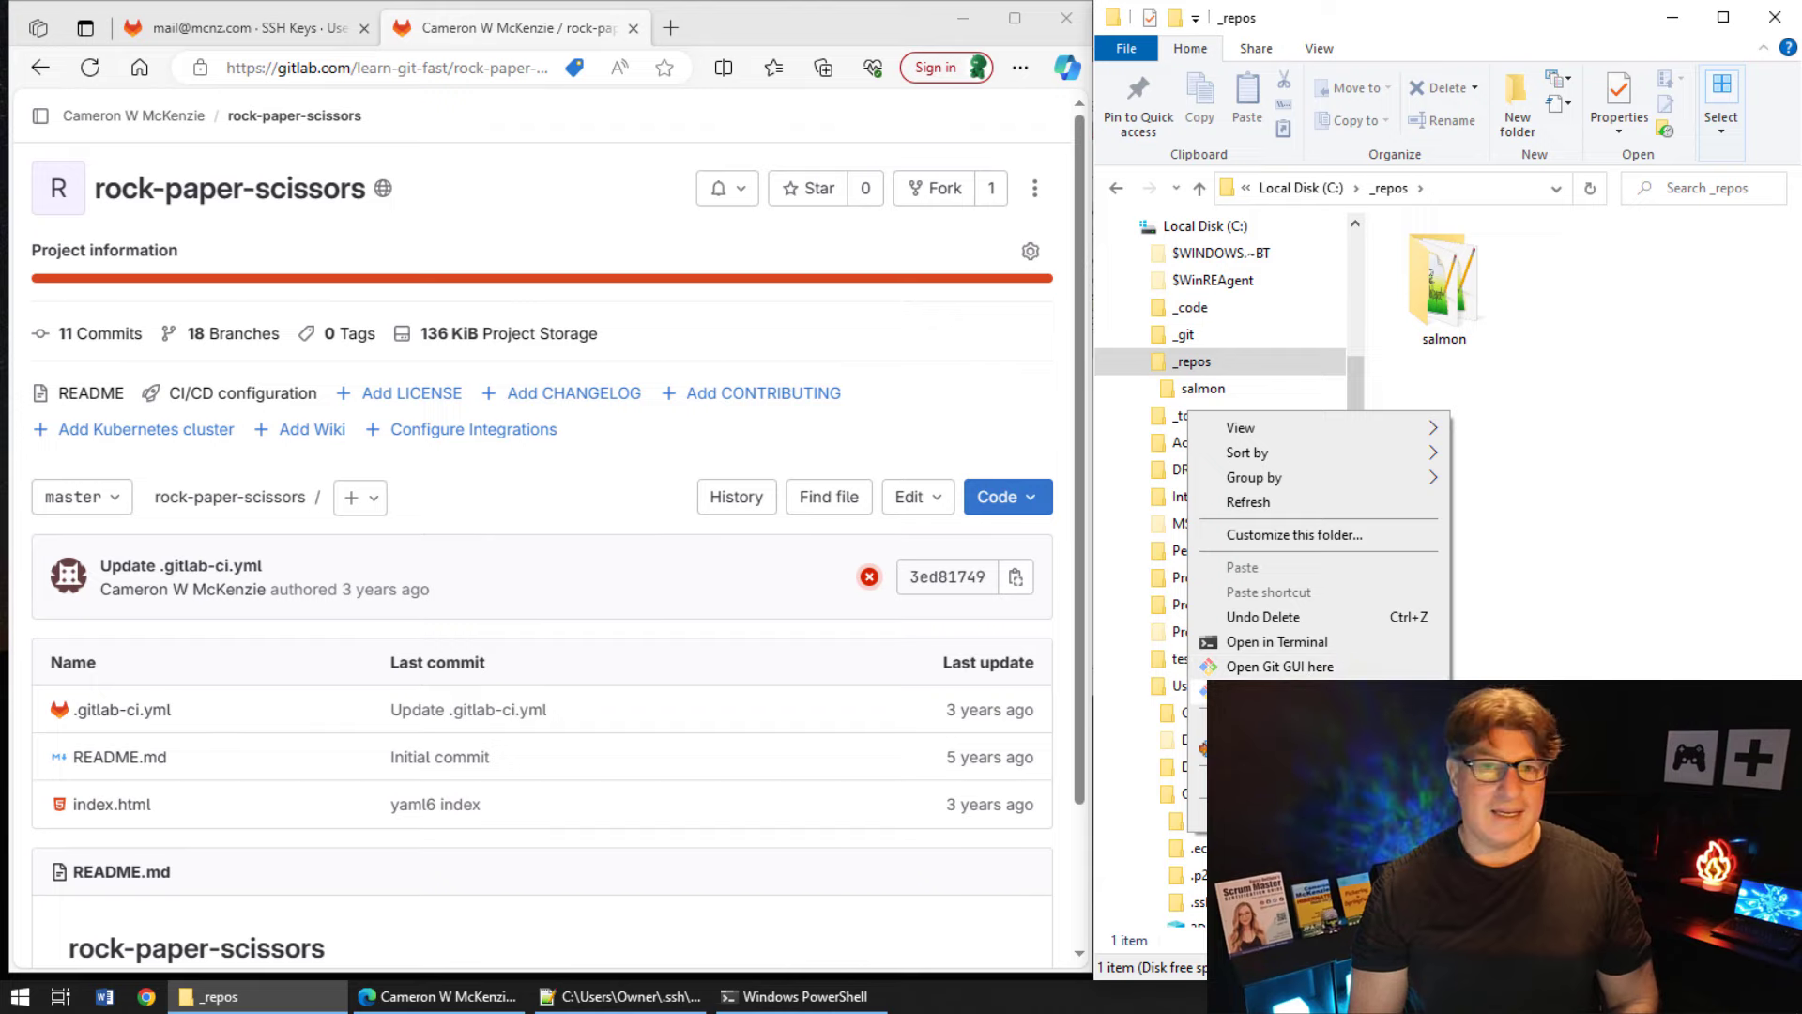
pyautogui.click(1276, 642)
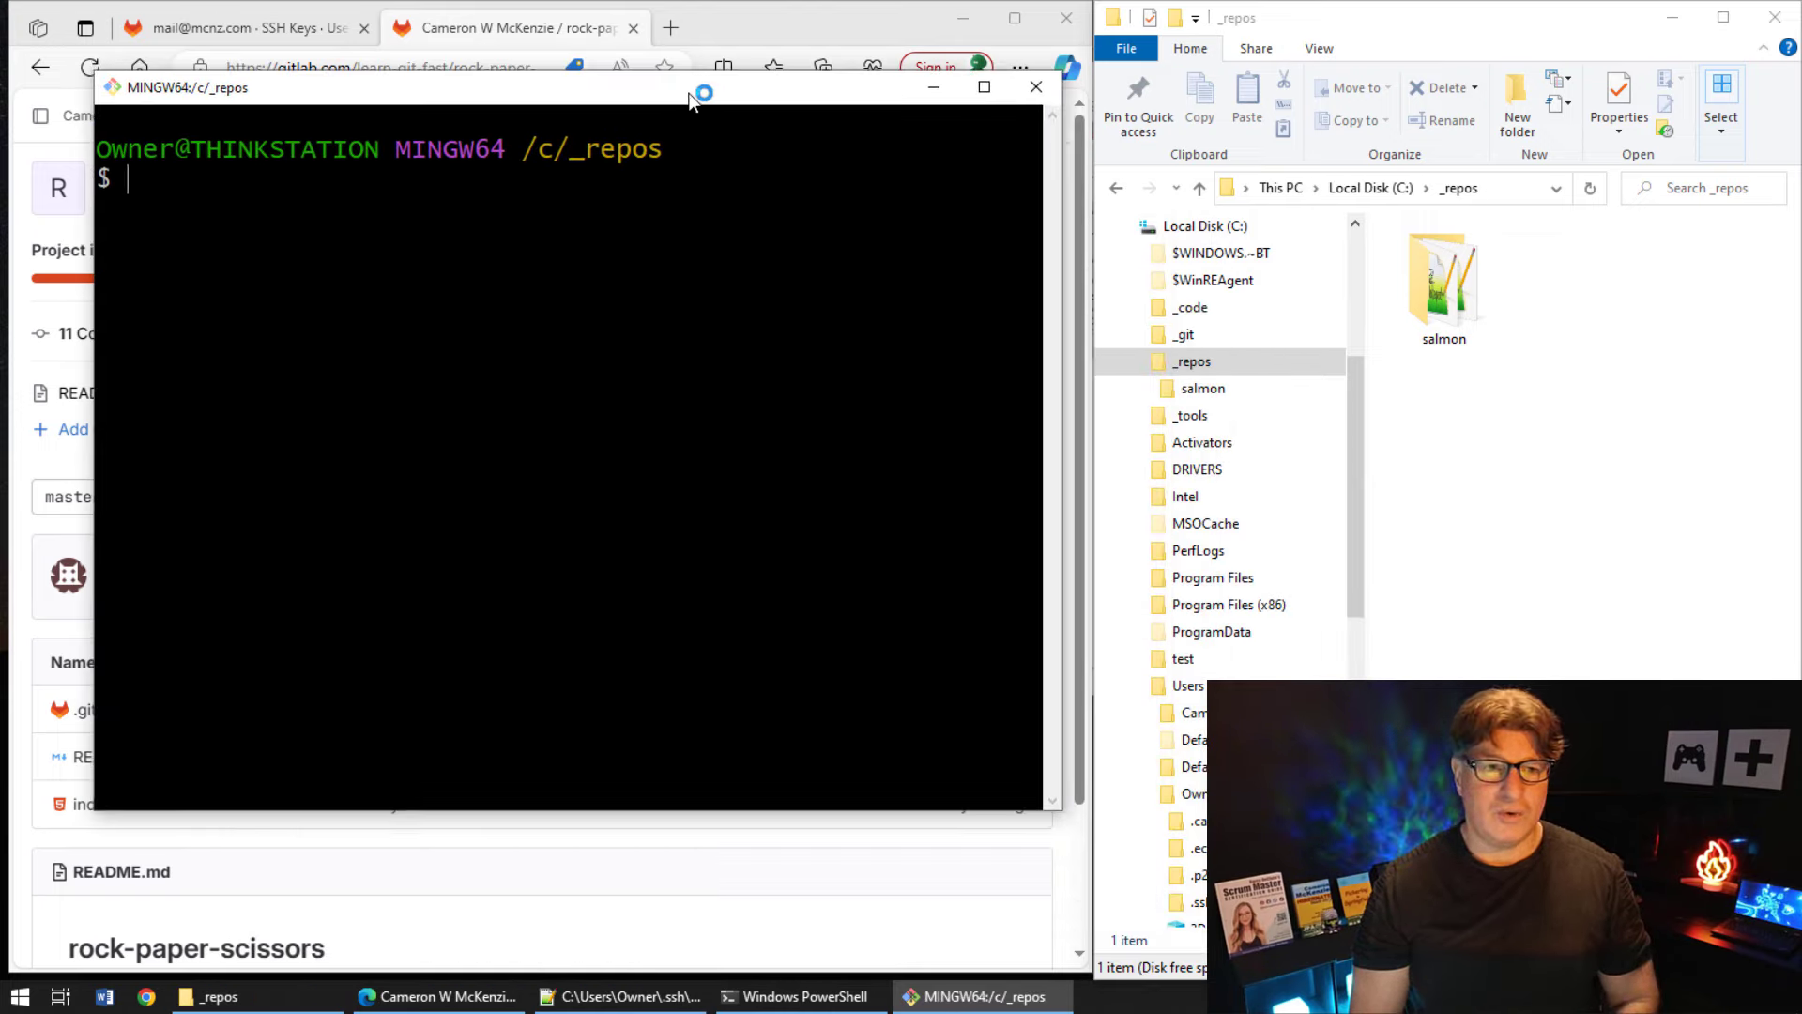
pyautogui.write('git clone')
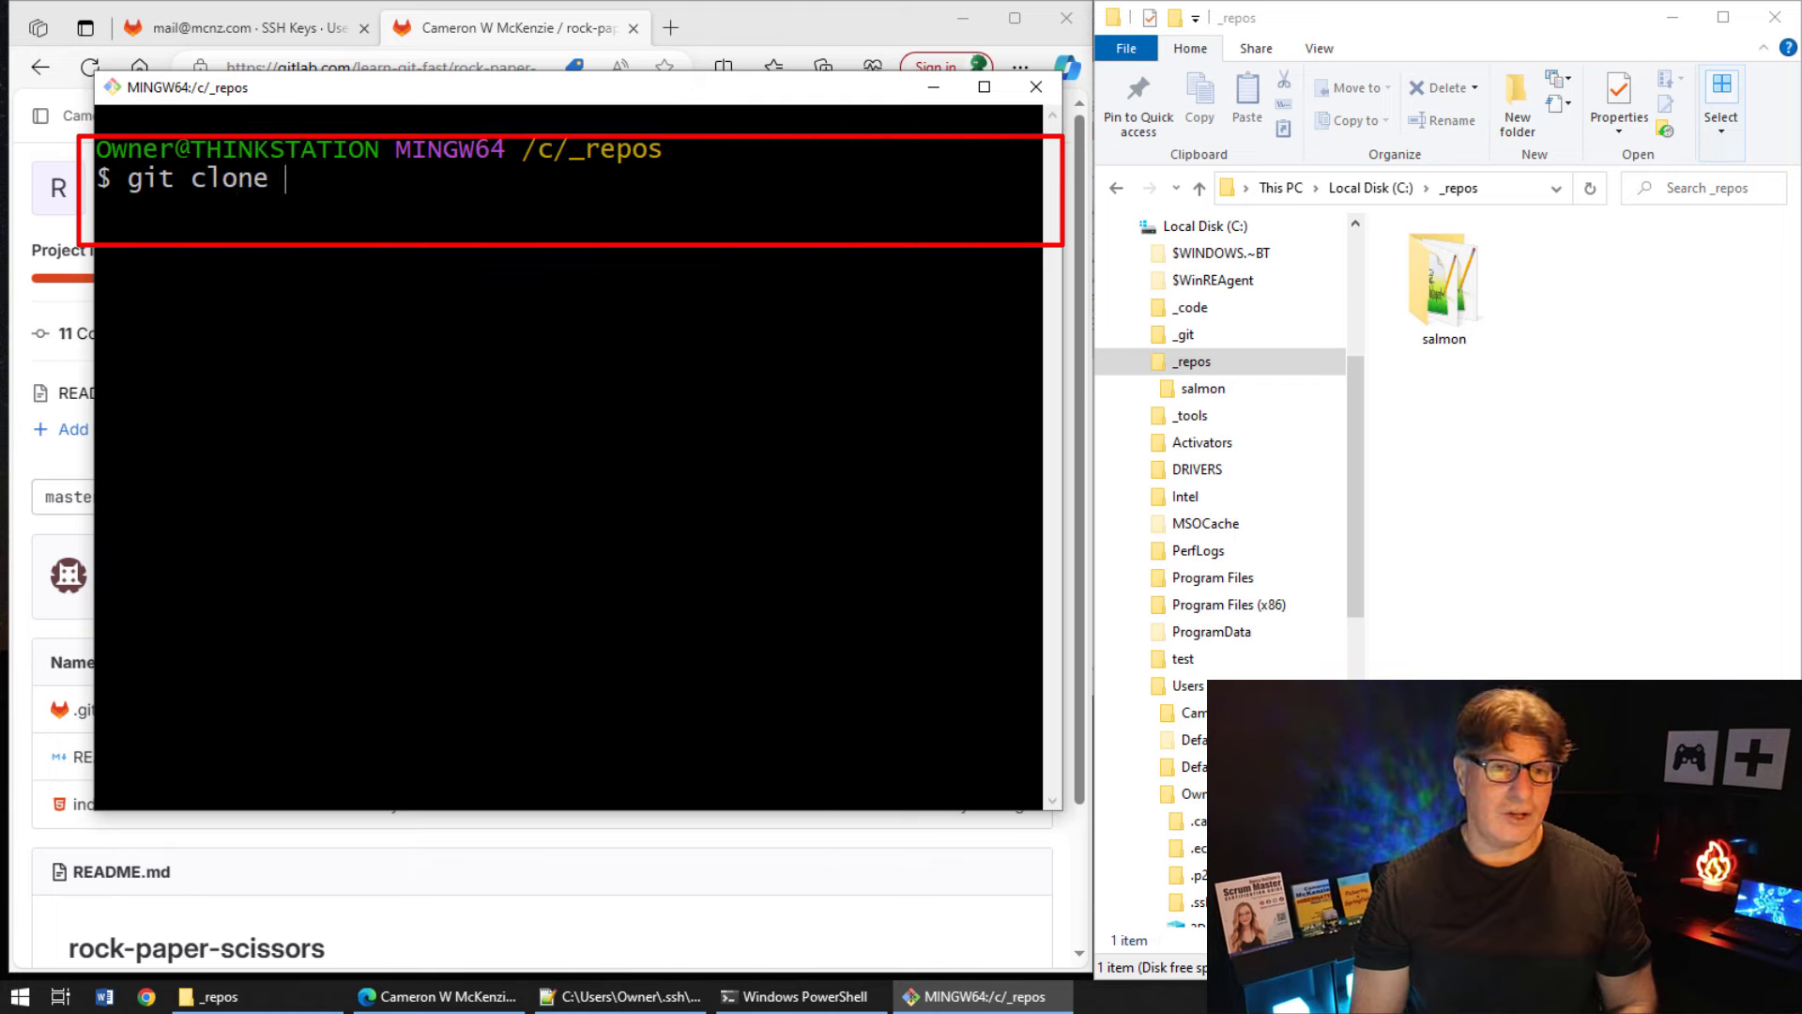
pyautogui.write('git@gitlab.com:learn-git-fast/rock-paper-scissors.git')
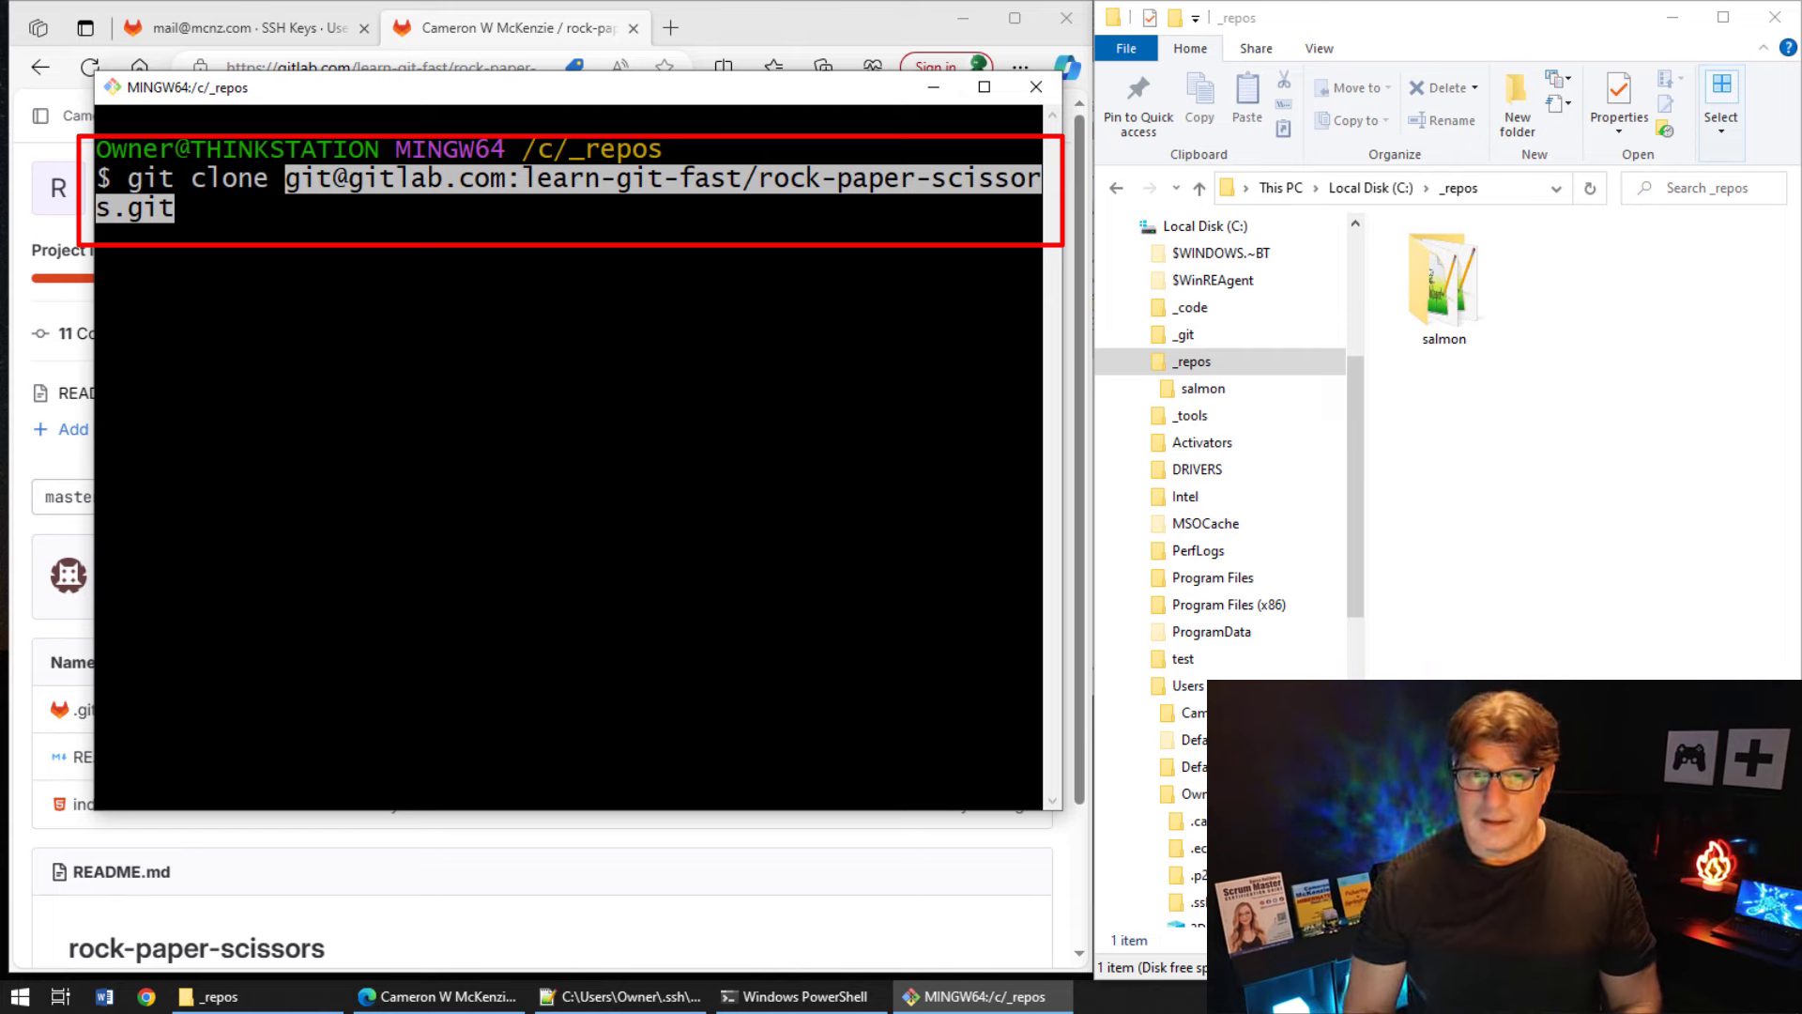
pyautogui.press('Return')
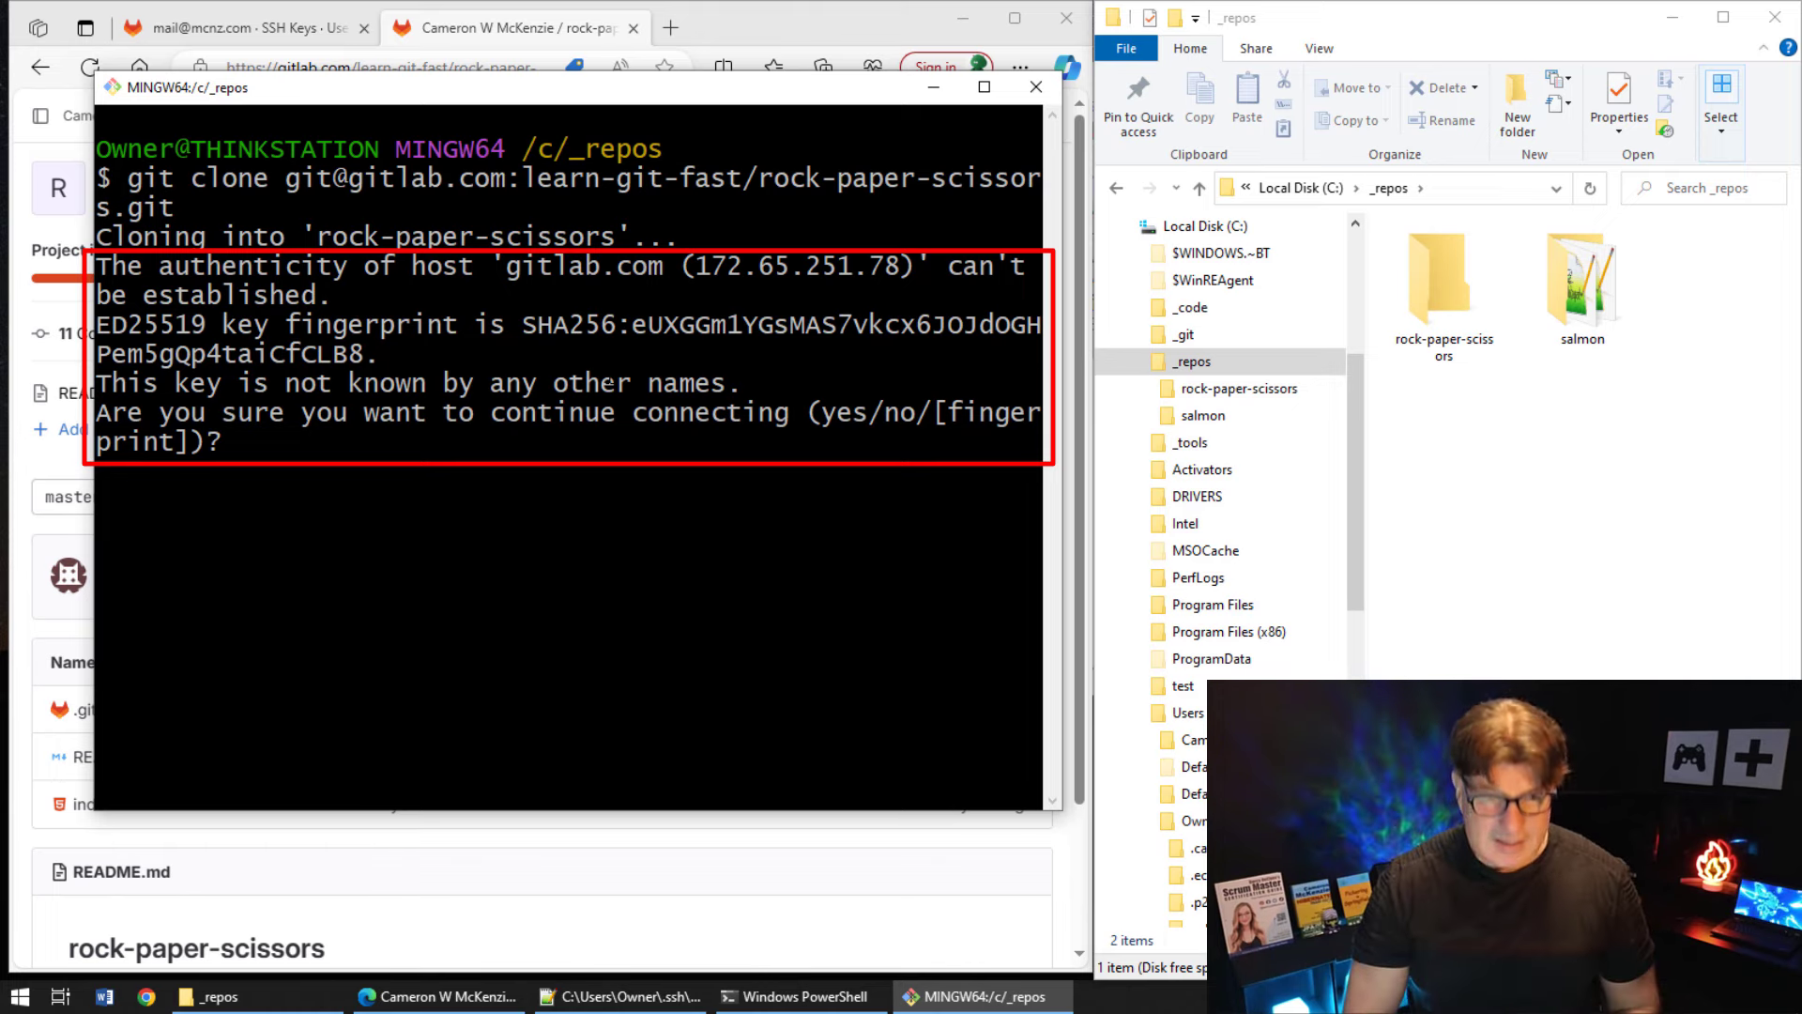
pyautogui.write('y')
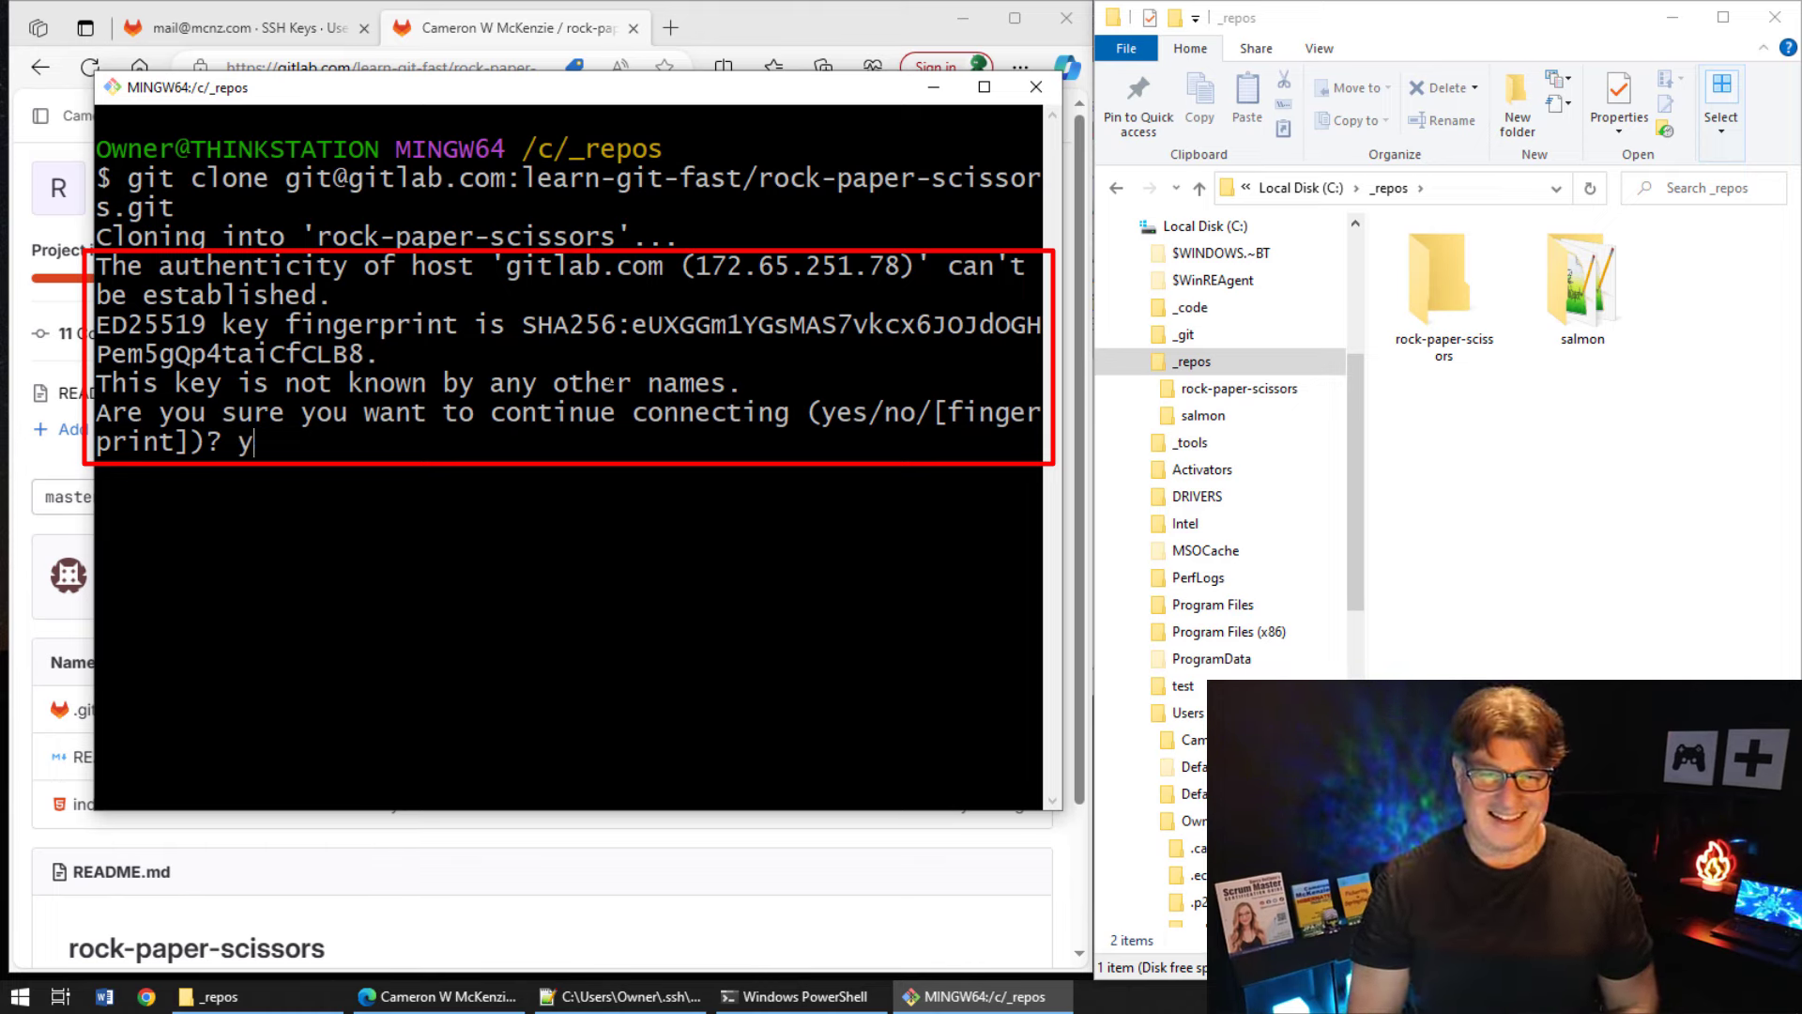
pyautogui.write('es')
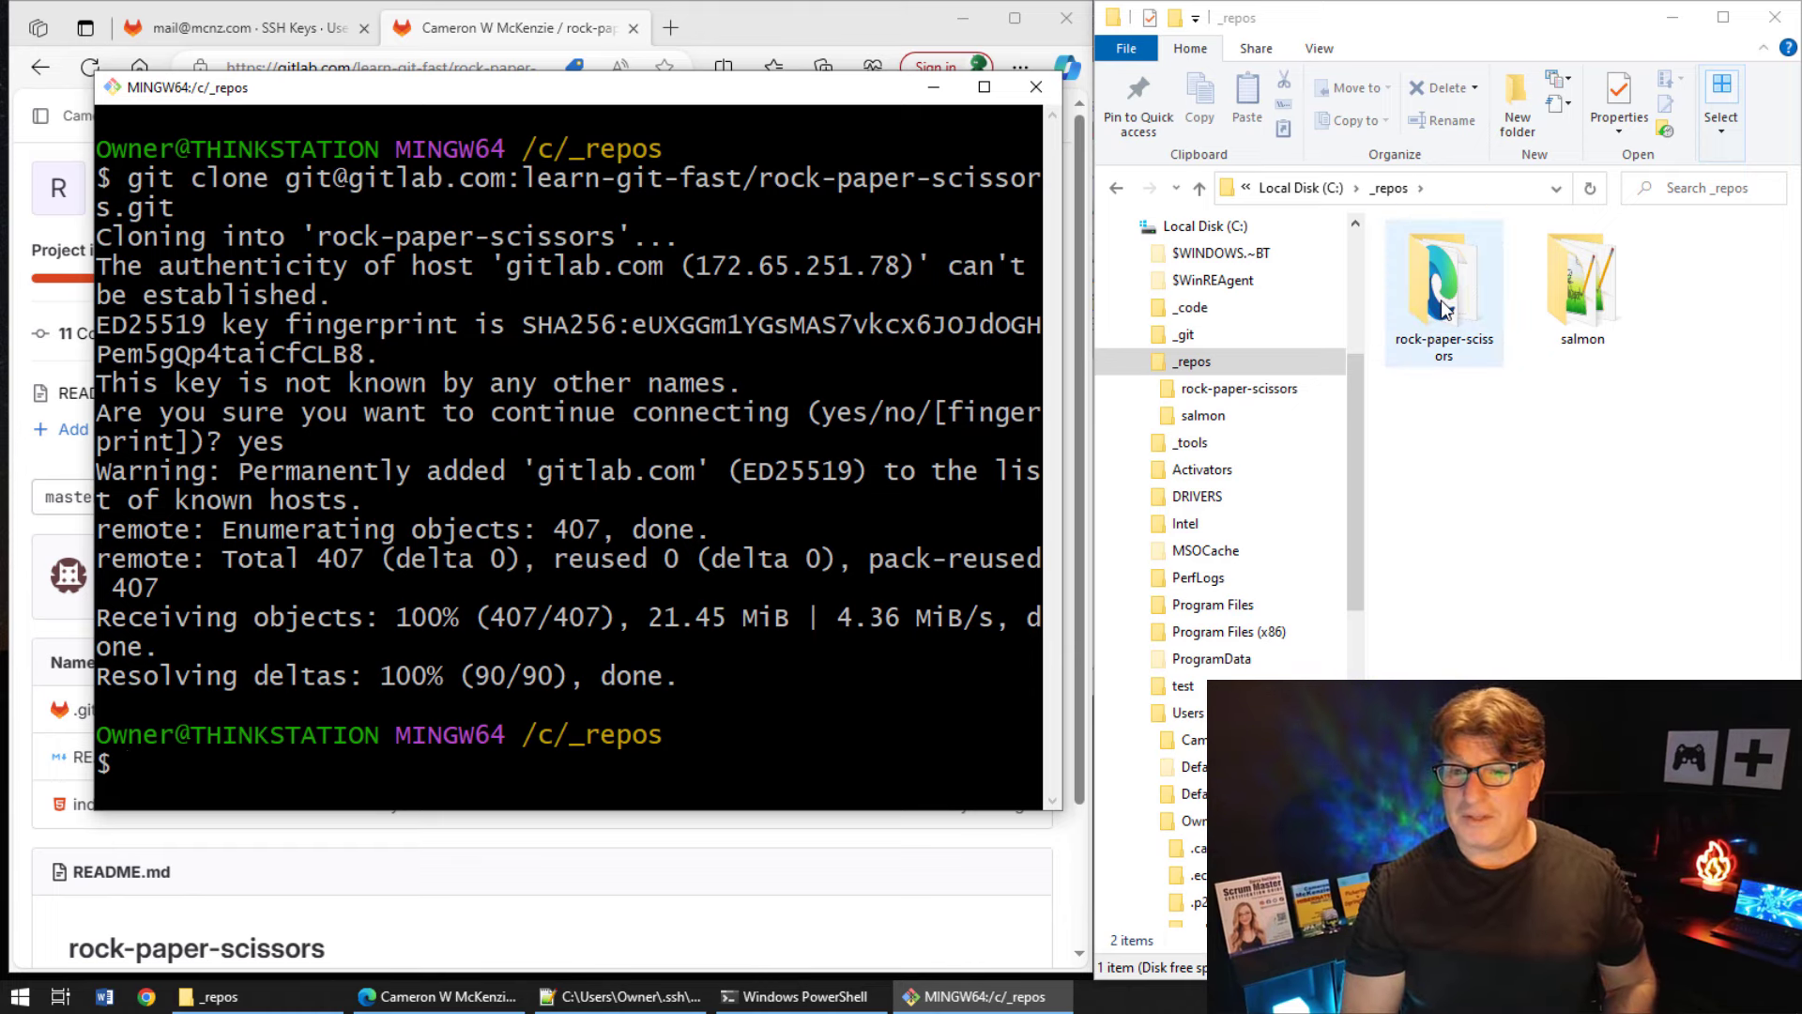
# Enter the freshly cloned rock-paper-scissors folder in File Explorer
pyautogui.doubleClick(1443, 281)
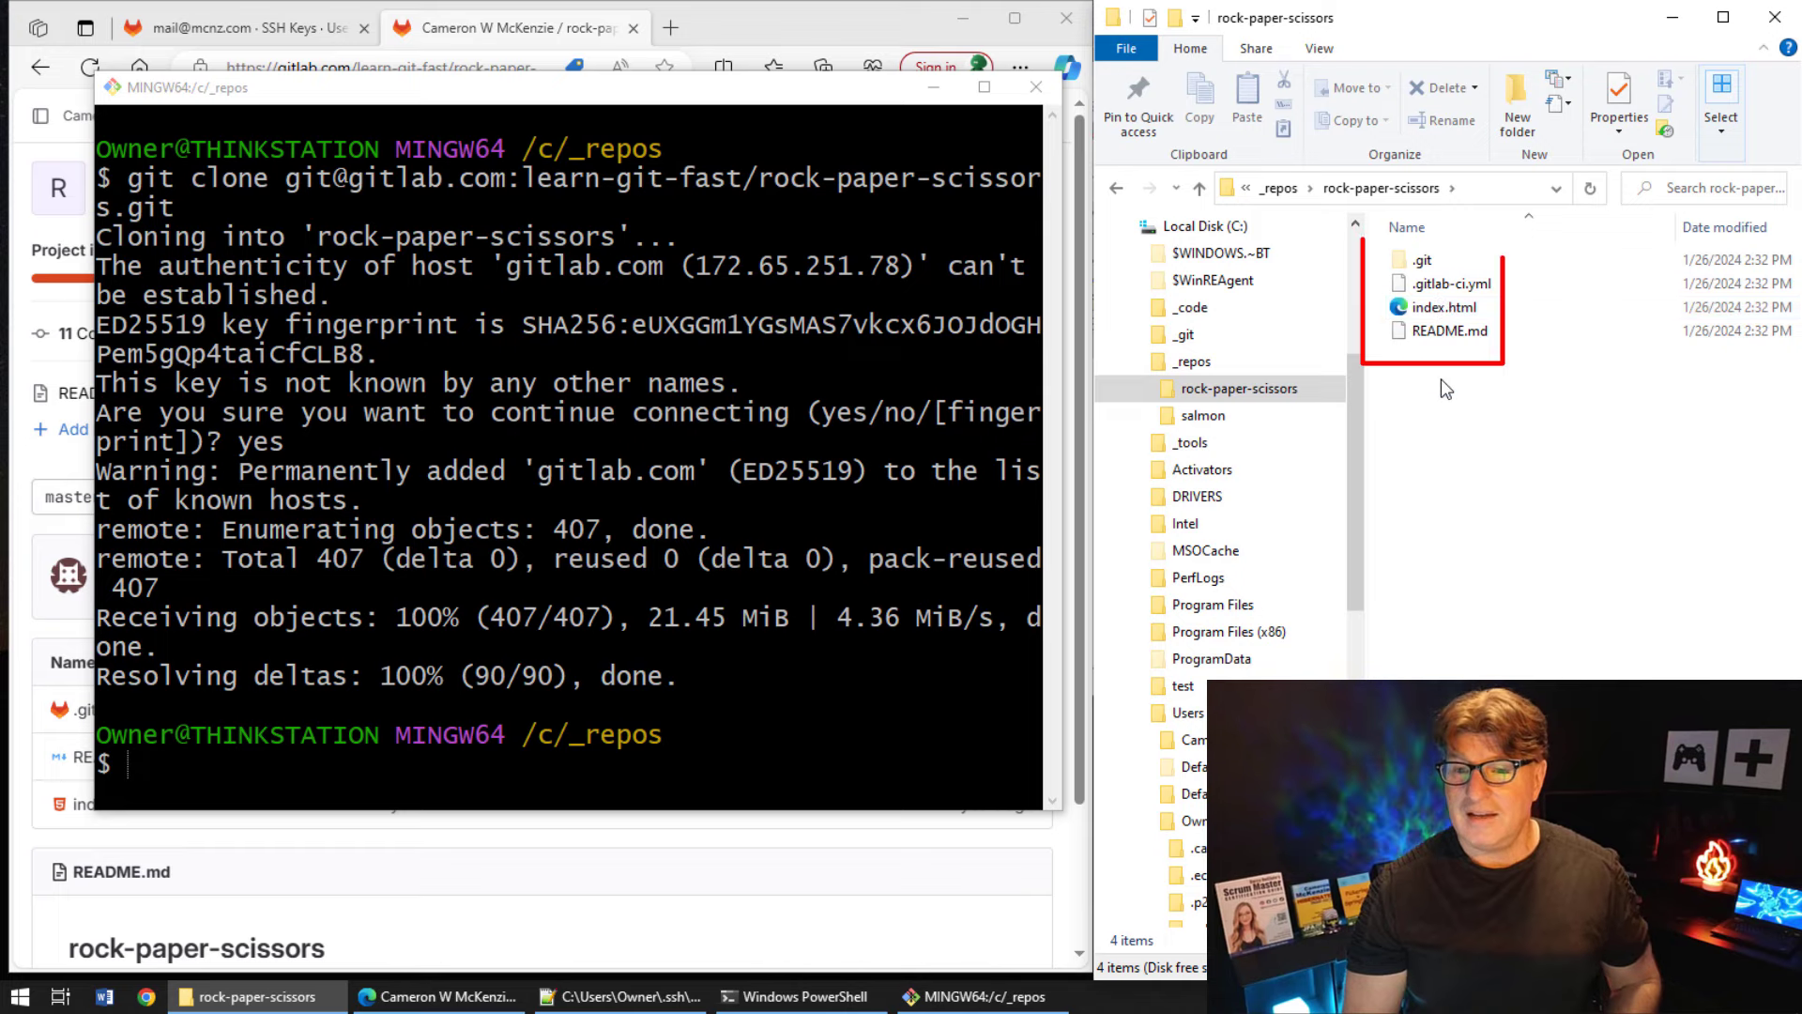
pyautogui.moveTo(1361, 456)
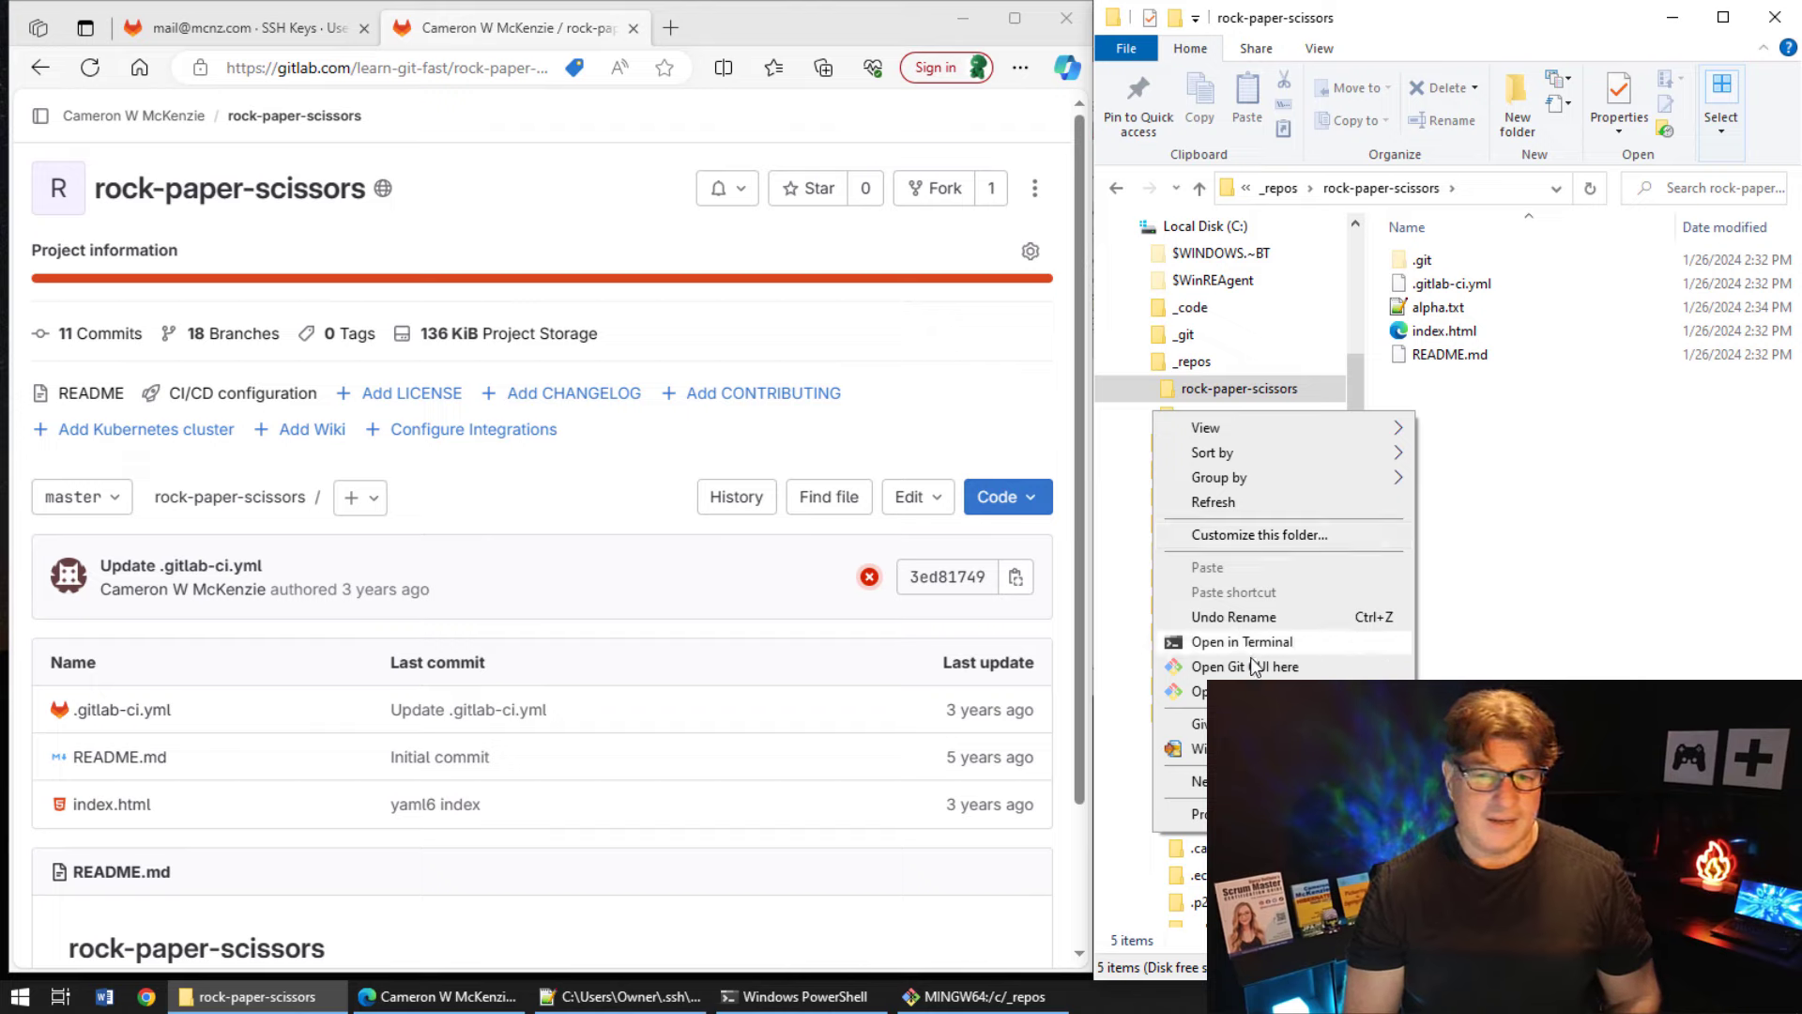
# Start Git Bash in the clone and stage alpha.txt, confirming it with git status
pyautogui.click(1245, 666)
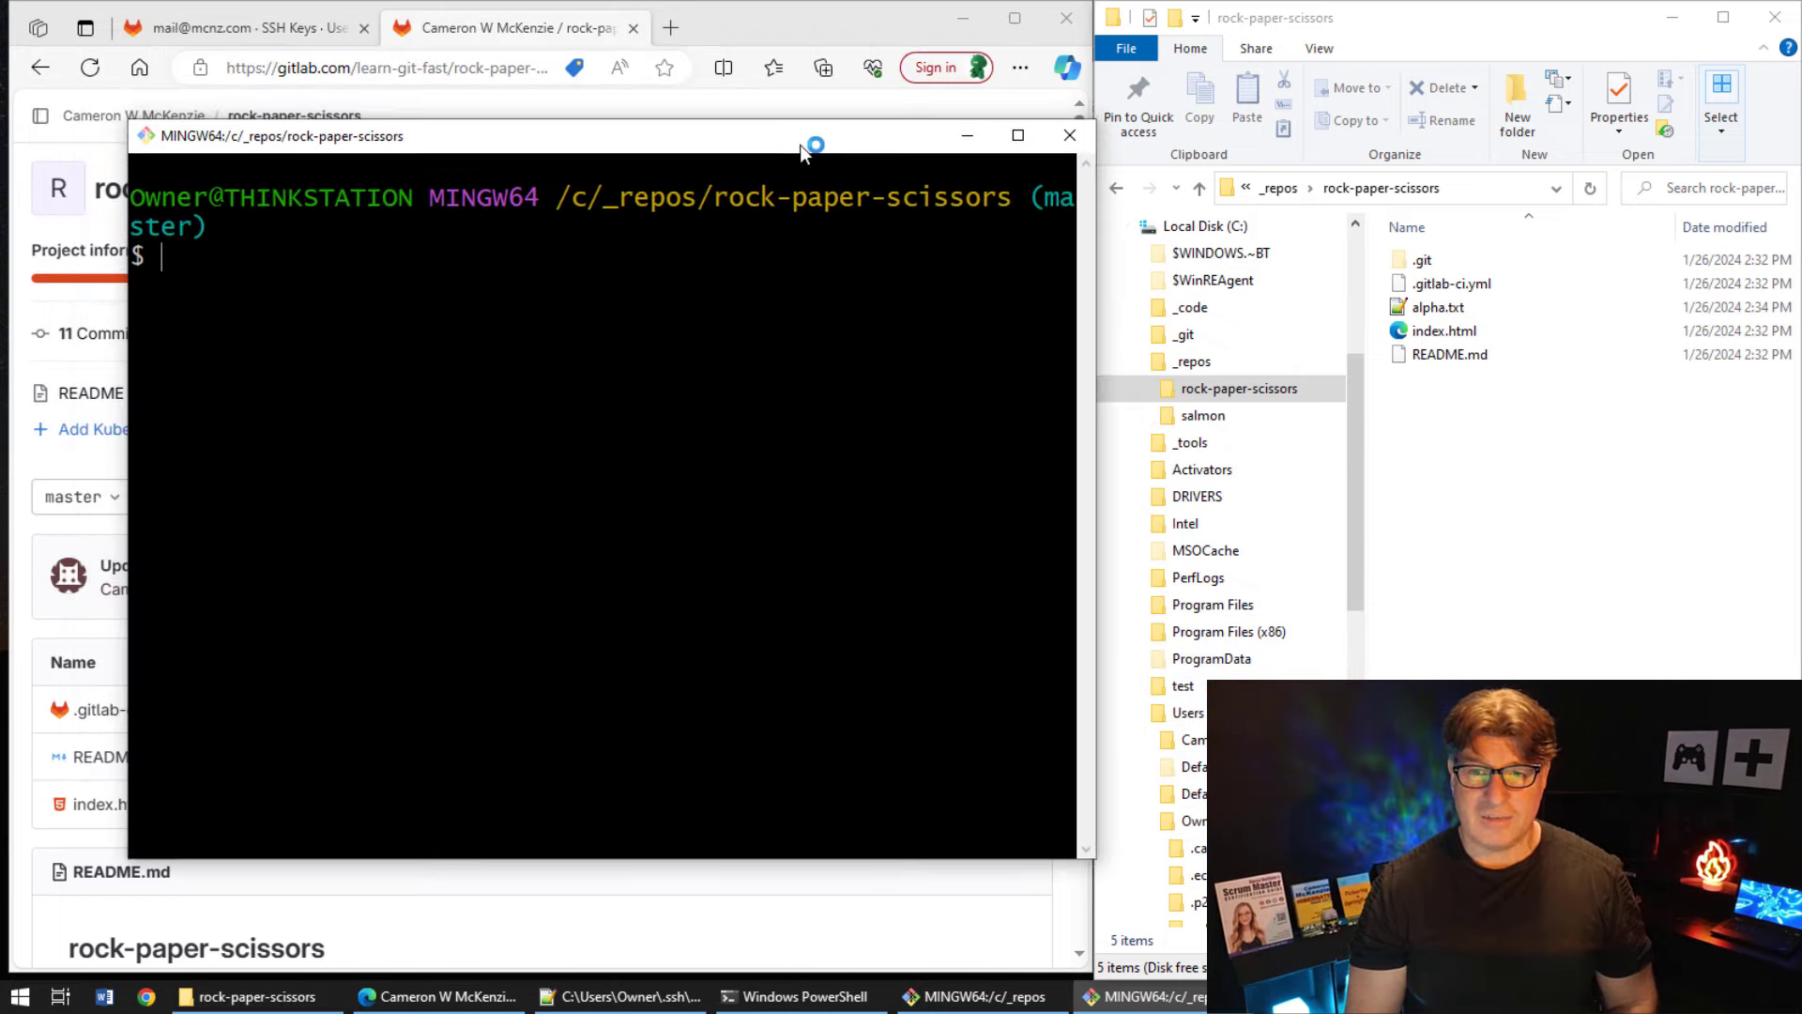
pyautogui.write('gitstatus')
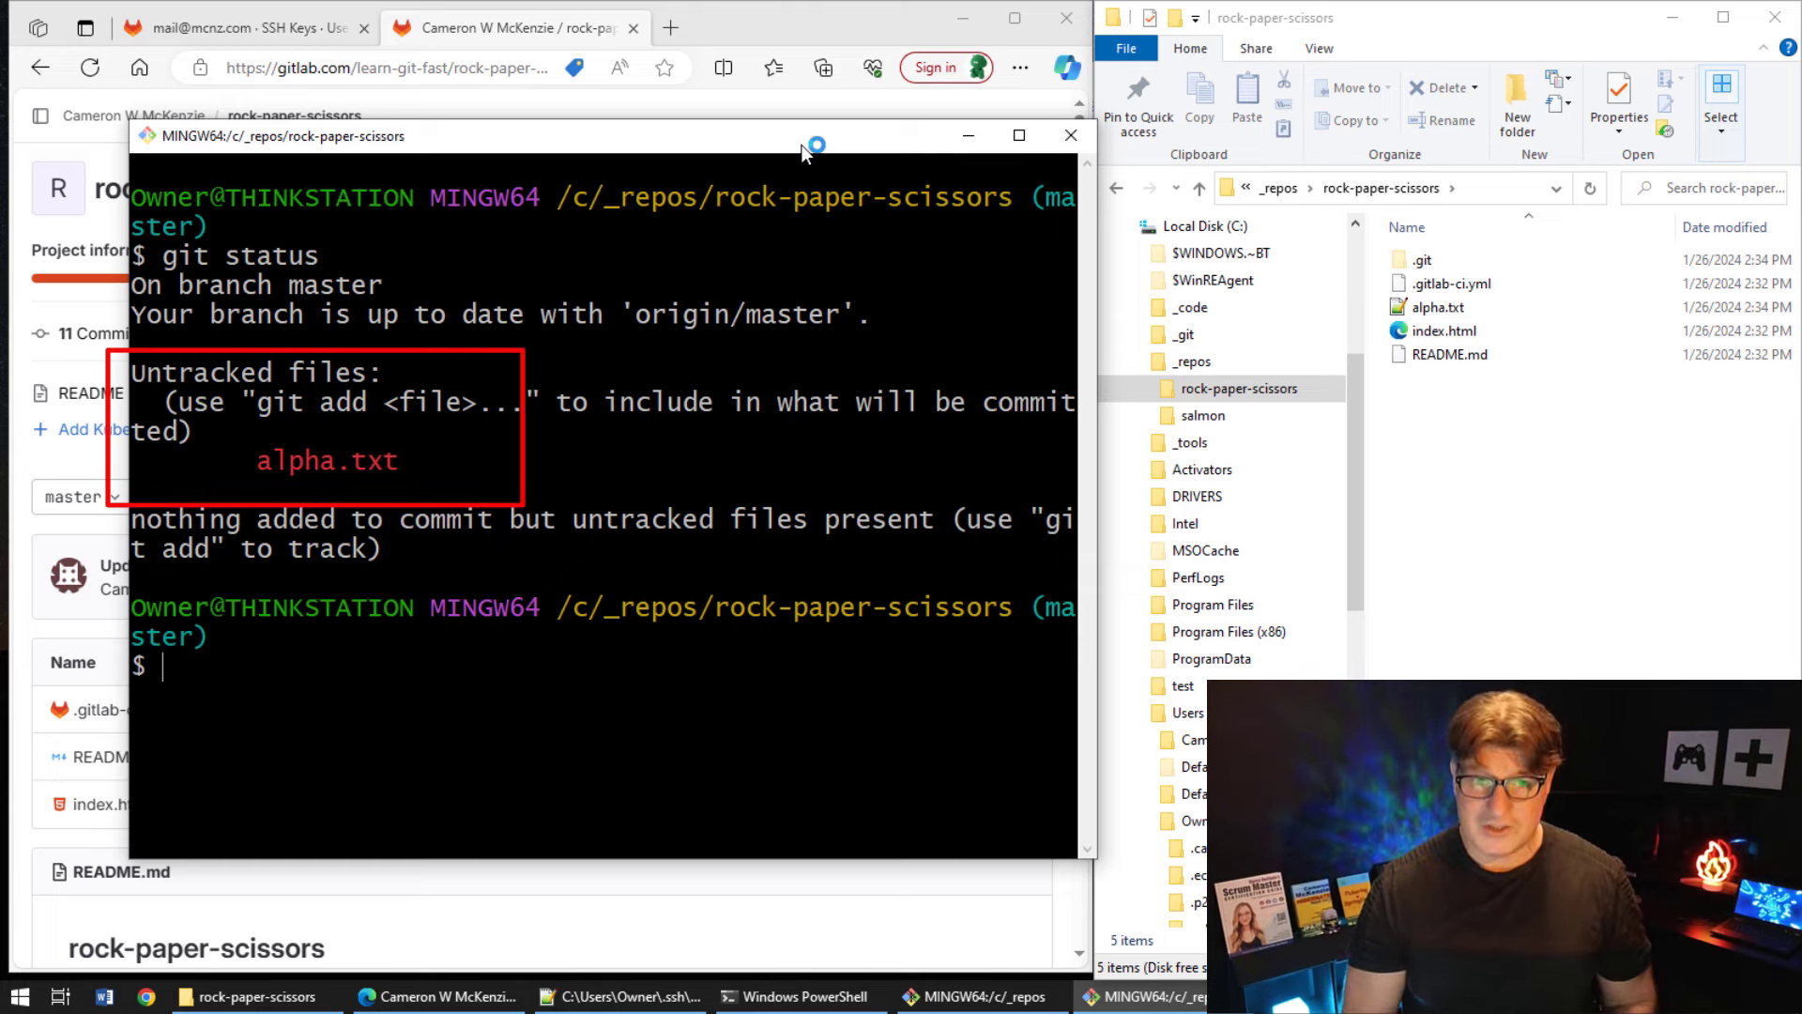
pyautogui.write('git add')
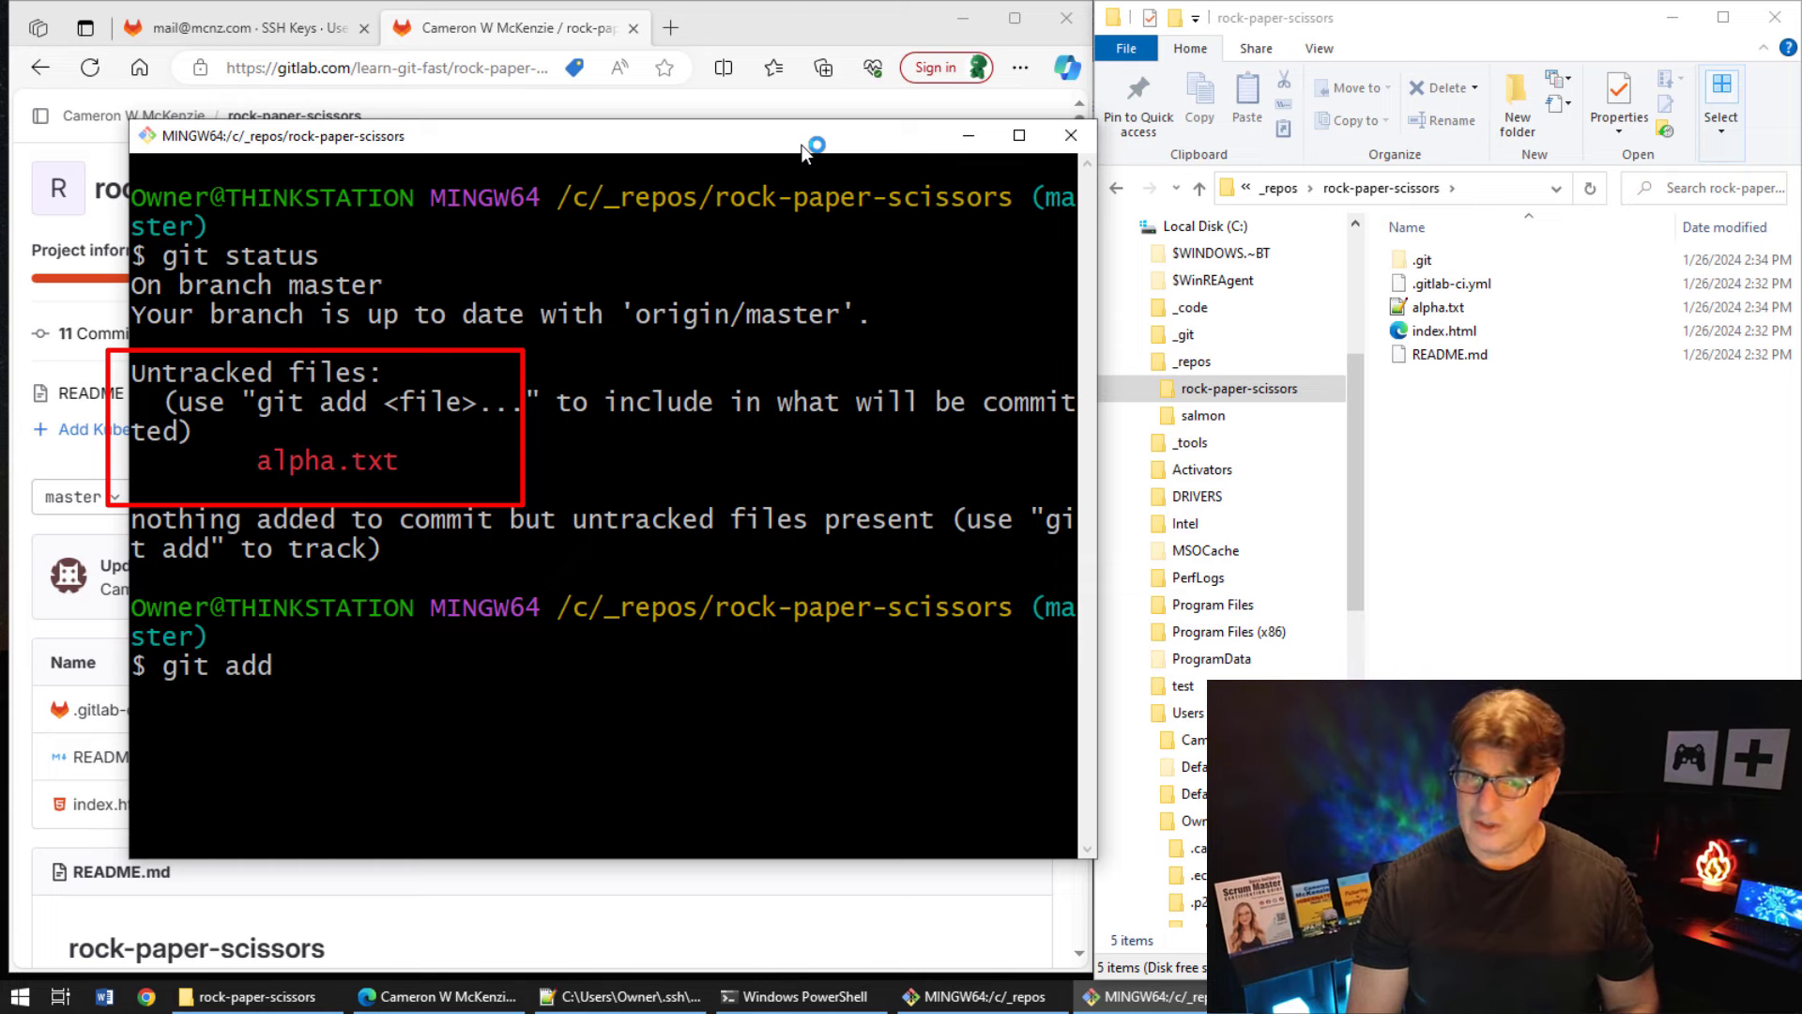
pyautogui.write('sl')
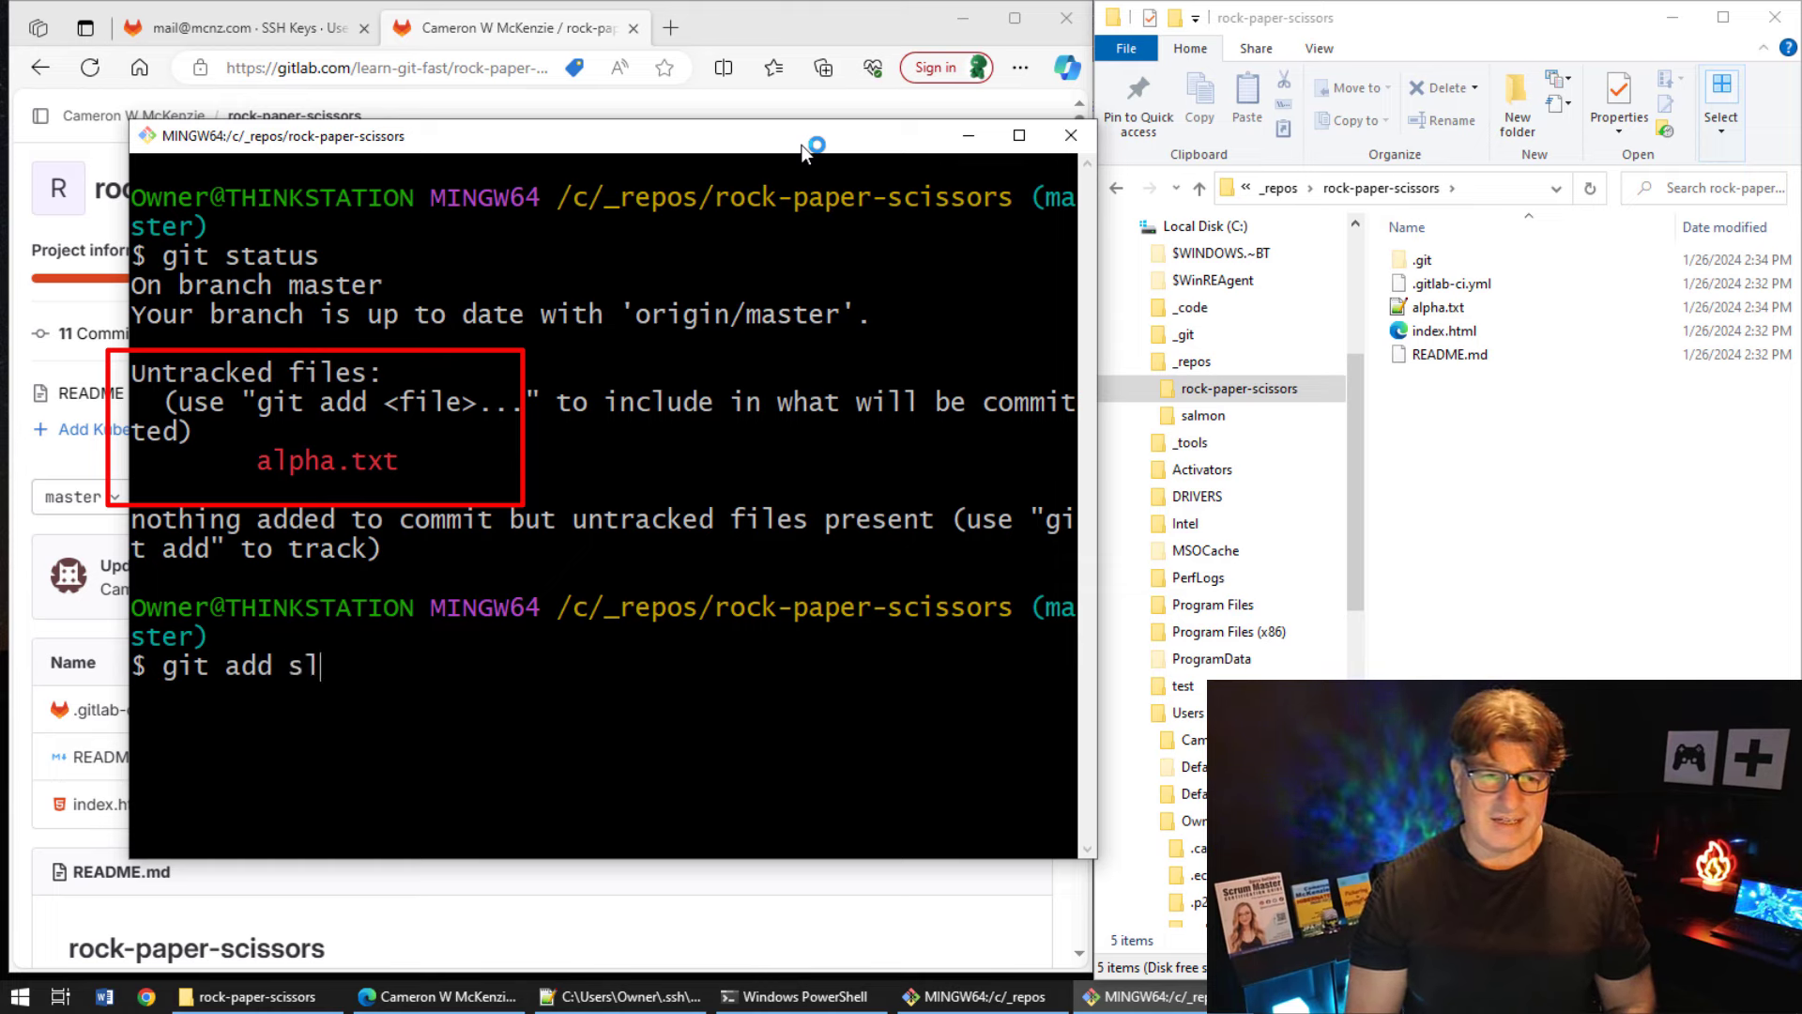
pyautogui.write('alh')
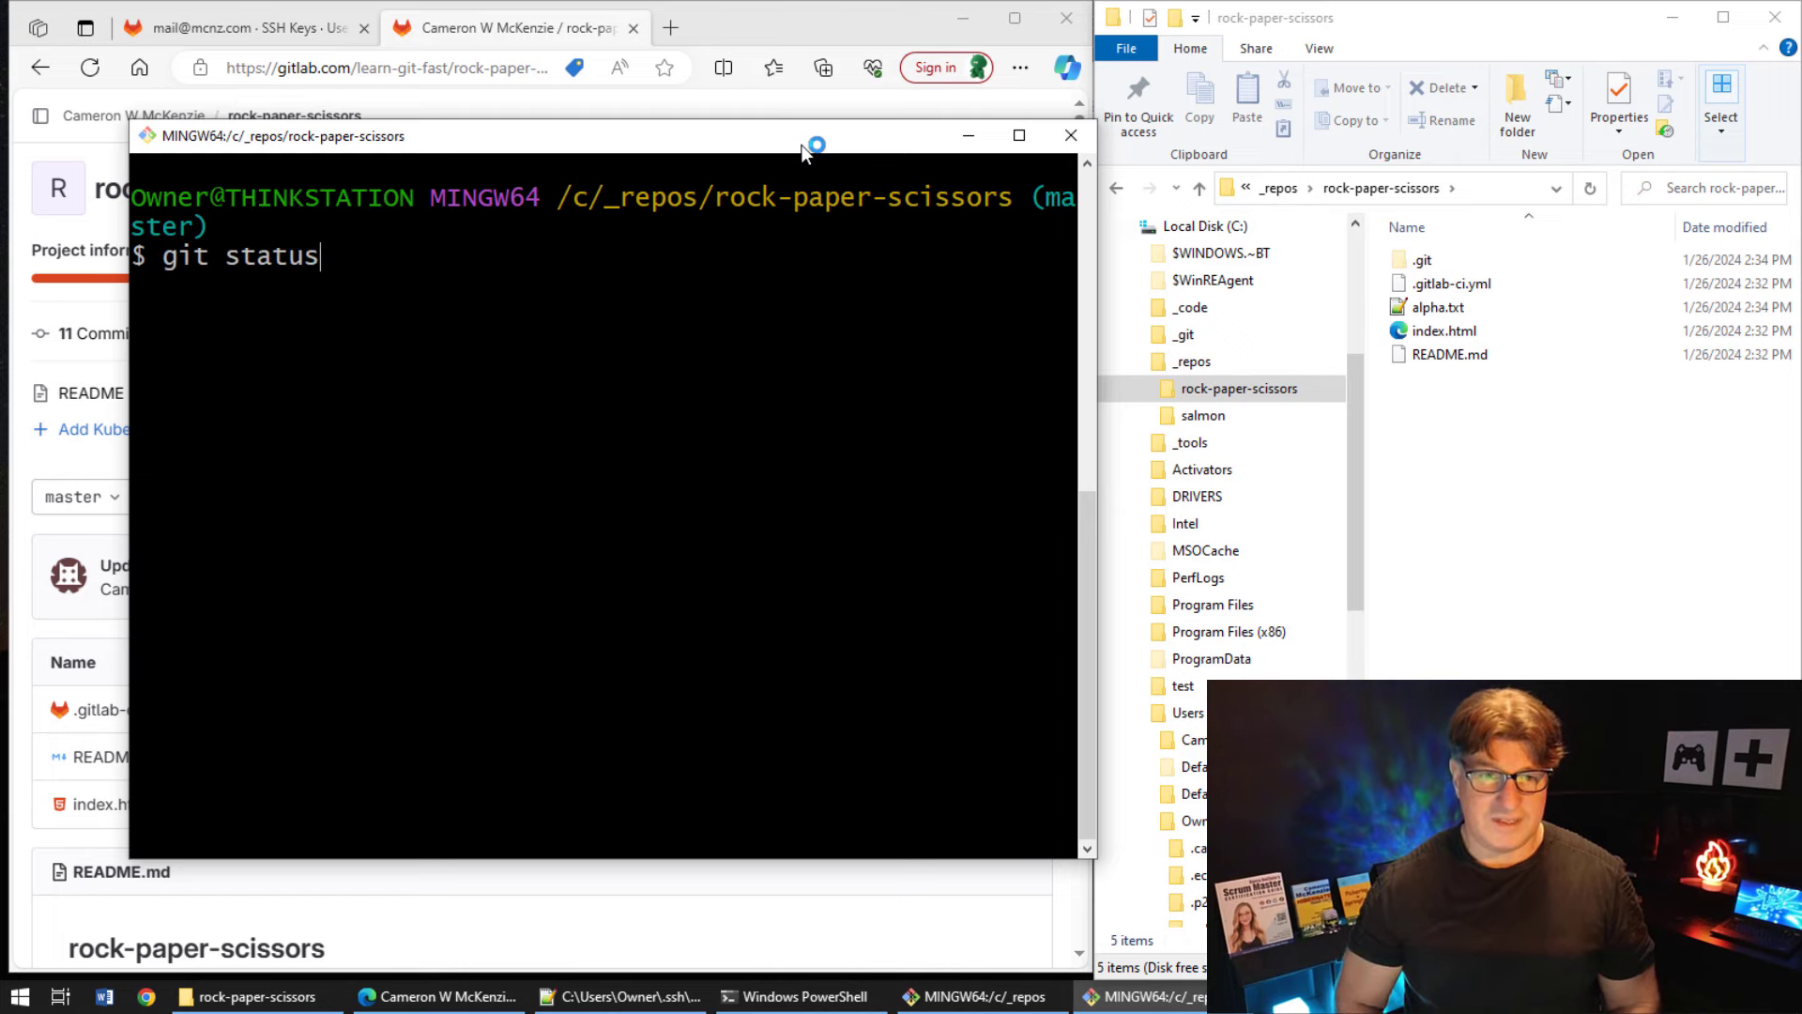
pyautogui.press('Return')
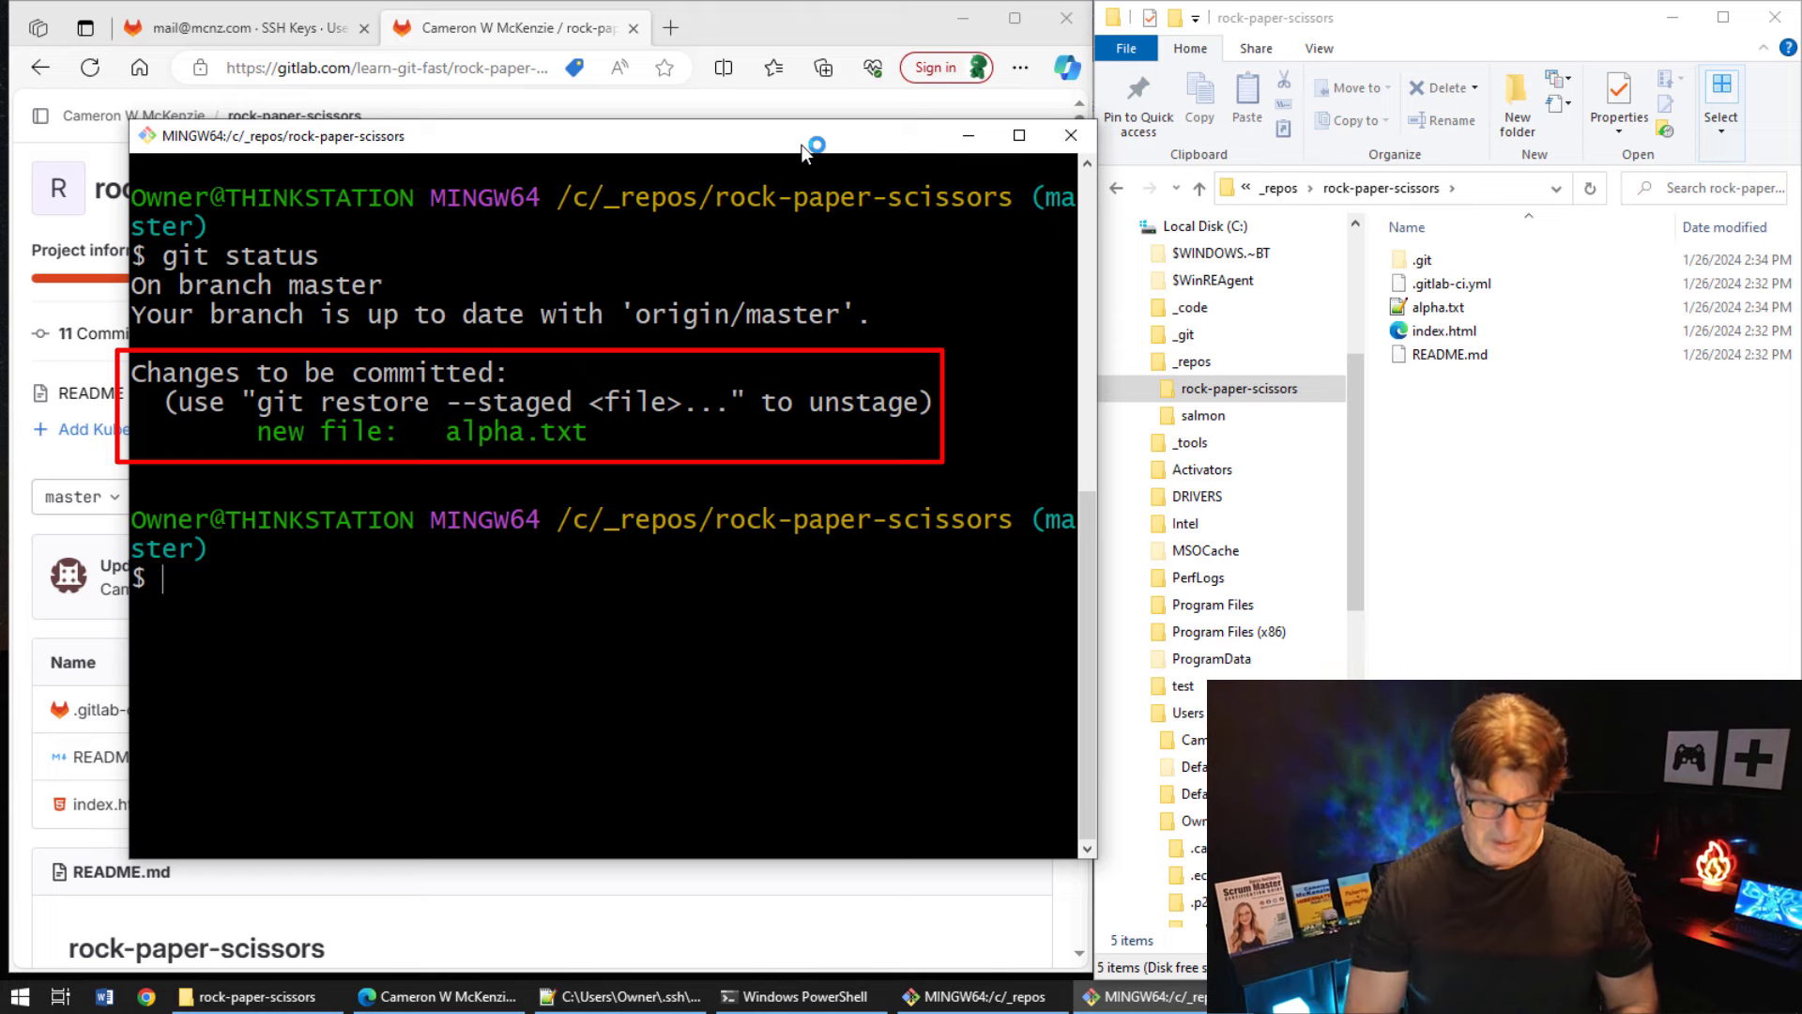
# Commit the staged alpha.txt with the message "ssh gitlab example"
pyautogui.write('git commit')
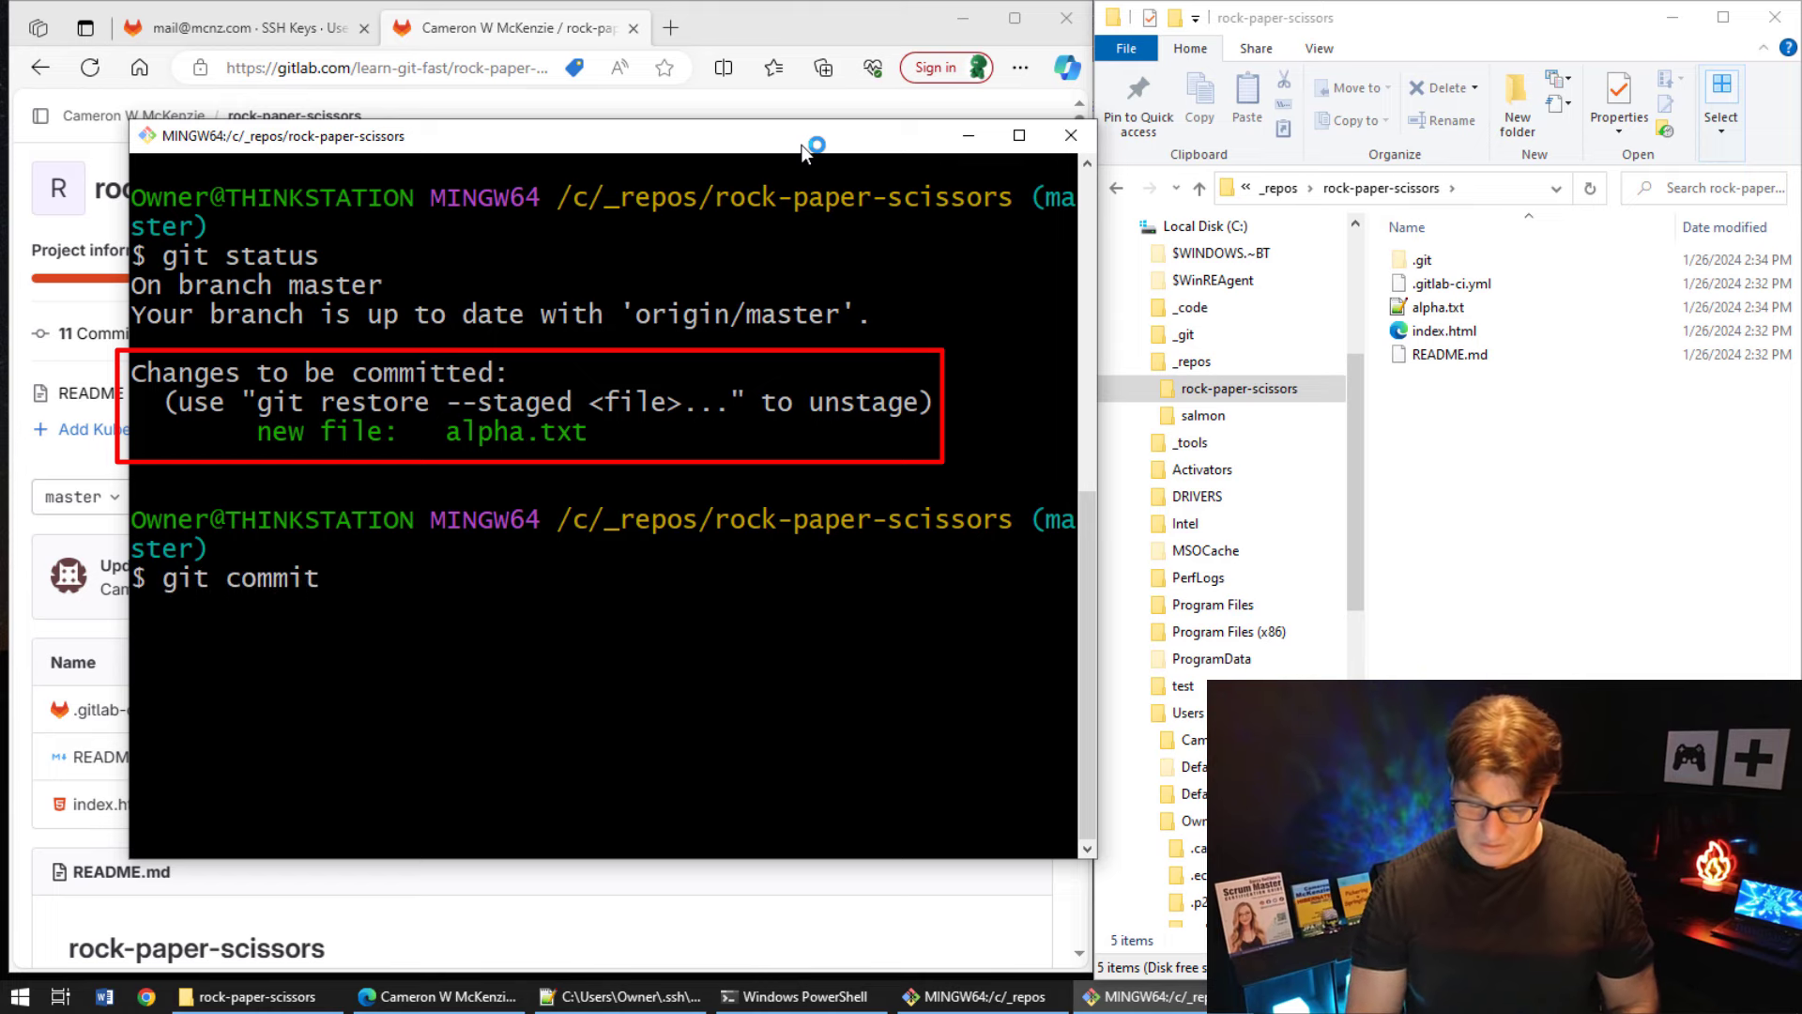
pyautogui.write('-m')
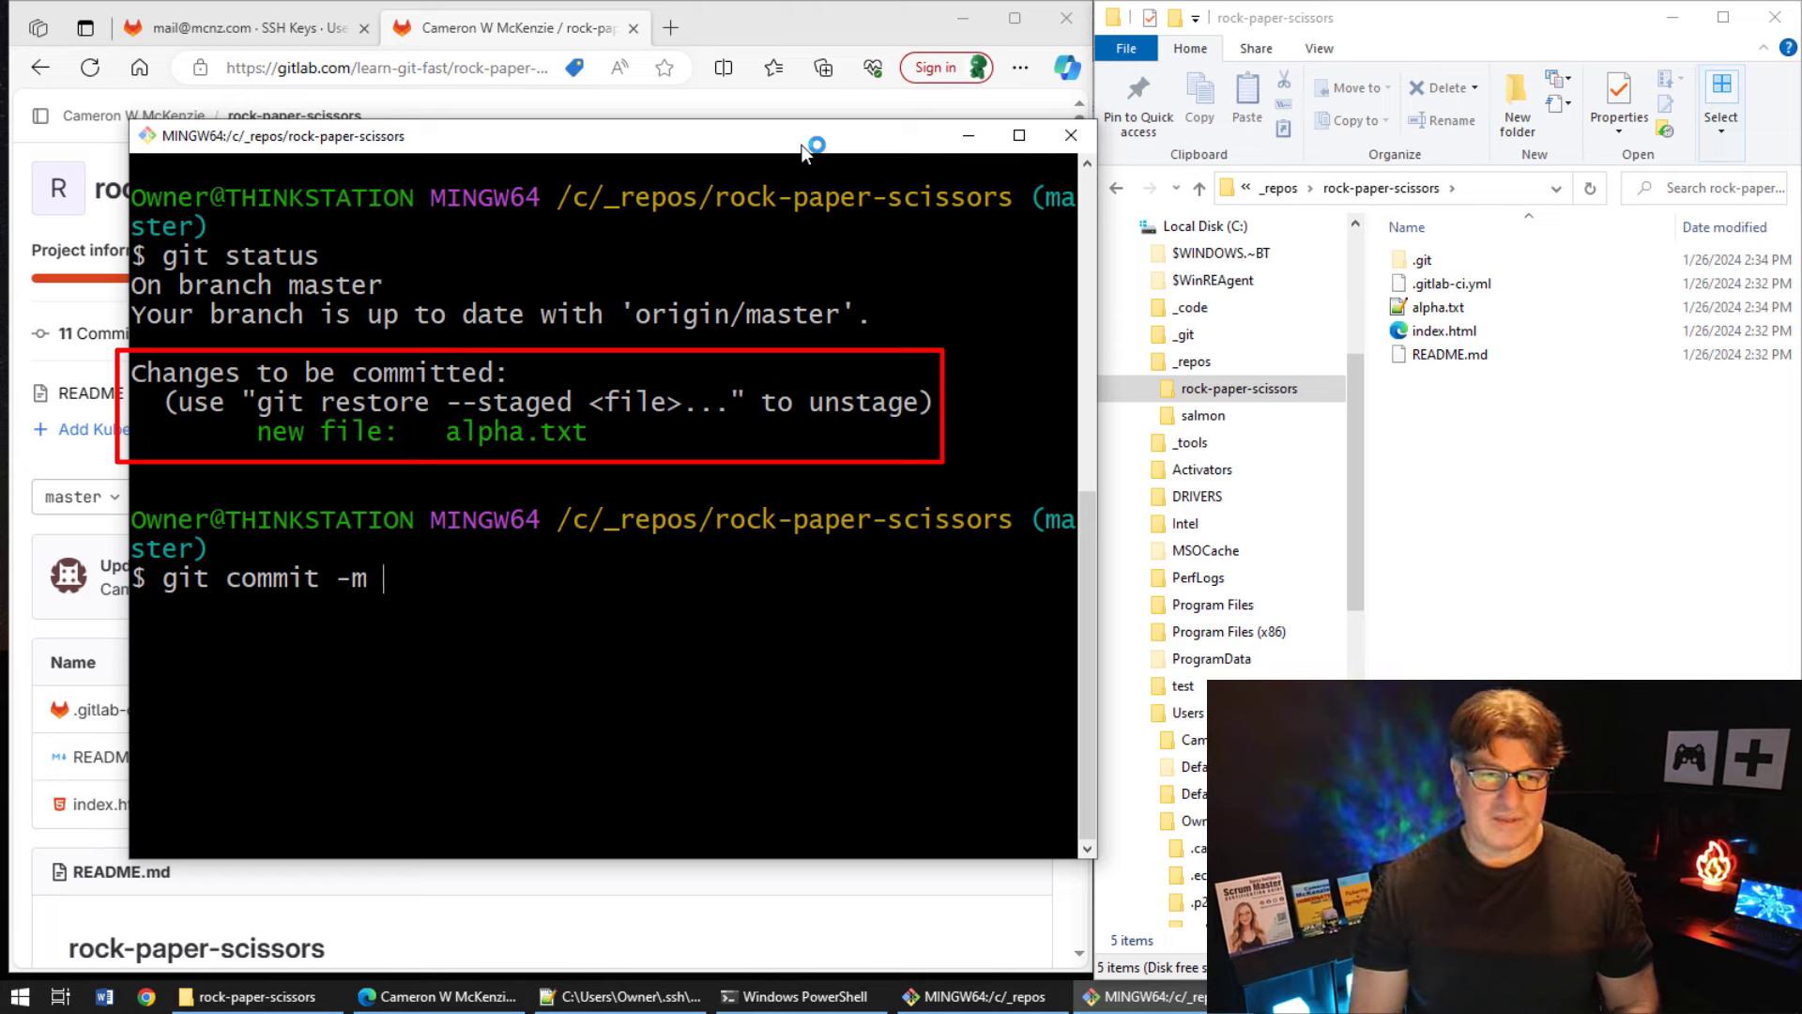
pyautogui.write('"sh')
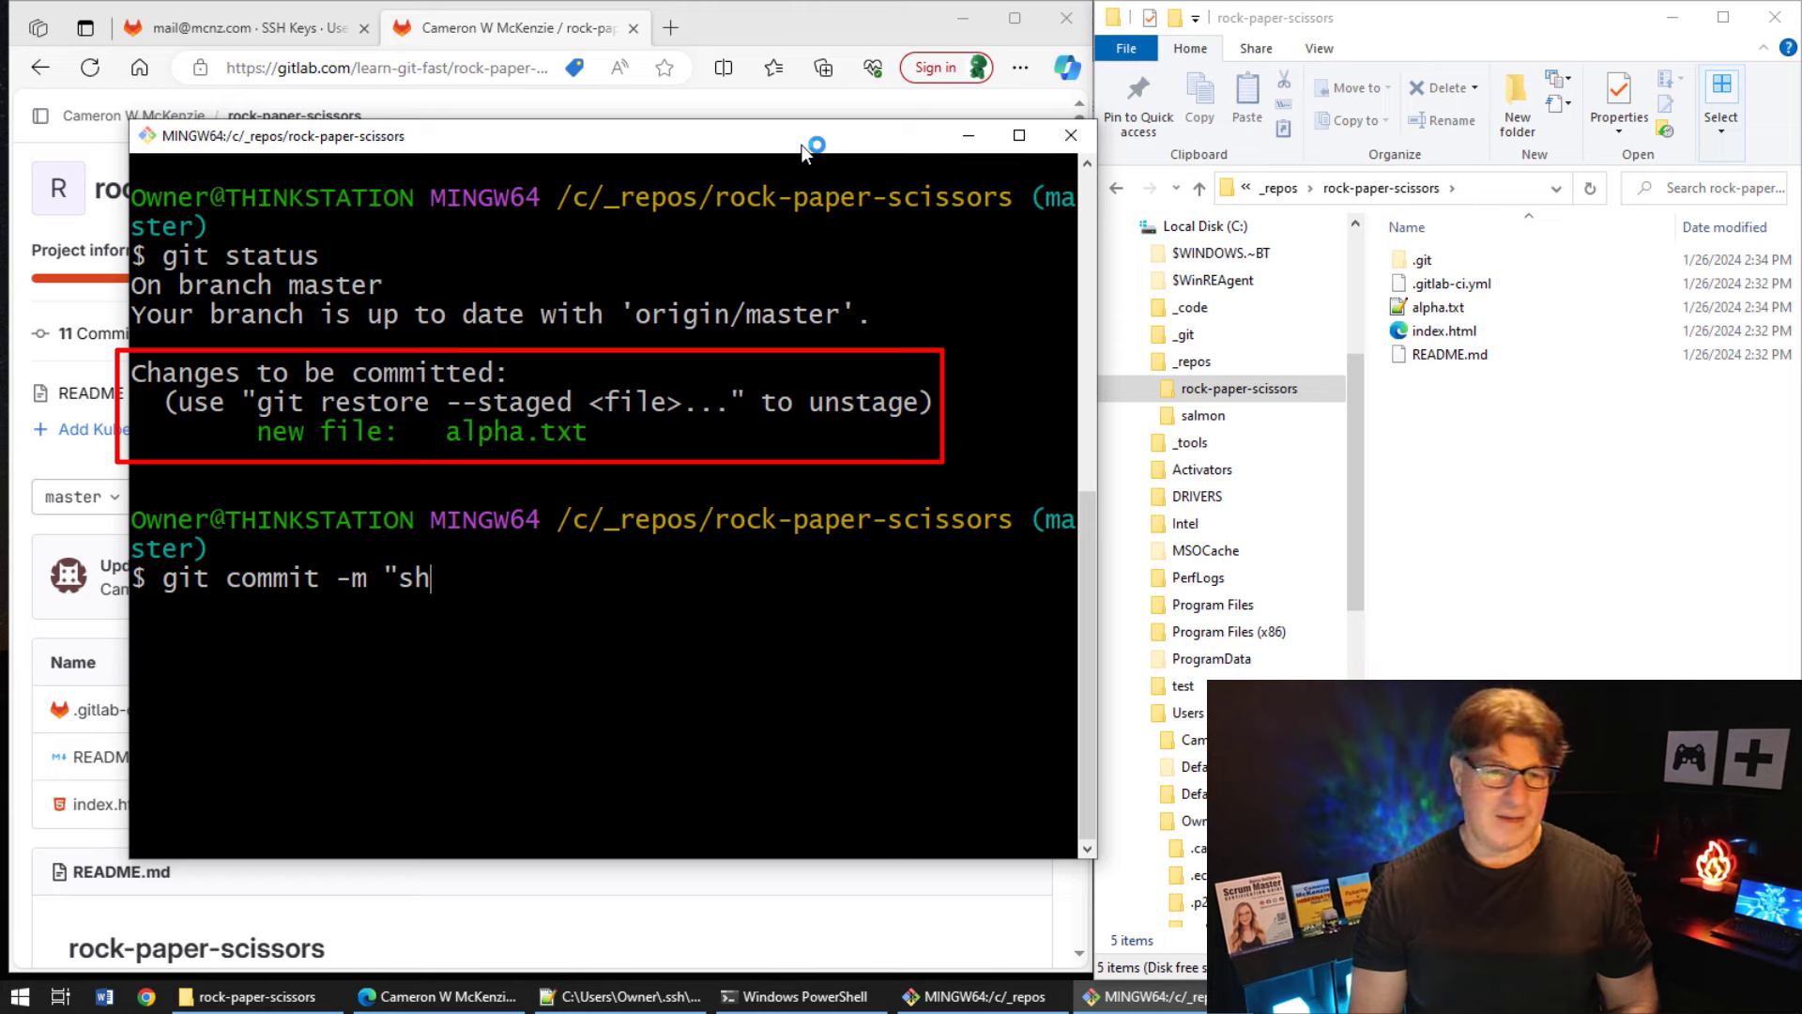
pyautogui.write('sh git')
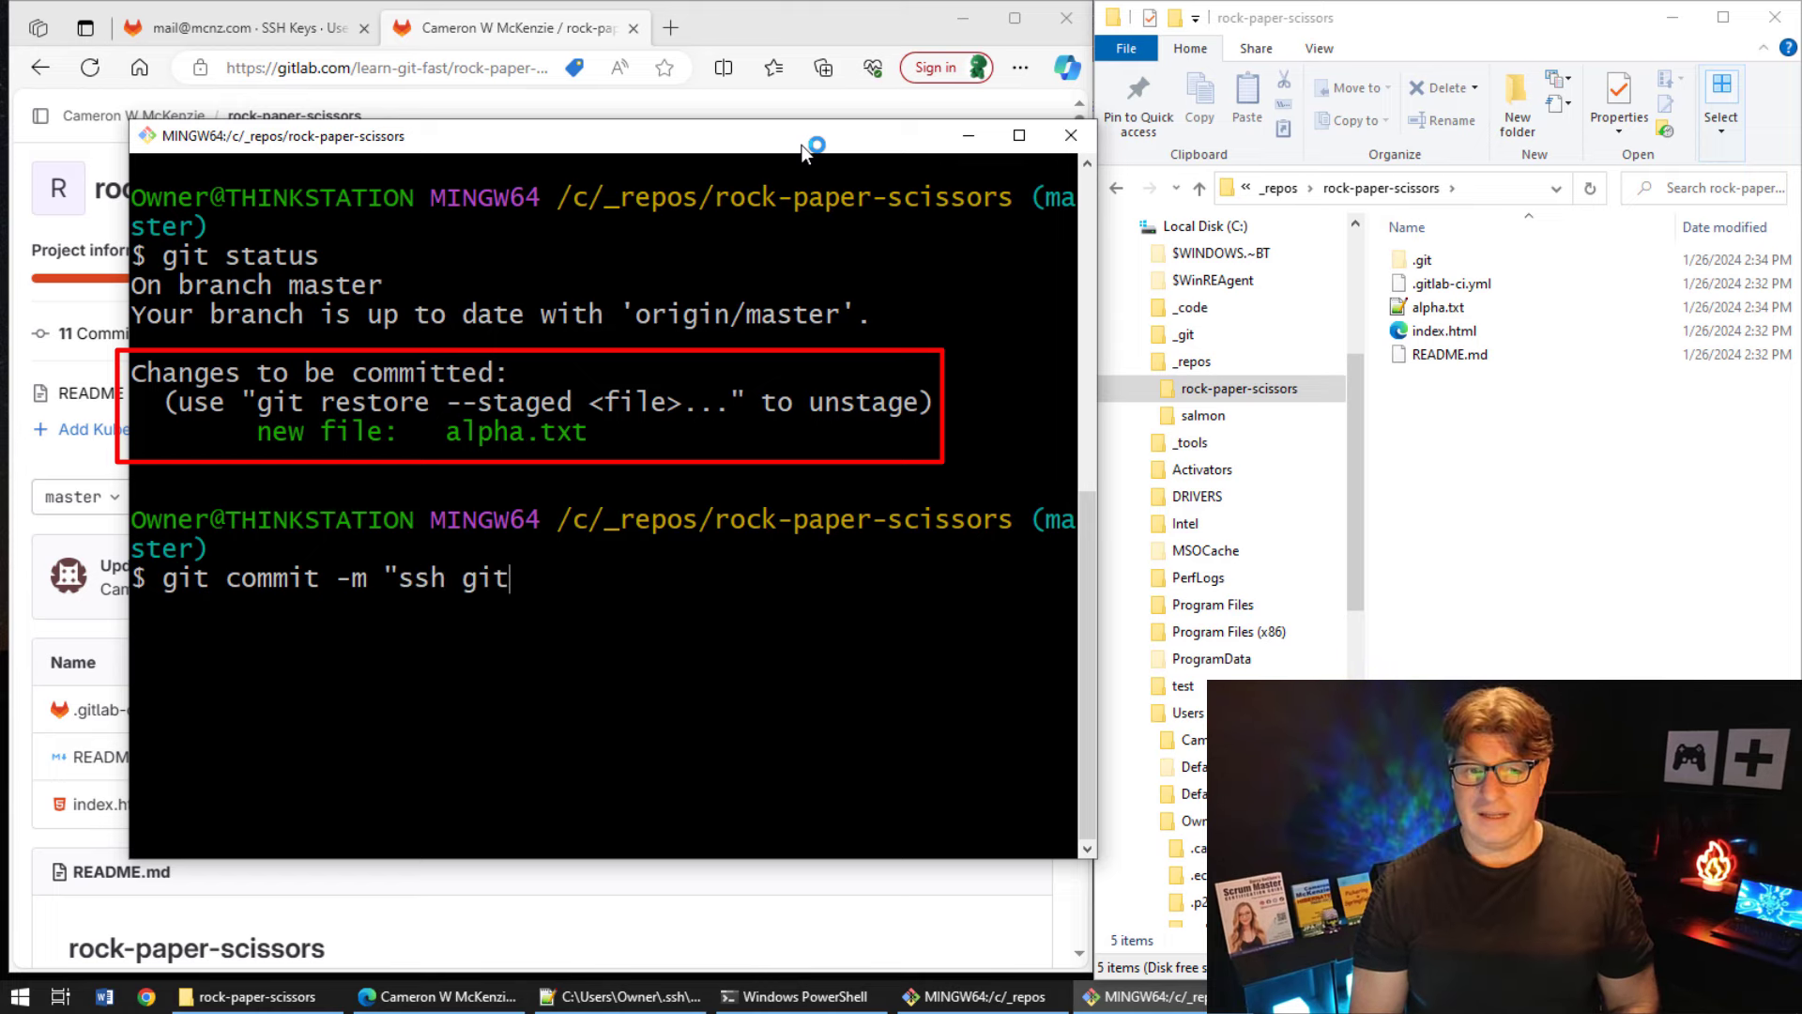
pyautogui.write('lab example"')
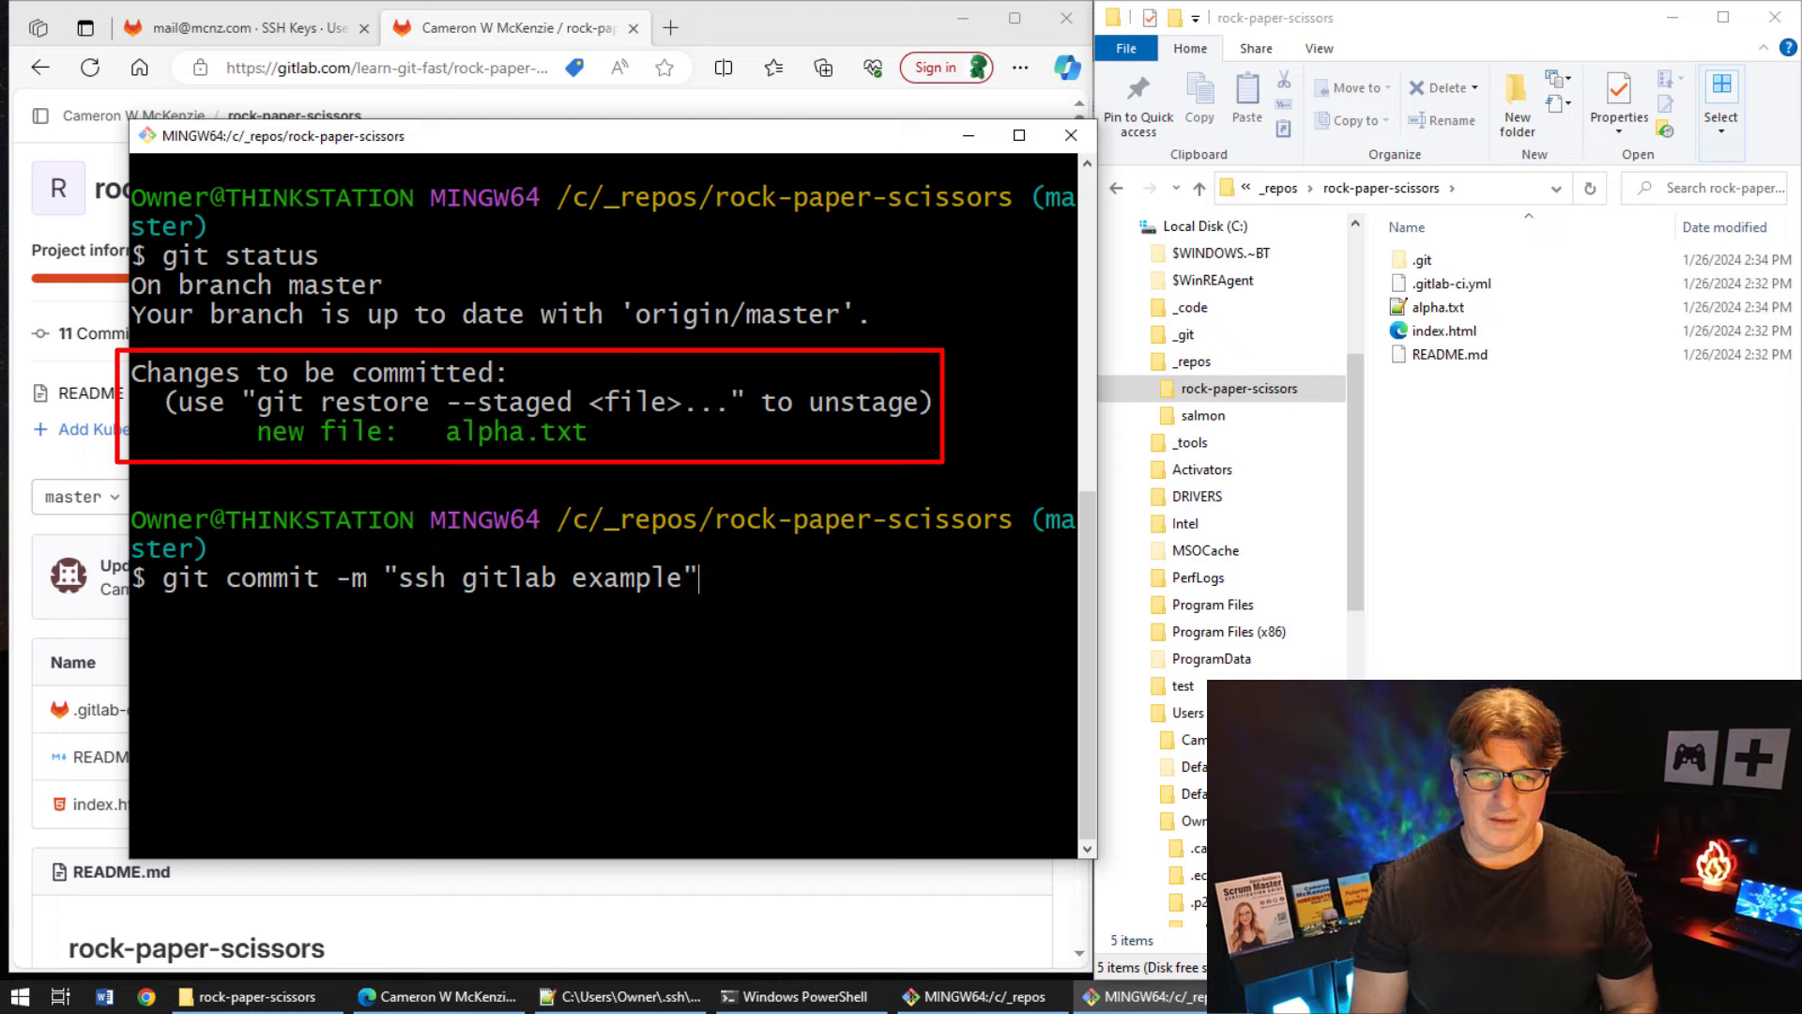
pyautogui.press('Return')
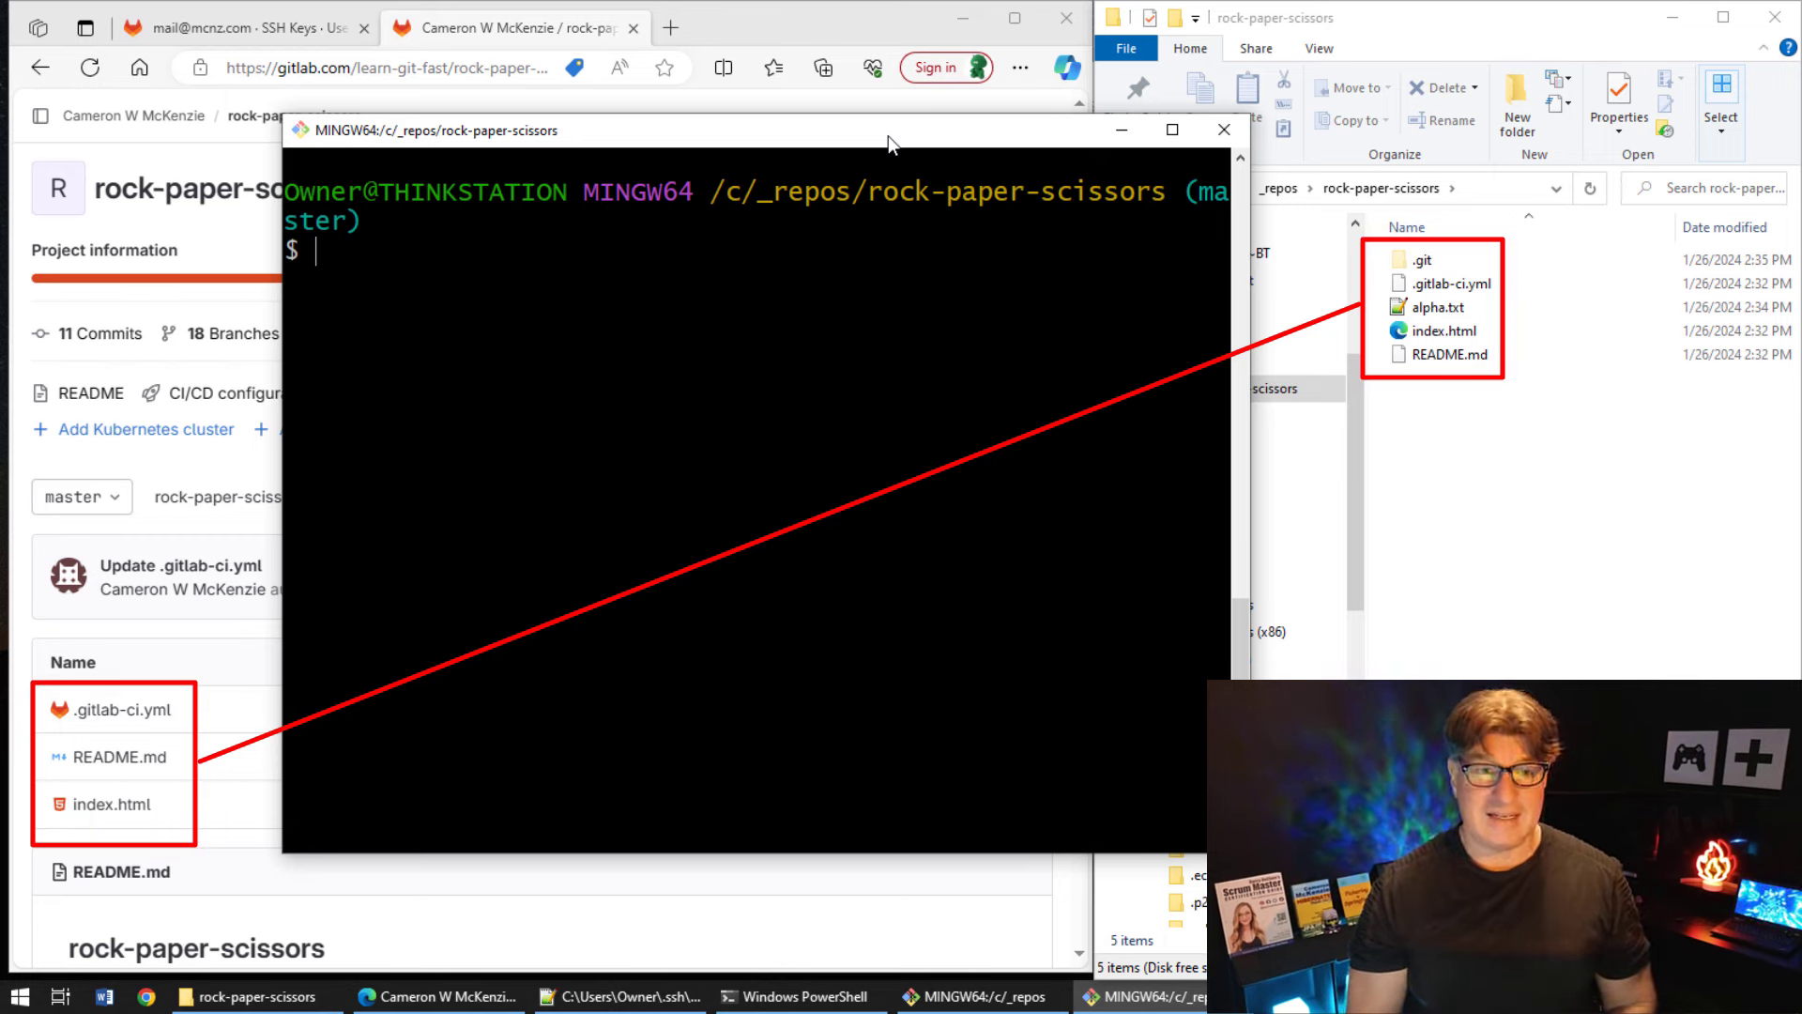
# Push the alpha.txt commit to origin master with git push
pyautogui.write('git push')
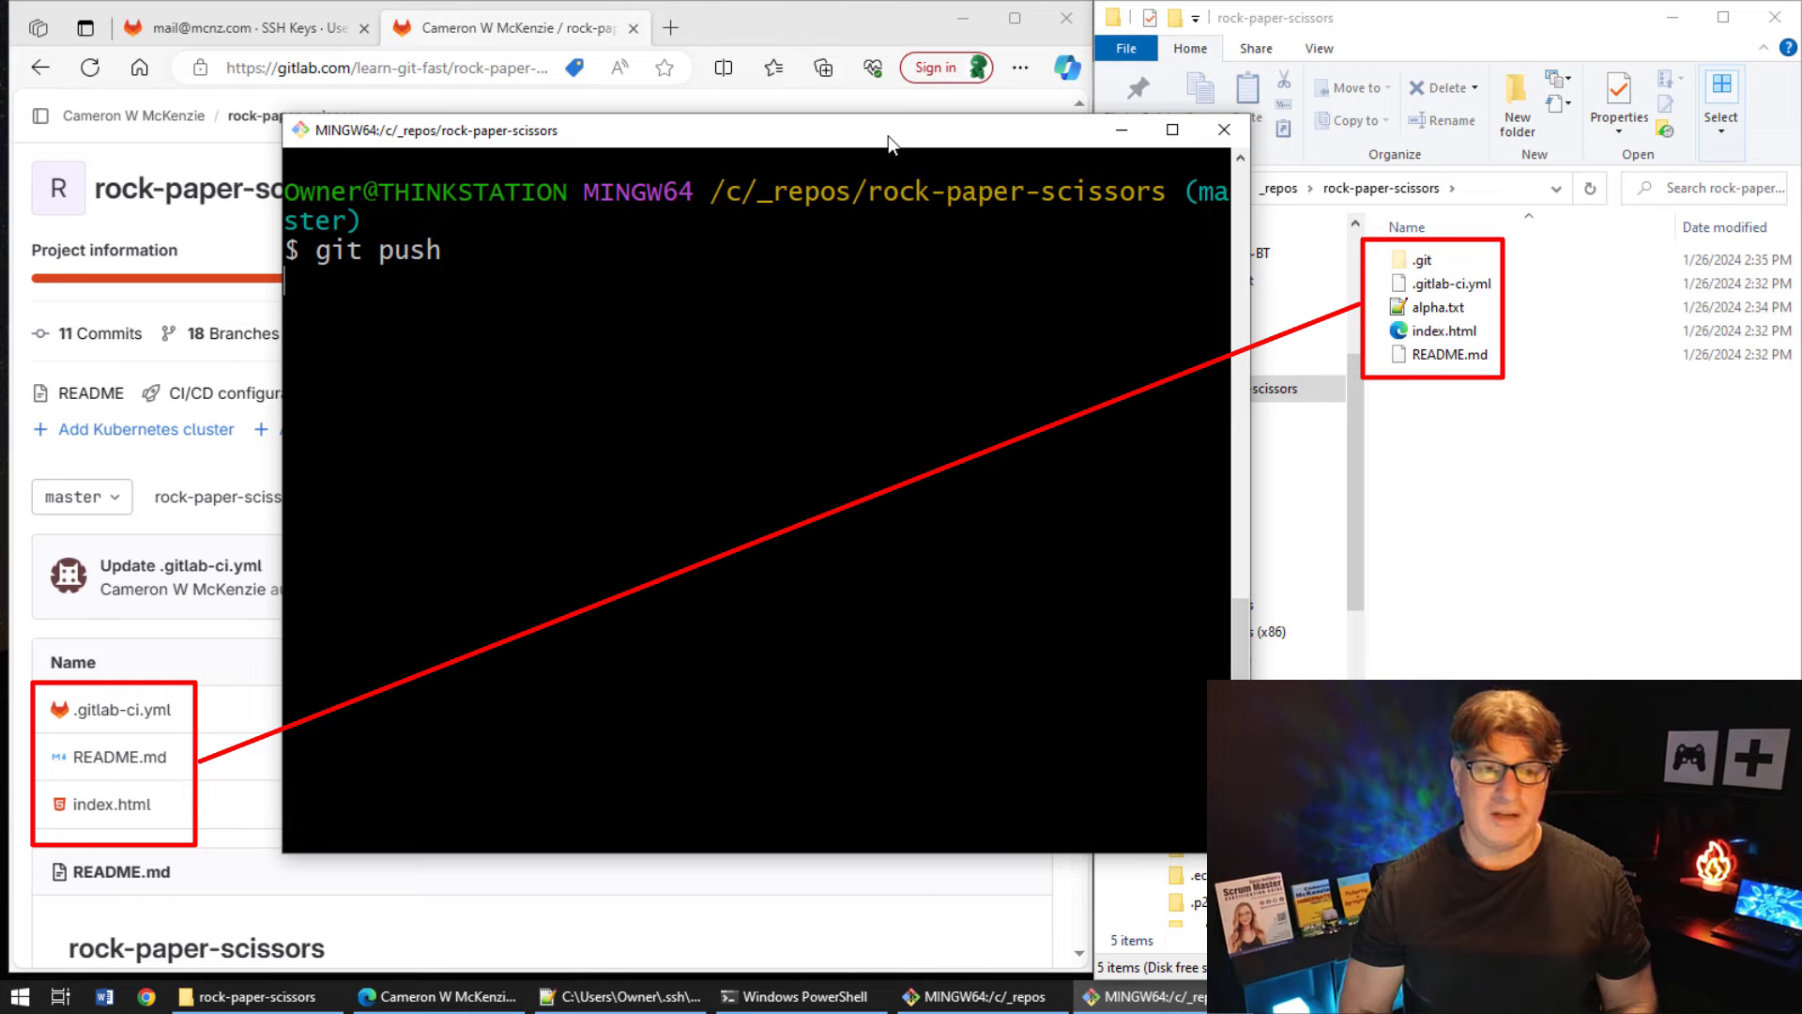
pyautogui.press('Return')
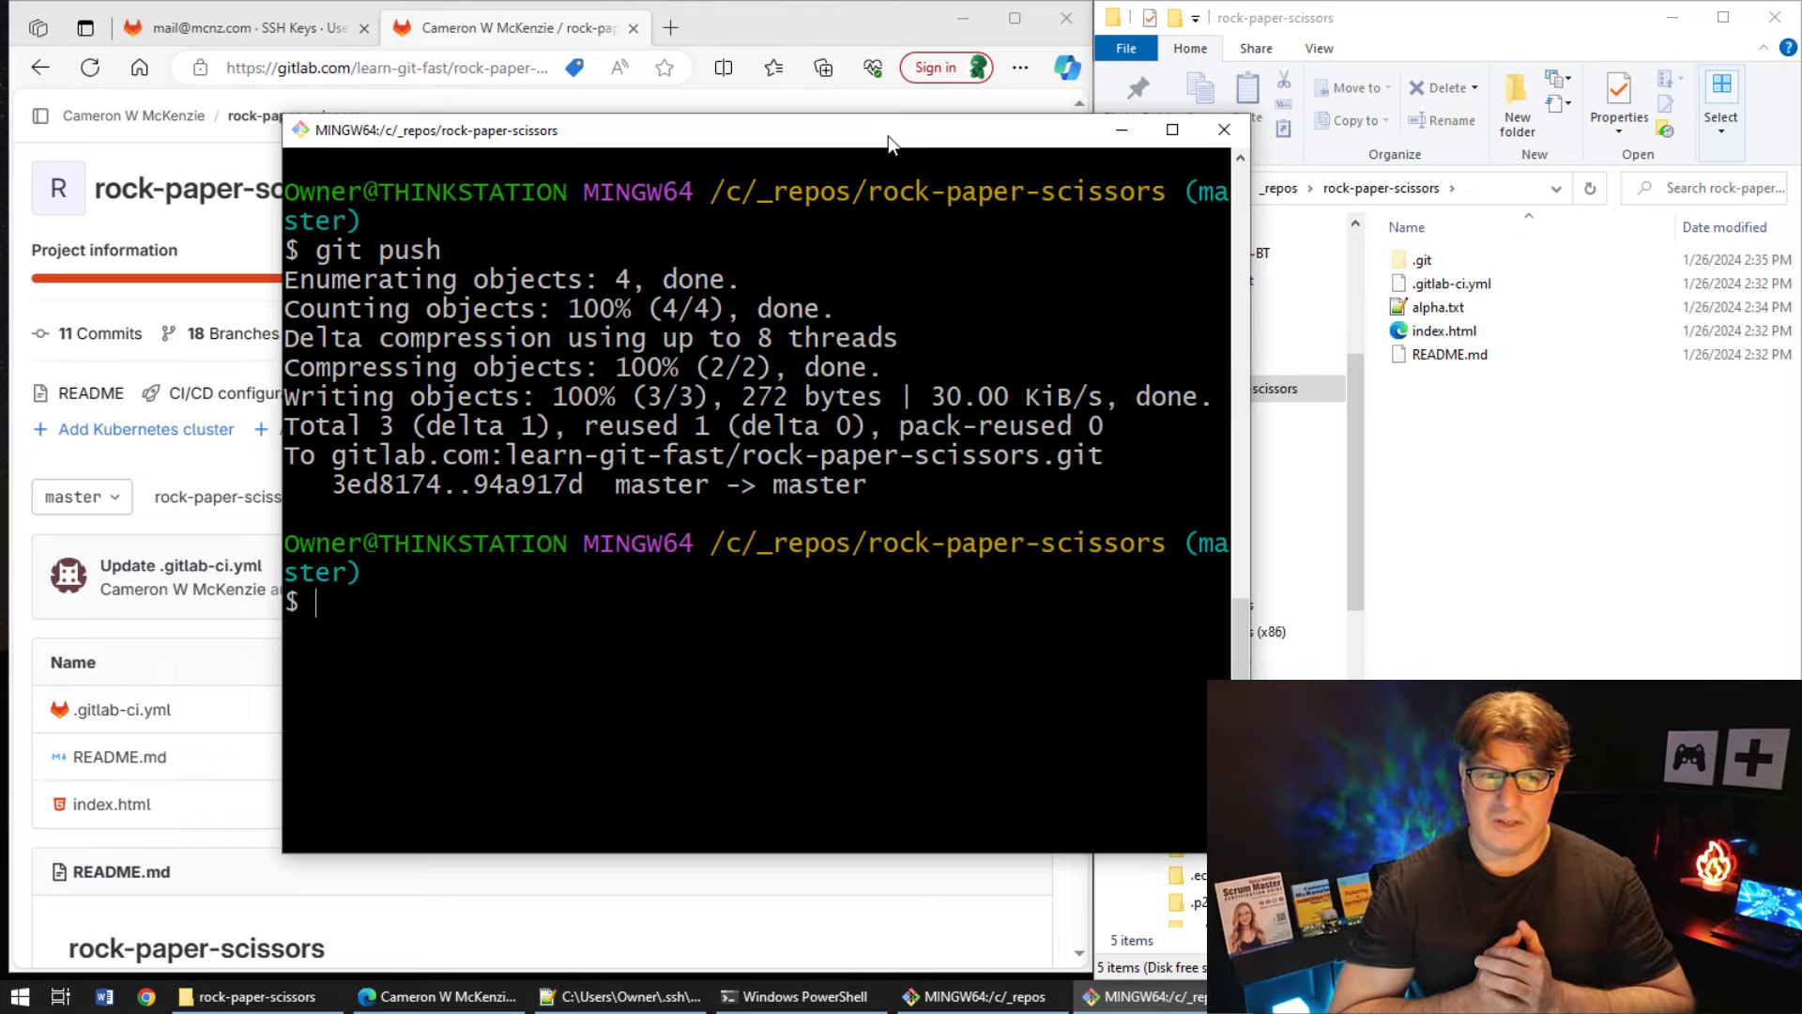
pyautogui.moveTo(702, 38)
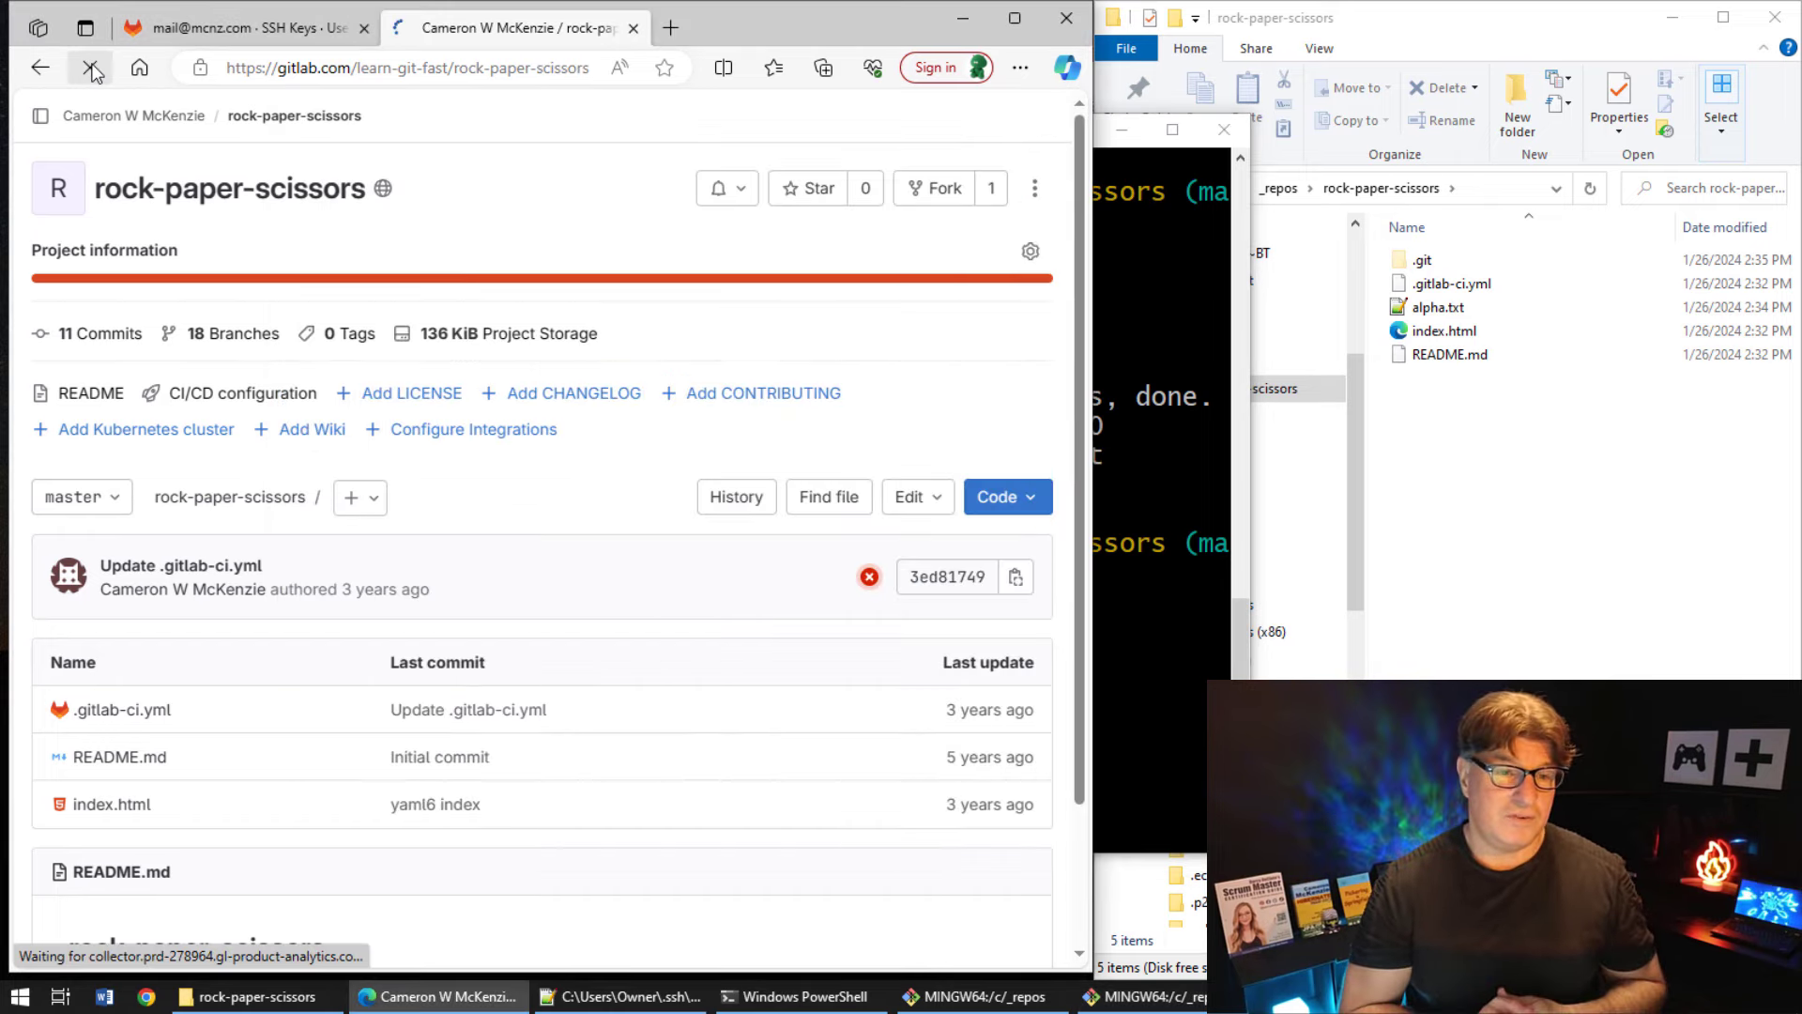
# Reload the GitLab project page to see alpha.txt and the pushed commit, then reach the + menu
pyautogui.click(90, 67)
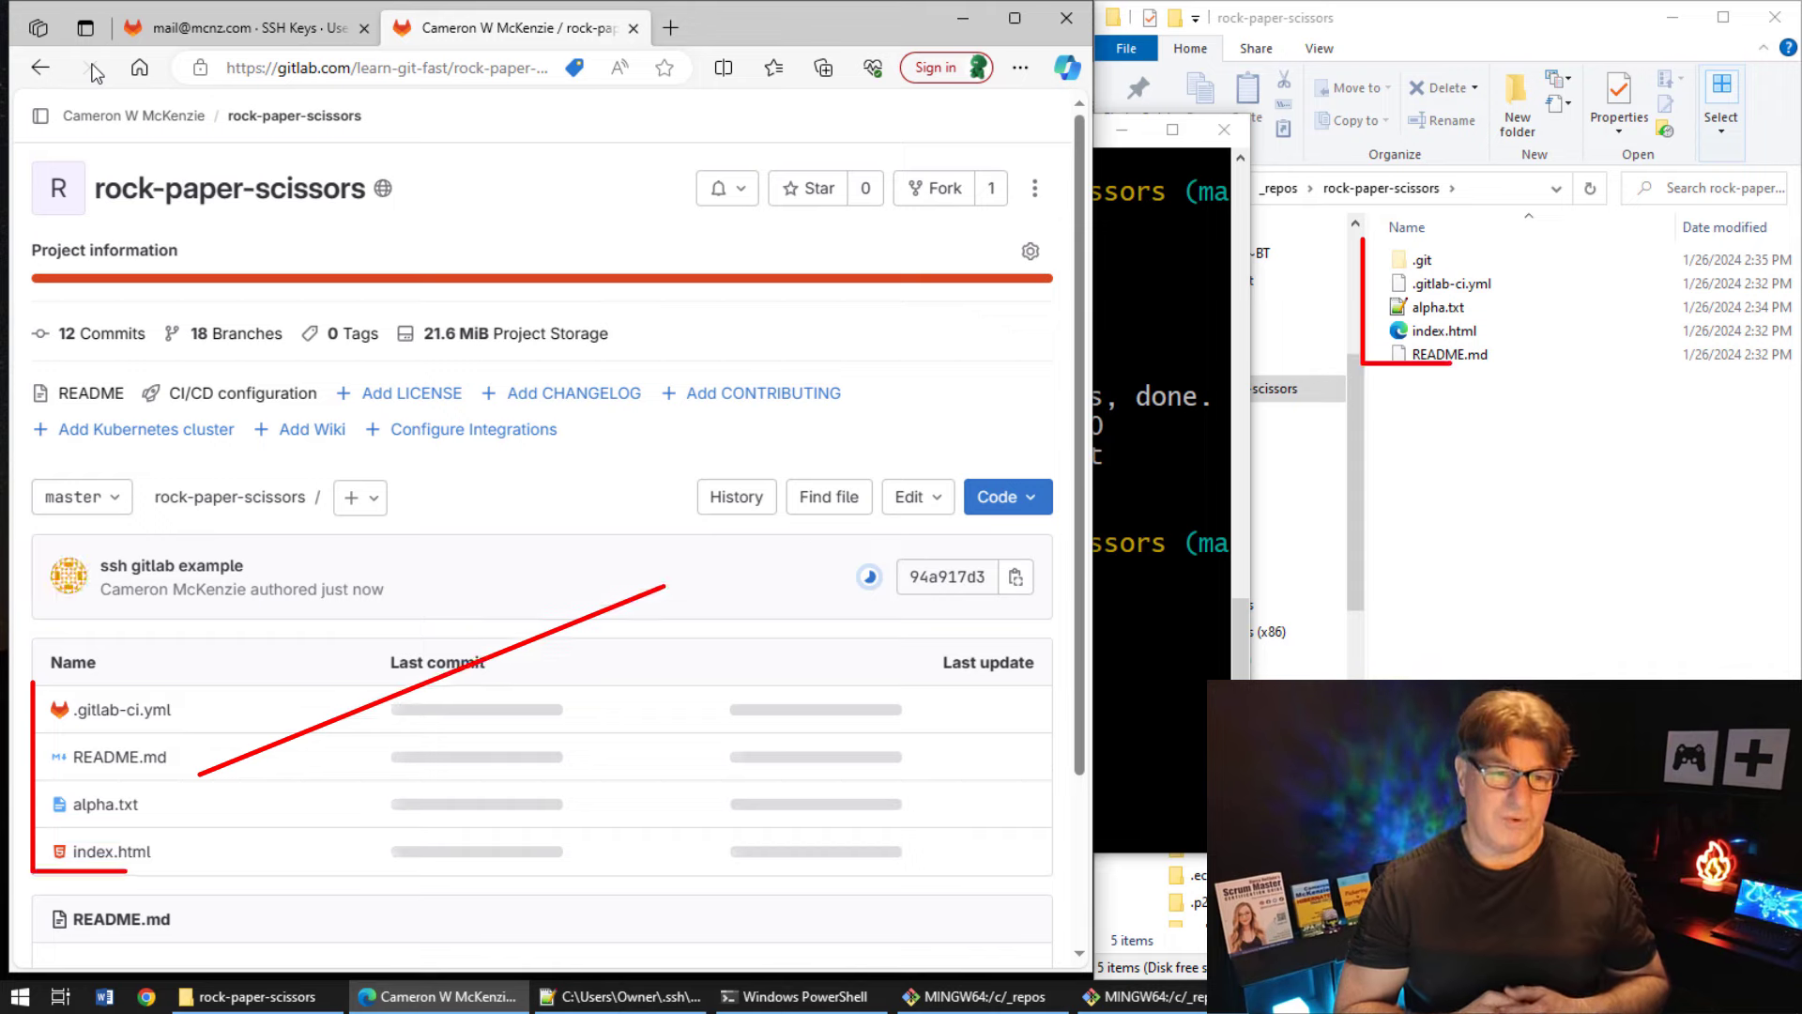
pyautogui.click(90, 68)
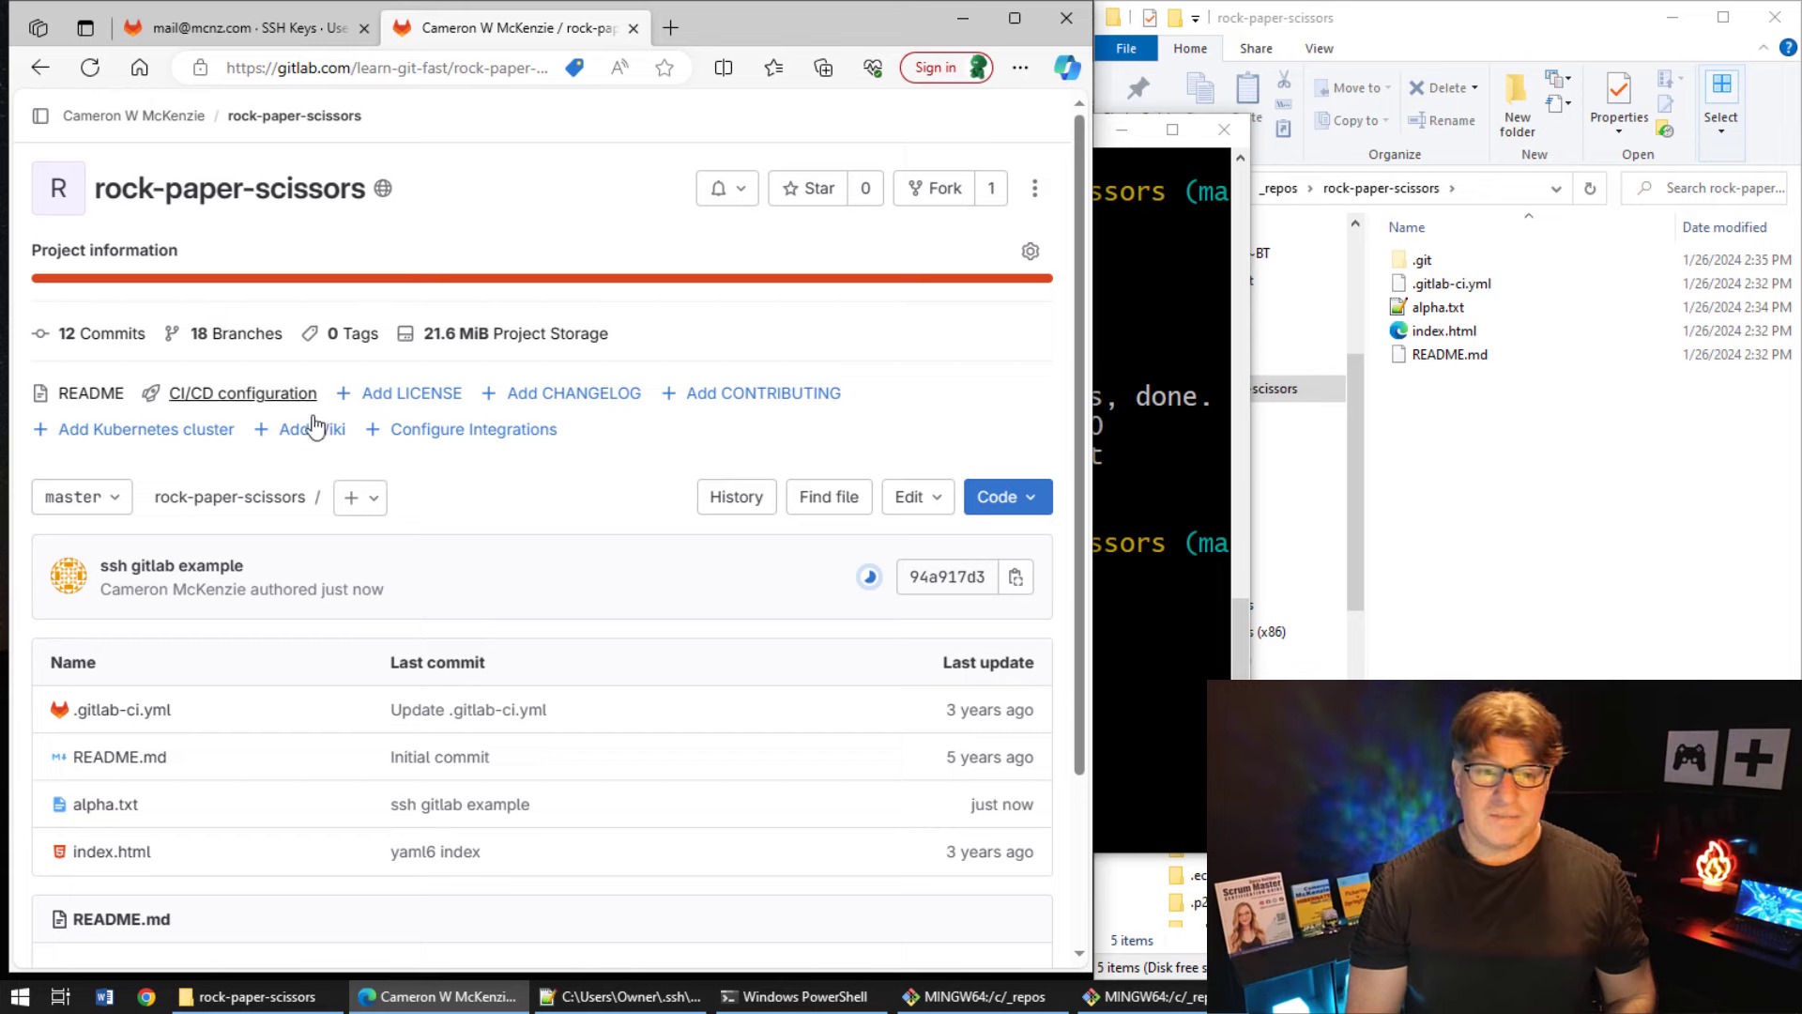
pyautogui.click(360, 496)
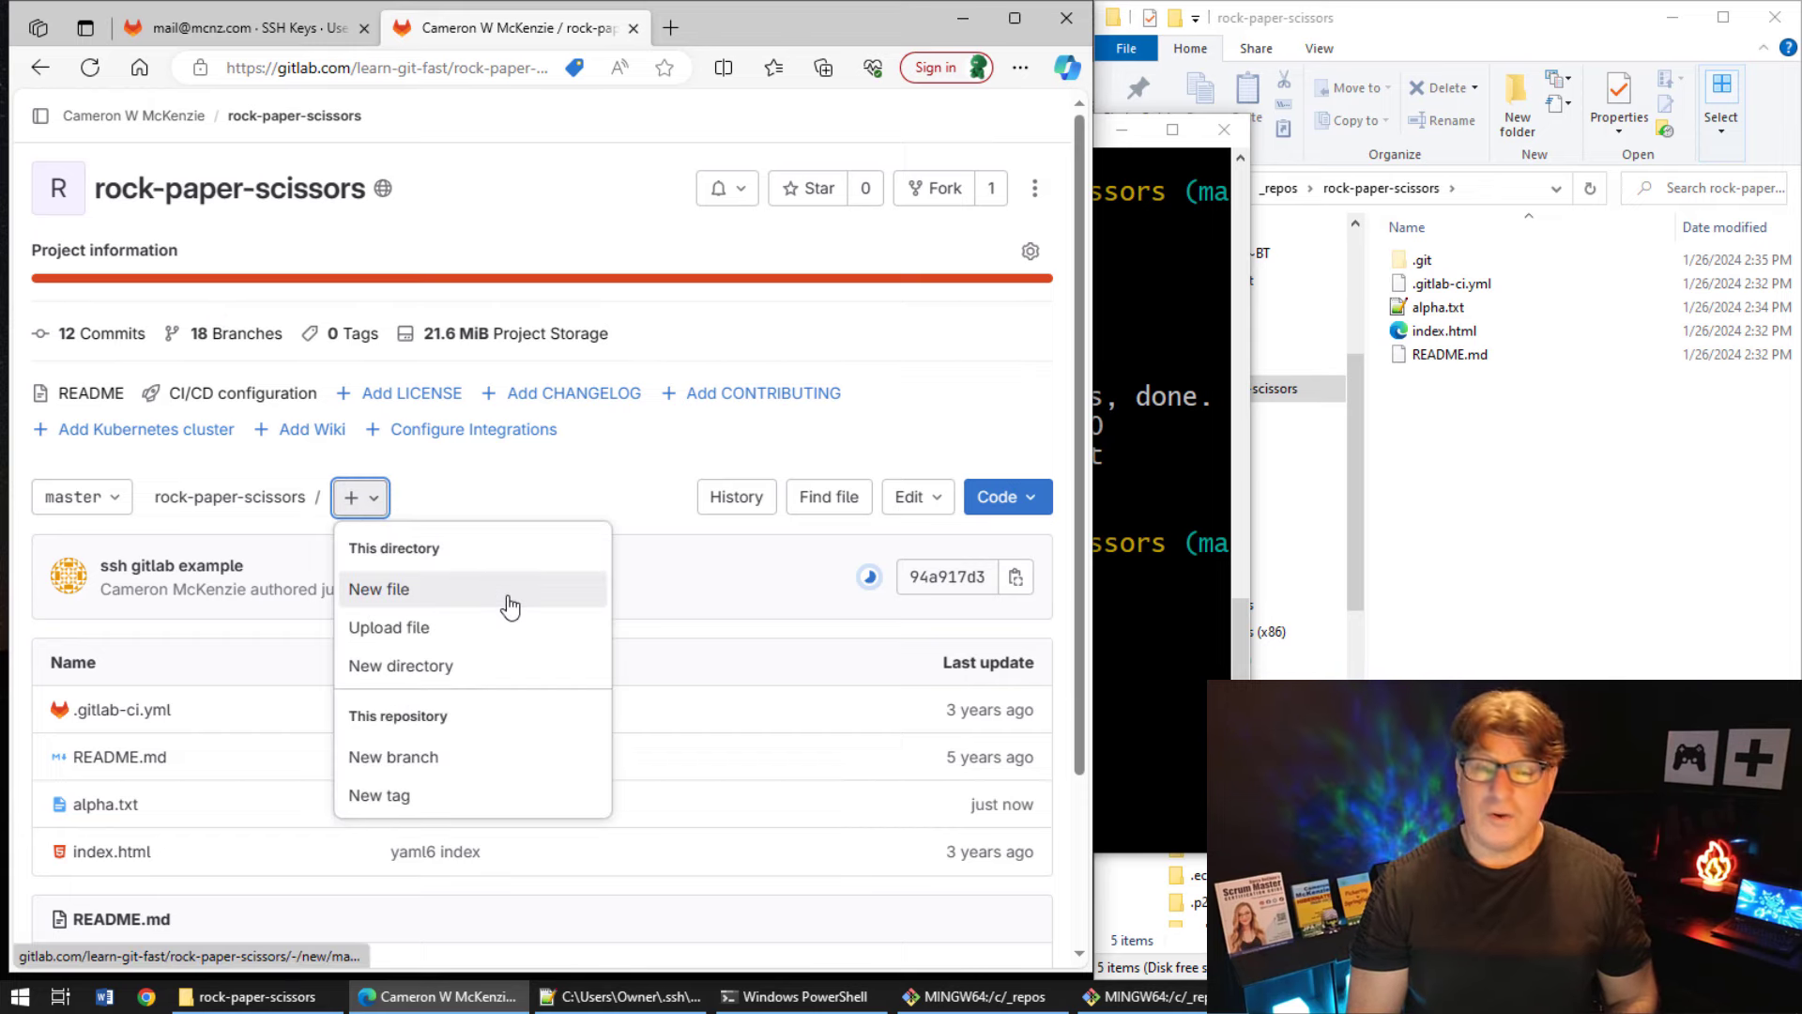
# Create bravo.txt containing "Hello SSH GitLab Example world!" and commit it to master
pyautogui.click(377, 588)
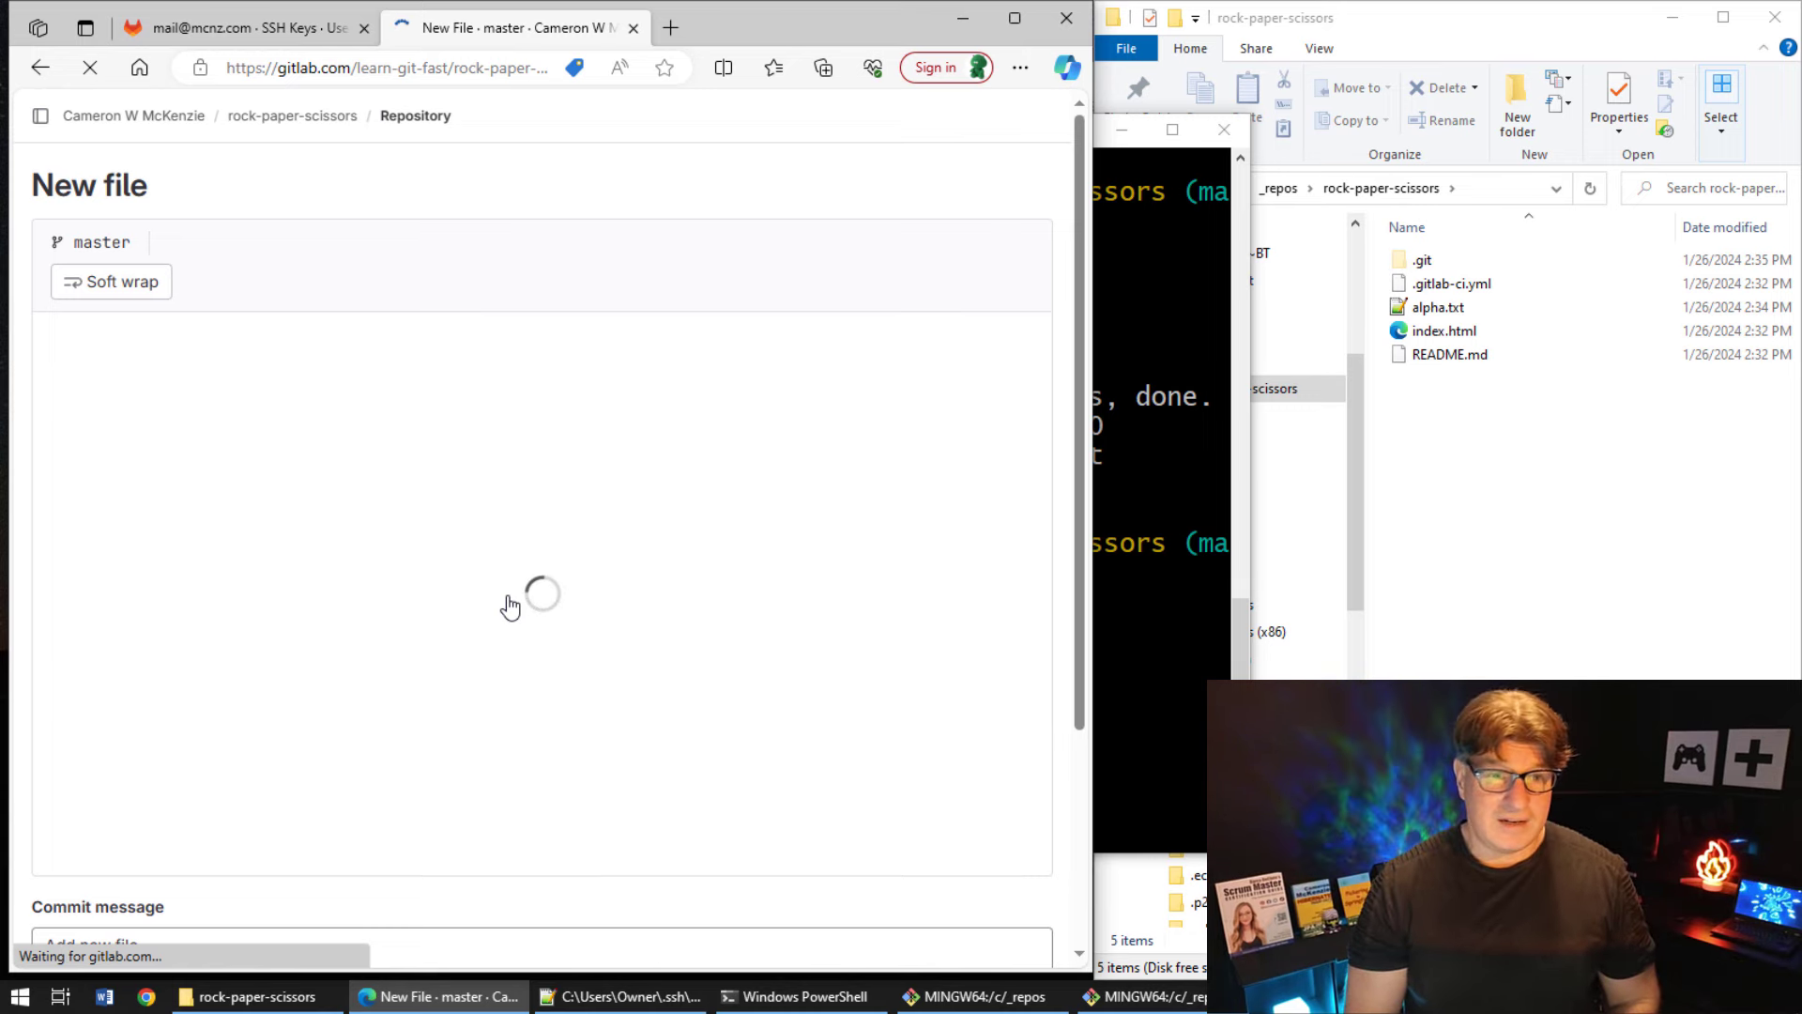
pyautogui.moveTo(1088, 368)
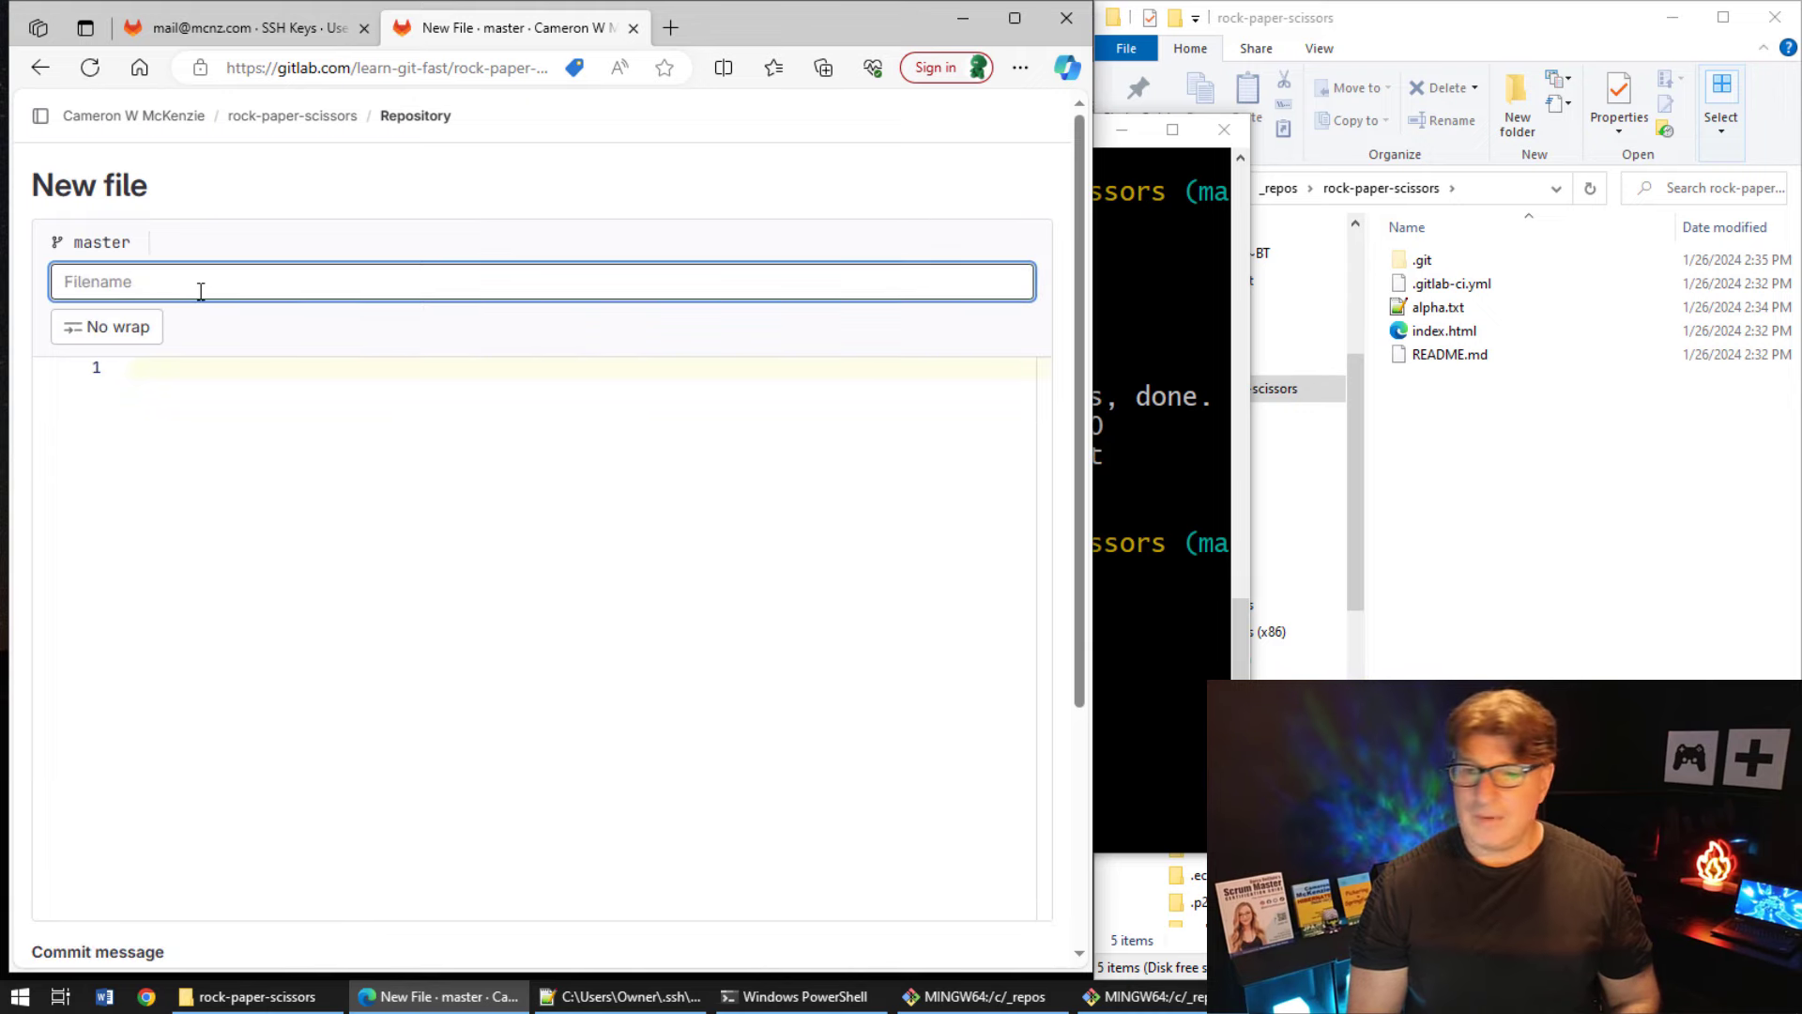
pyautogui.write('bravo.txt')
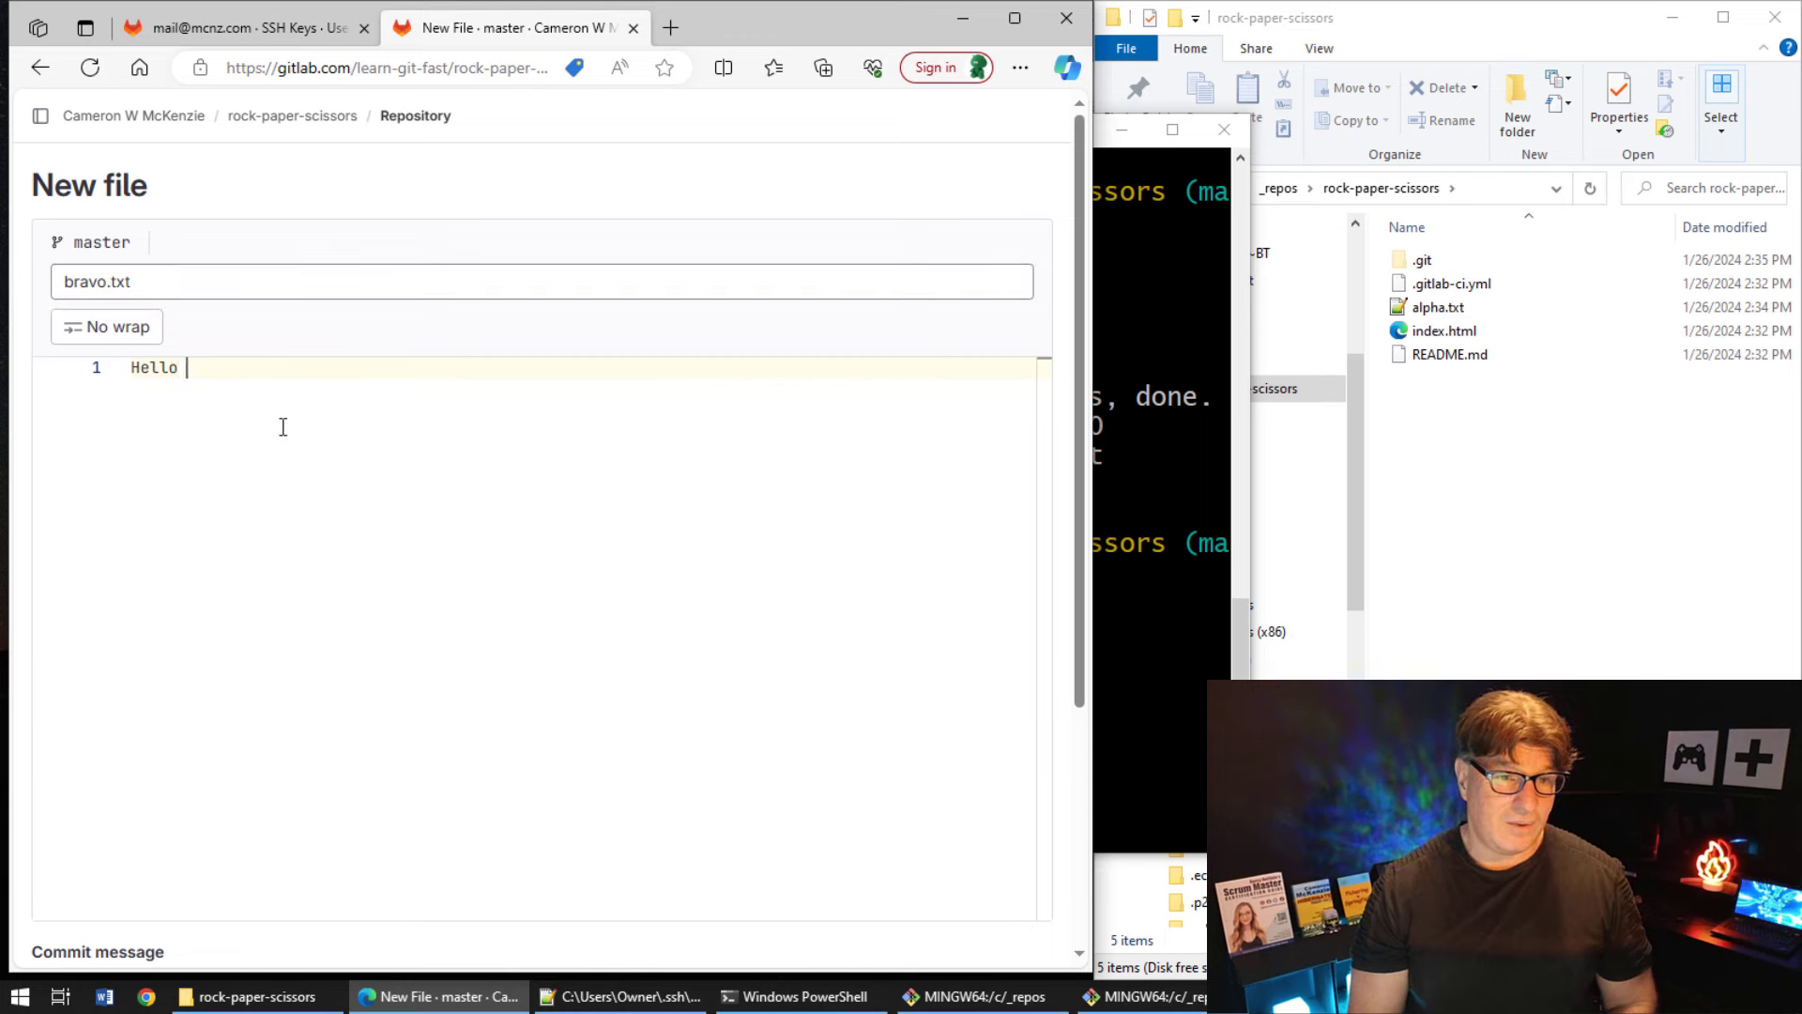
pyautogui.write('SSH Git')
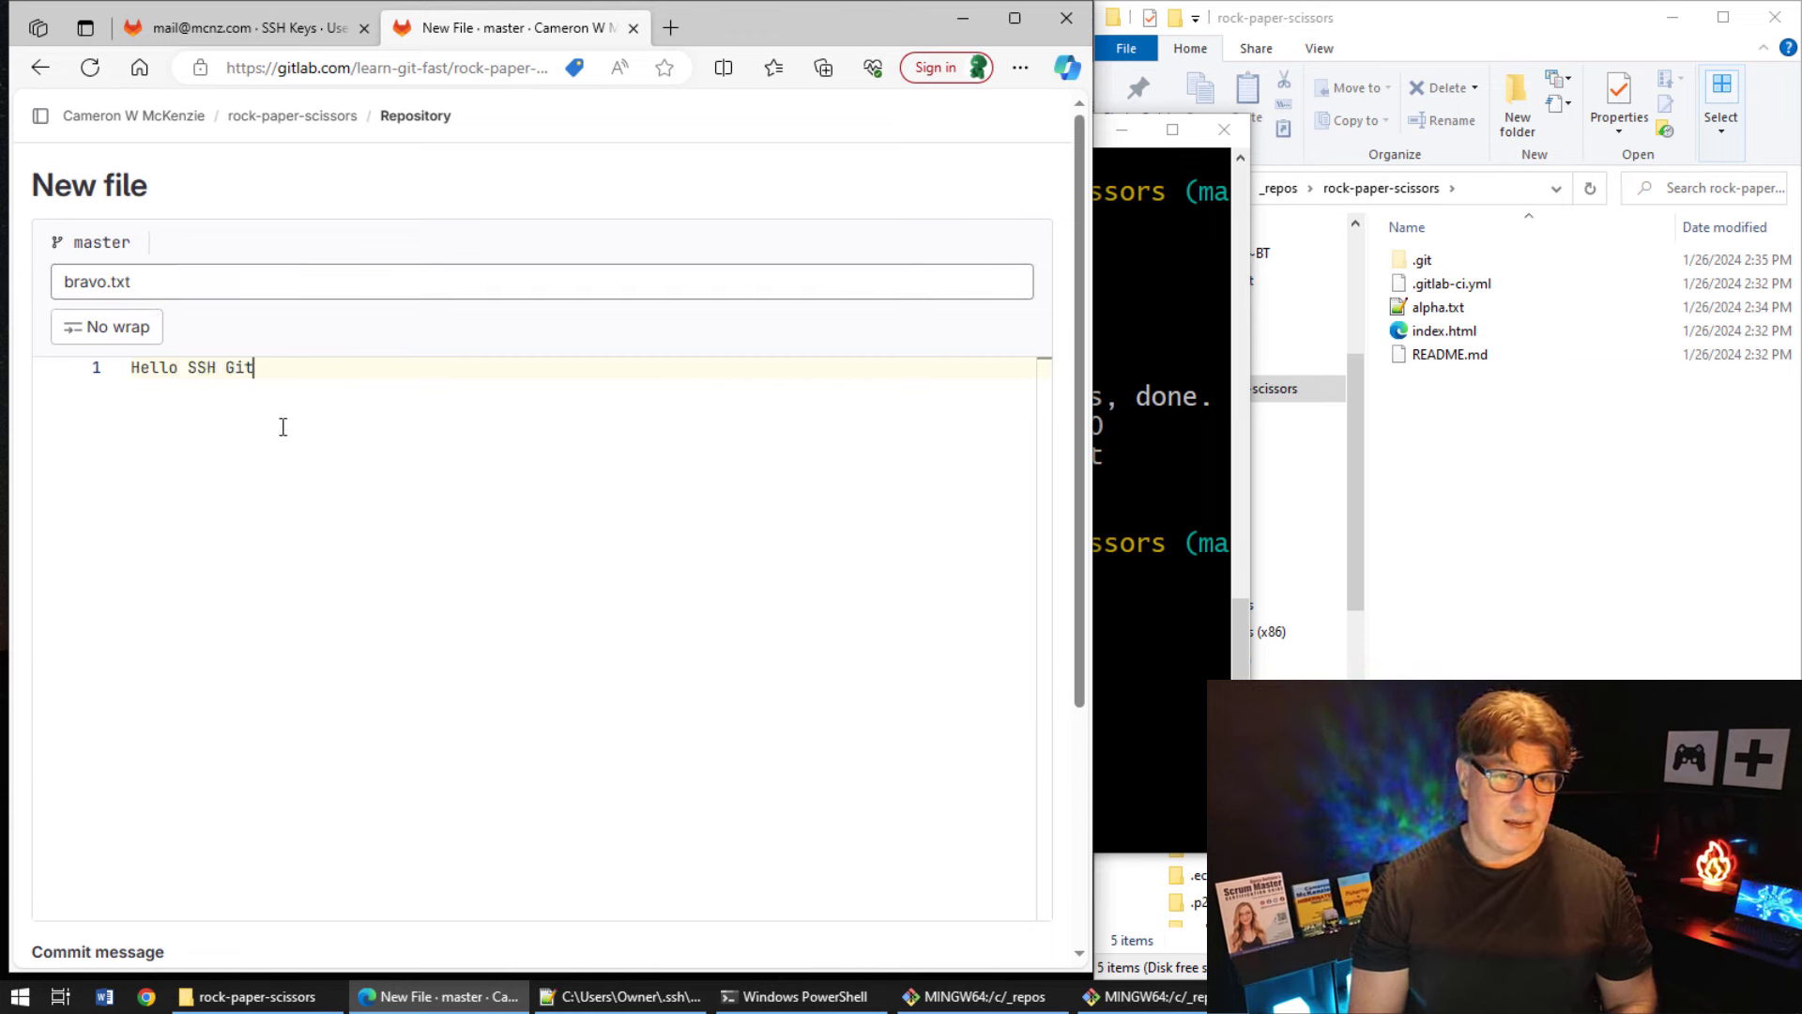
pyautogui.write('Lab Example world!')
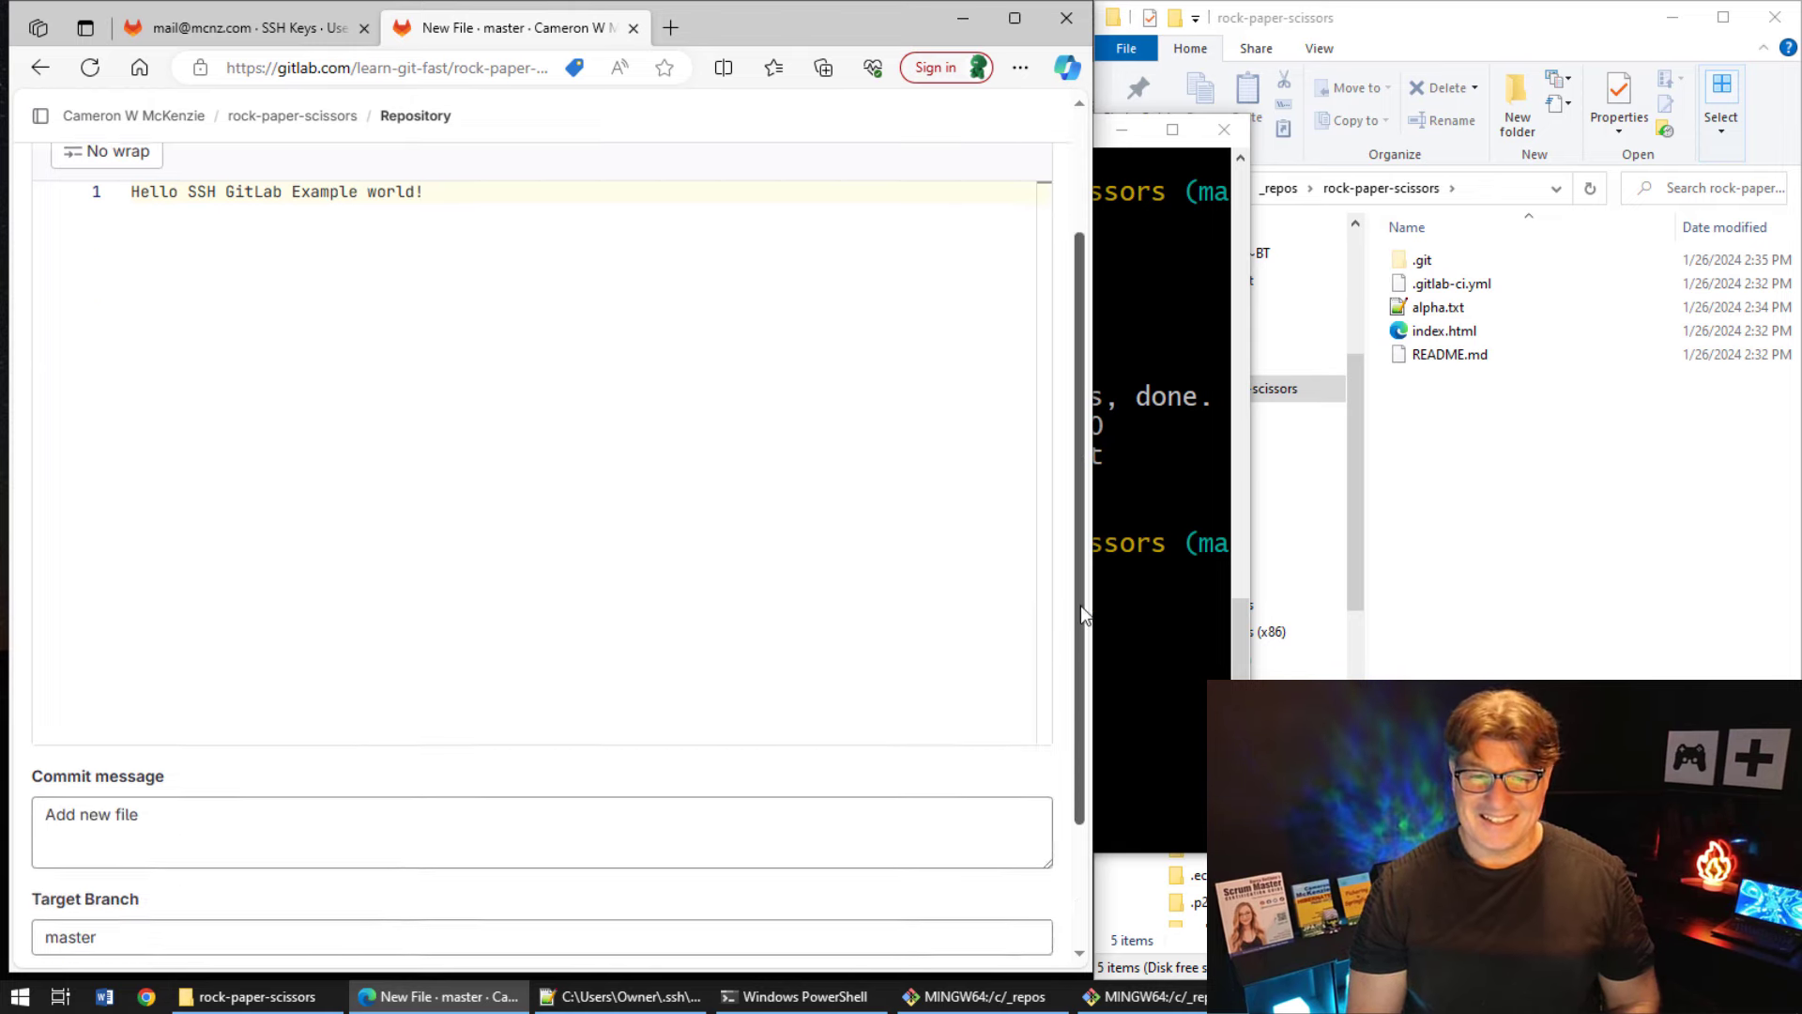
pyautogui.click(118, 835)
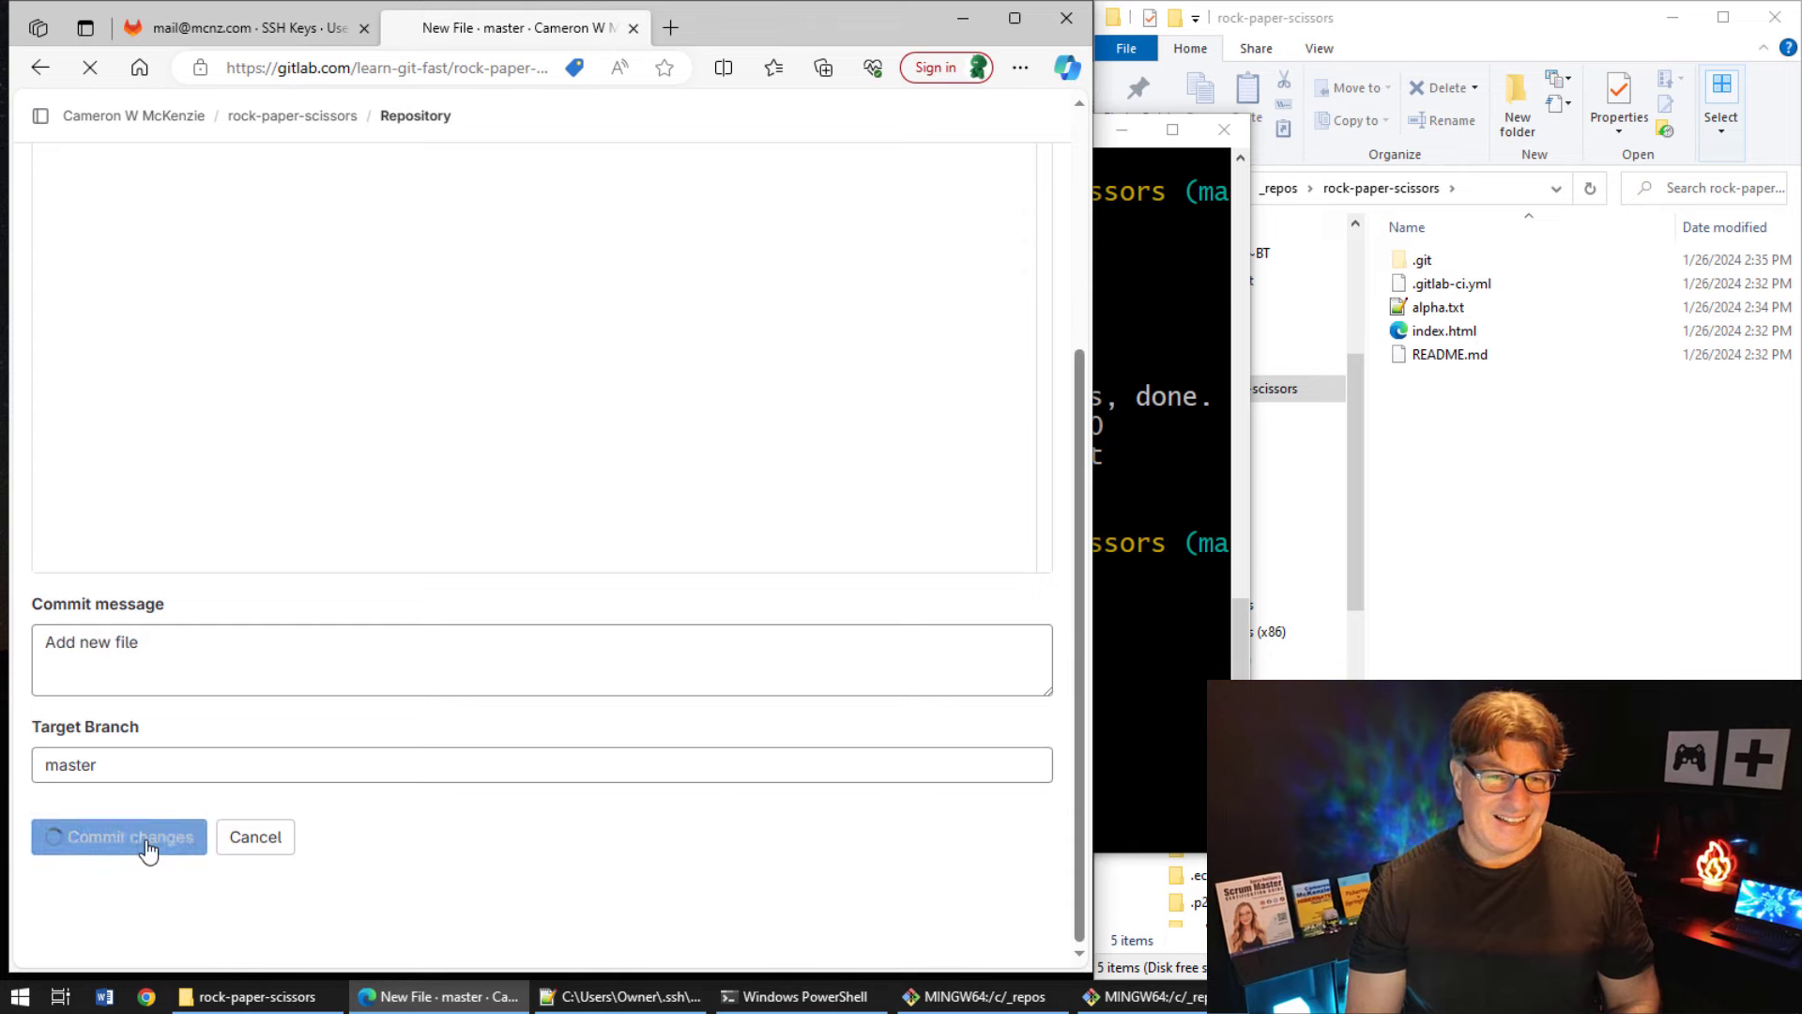
pyautogui.click(119, 835)
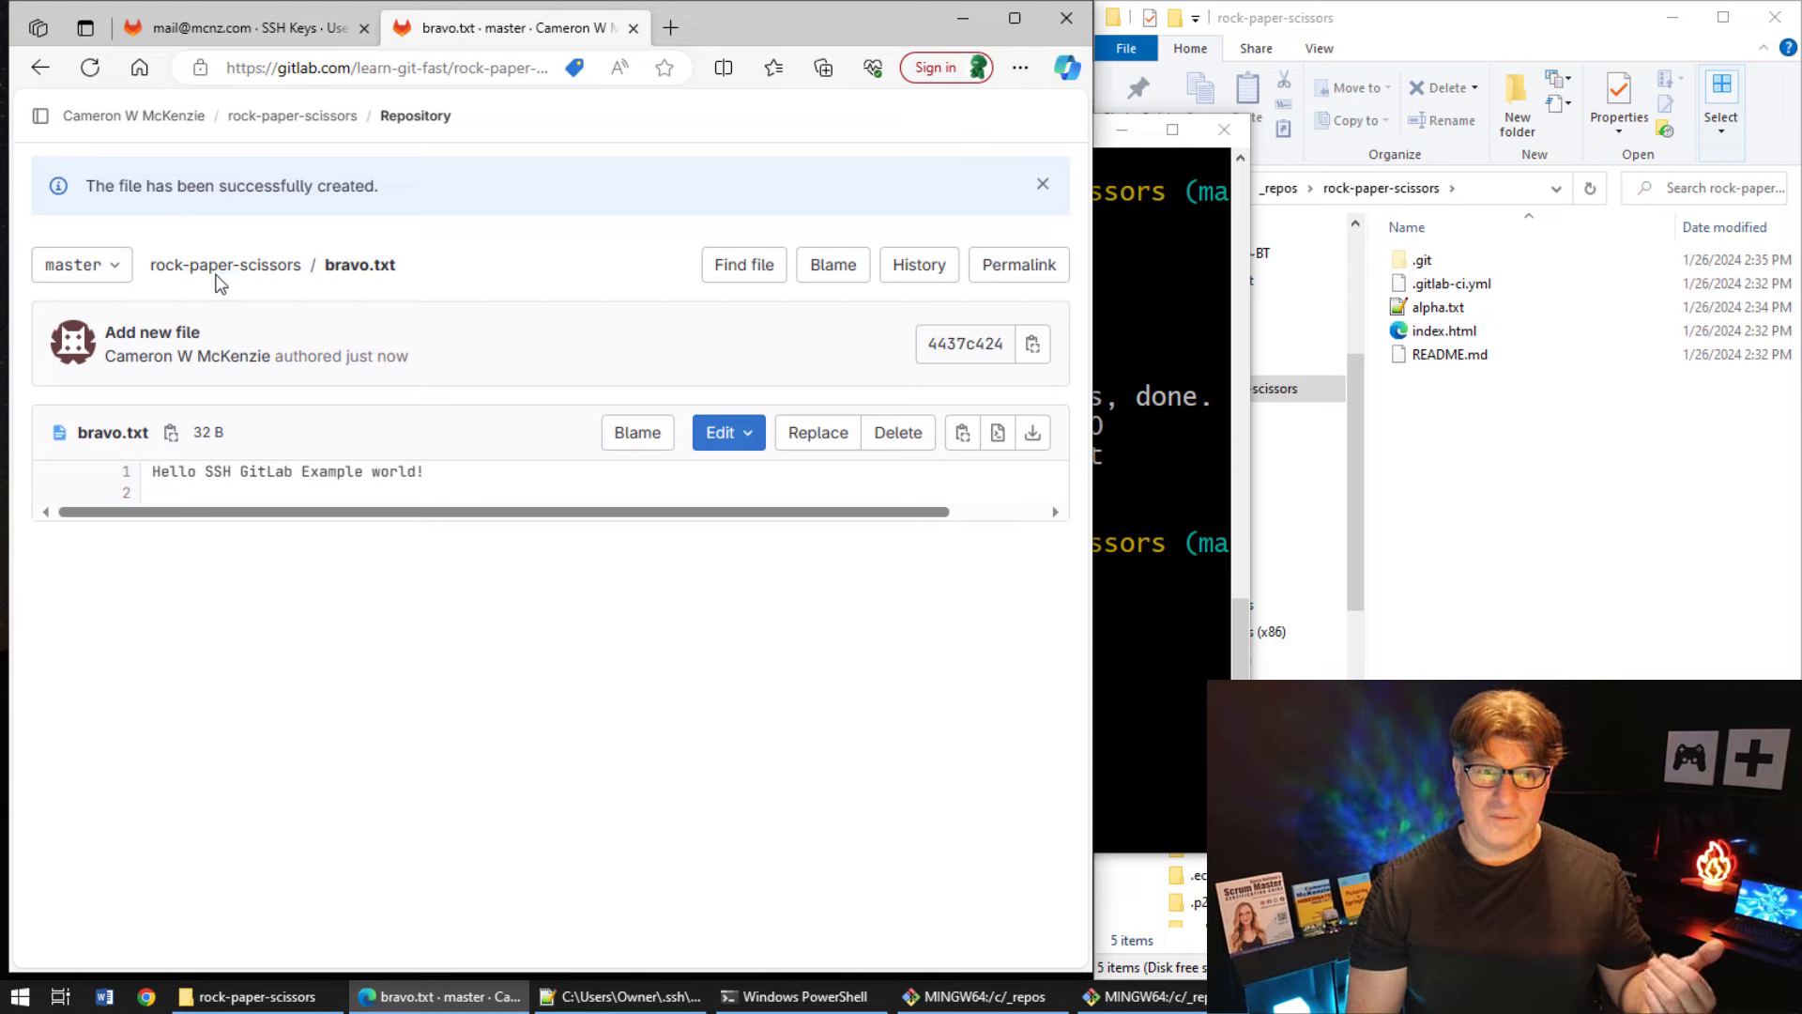
# Return to the rock-paper-scissors file listing via the breadcrumb
pyautogui.click(225, 265)
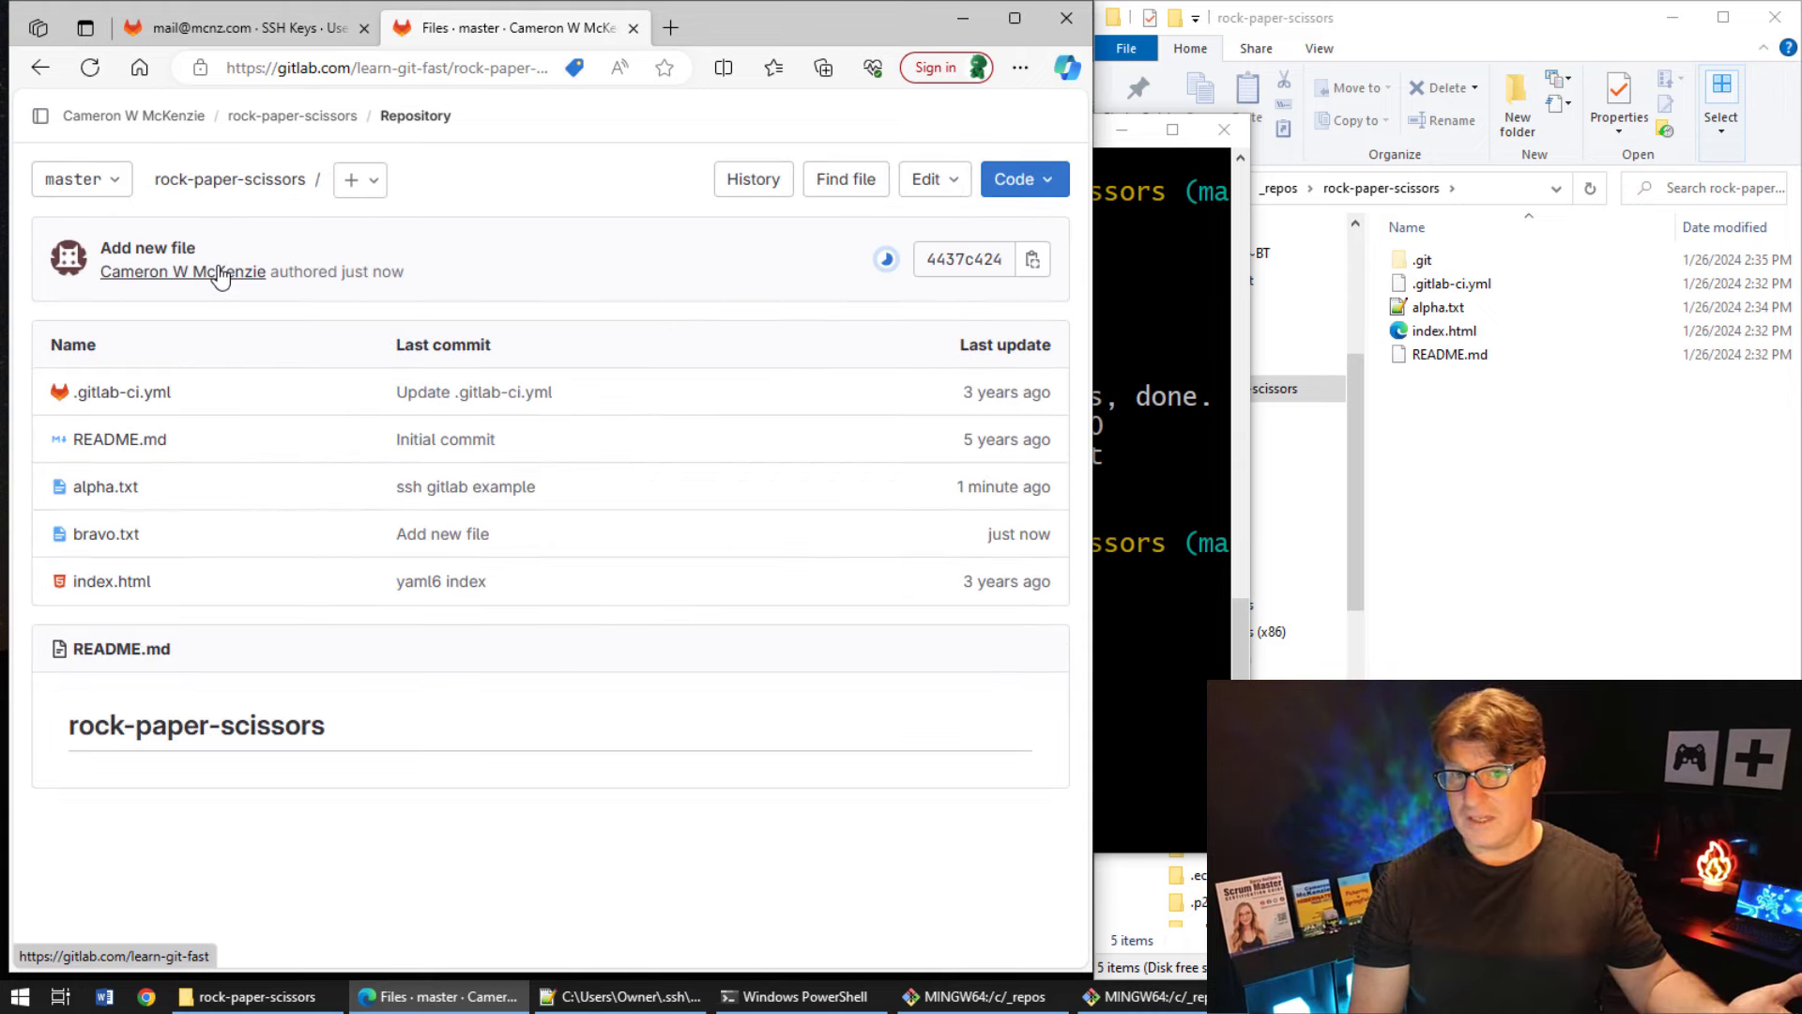
pyautogui.moveTo(1384, 600)
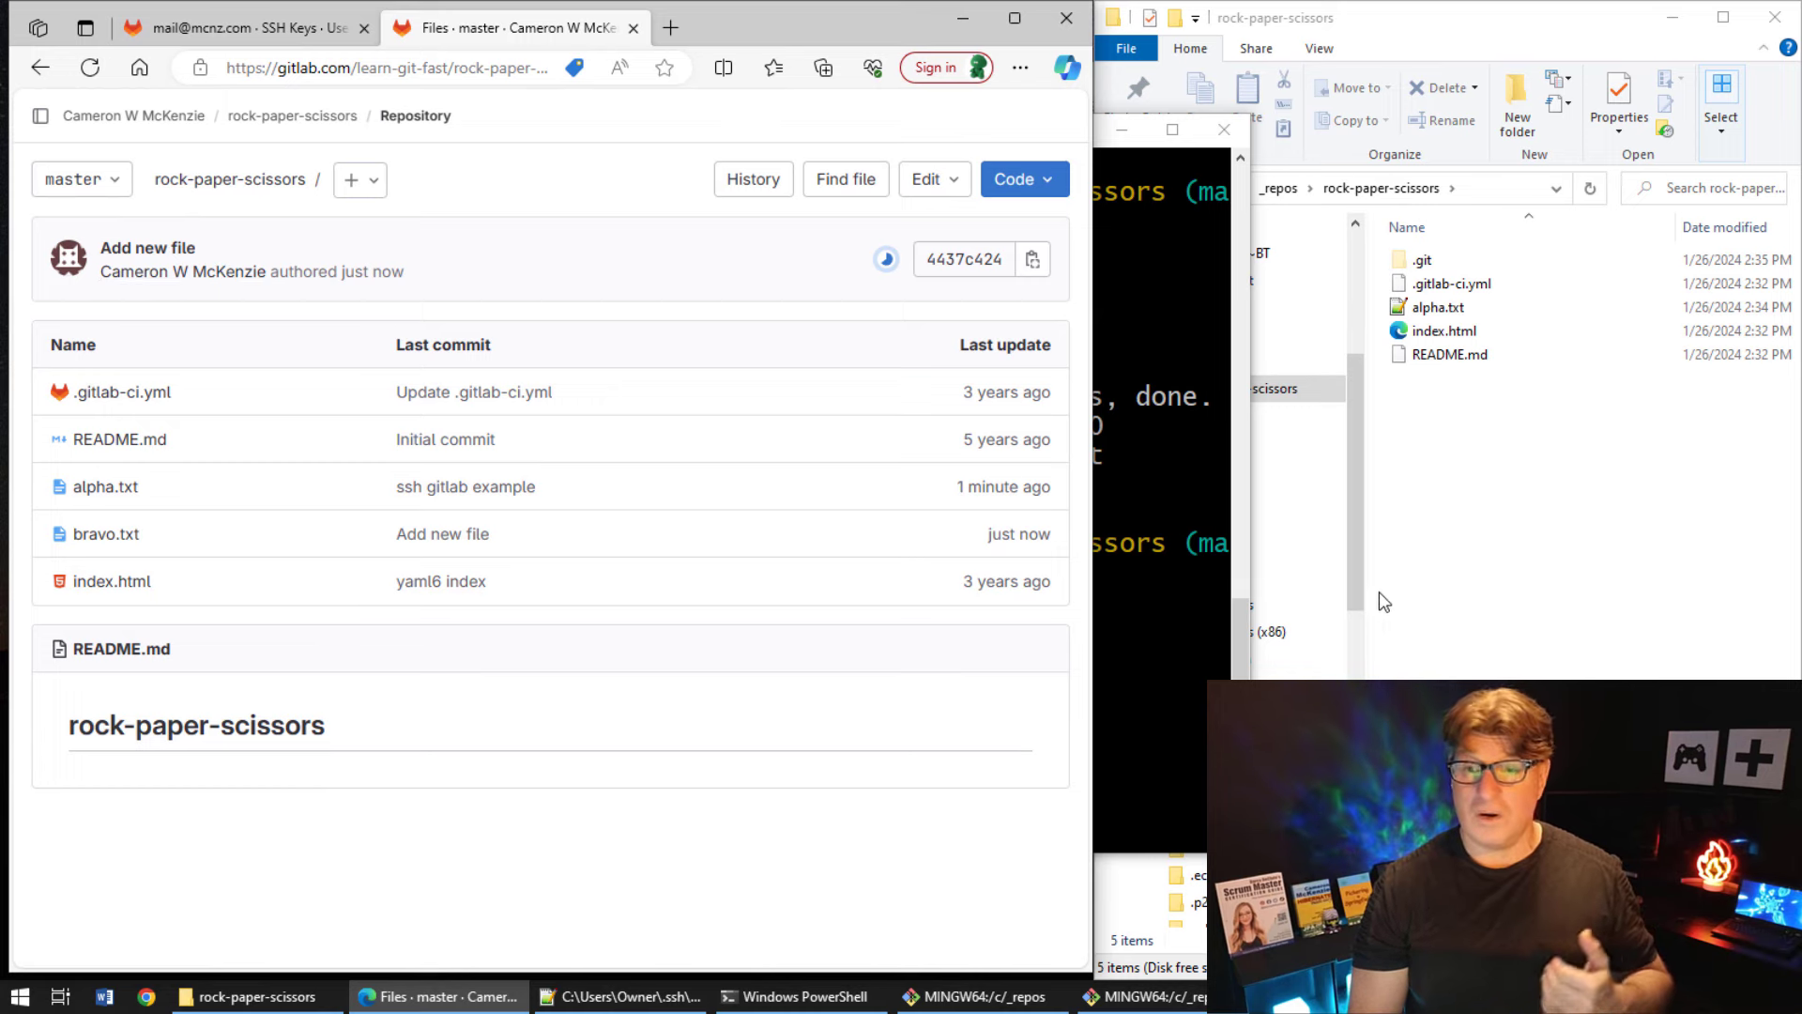
pyautogui.moveTo(1459, 623)
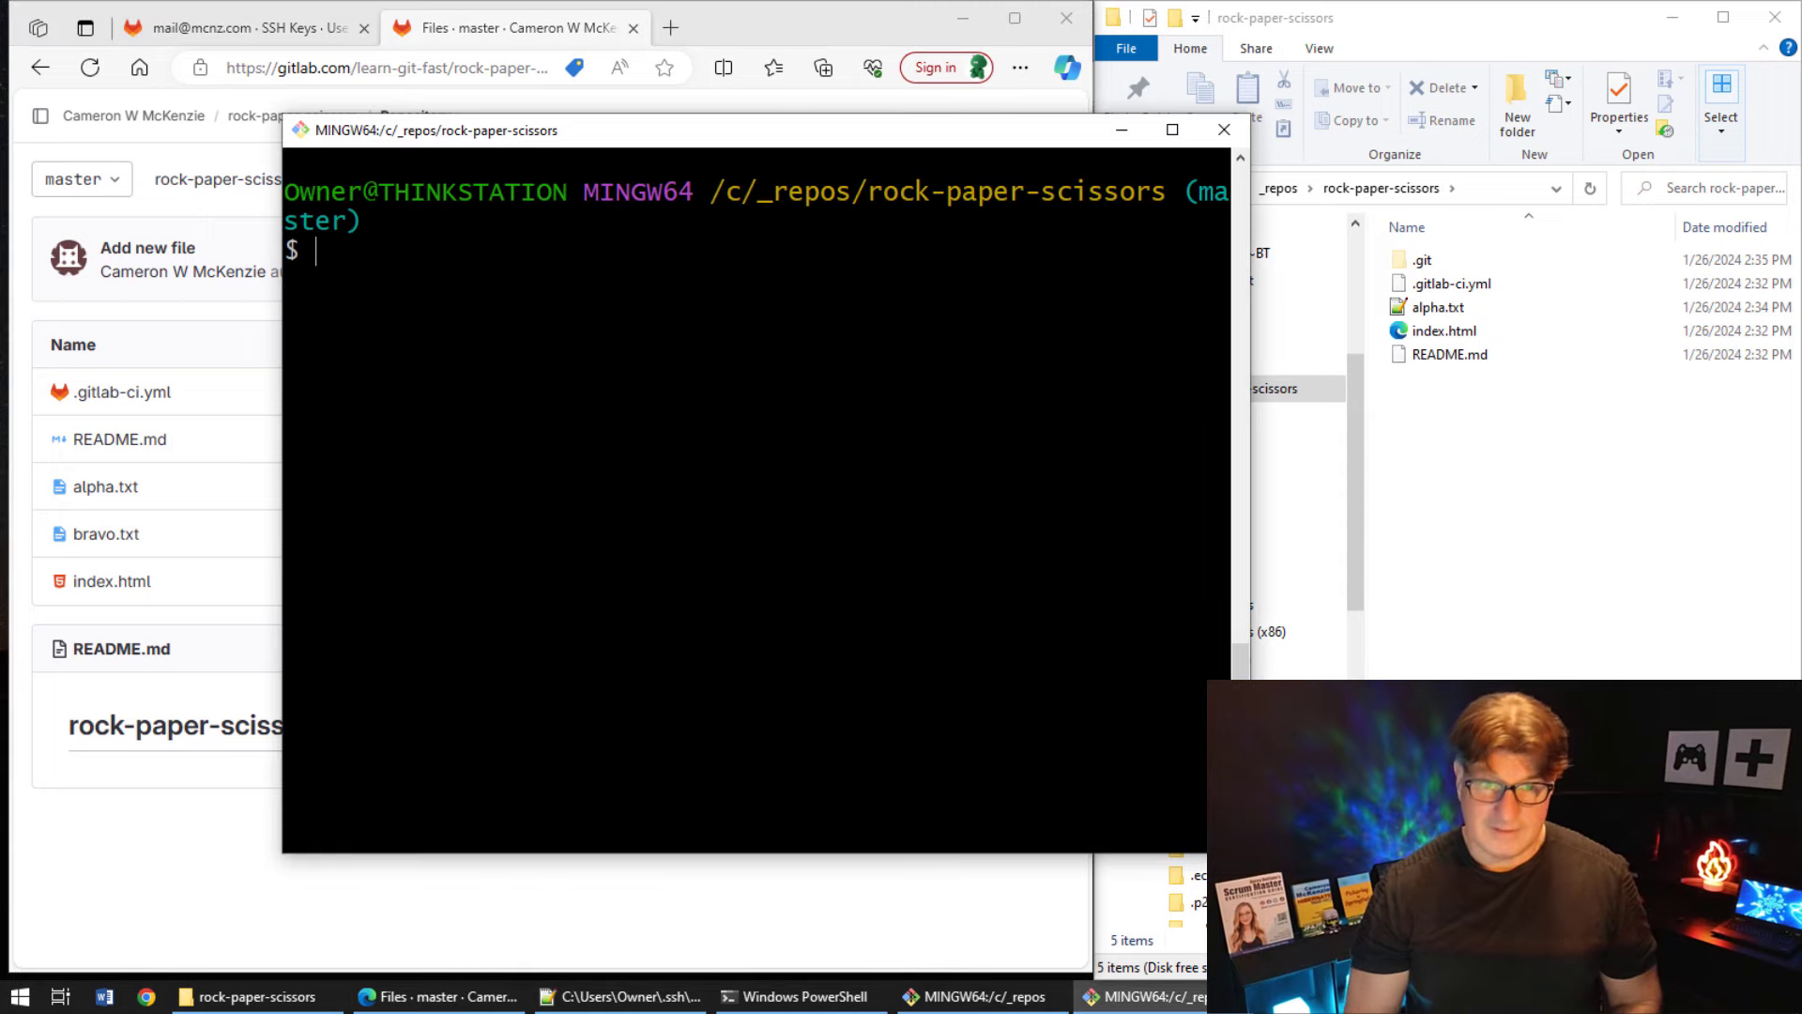
# Run git pull to fast-forward local master with bravo.txt
pyautogui.write('git p')
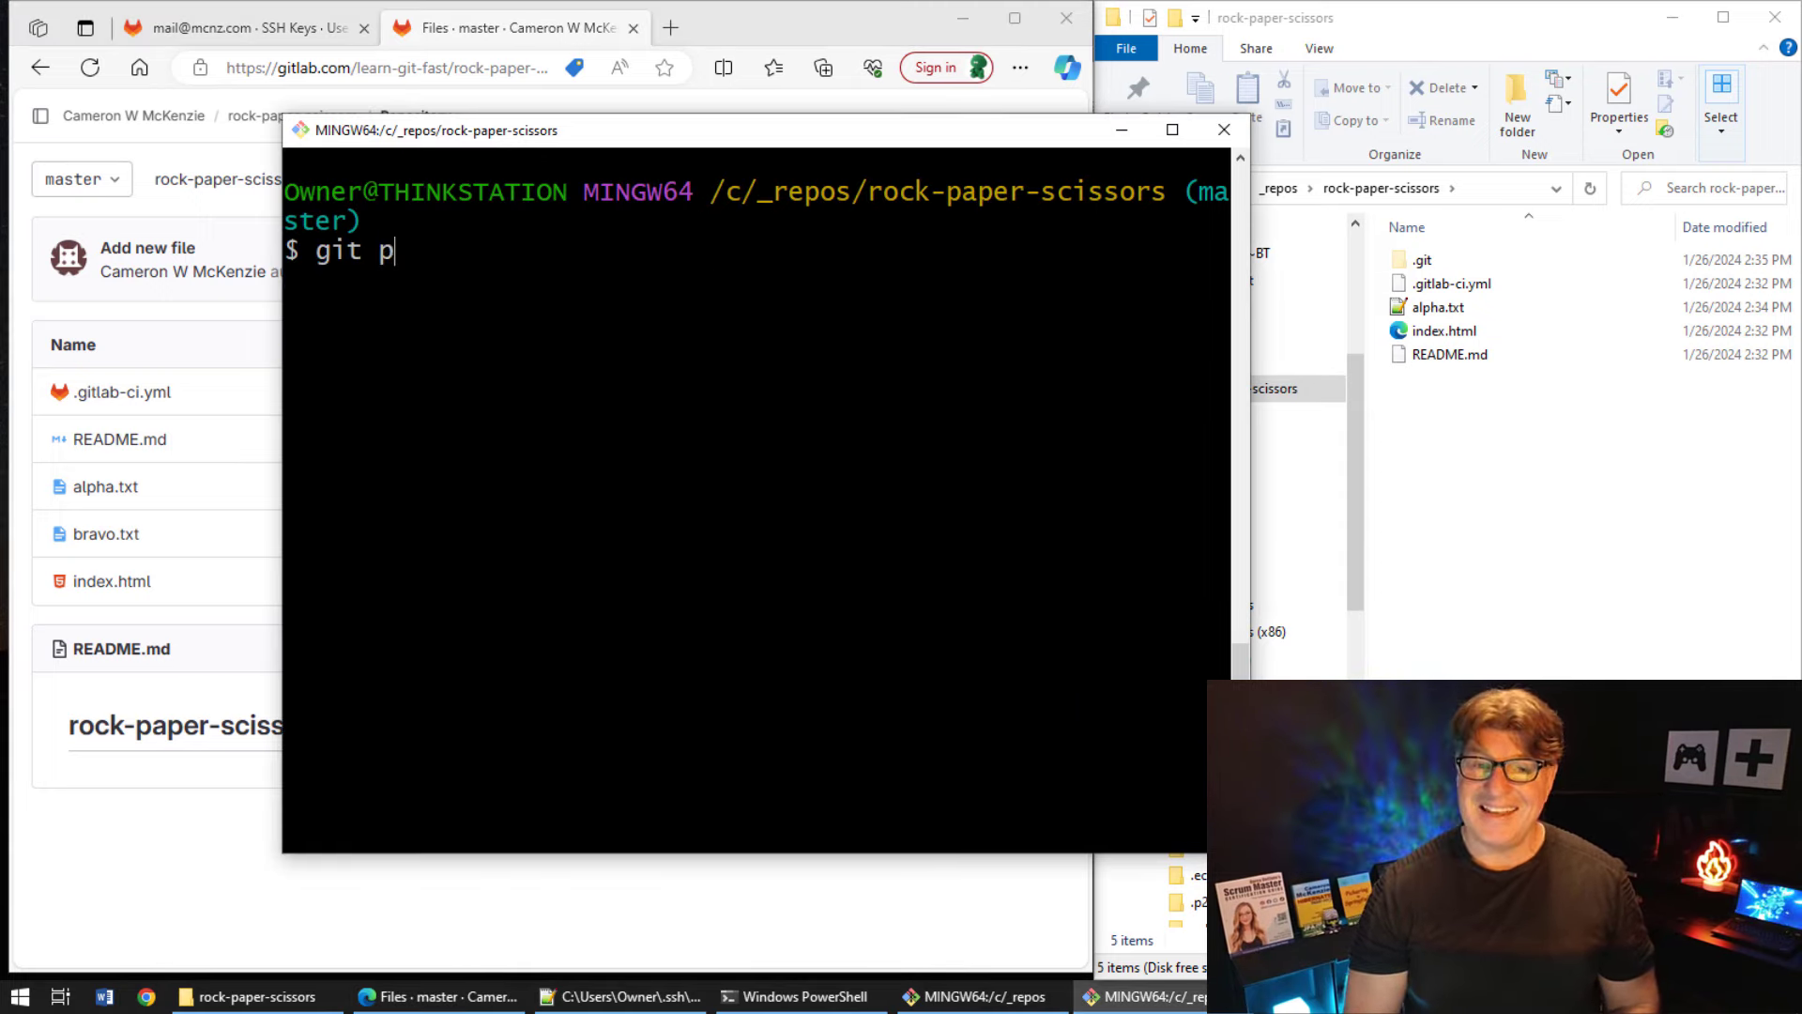
pyautogui.write('ull')
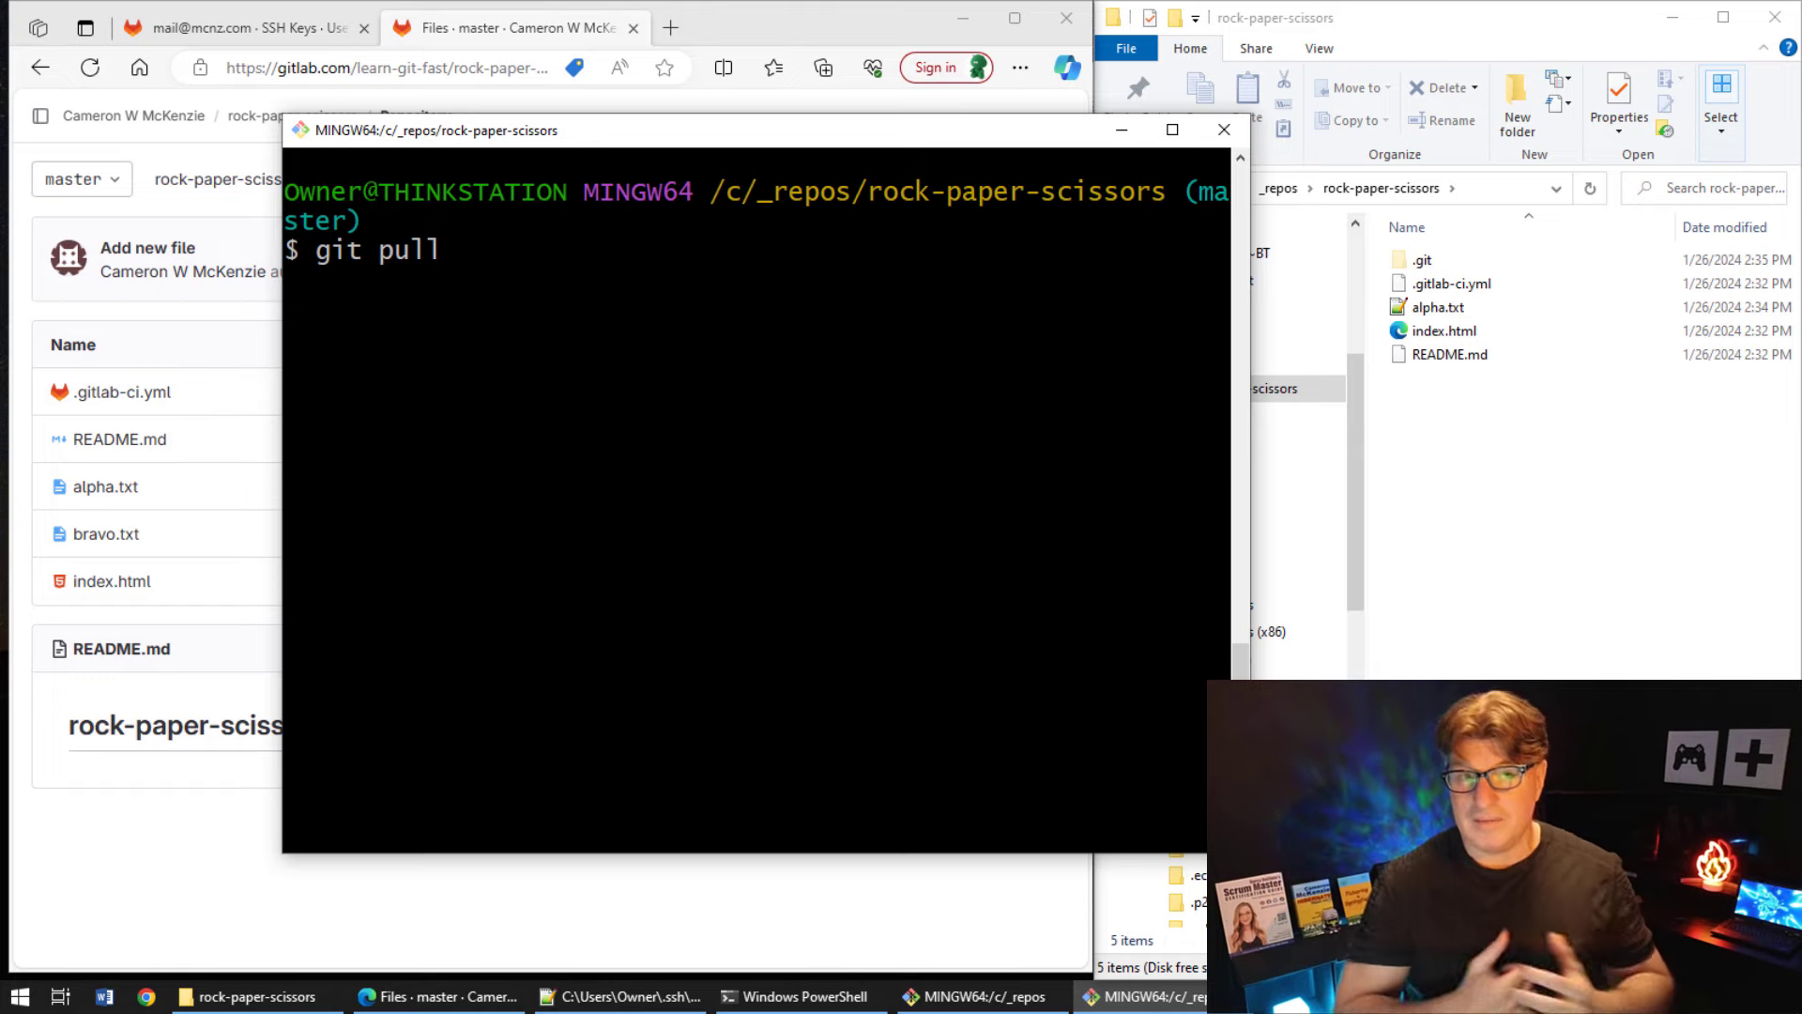
pyautogui.press('Return')
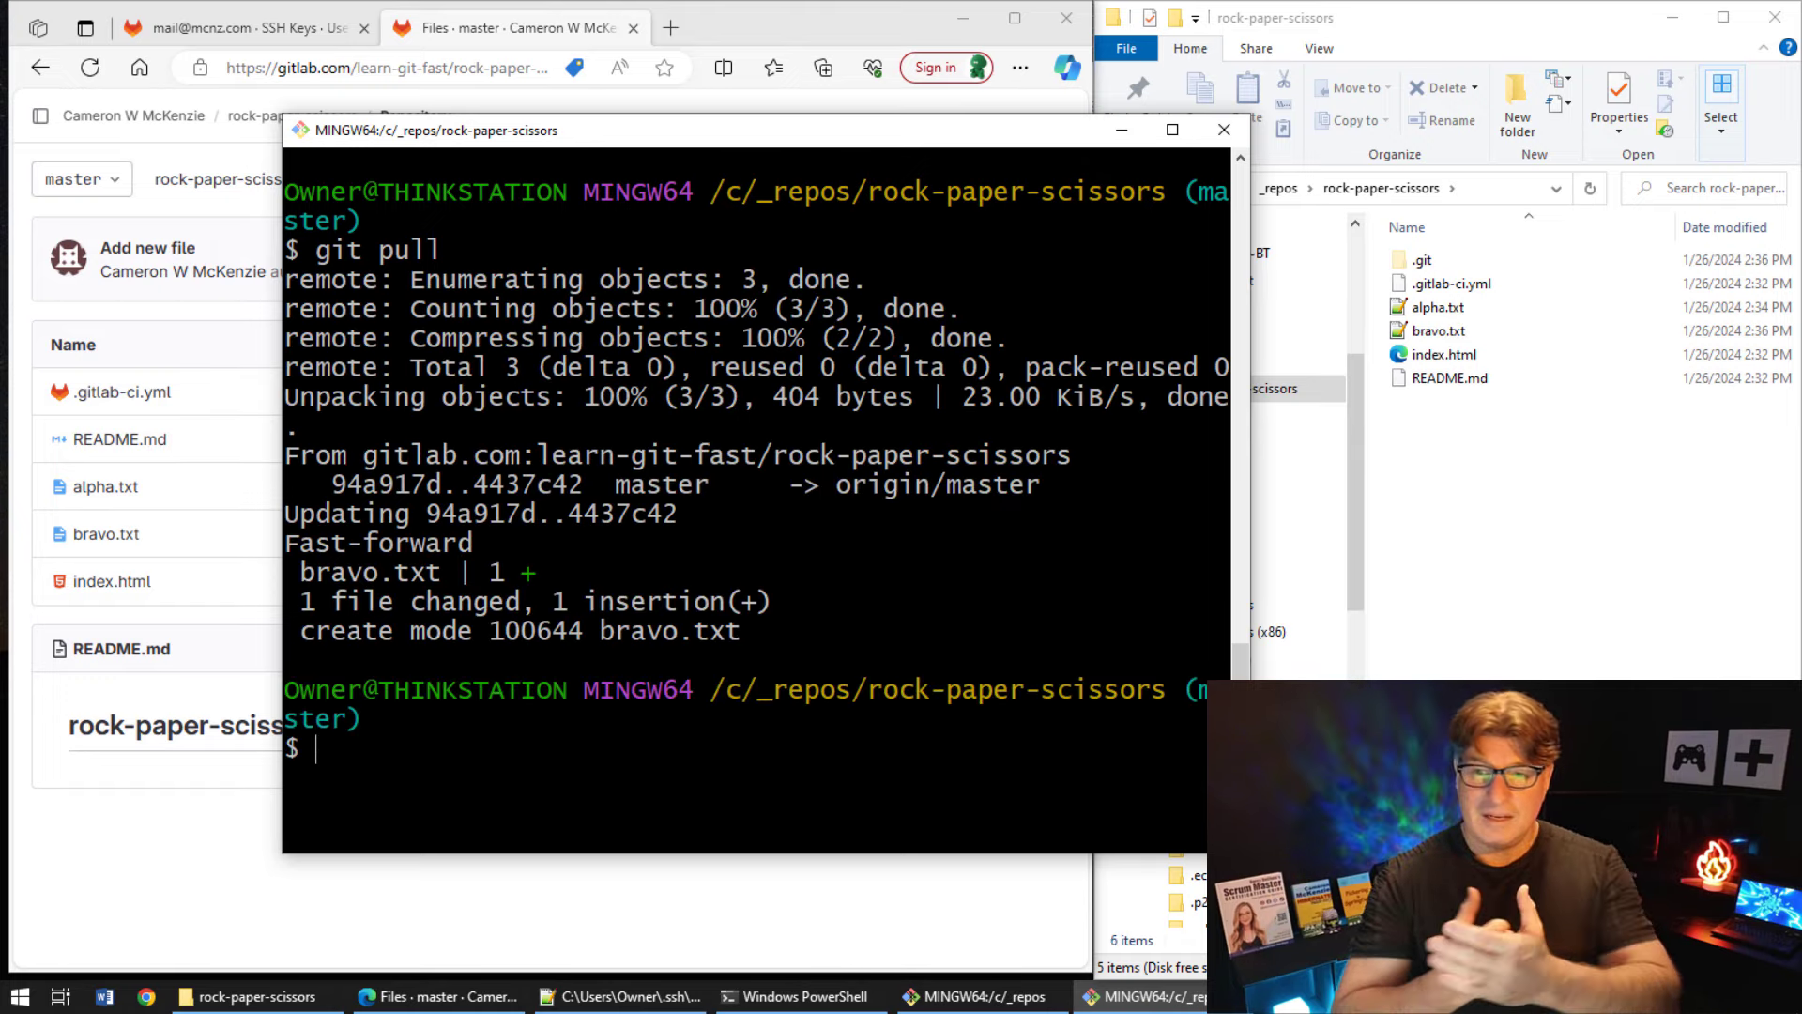